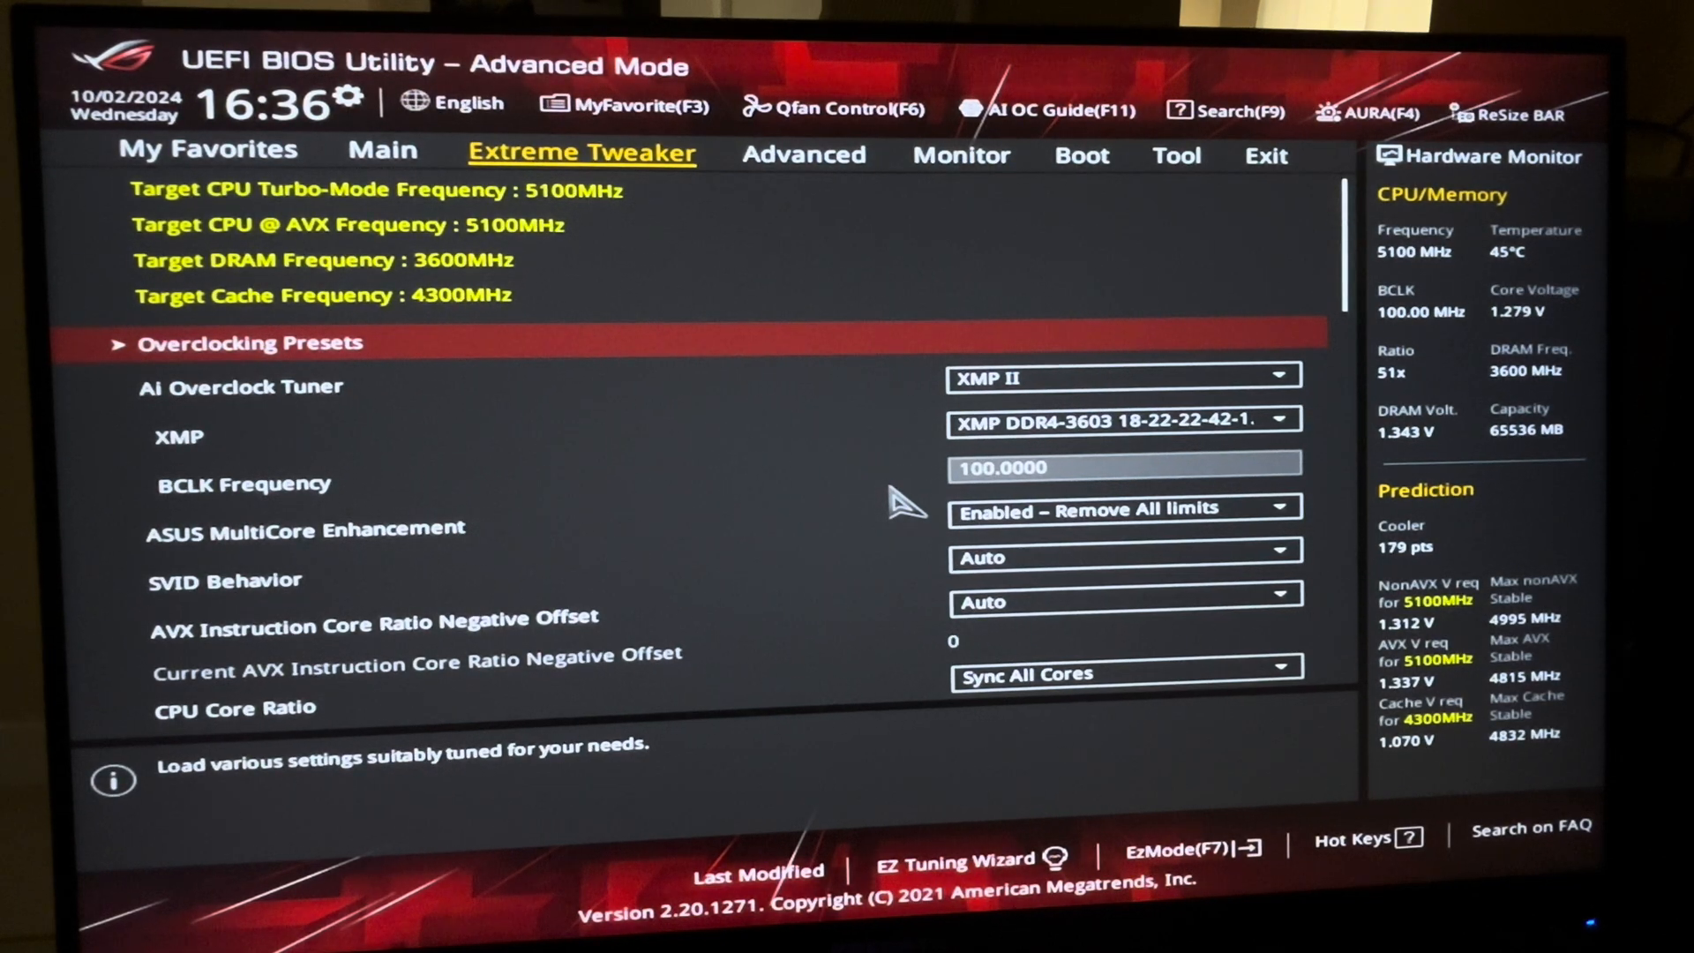
{"action": "mouse_move", "coordinate": [1259, 183]}
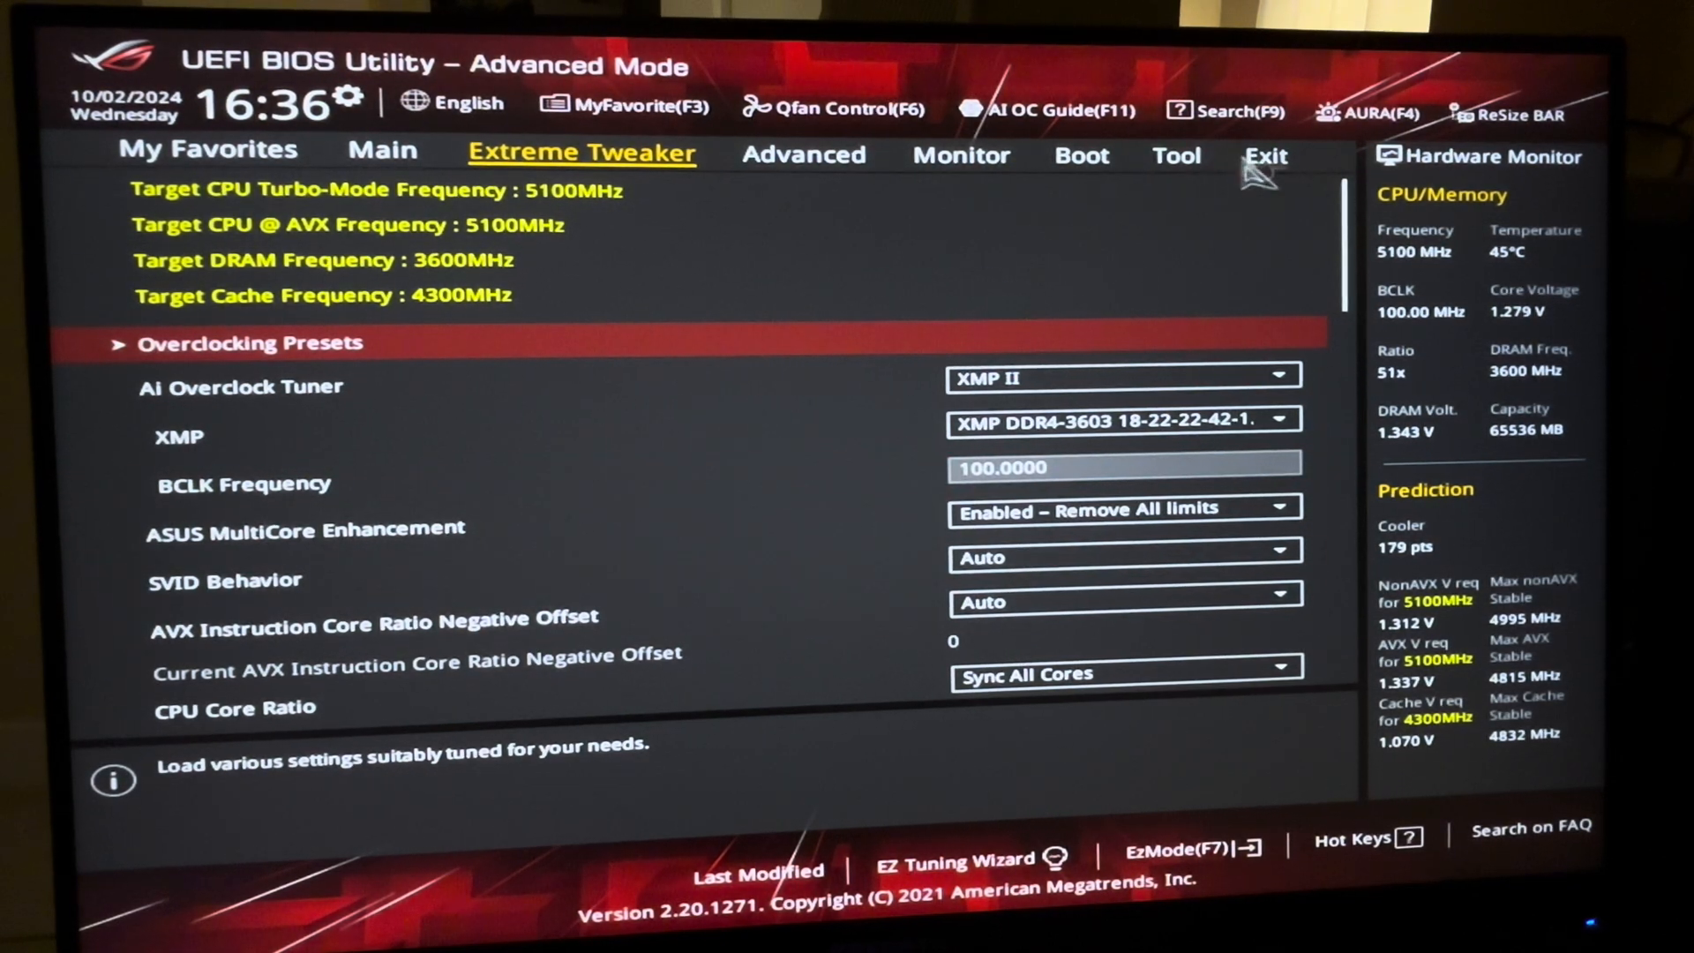
Step: Load the optimized defaults from the Exit section and confirm with Ok
{"action": "left_click", "coordinate": [1264, 156]}
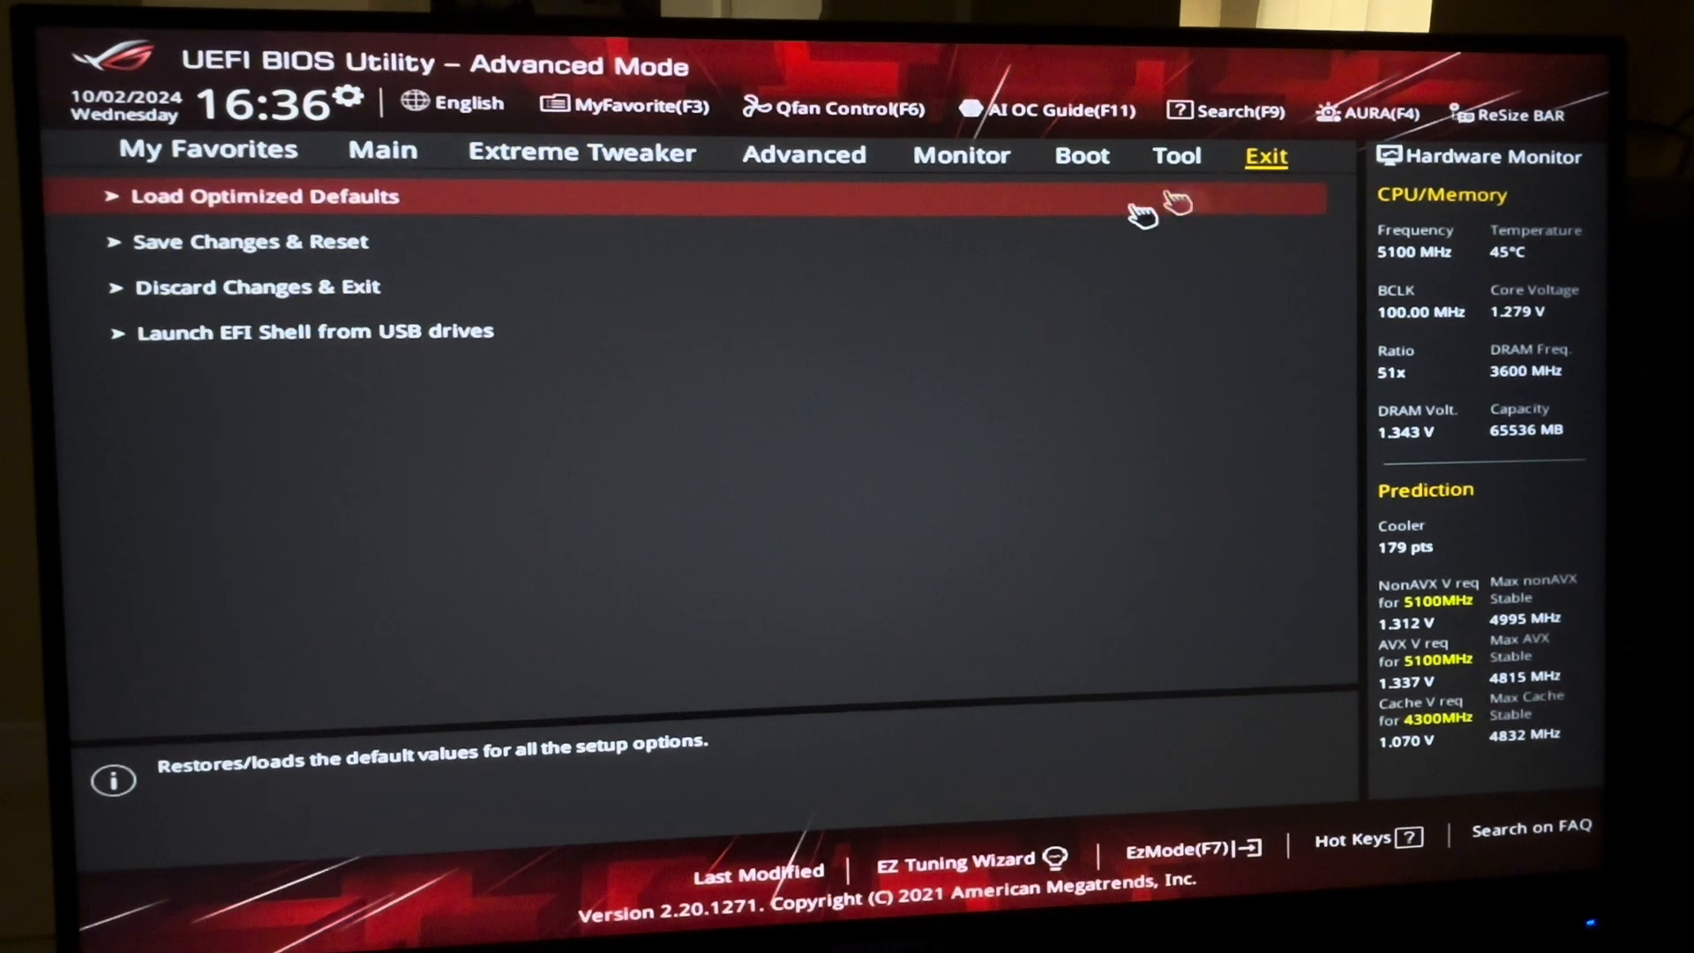
{"action": "mouse_move", "coordinate": [340, 215]}
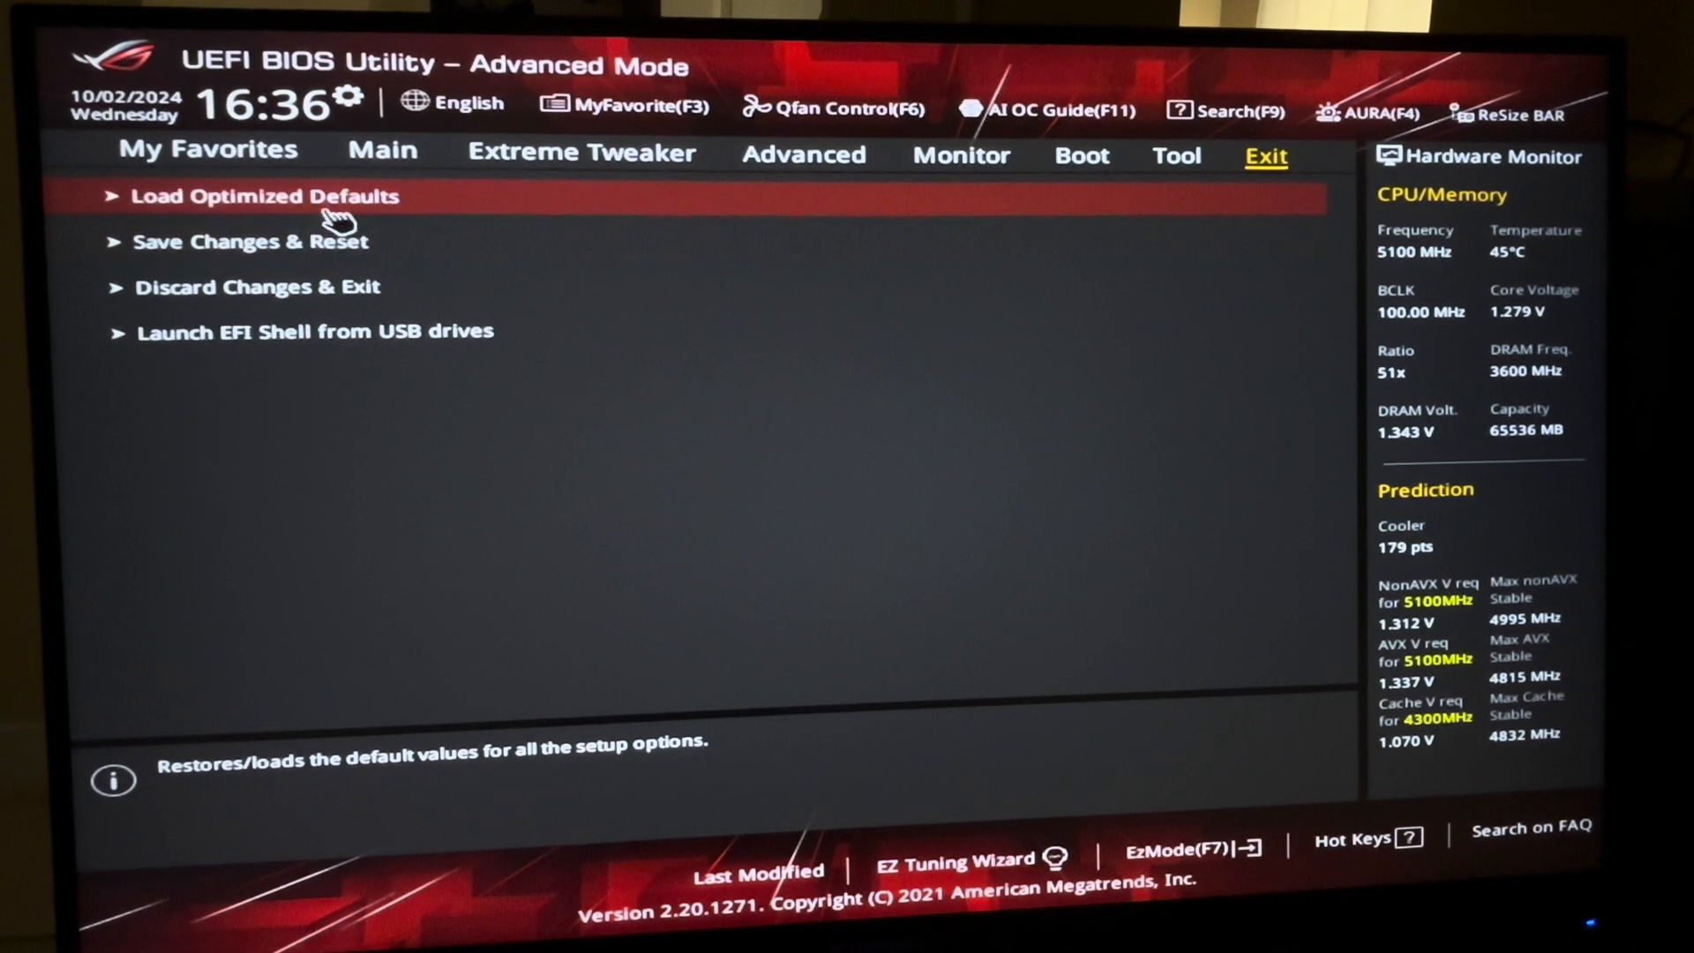
{"action": "left_click", "coordinate": [265, 196]}
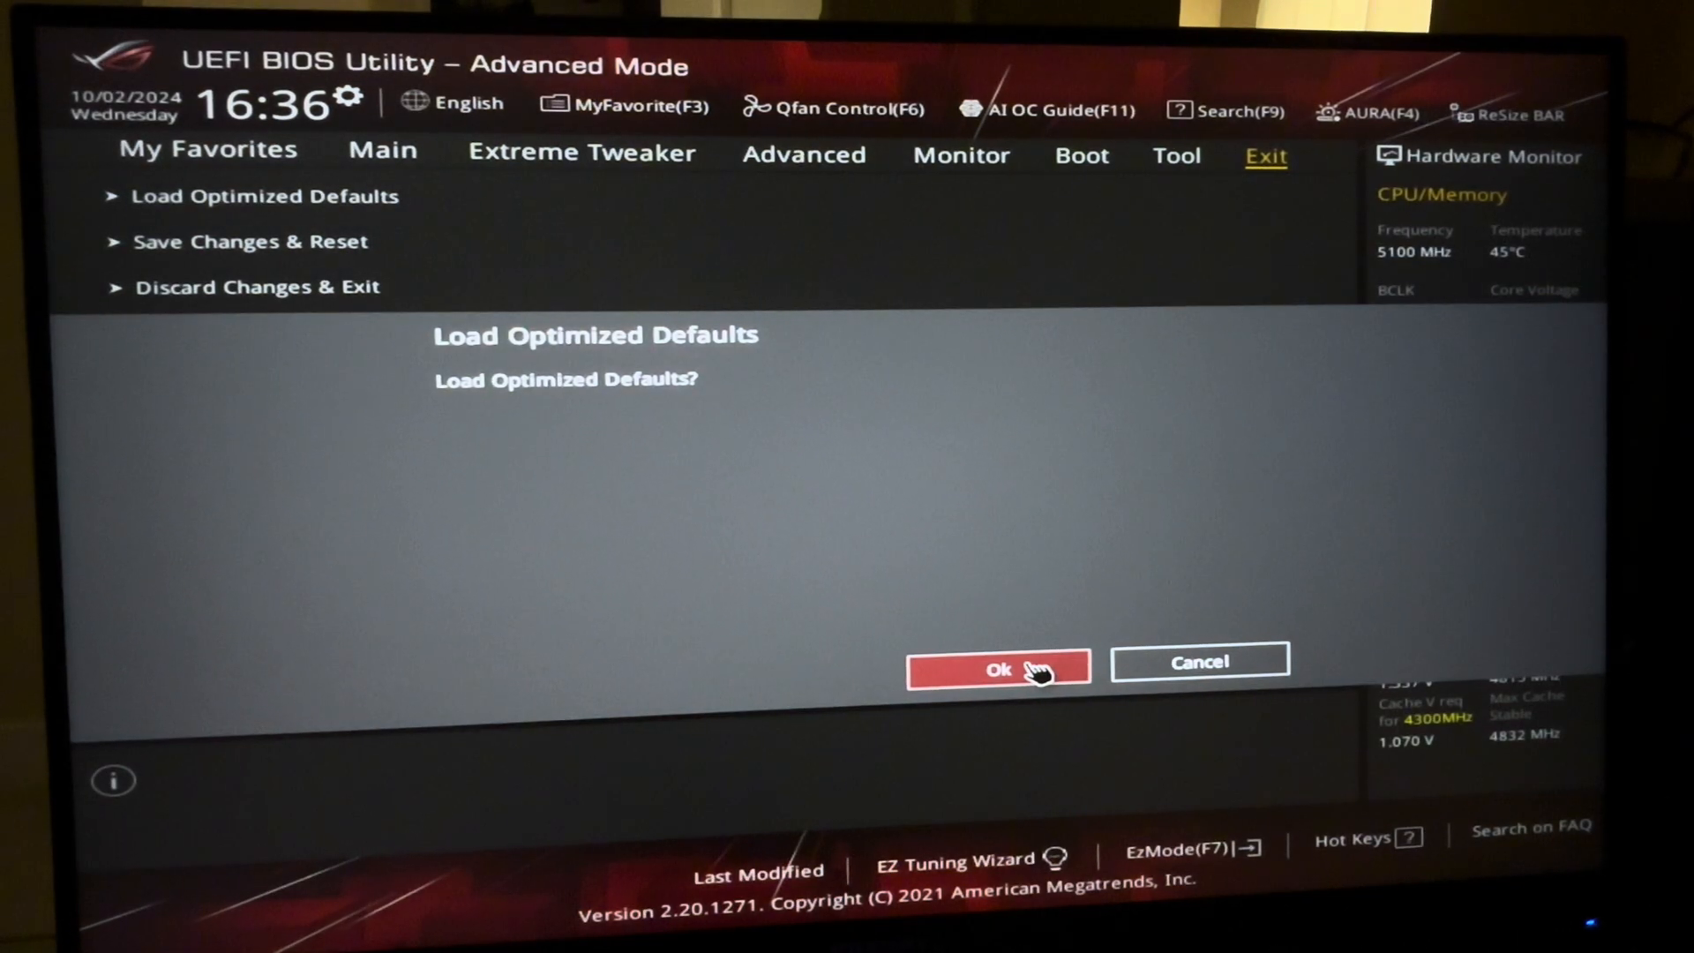
{"action": "left_click", "coordinate": [995, 667]}
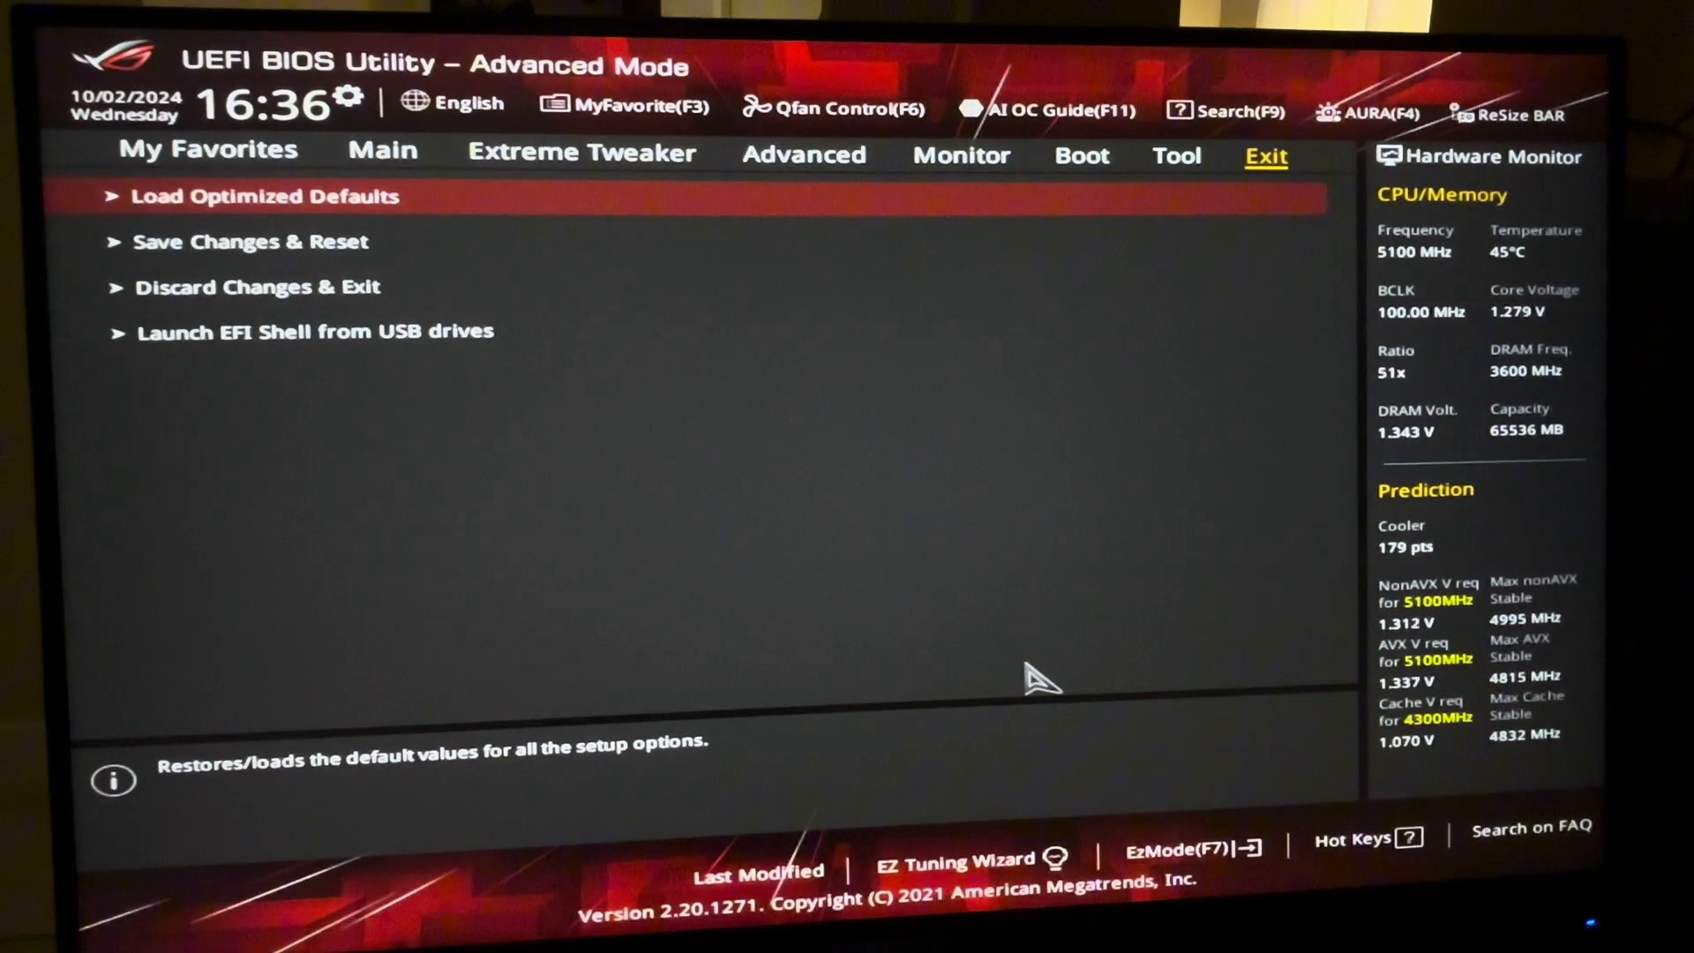
{"action": "mouse_move", "coordinate": [580, 151]}
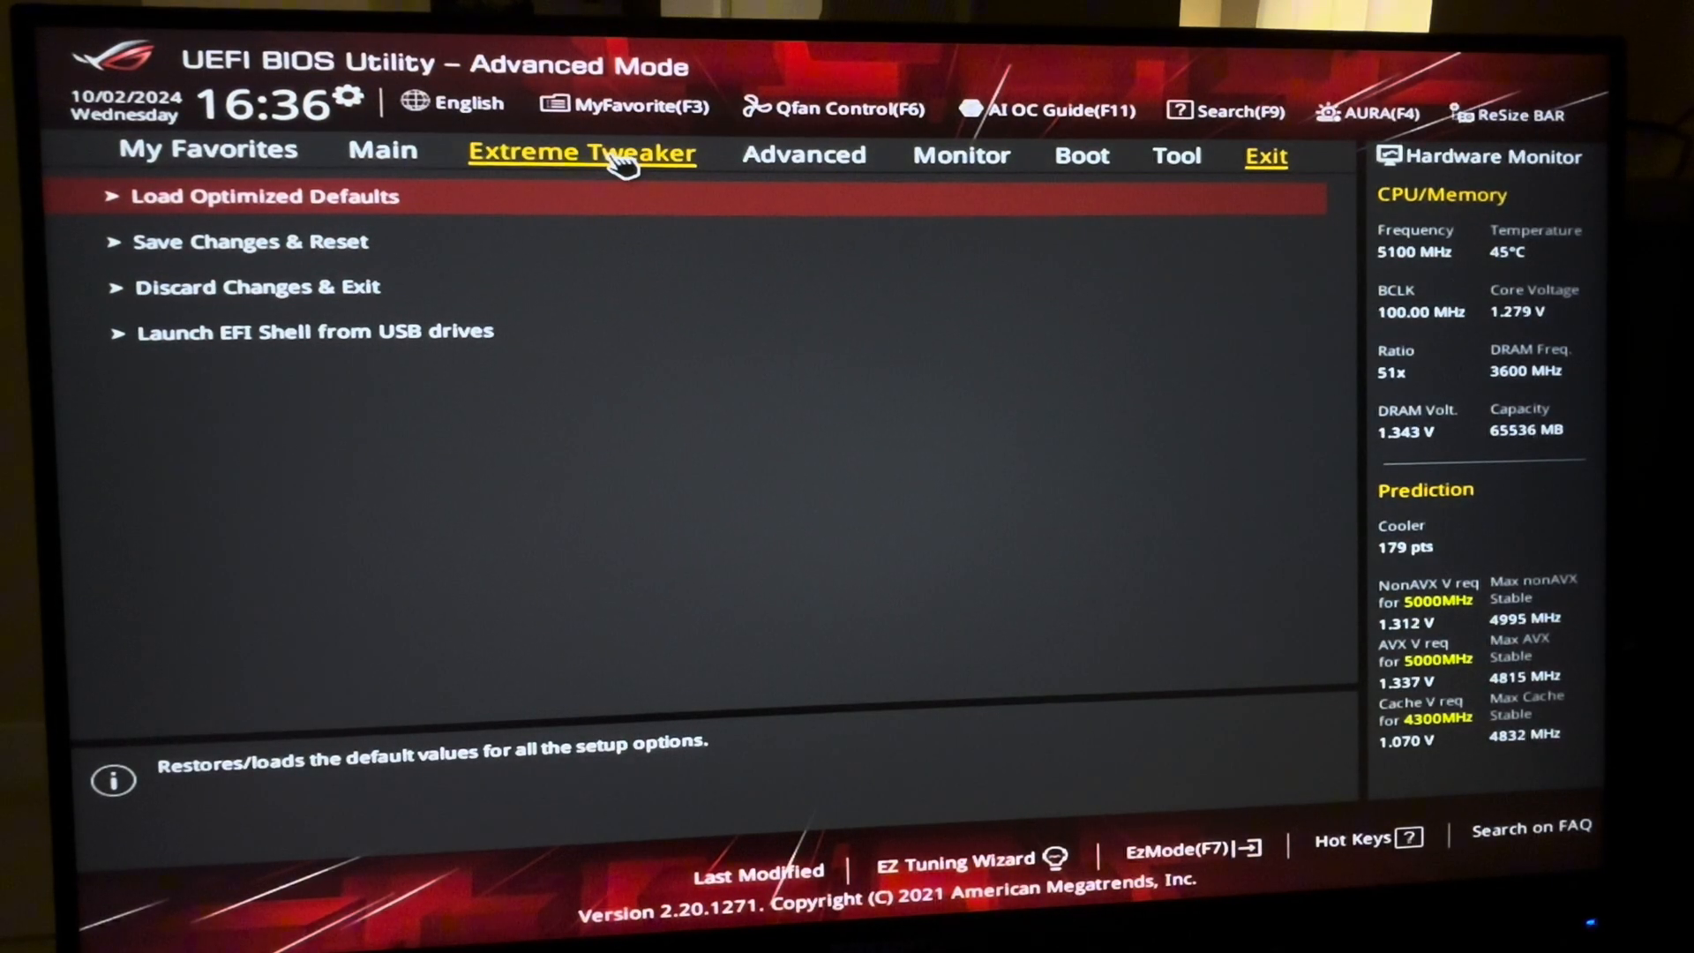
Step: Show the Extreme Tweaker page and browse the Overclocking Presets profile list
{"action": "left_click", "coordinate": [581, 151]}
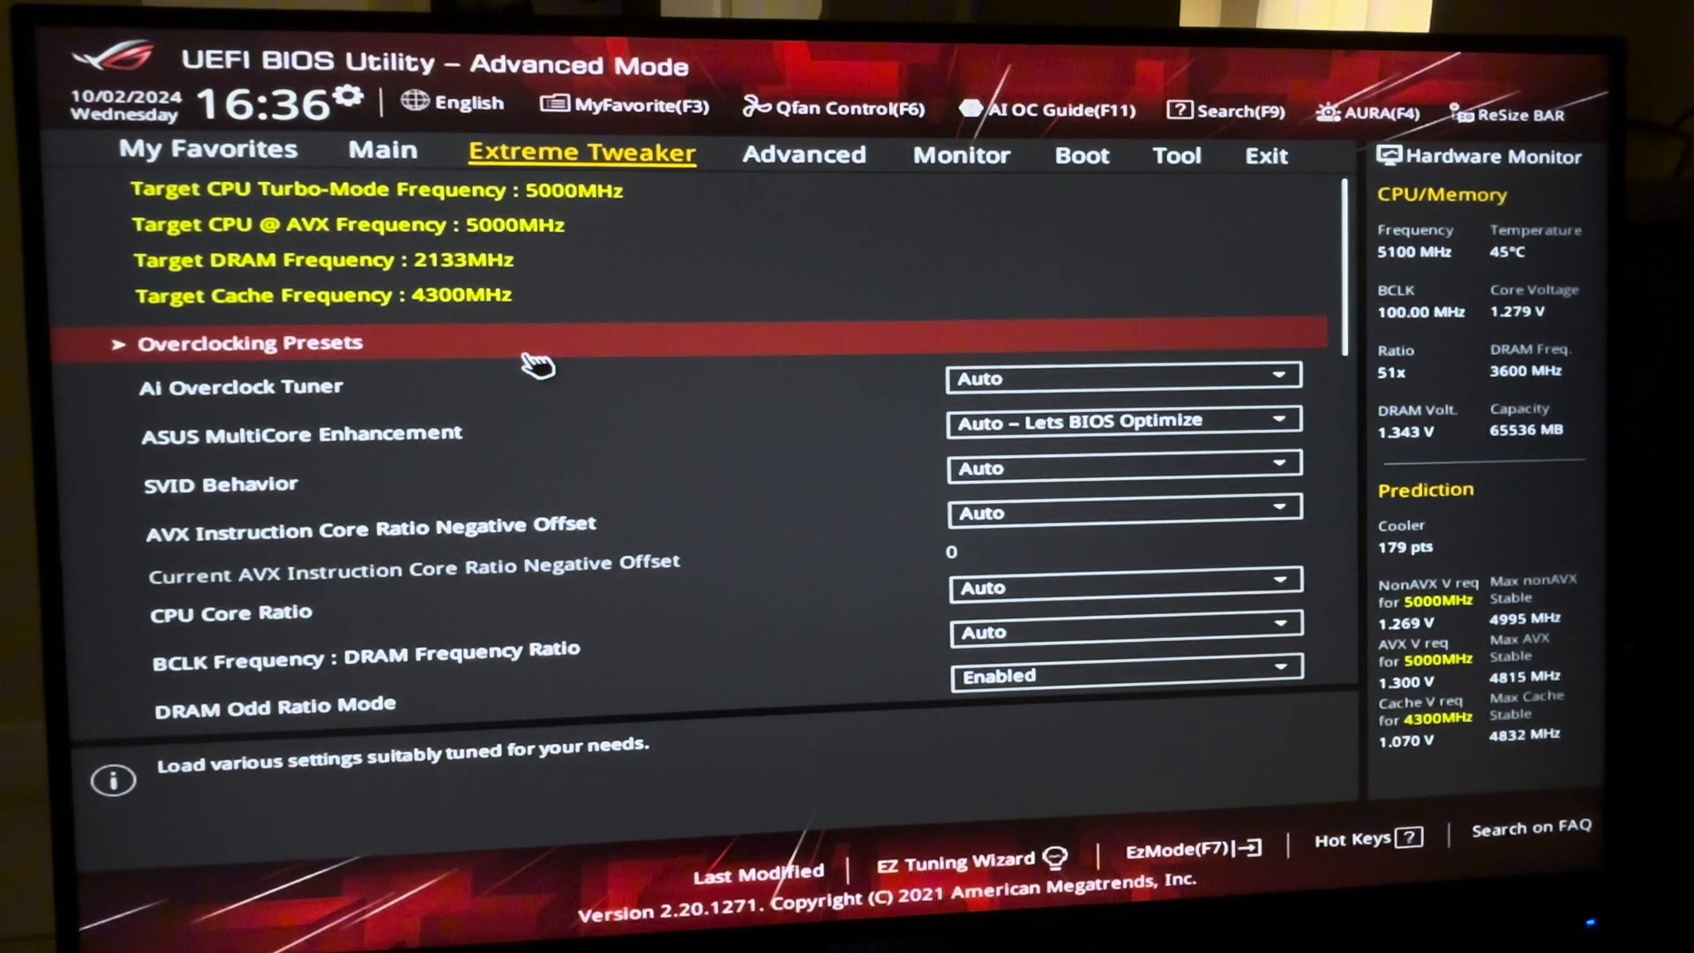
{"action": "left_click", "coordinate": [249, 342]}
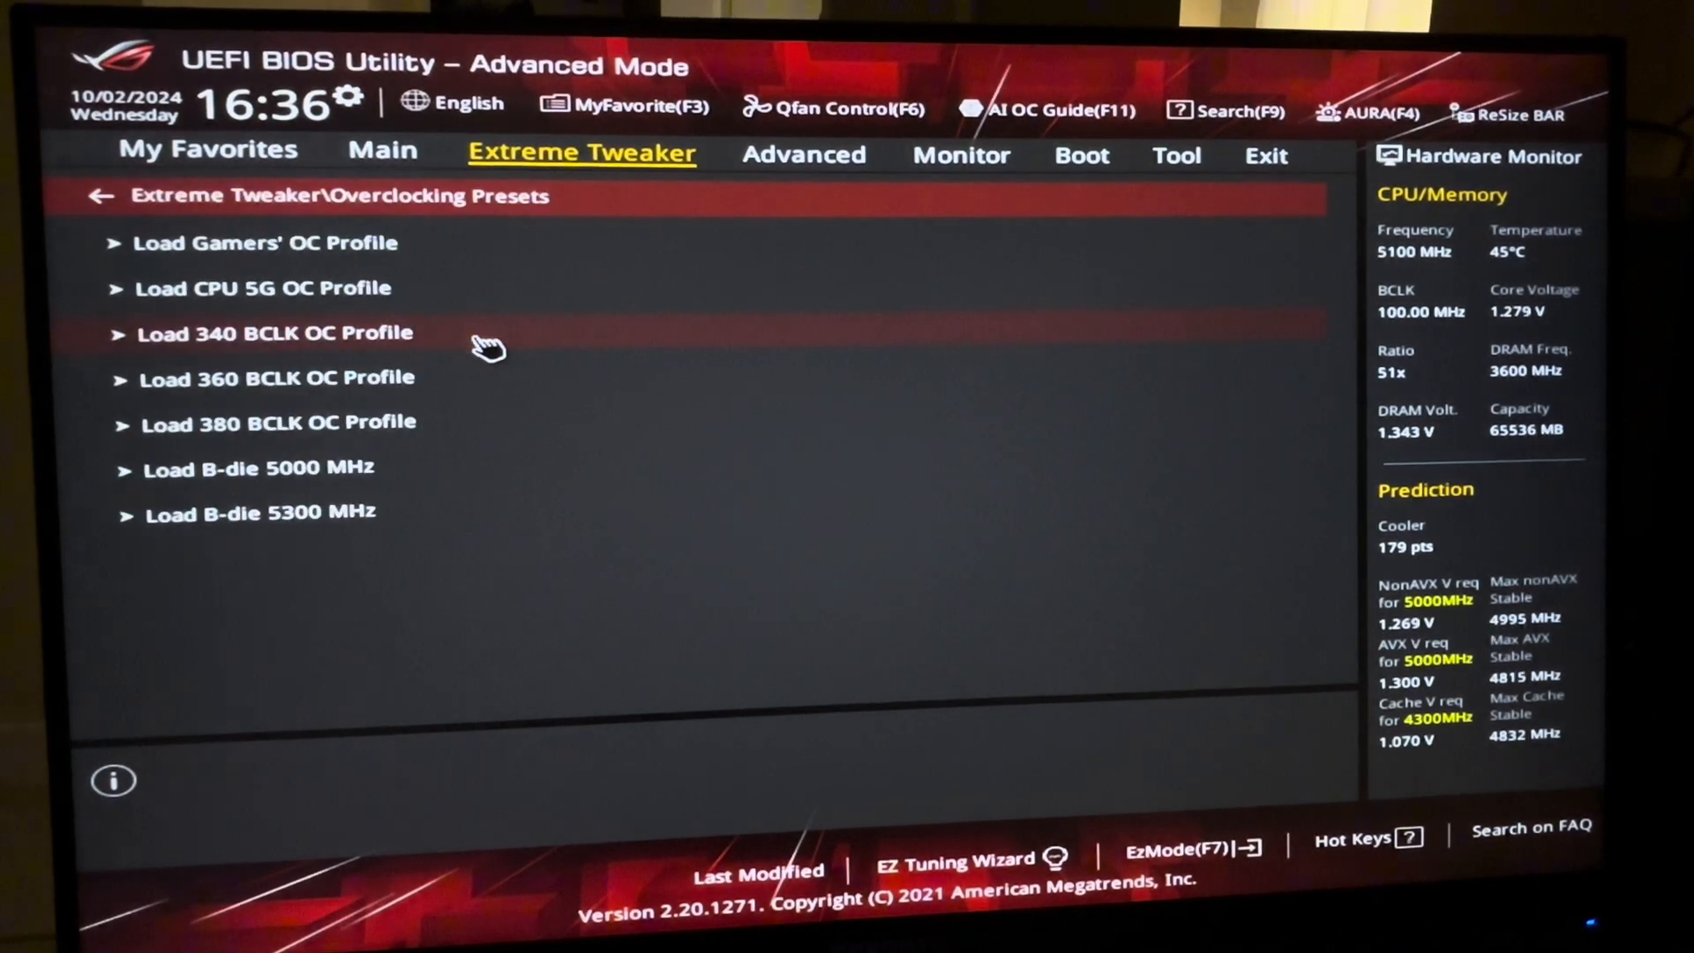
{"action": "mouse_move", "coordinate": [648, 466]}
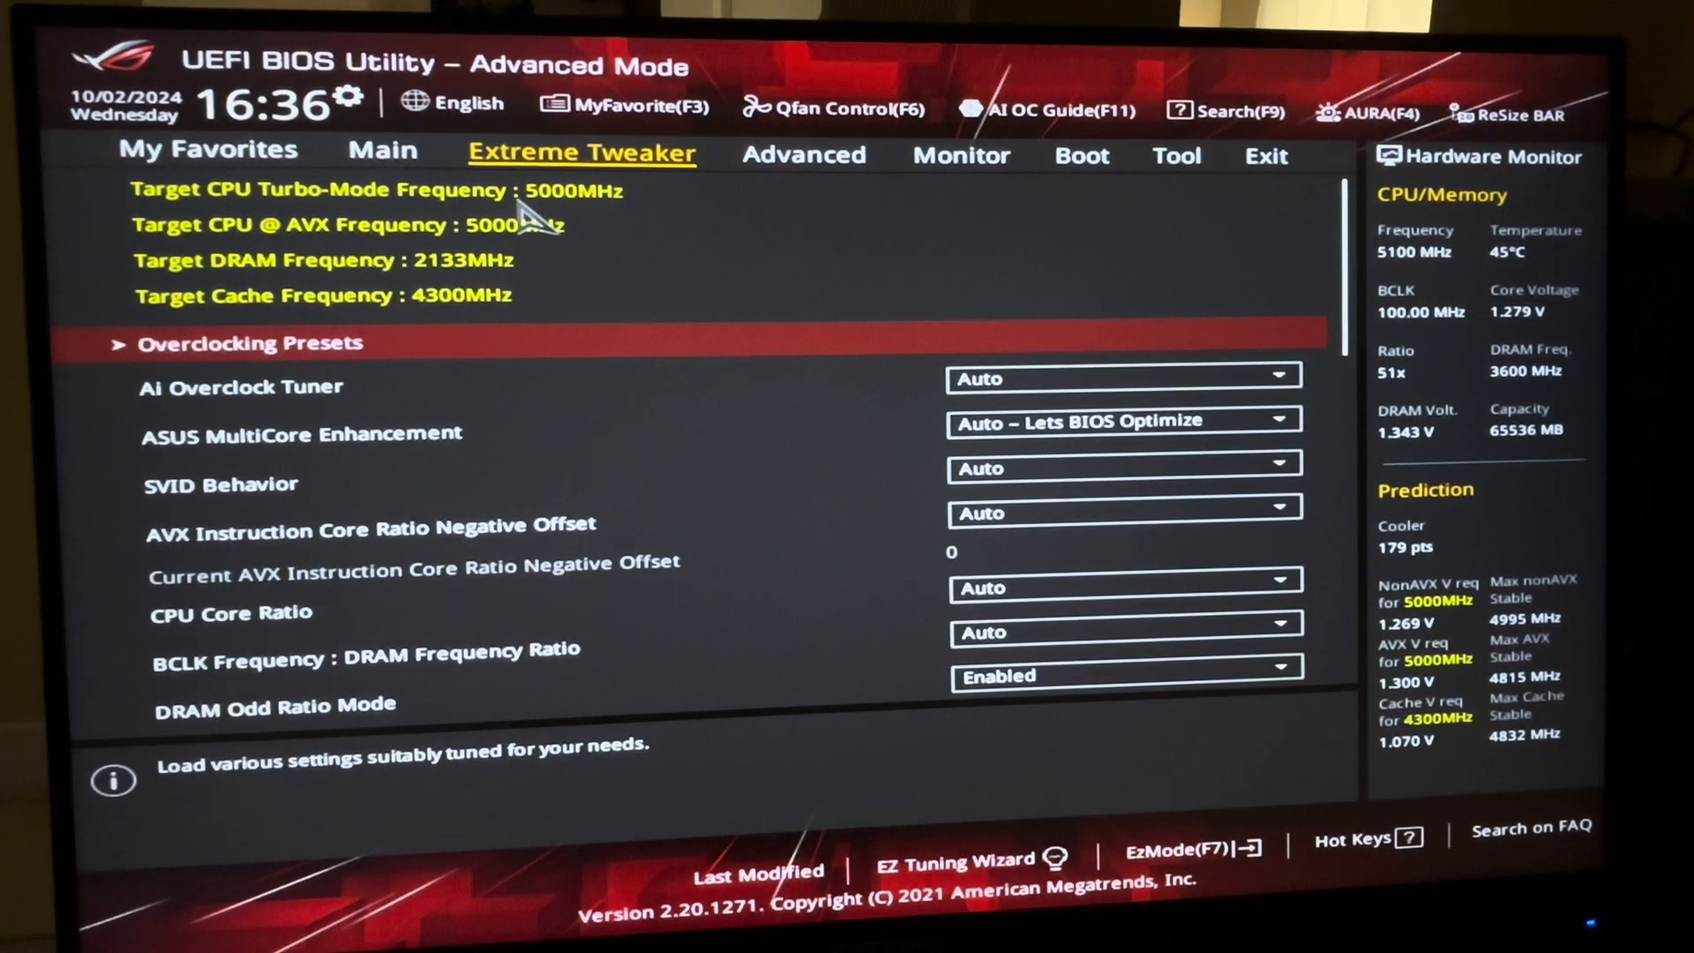
{"action": "mouse_move", "coordinate": [475, 307]}
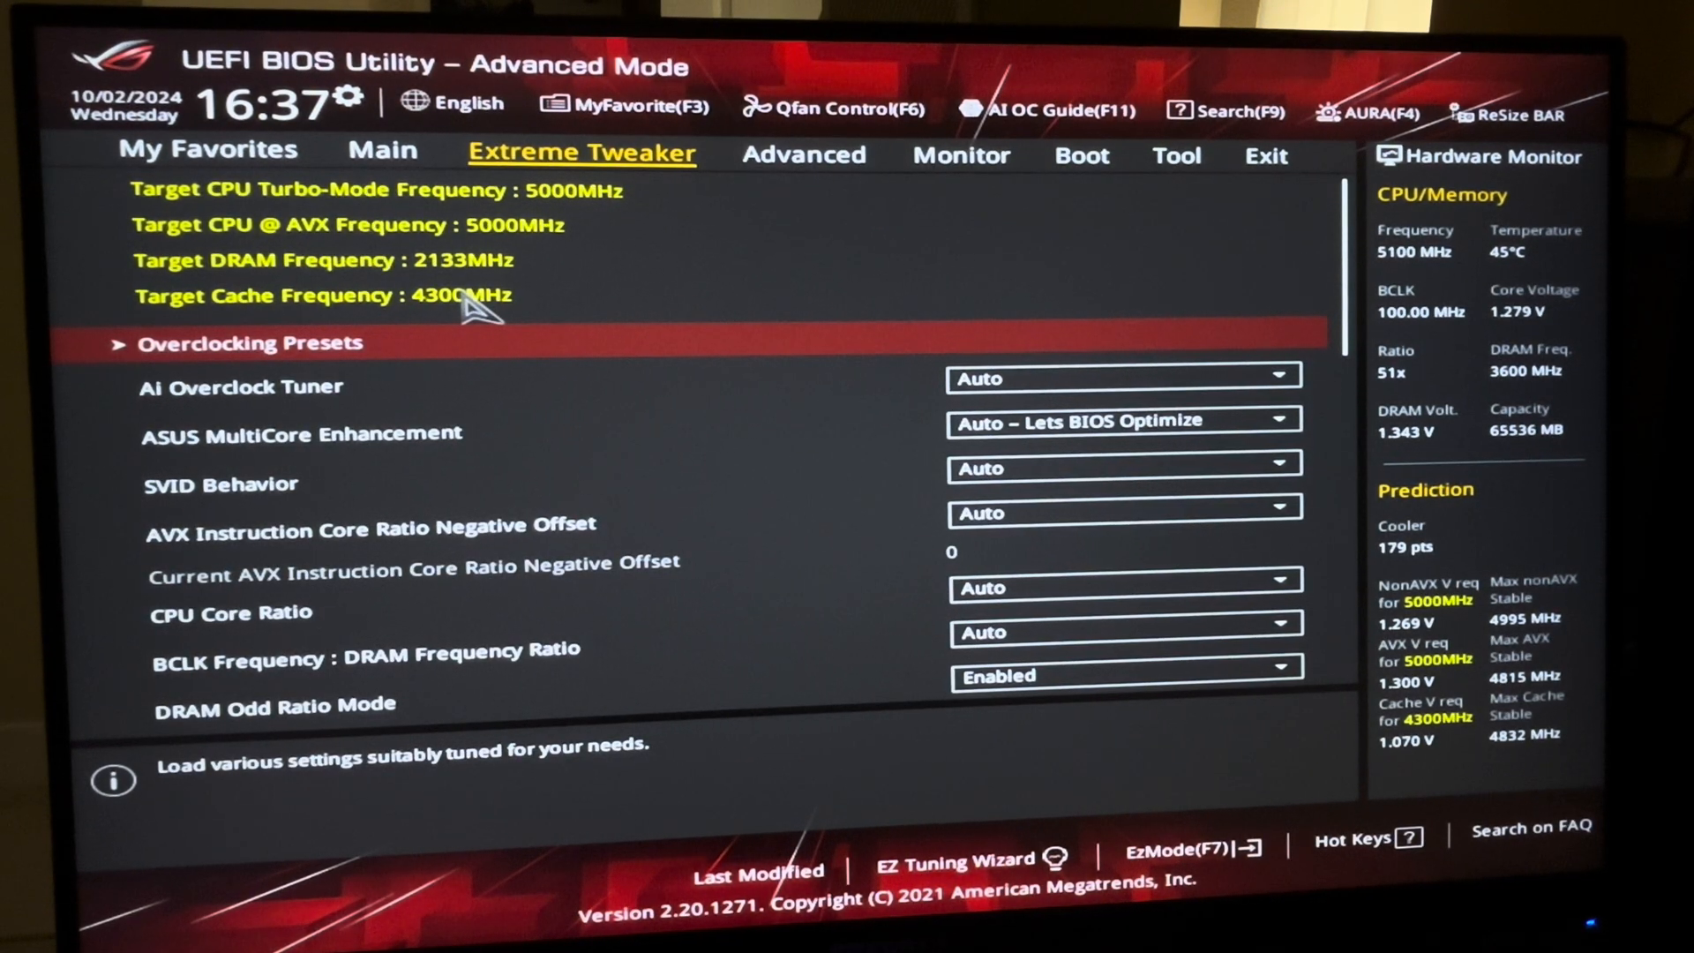
{"action": "mouse_move", "coordinate": [1096, 416]}
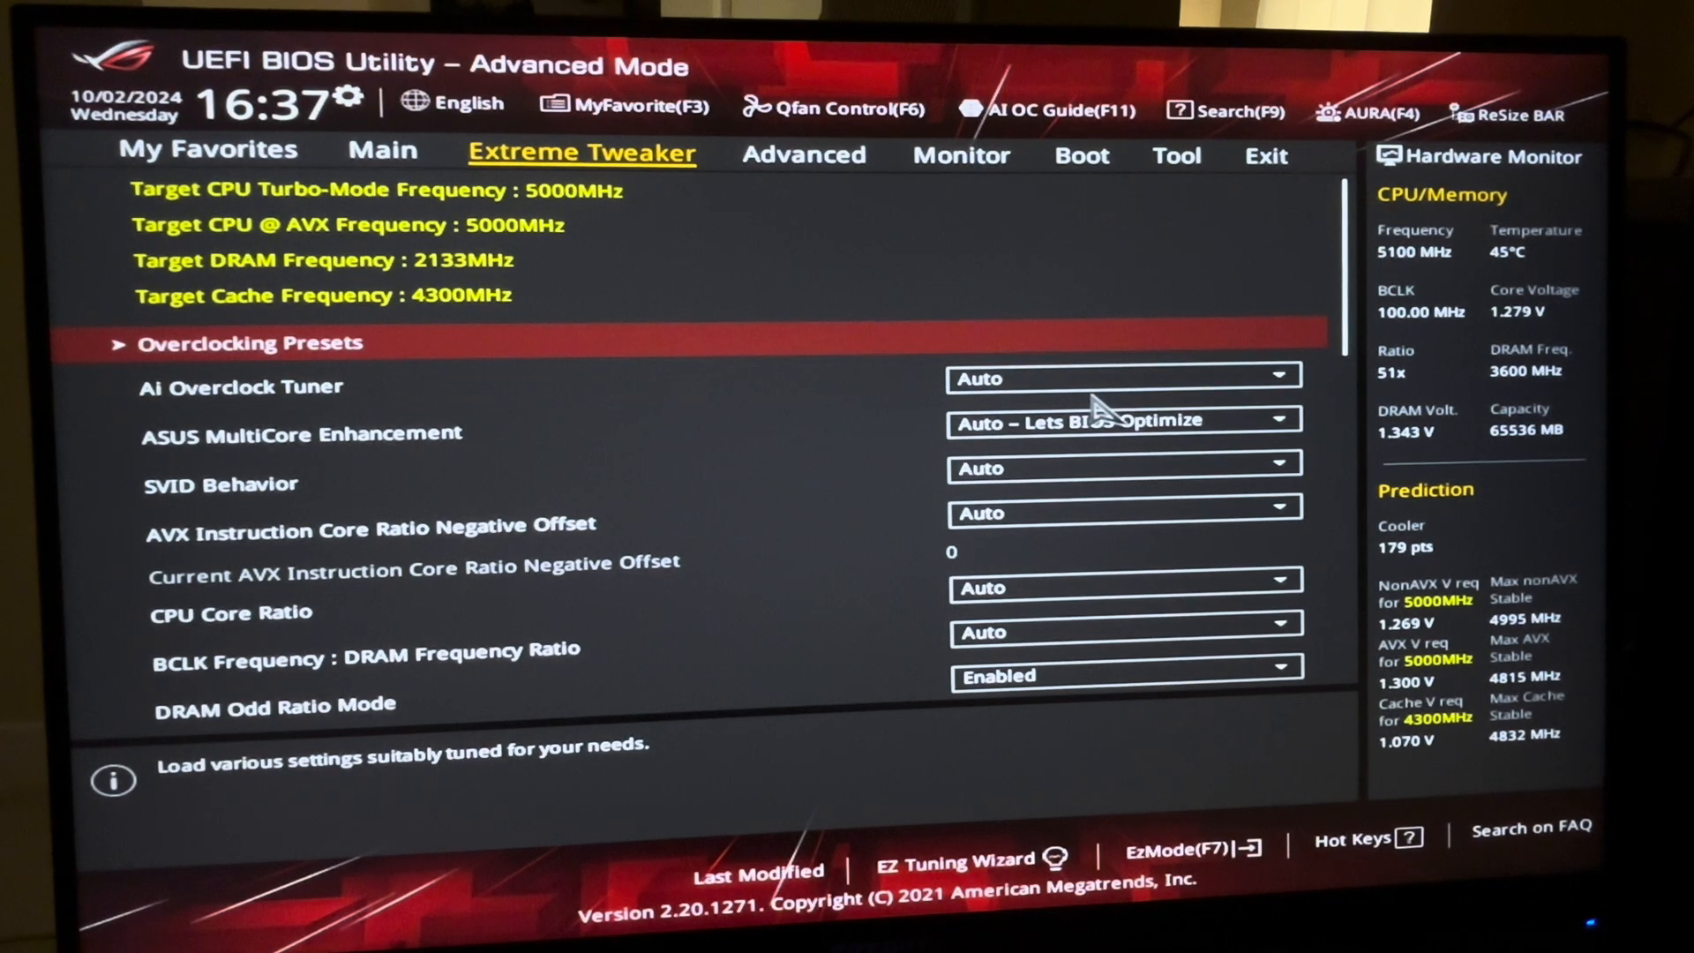
Step: Set Ai Overclock Tuner to XMP II and accept the performance notice
{"action": "left_click", "coordinate": [1119, 378]}
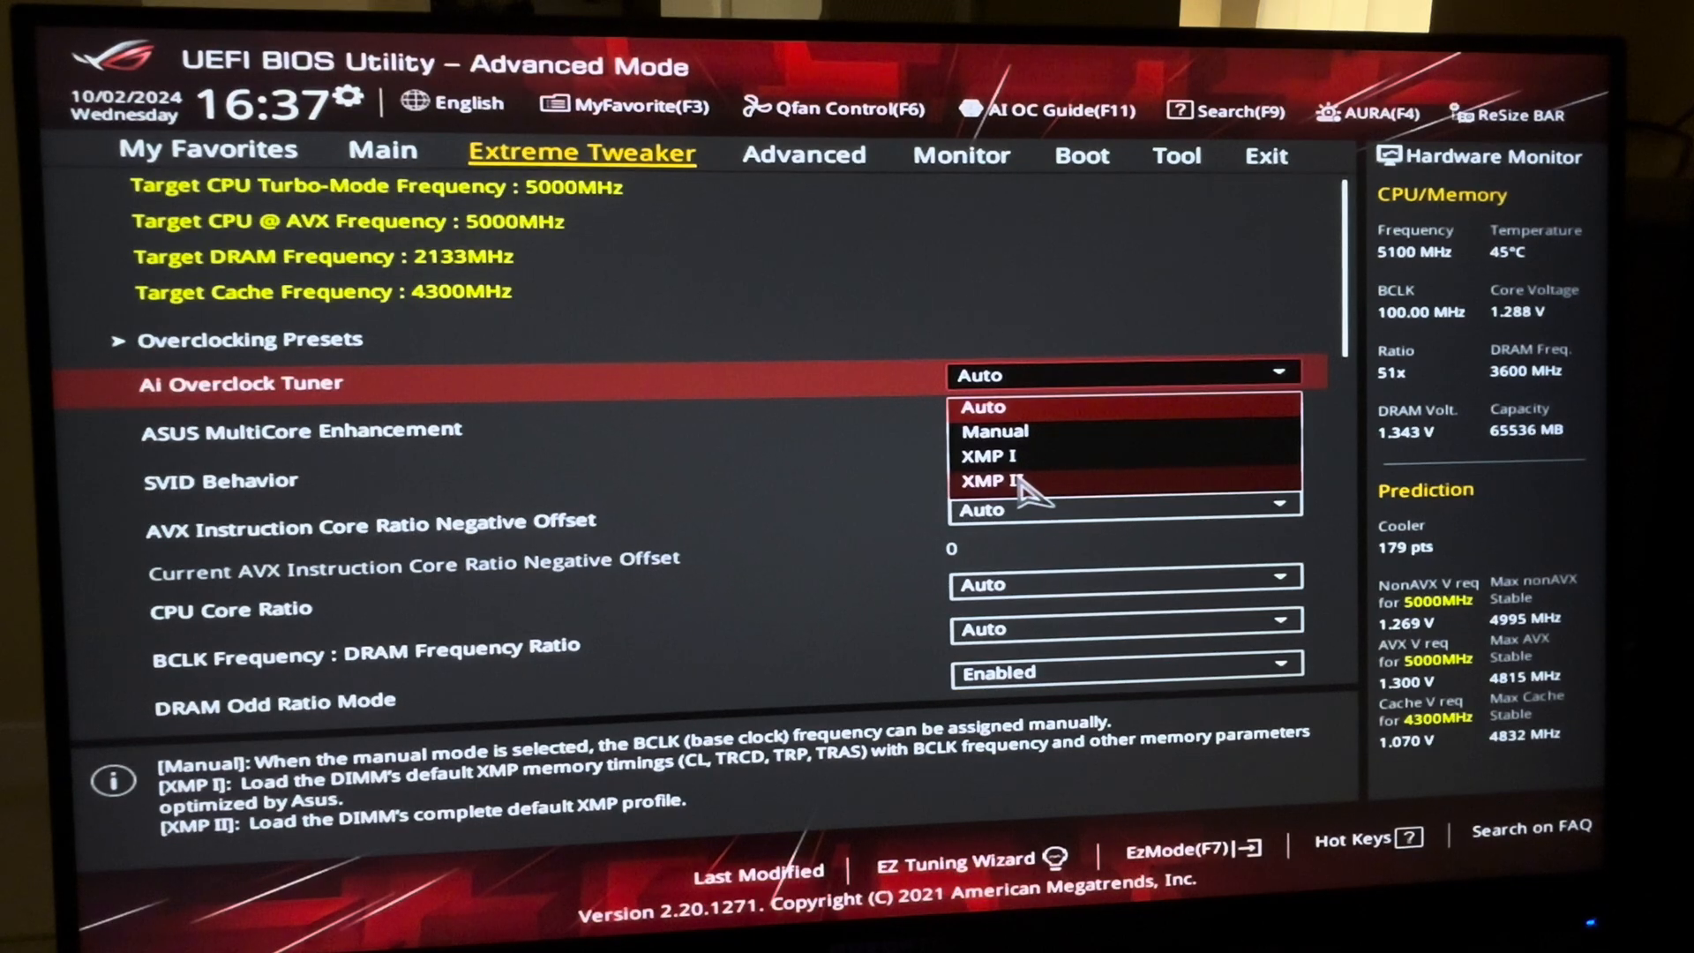
{"action": "left_click", "coordinate": [990, 480]}
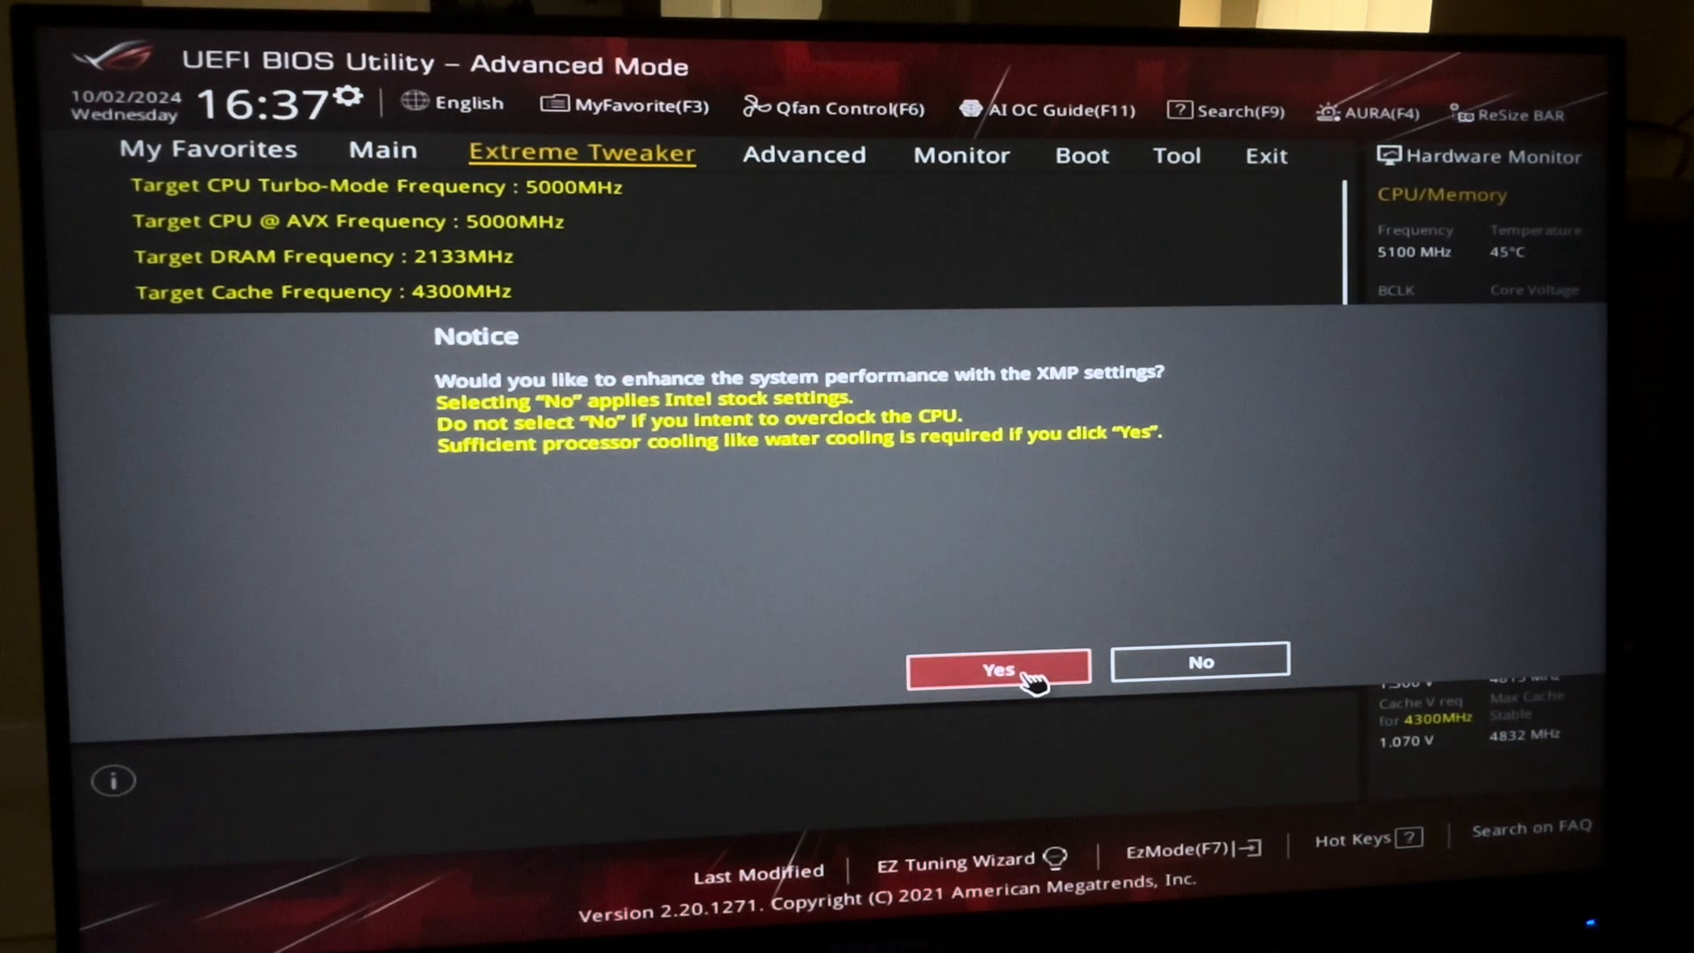
{"action": "left_click", "coordinate": [996, 669]}
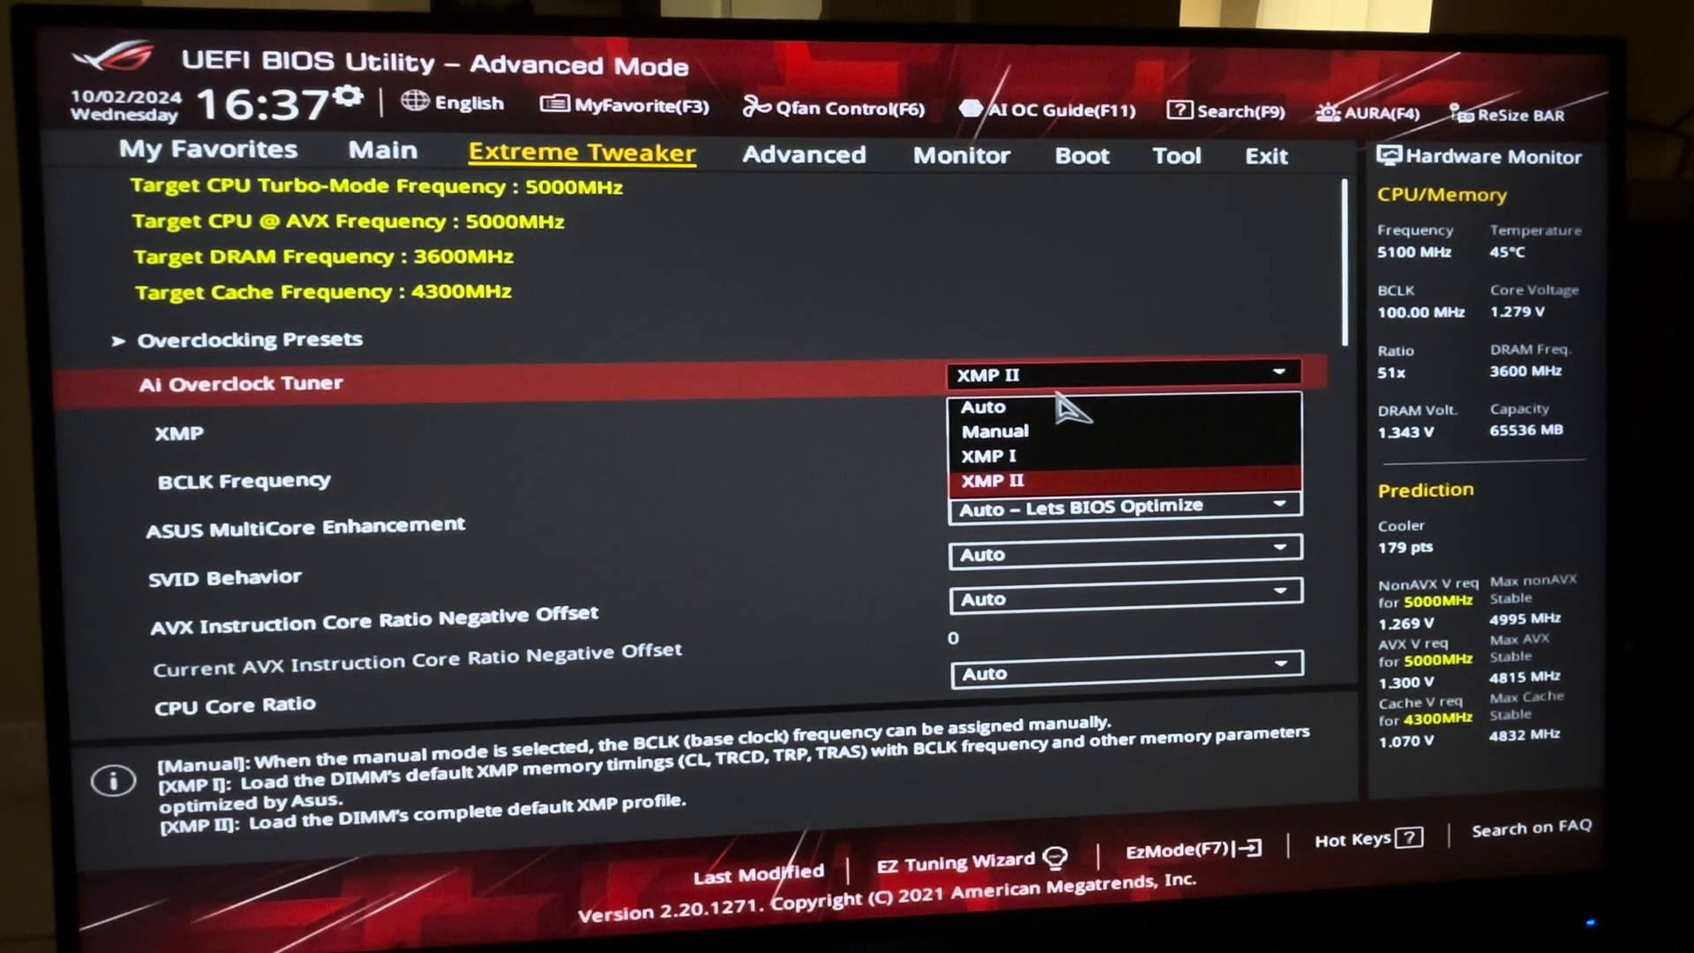
{"action": "mouse_move", "coordinate": [1057, 392]}
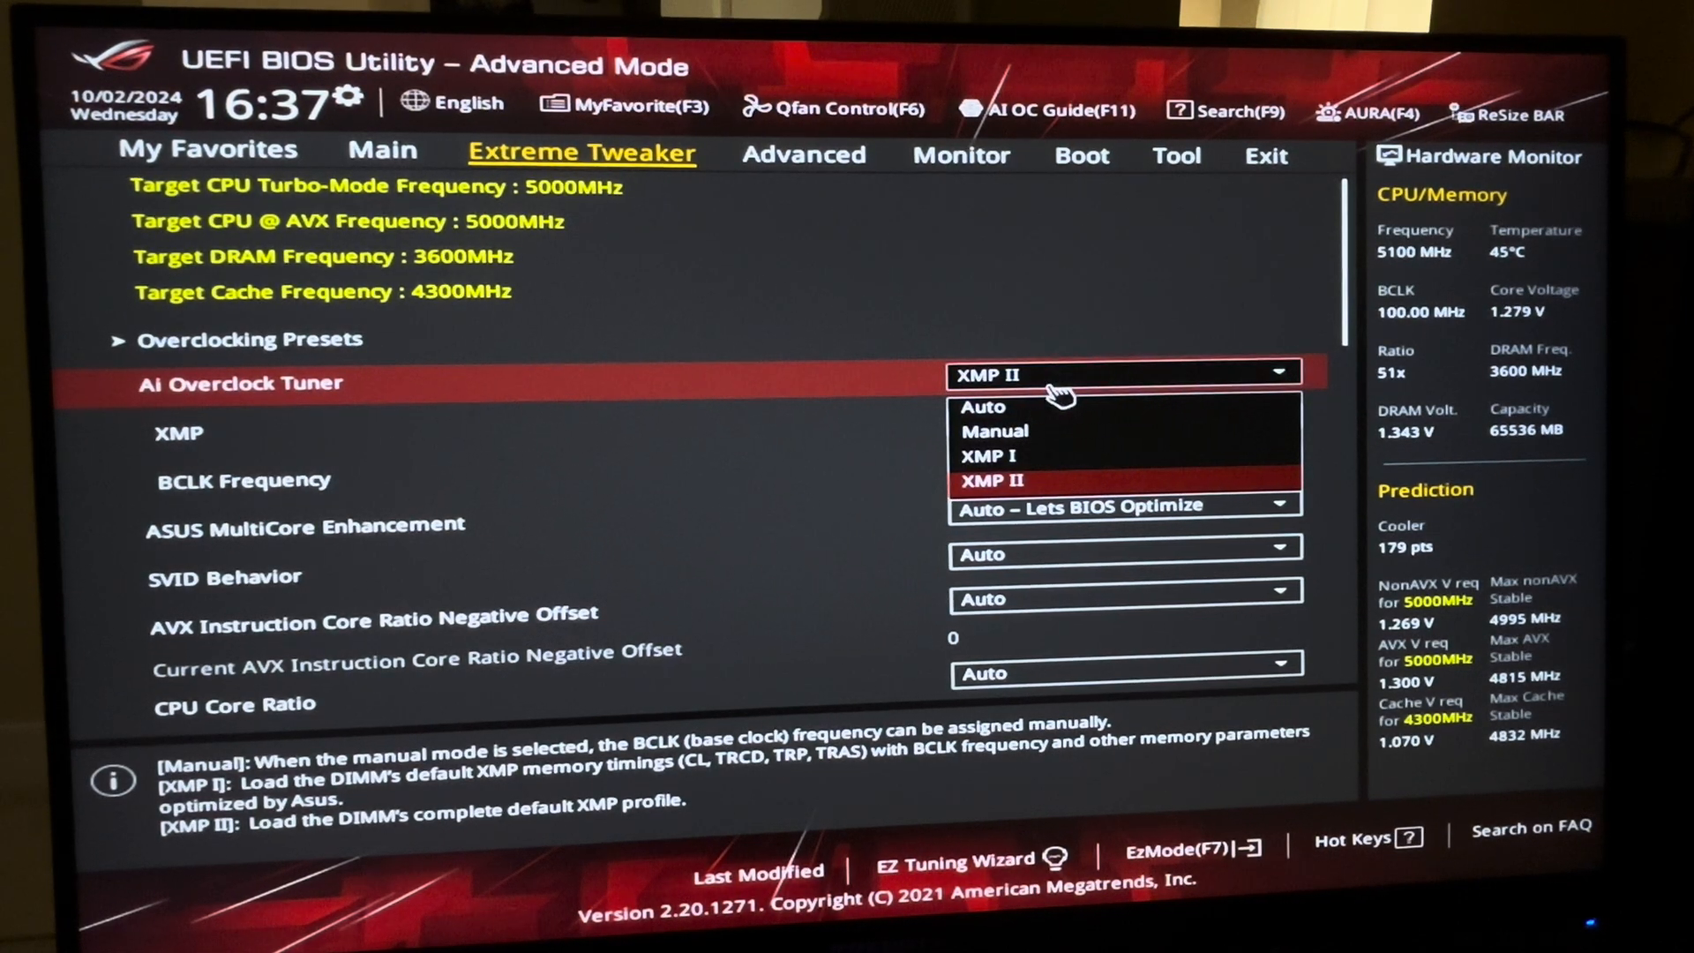
{"action": "left_click", "coordinate": [990, 480]}
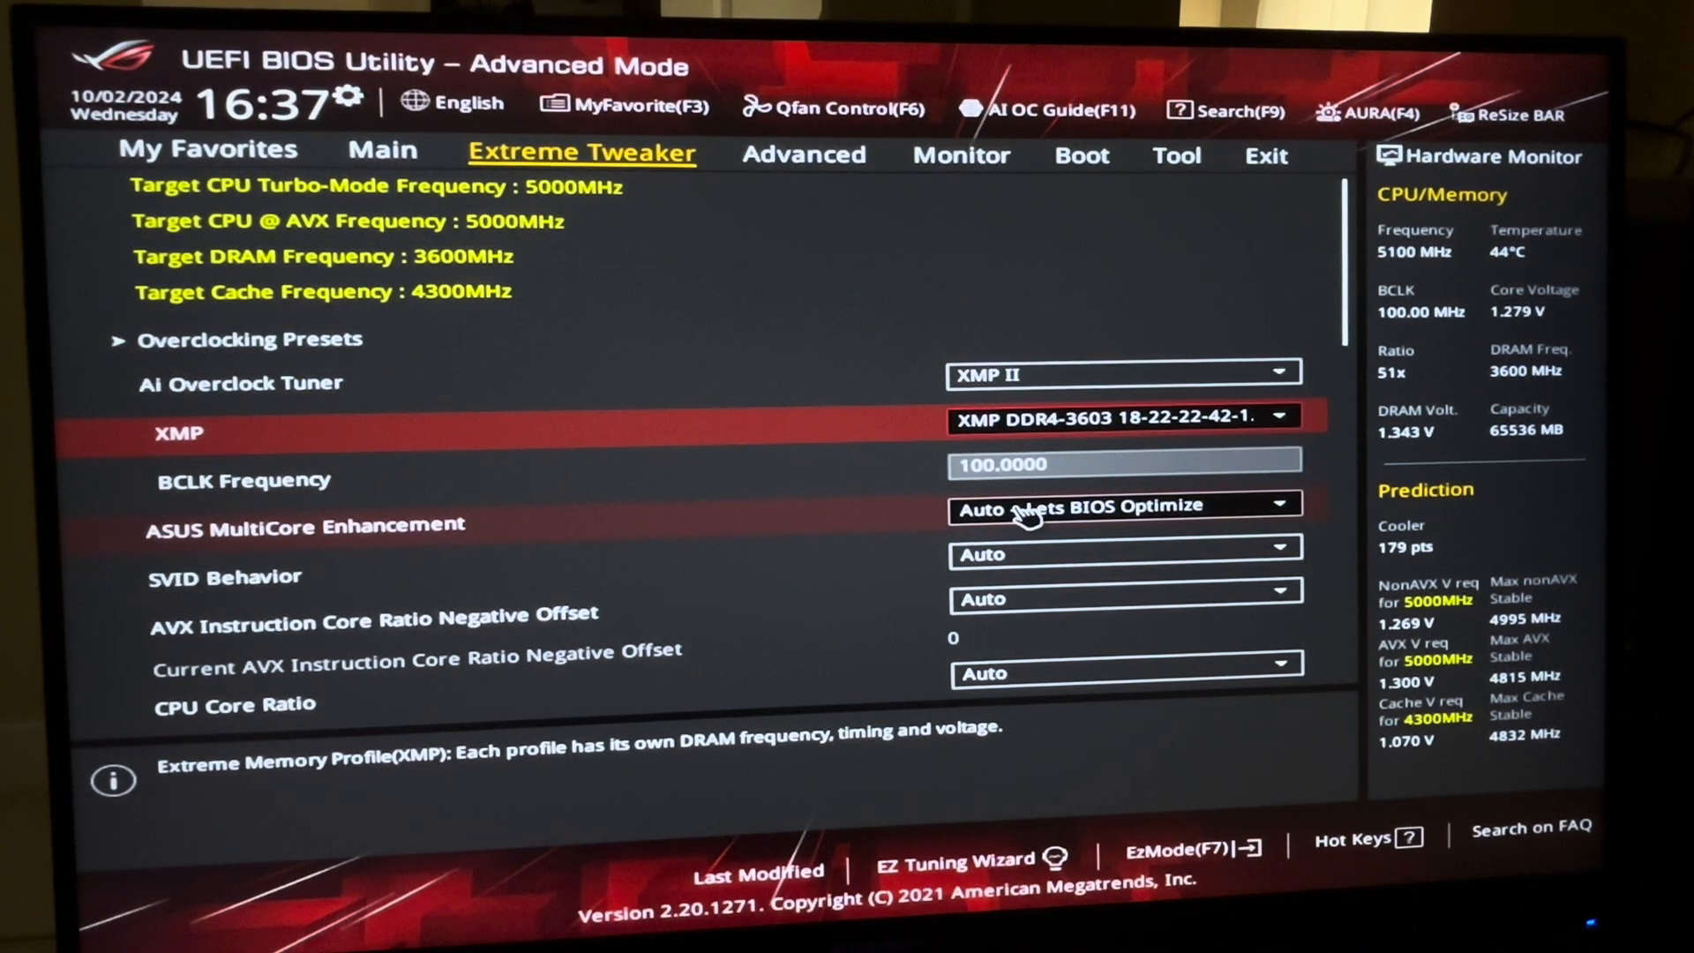
Step: Set ASUS MultiCore Enhancement to Enabled – Remove All limits
{"action": "left_click", "coordinate": [1125, 503]}
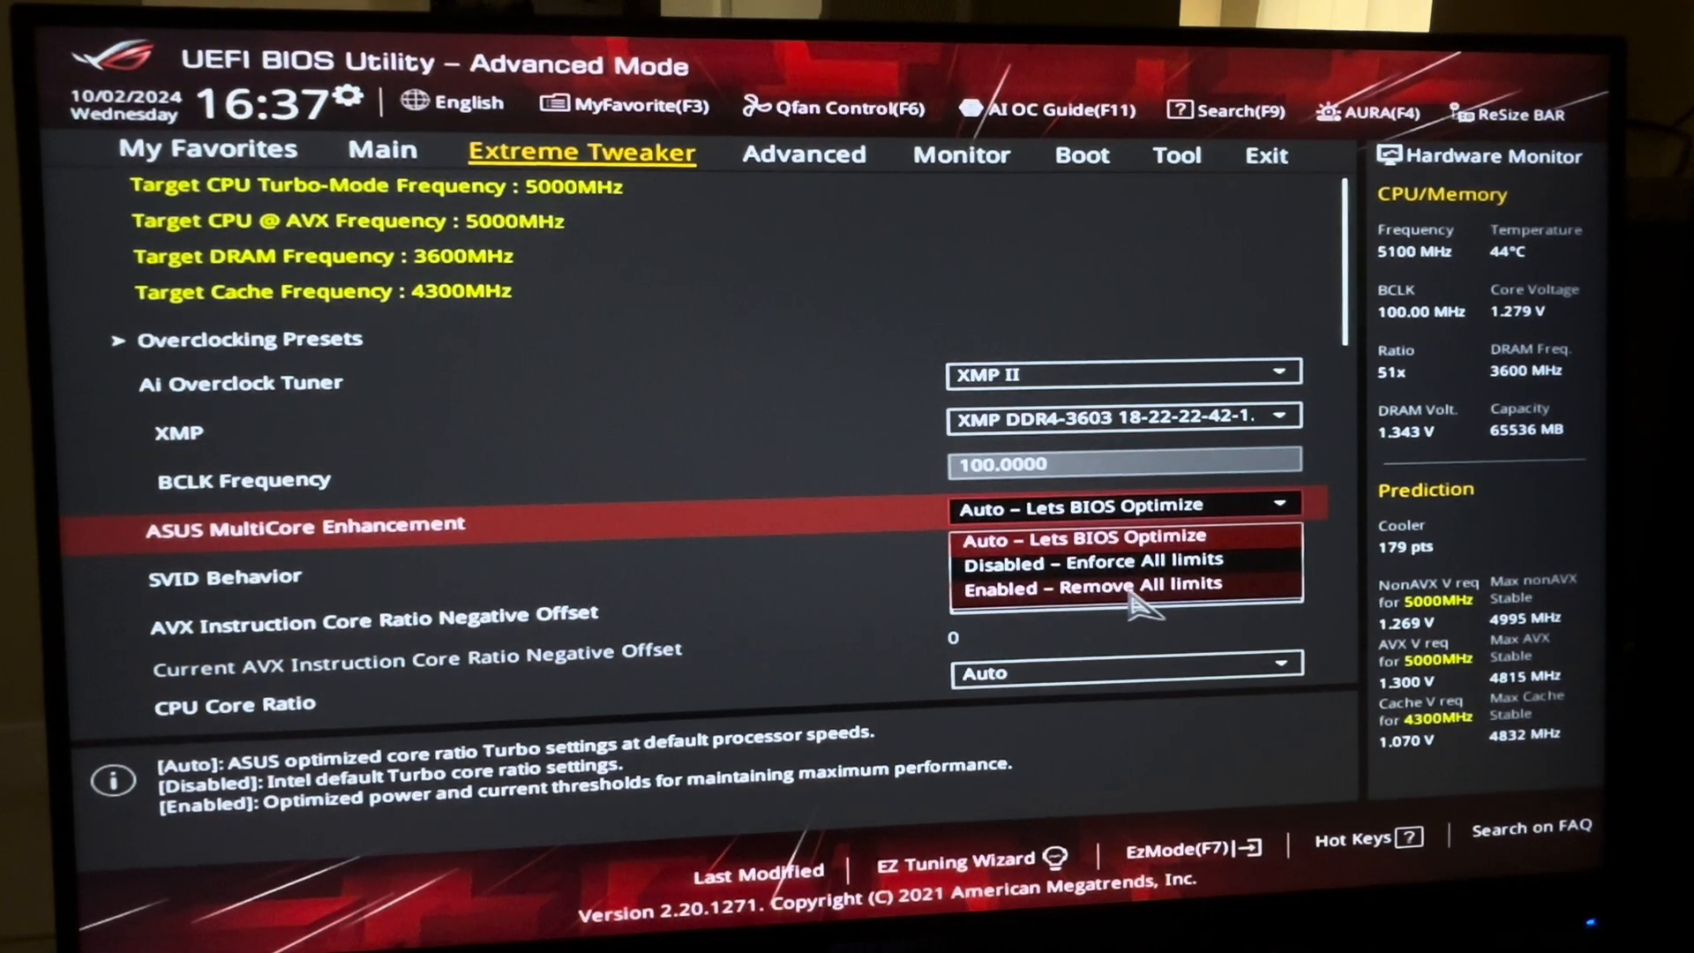
{"action": "left_click", "coordinate": [1091, 584]}
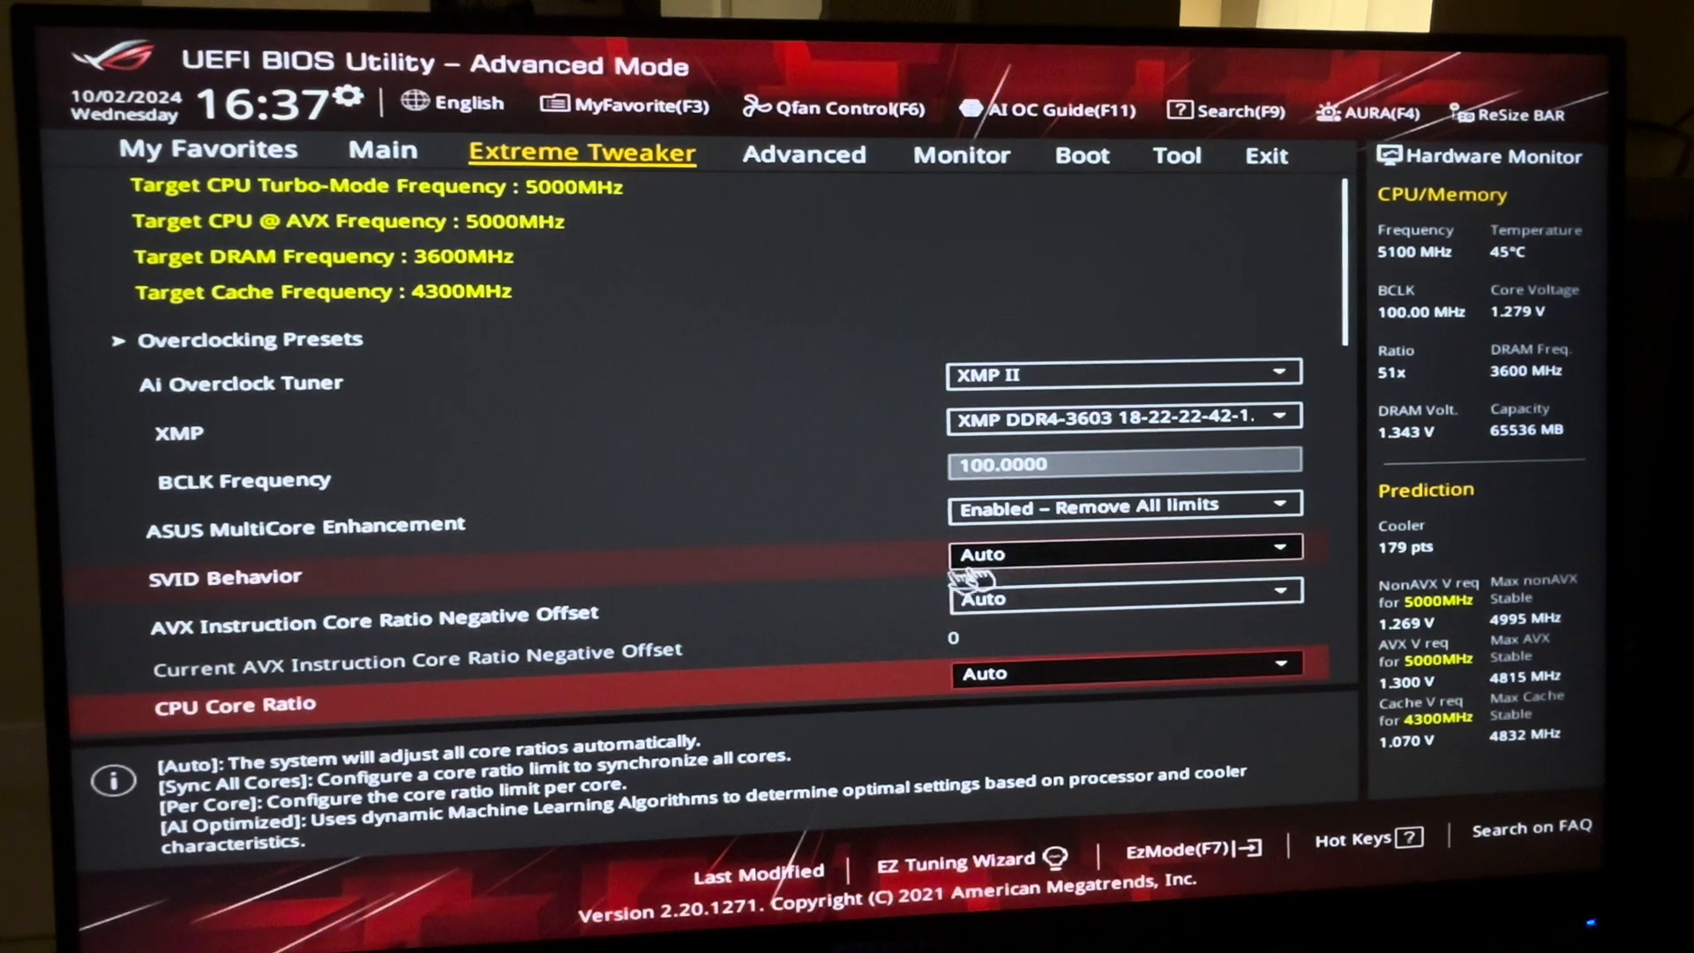
Step: Set CPU Core Ratio to Sync All Cores, keeping every core's ratio limit at 51
{"action": "scroll", "scroll_direction": "down", "scroll_amount": 3}
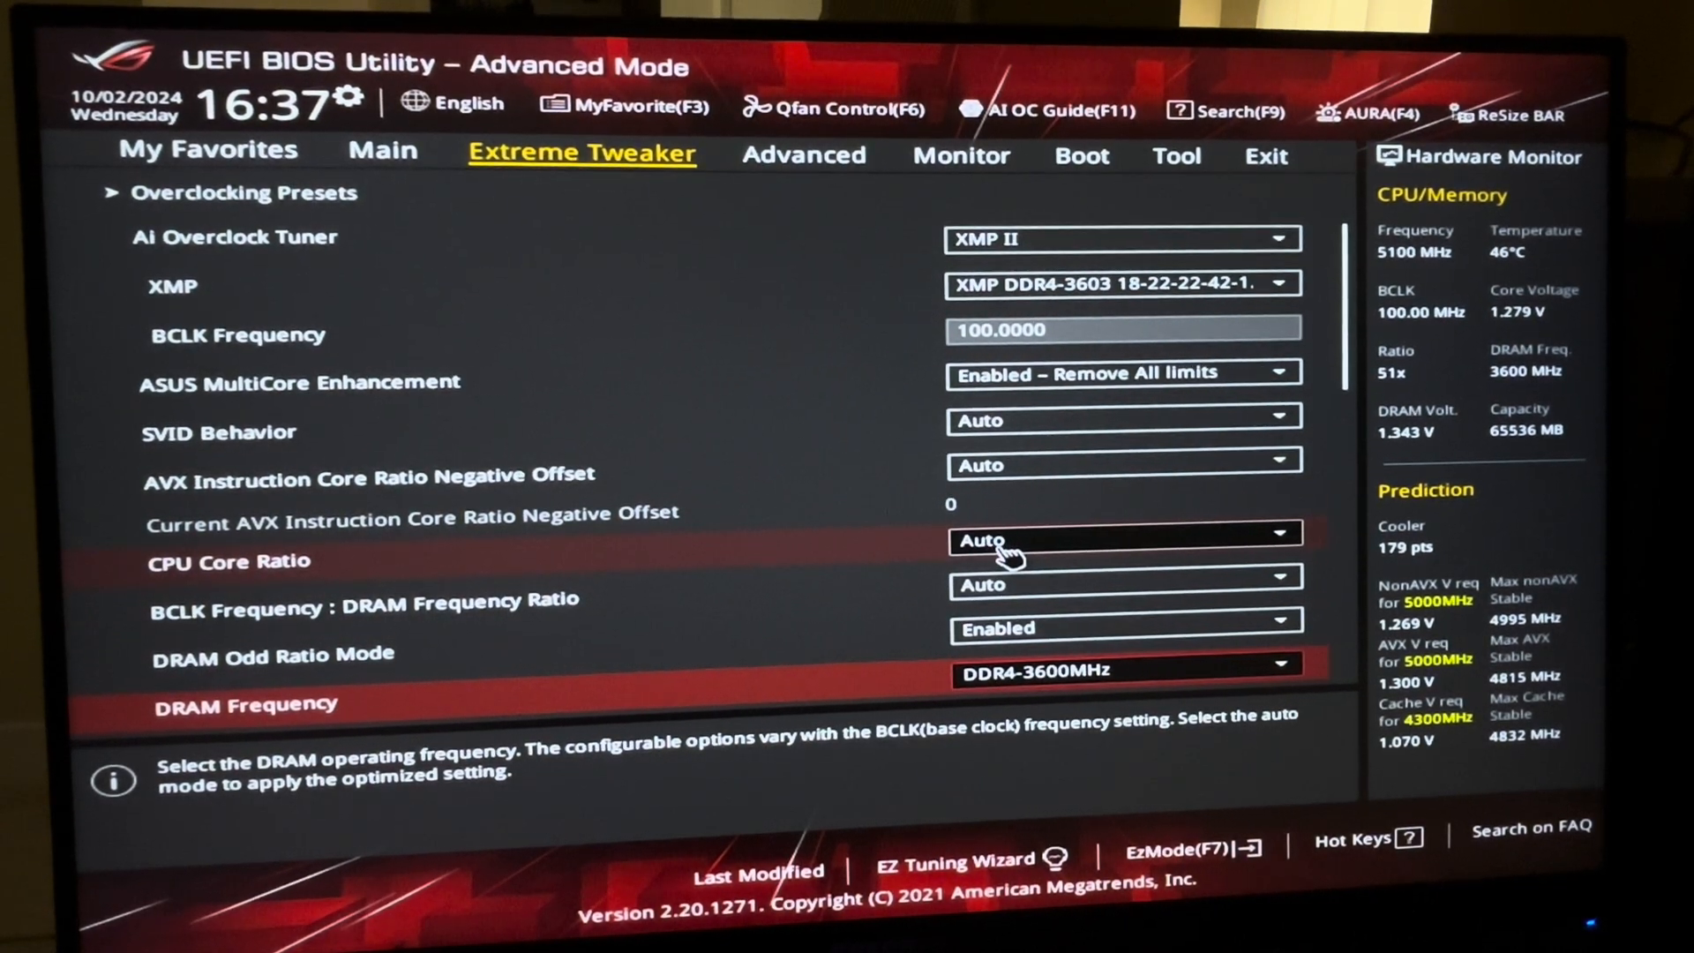
{"action": "left_click", "coordinate": [1119, 540]}
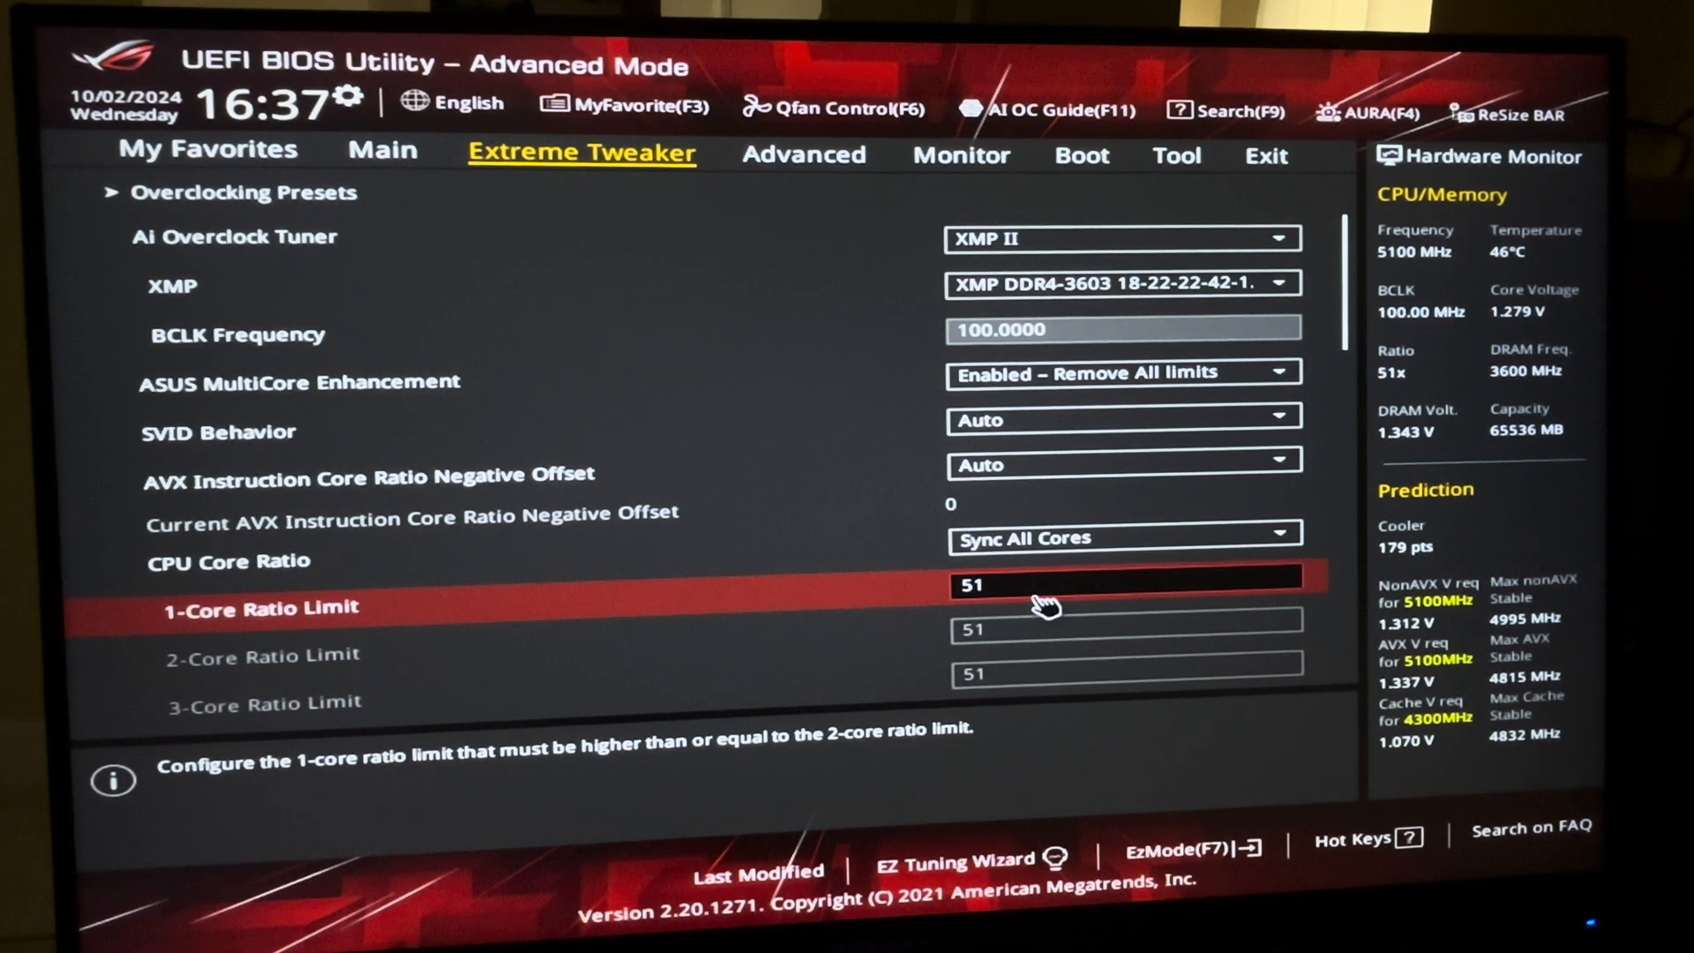
{"action": "scroll", "scroll_direction": "down", "scroll_amount": 3}
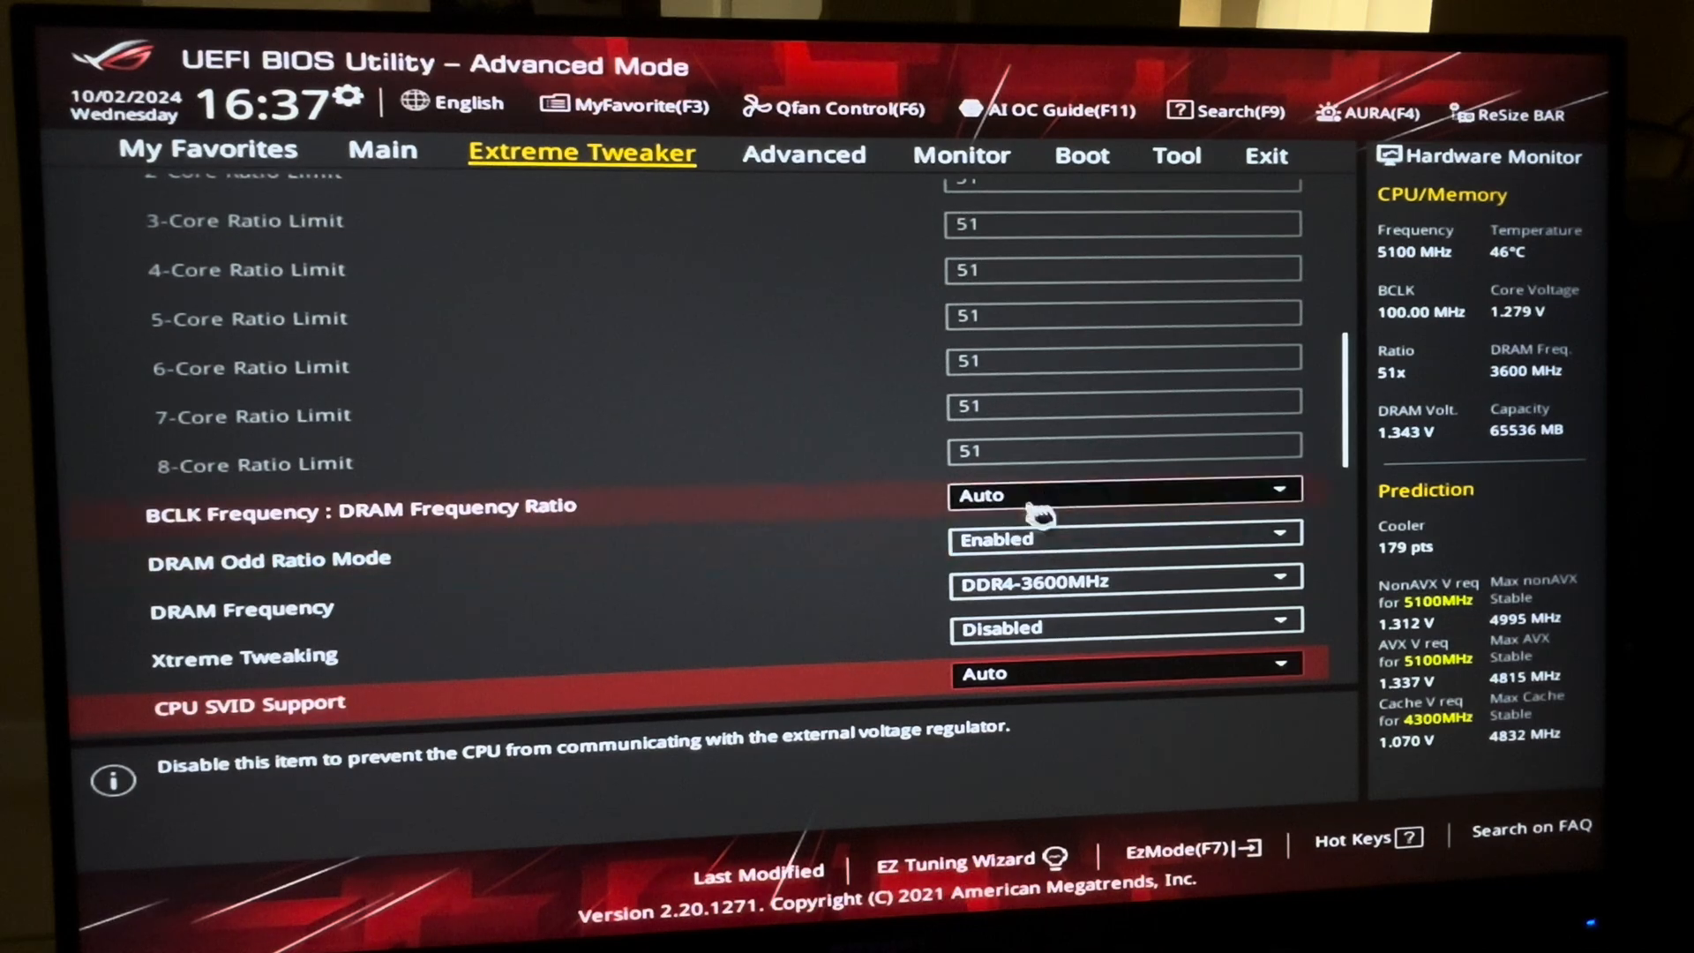
{"action": "mouse_move", "coordinate": [1027, 539]}
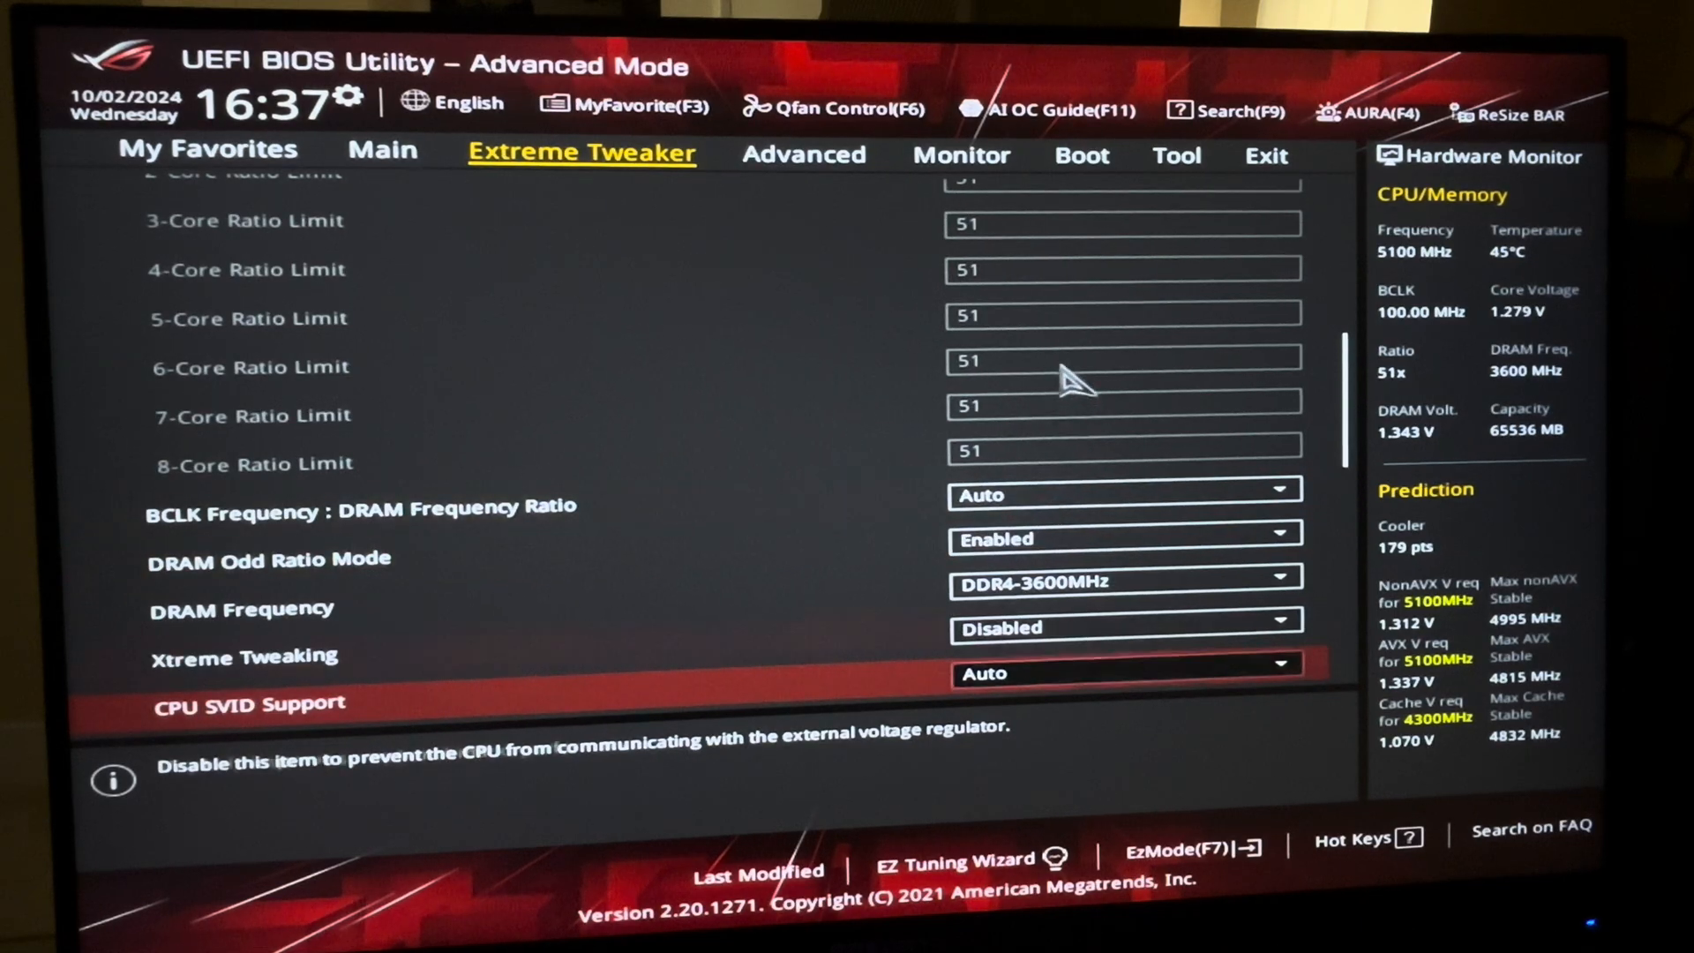
{"action": "left_click", "coordinate": [1122, 362]}
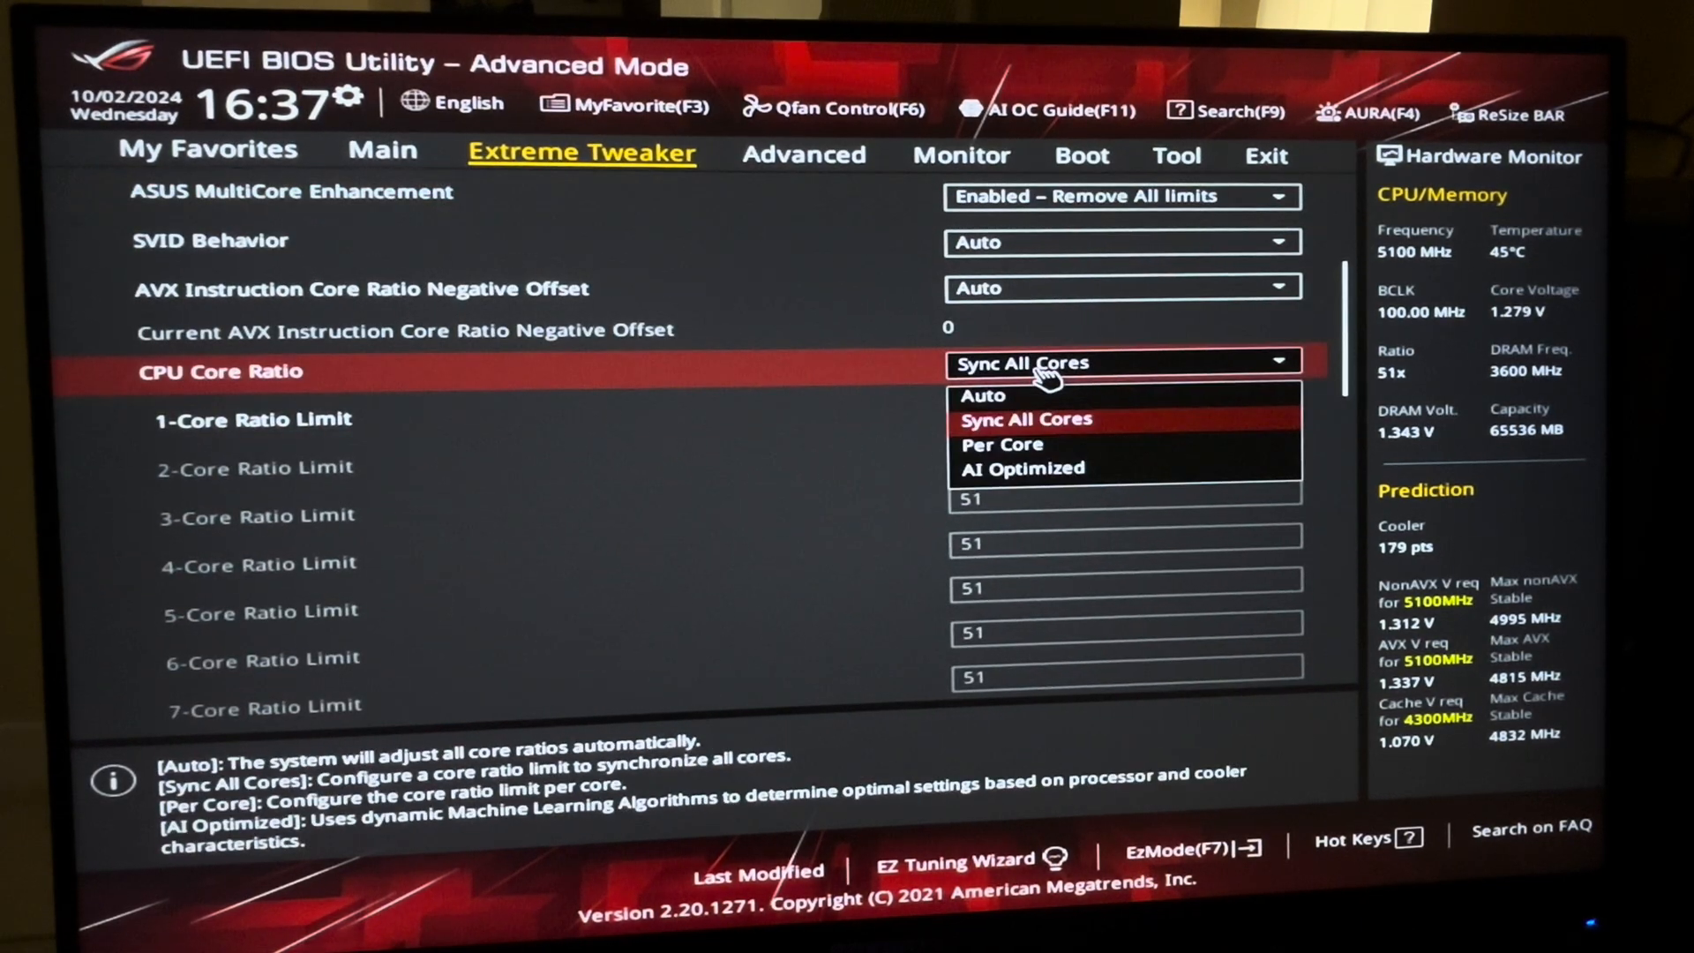
{"action": "left_click", "coordinate": [1023, 420]}
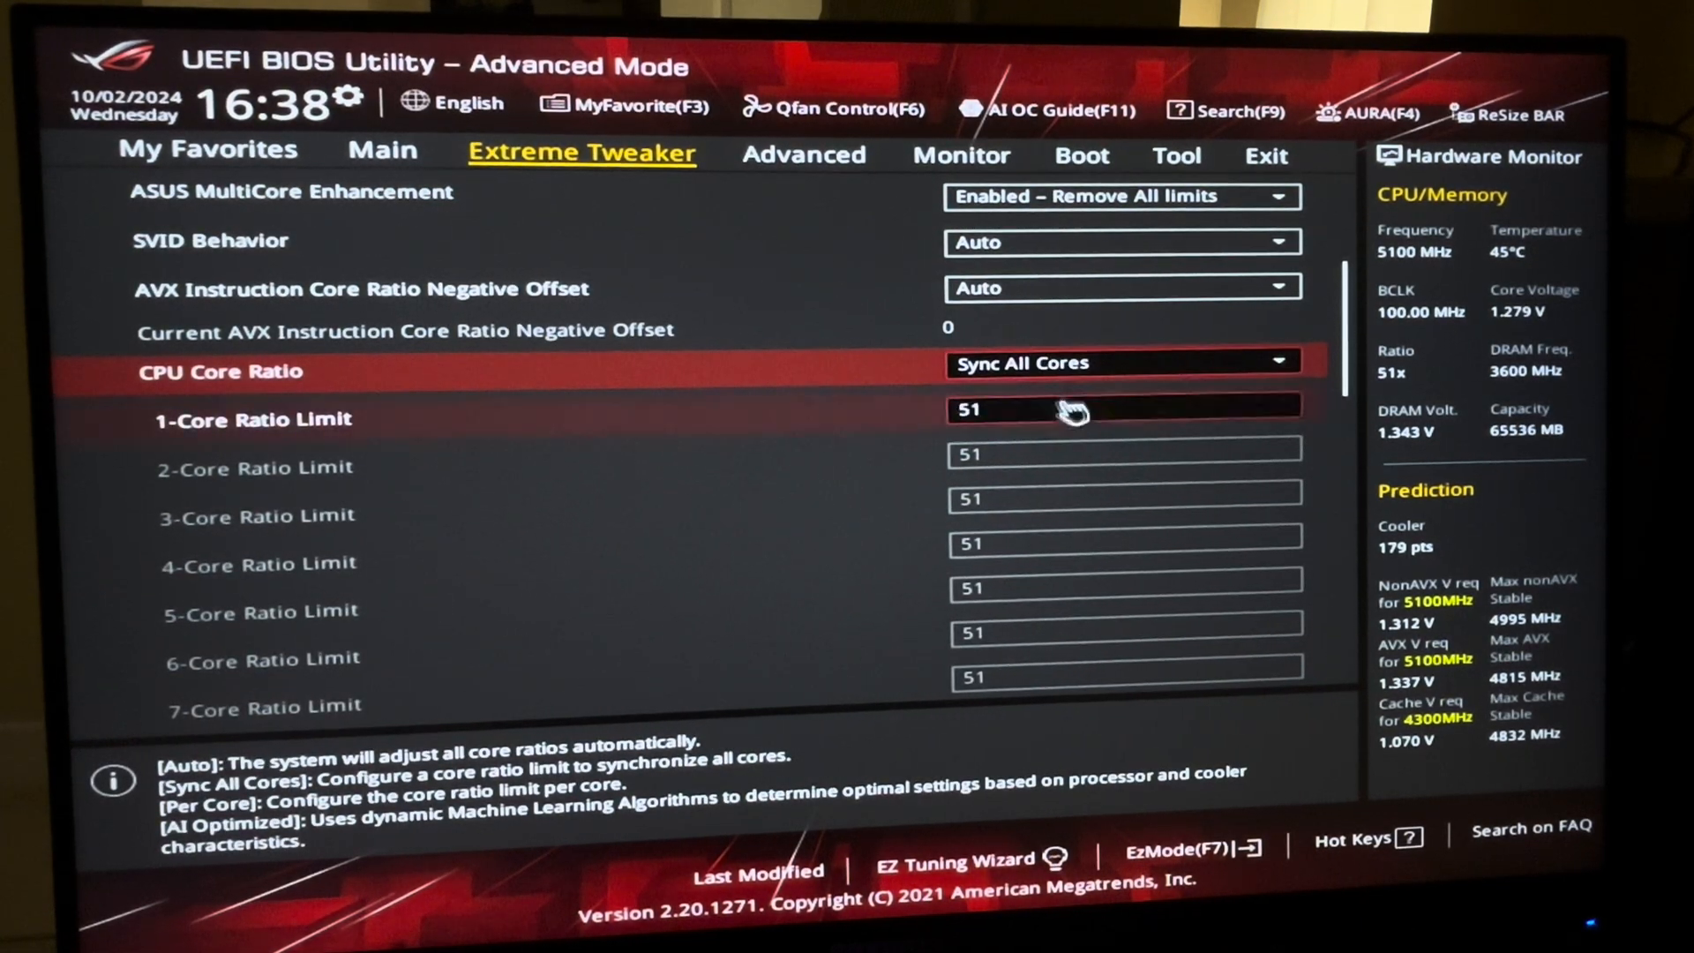
{"action": "left_click", "coordinate": [1119, 361]}
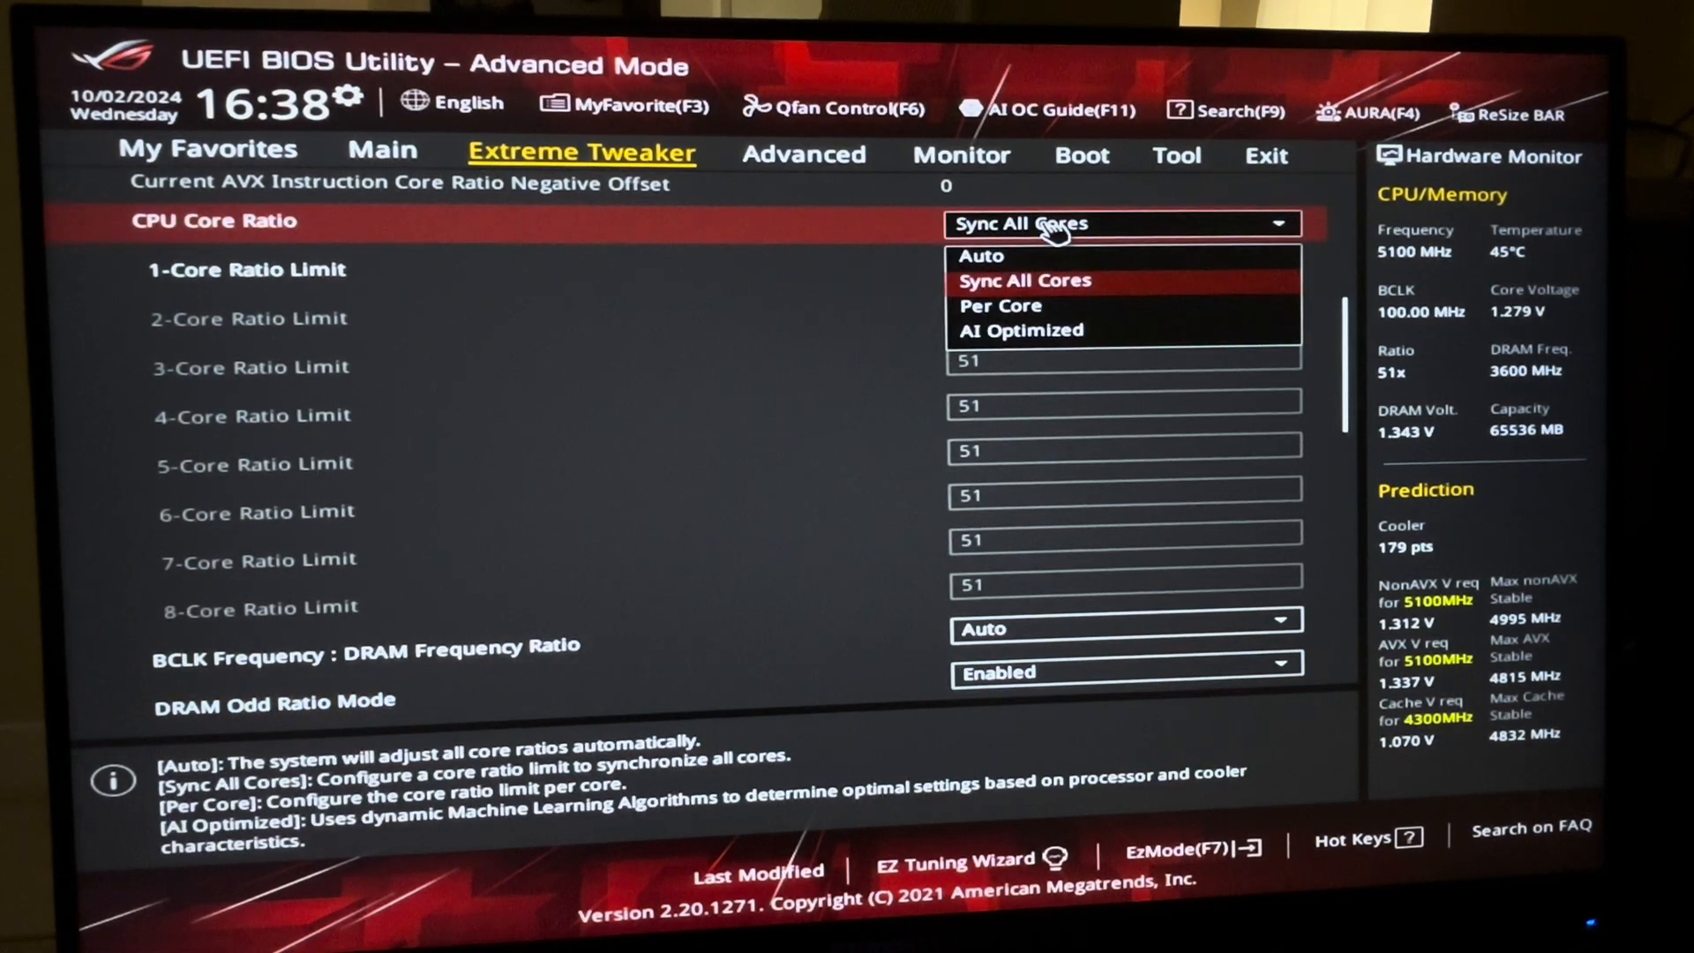
{"action": "left_click", "coordinate": [1022, 281]}
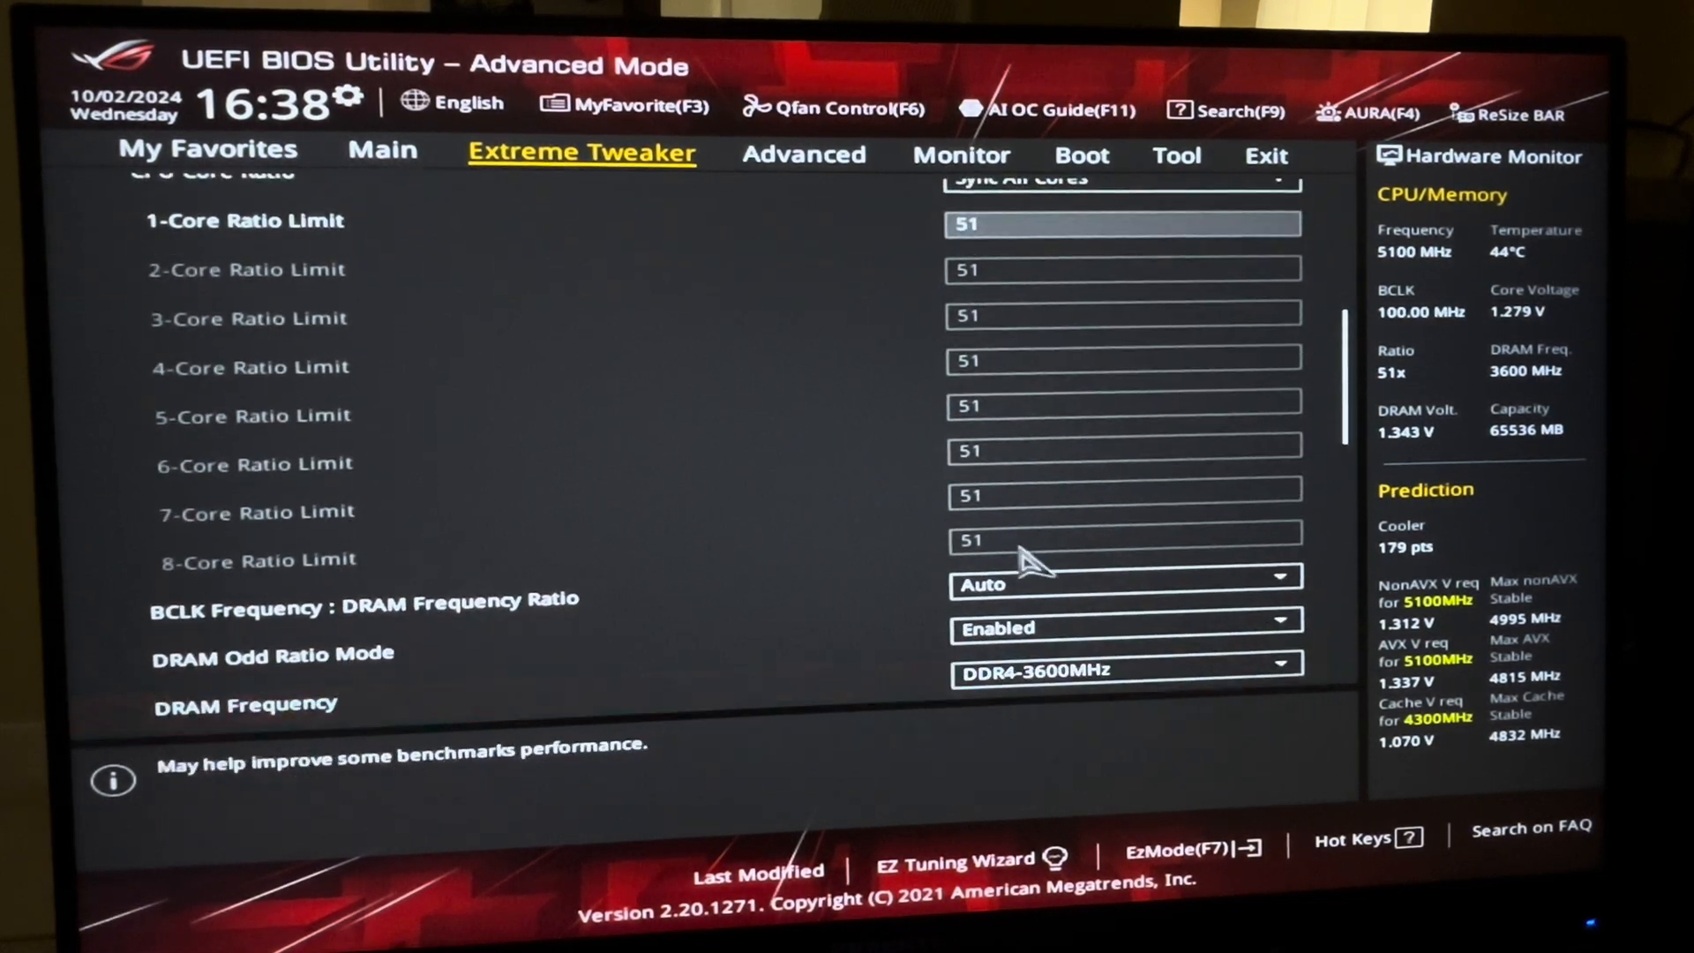
Step: Keep DRAM Frequency at DDR4-3600MHz and move down to the Extreme Tweaker subsections
{"action": "scroll", "scroll_direction": "down", "scroll_amount": 3}
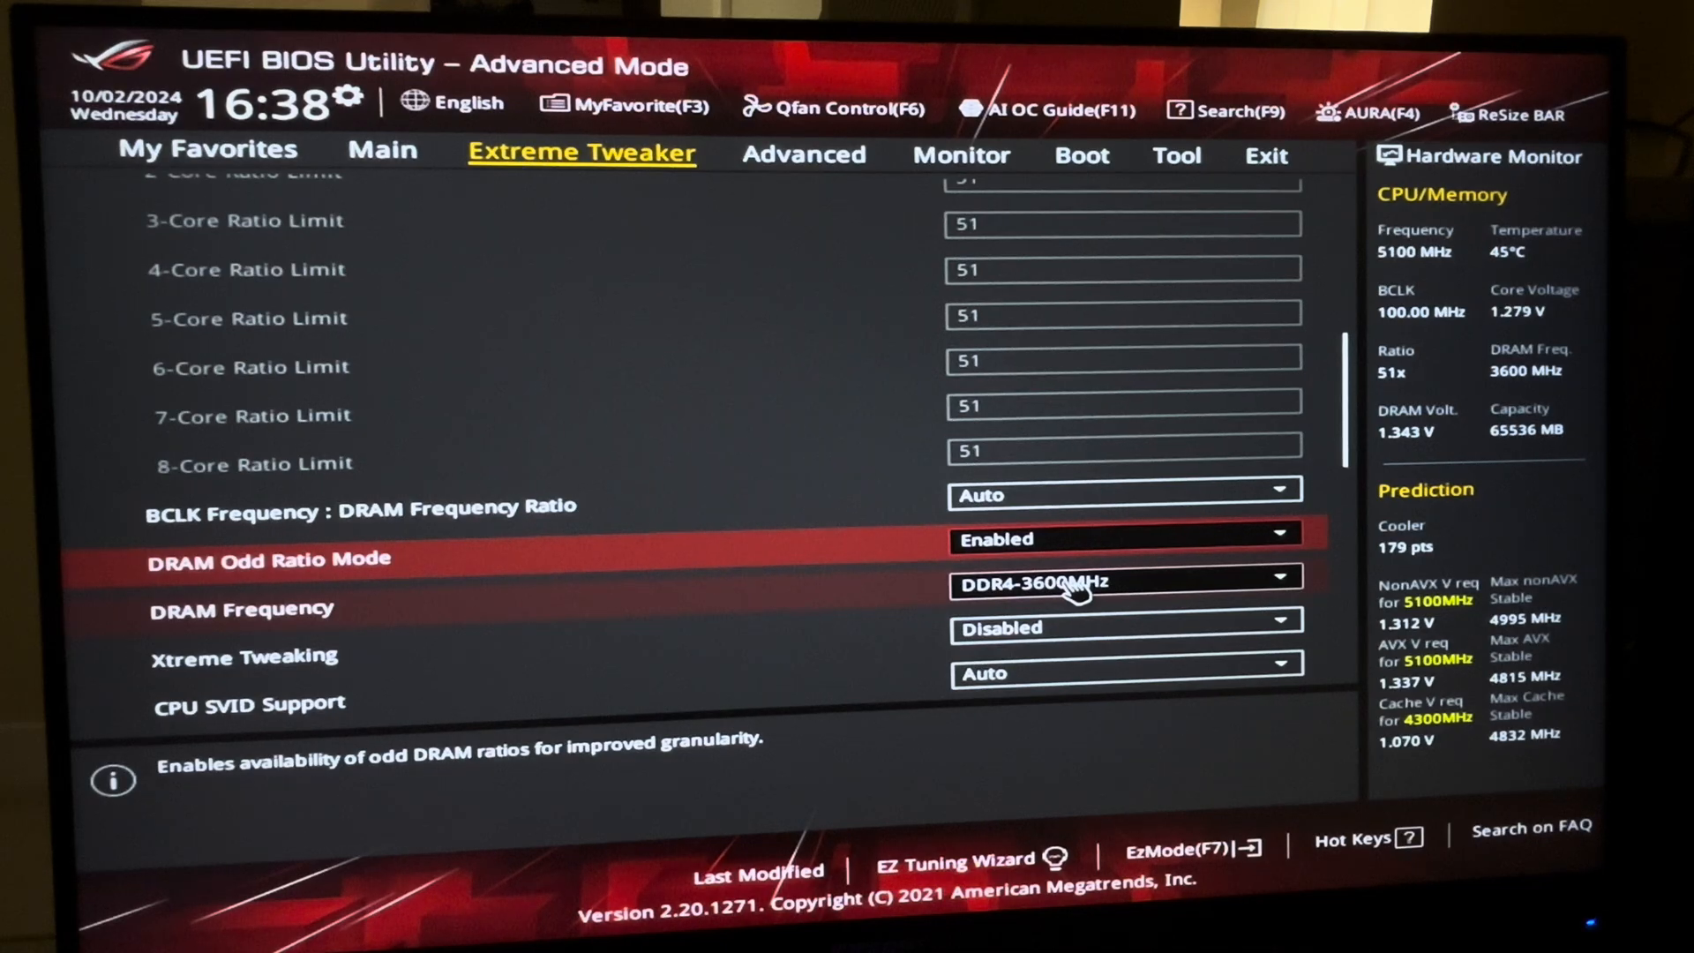
{"action": "left_click", "coordinate": [1124, 584]}
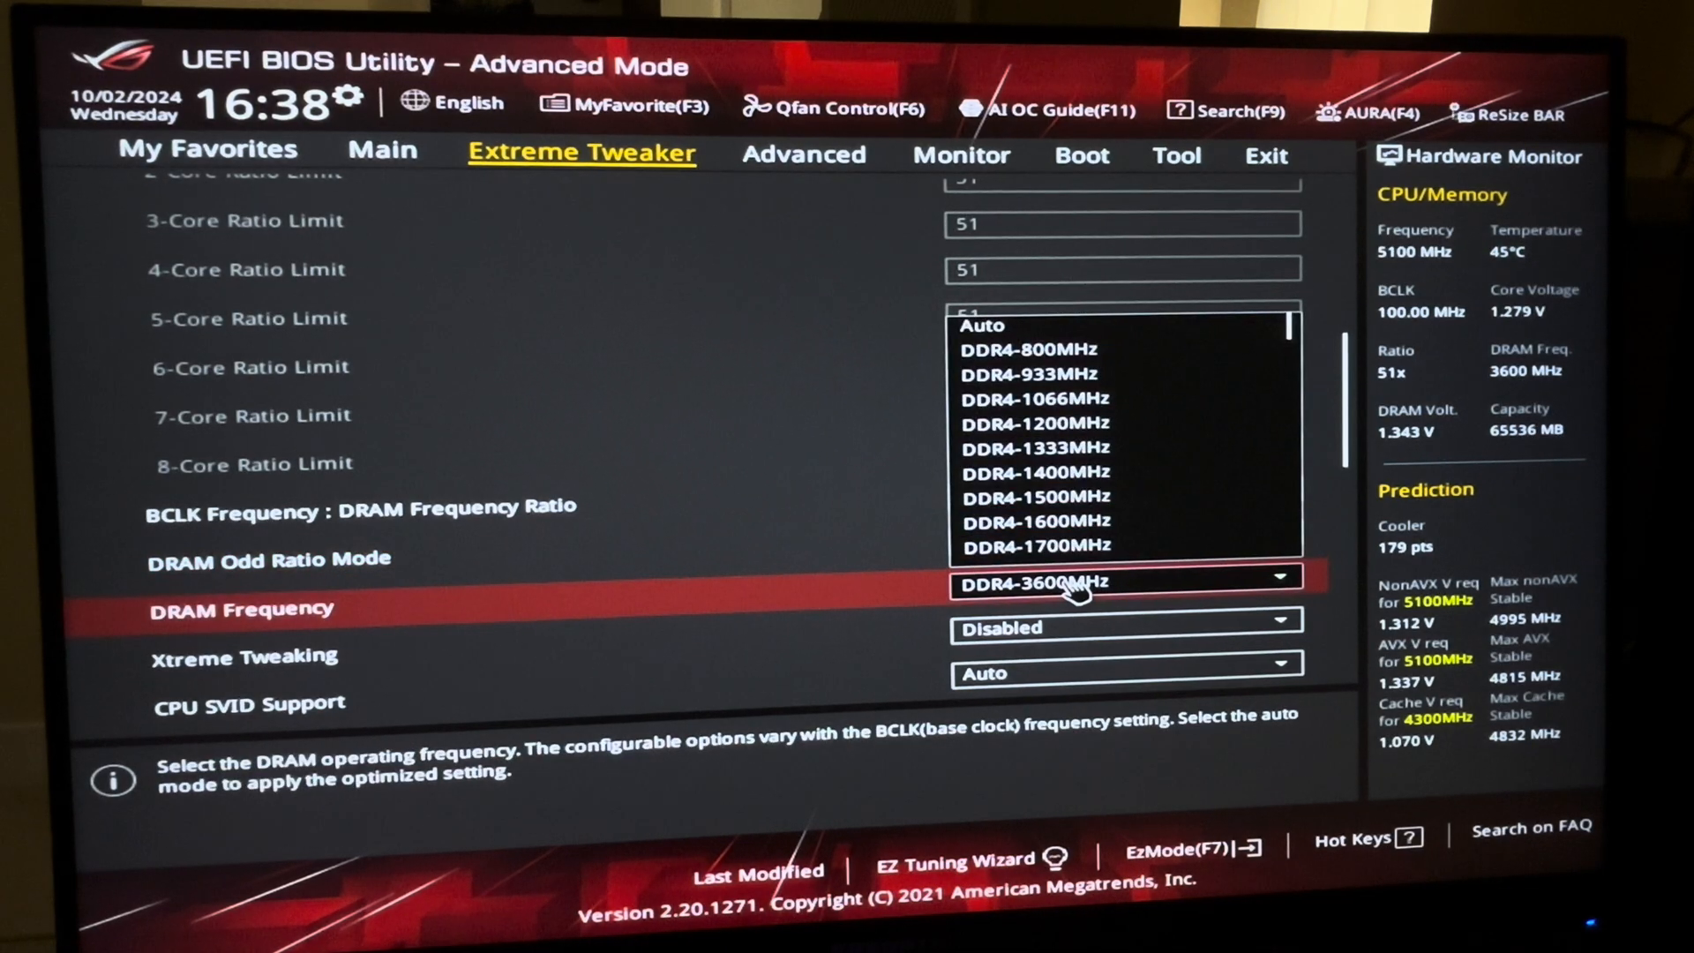
{"action": "left_click", "coordinate": [1036, 583]}
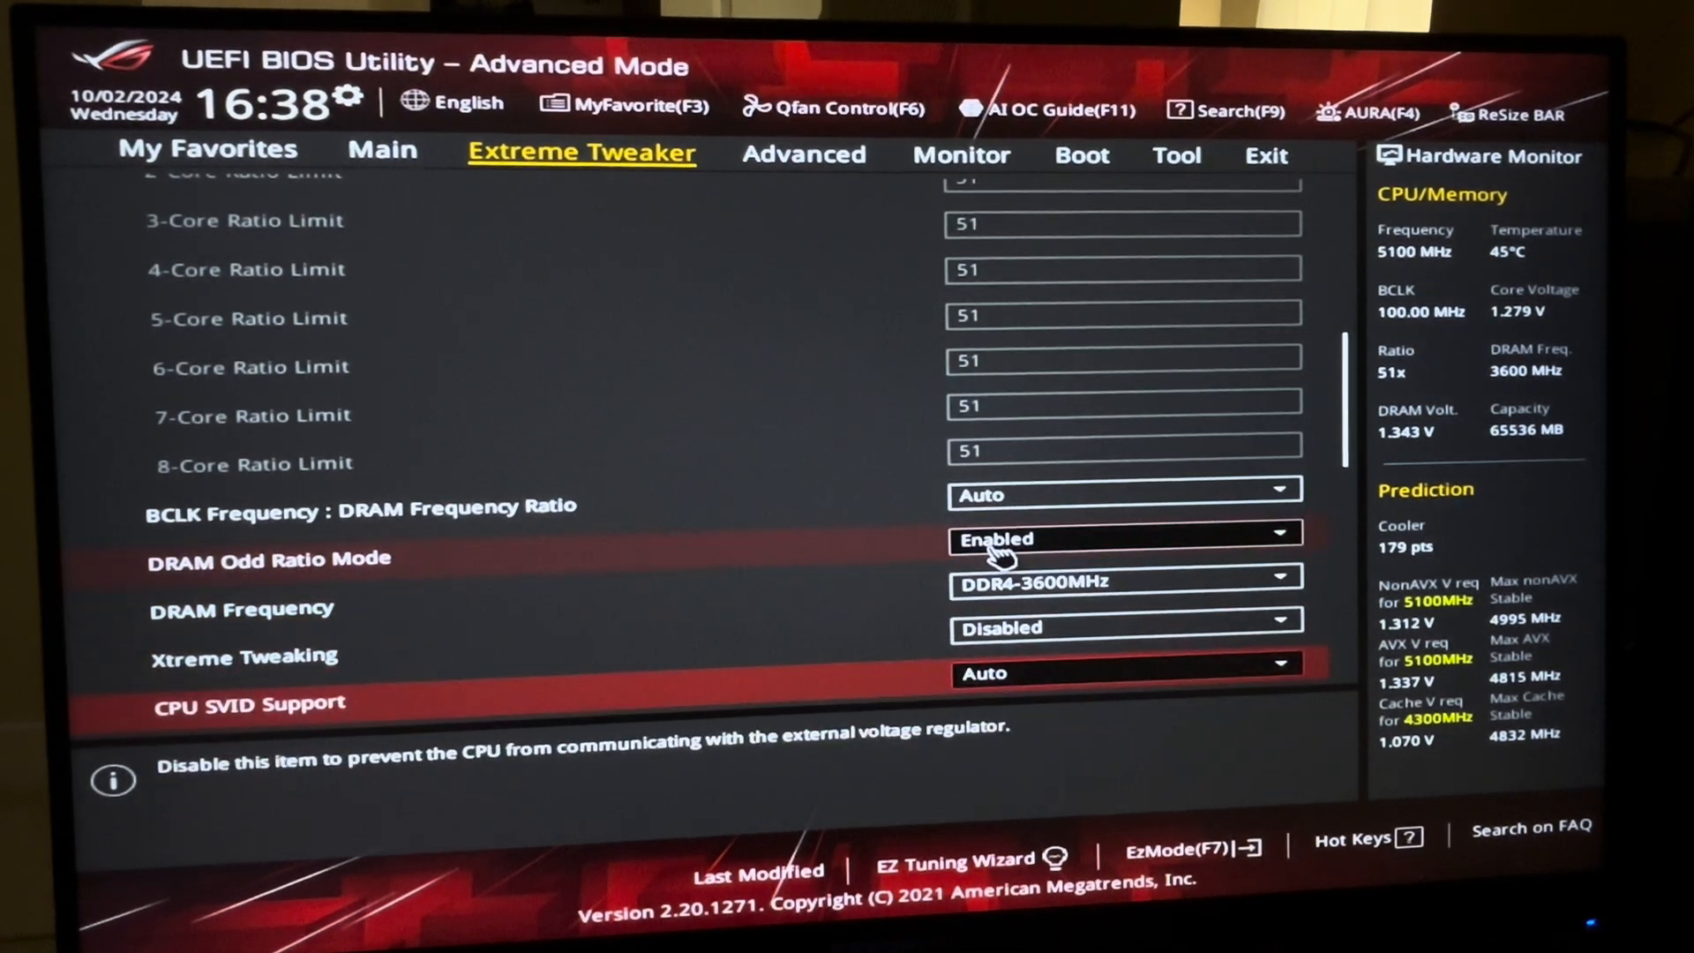
{"action": "scroll", "scroll_direction": "down", "scroll_amount": 3}
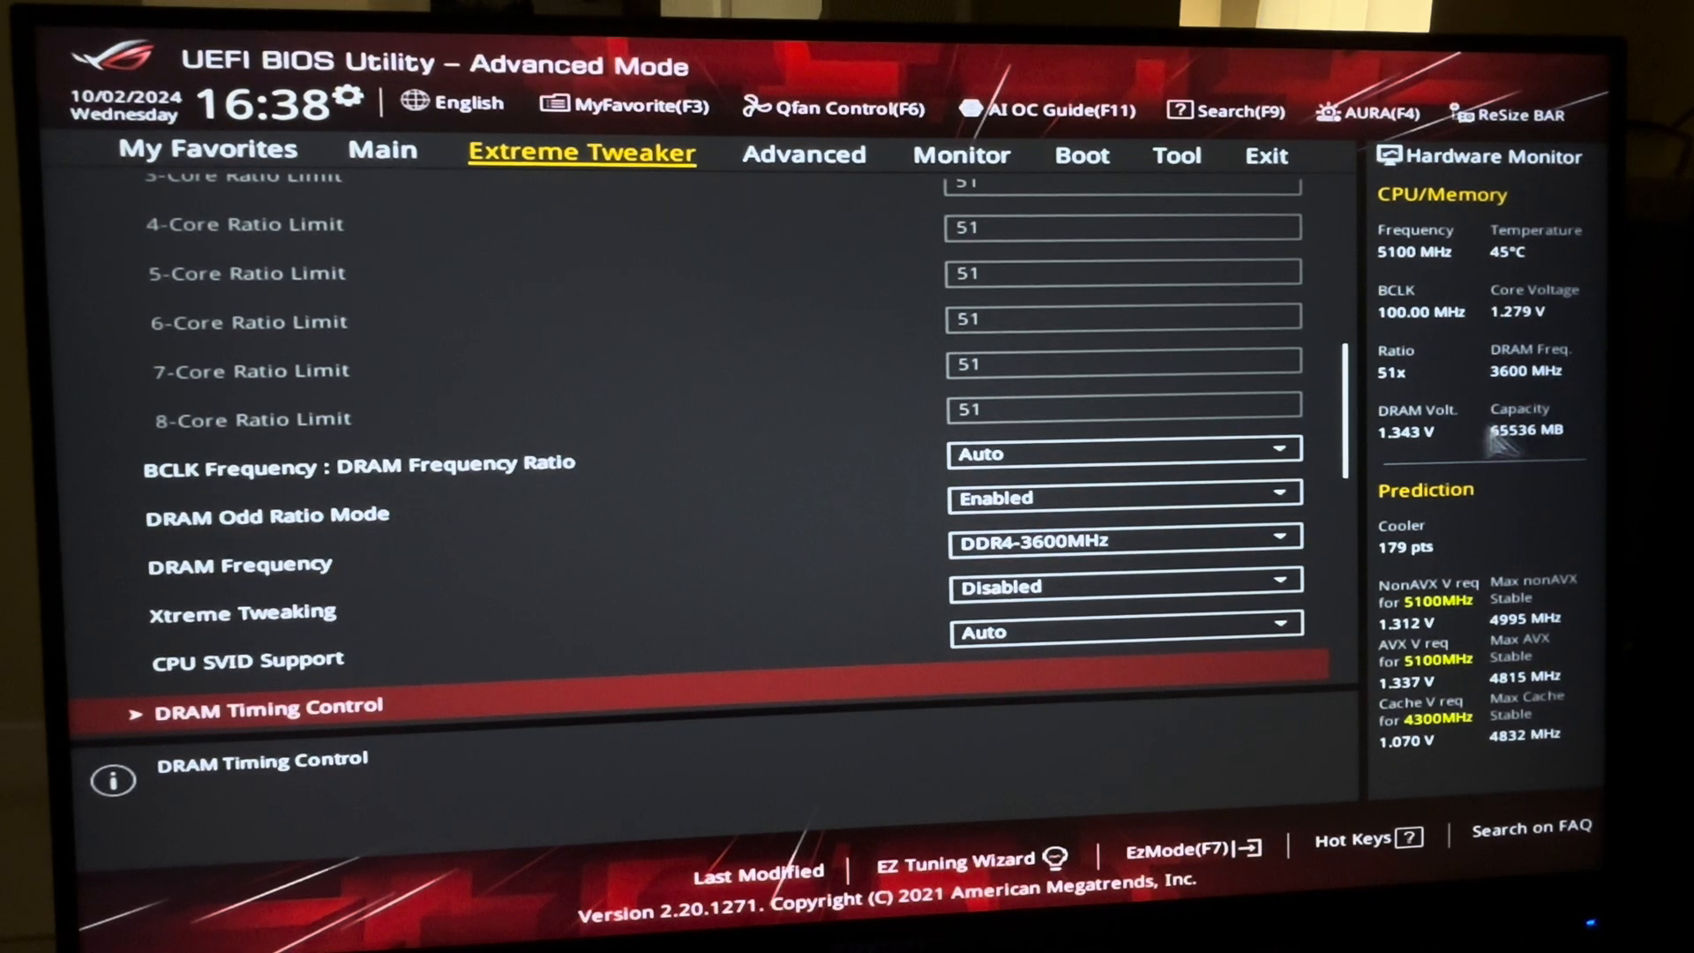
{"action": "scroll", "scroll_direction": "down", "scroll_amount": 3}
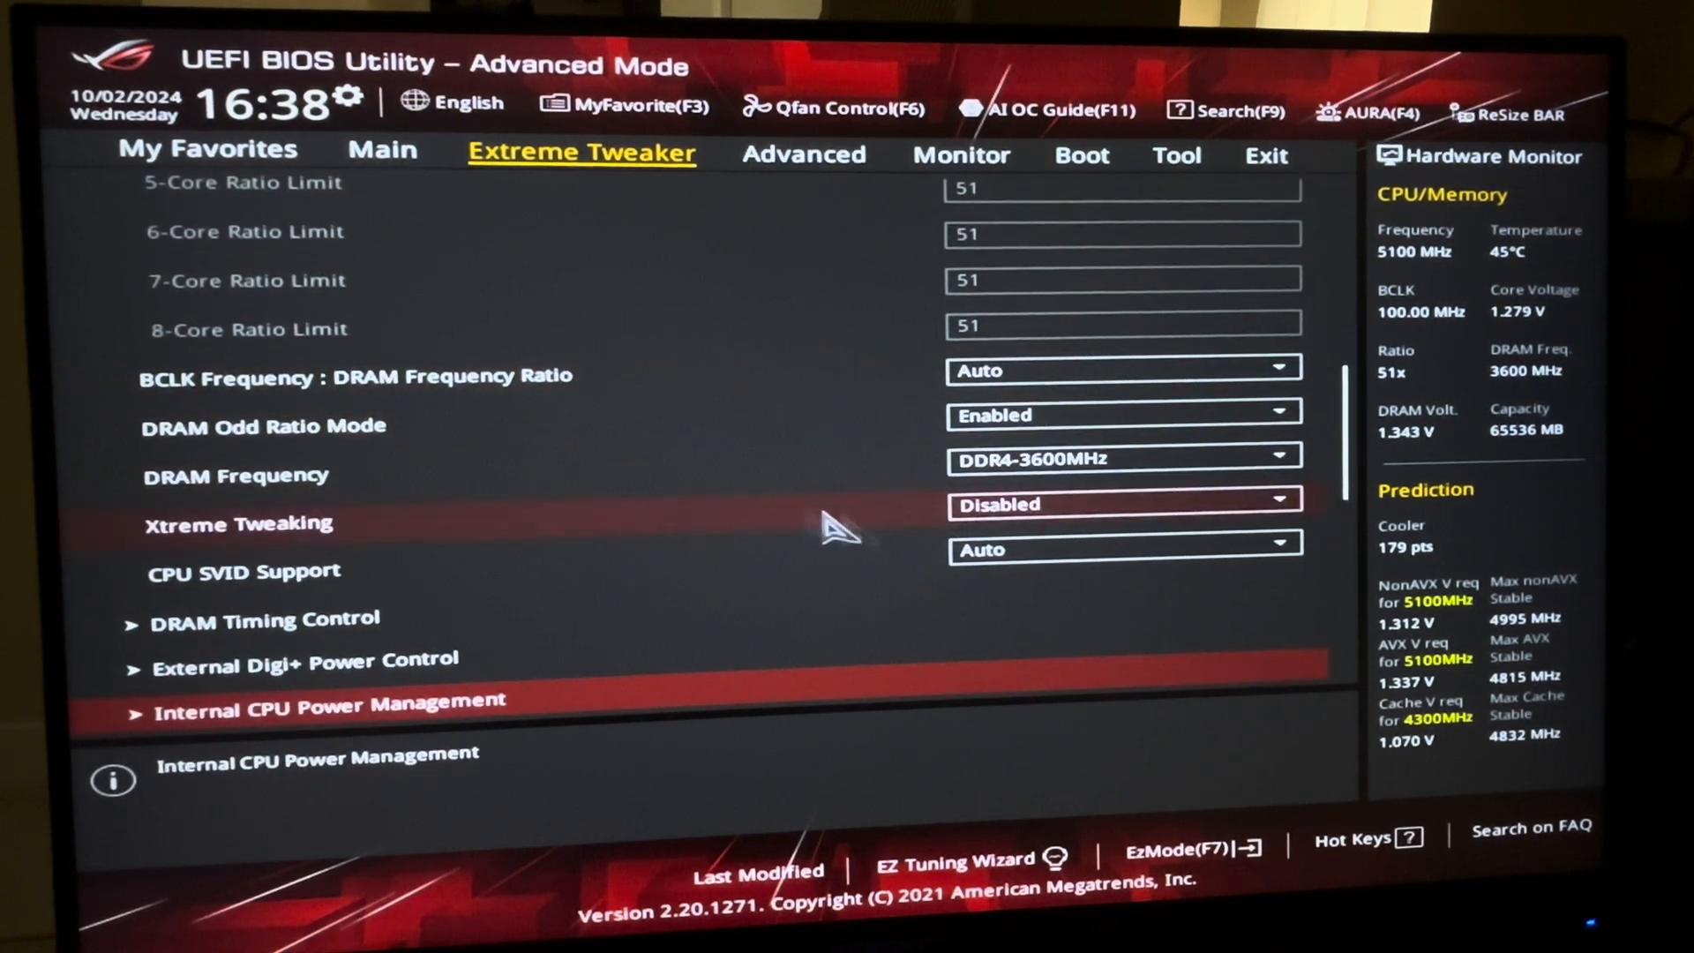
{"action": "mouse_move", "coordinate": [697, 600]}
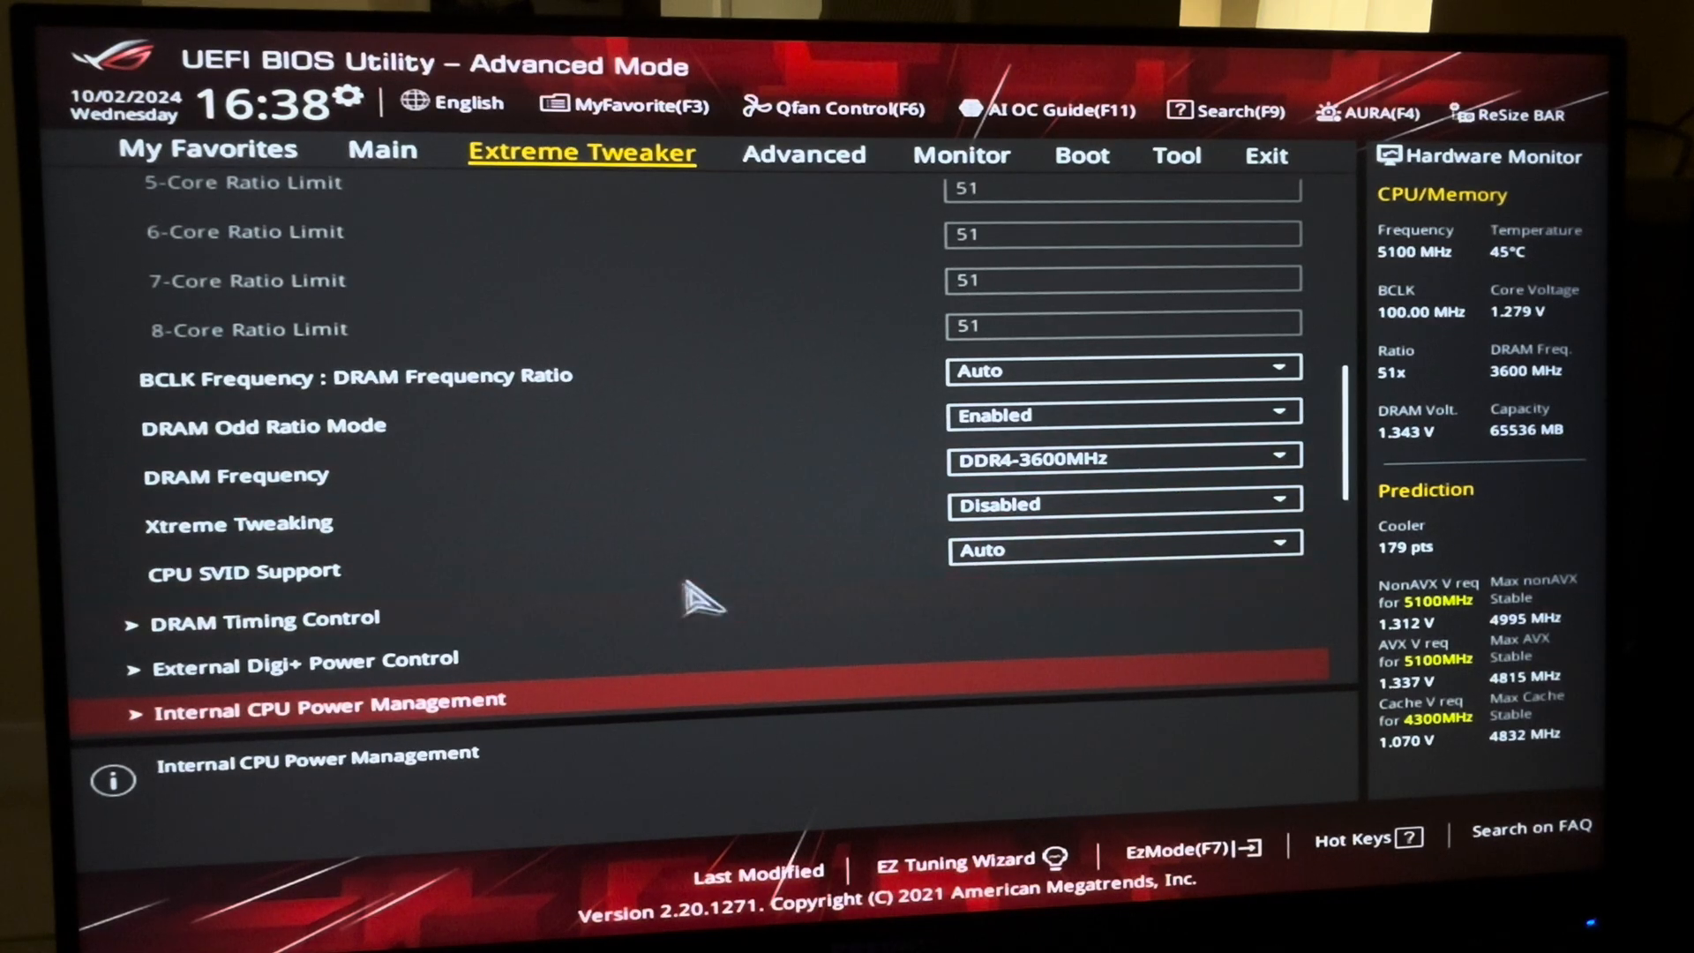
{"action": "scroll", "scroll_direction": "down", "scroll_amount": 3}
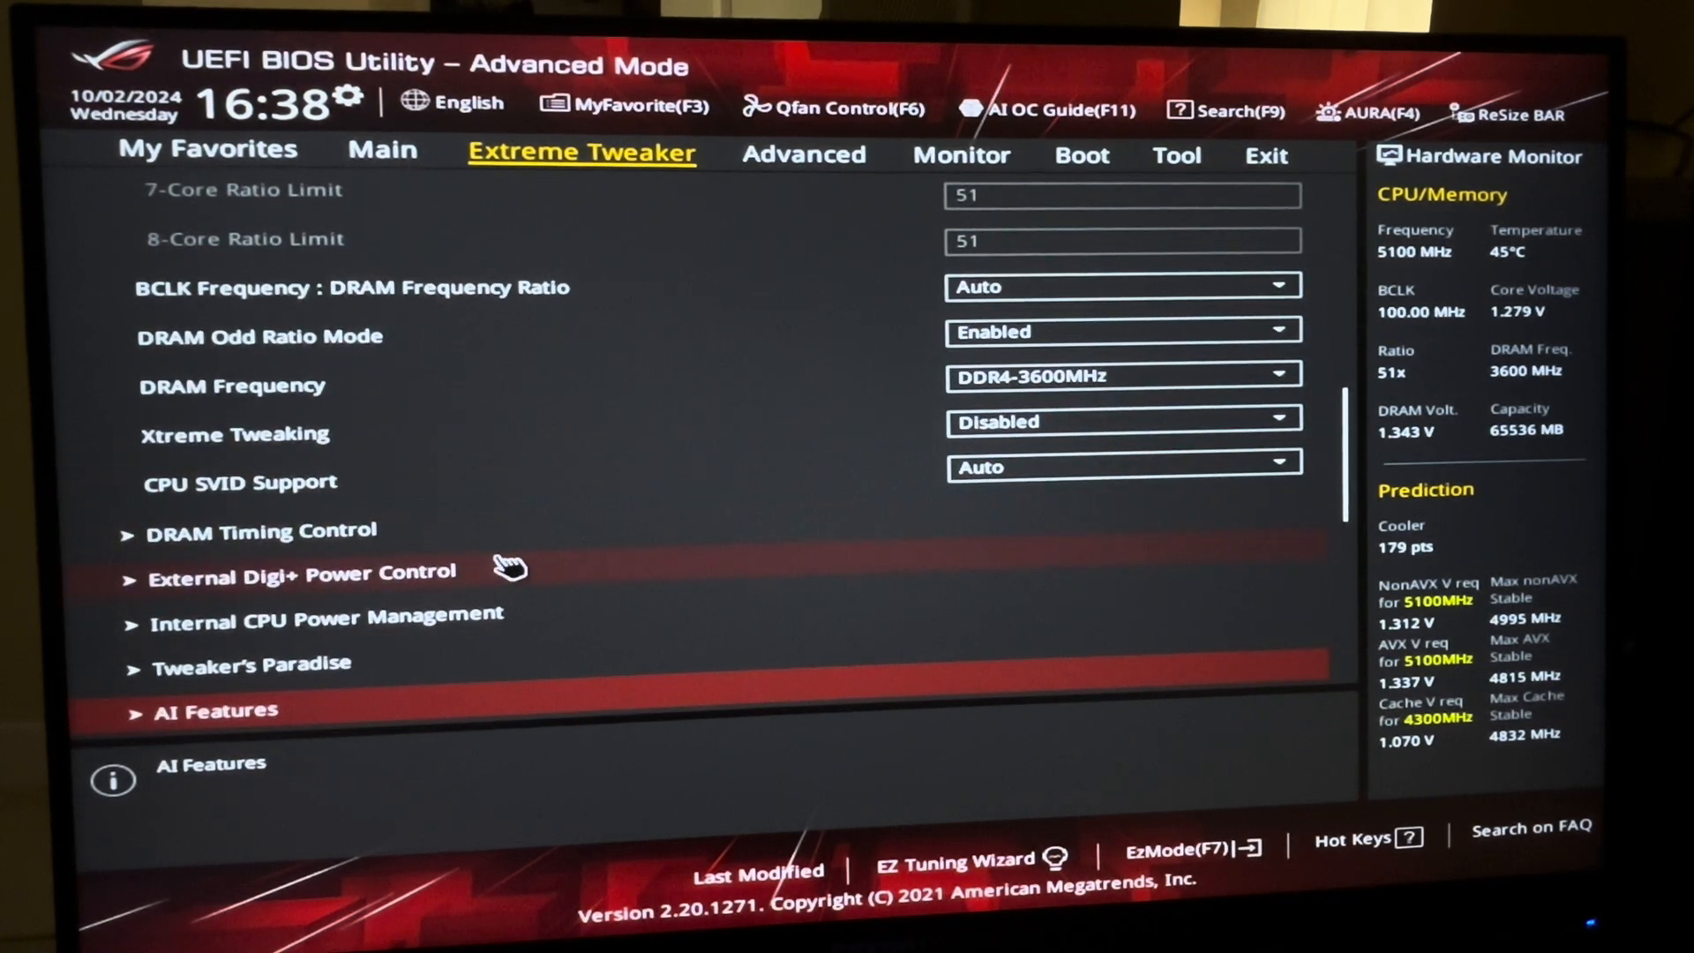
Step: In External Digi+ Power Control, set CPU load-line calibration to Level 7, ACDC sync disabled
{"action": "left_click", "coordinate": [300, 572]}
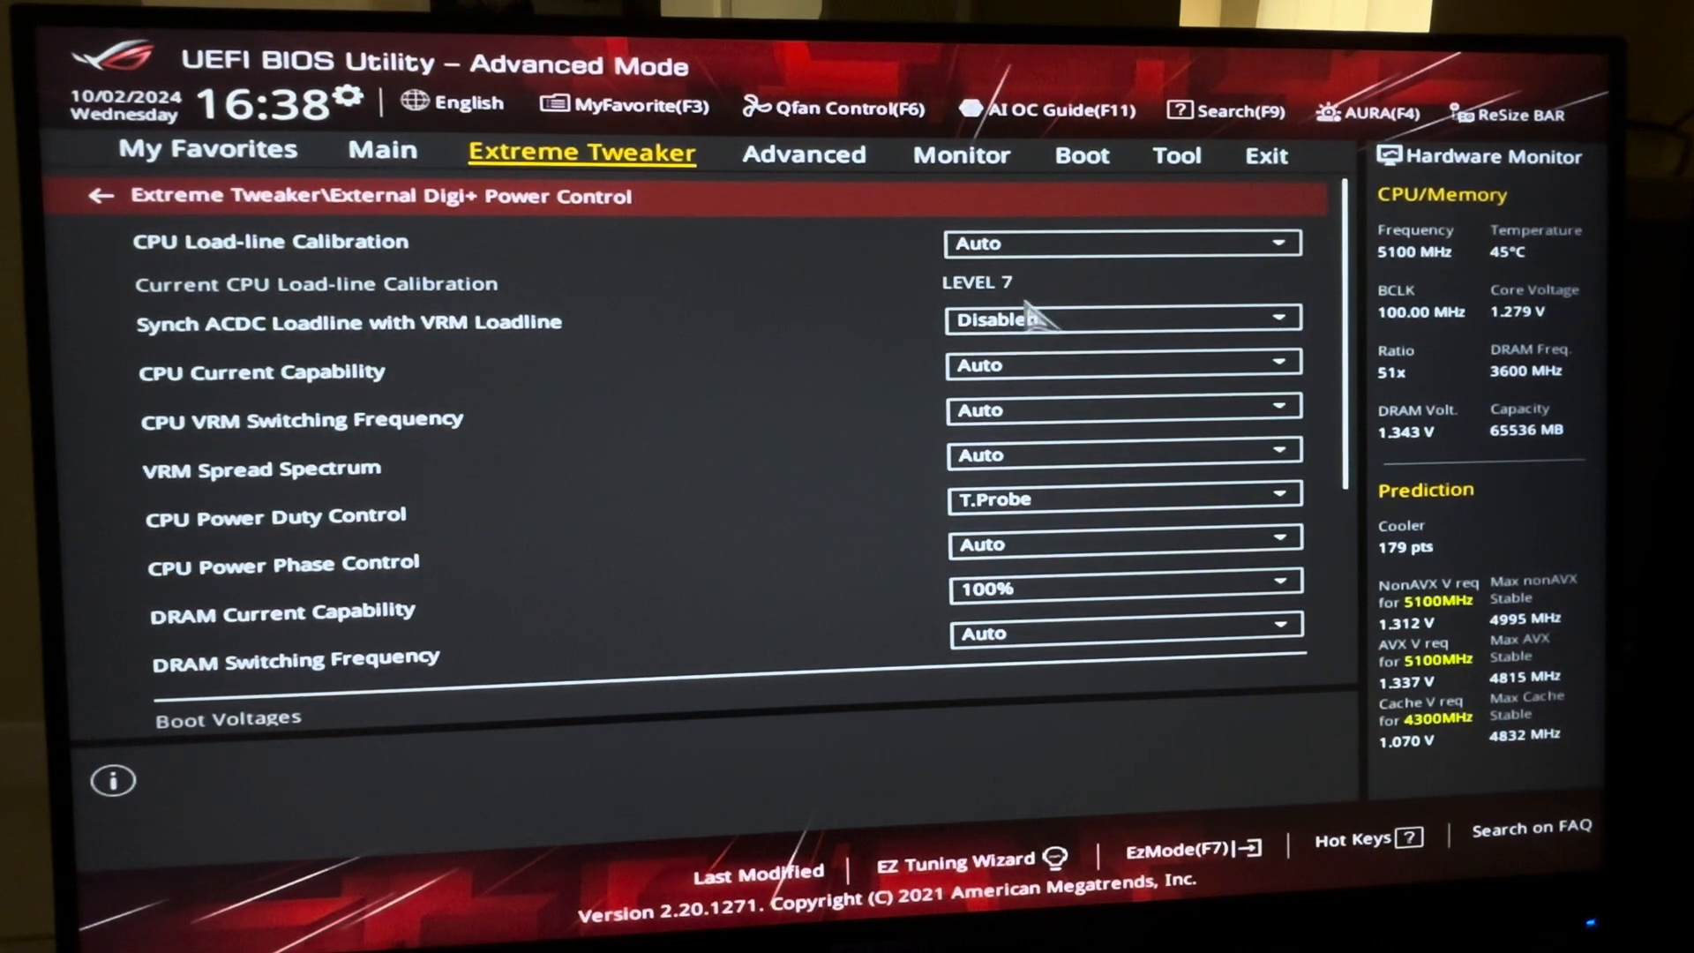
{"action": "left_click", "coordinate": [1120, 242]}
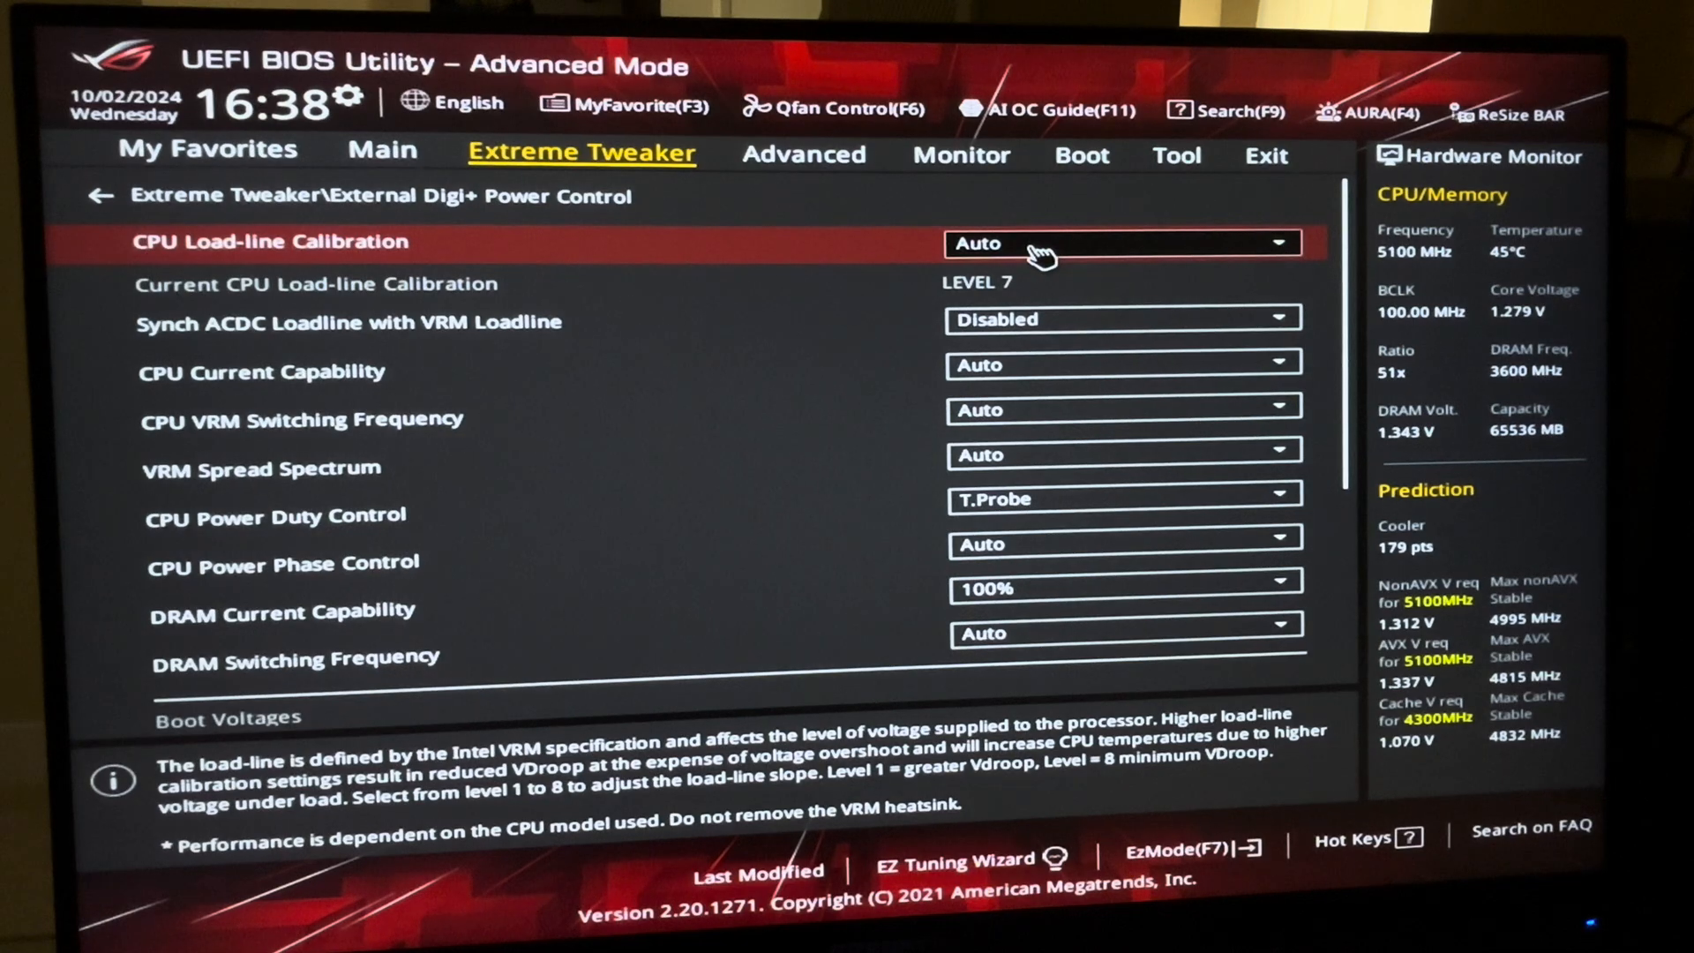
{"action": "left_click", "coordinate": [1119, 242]}
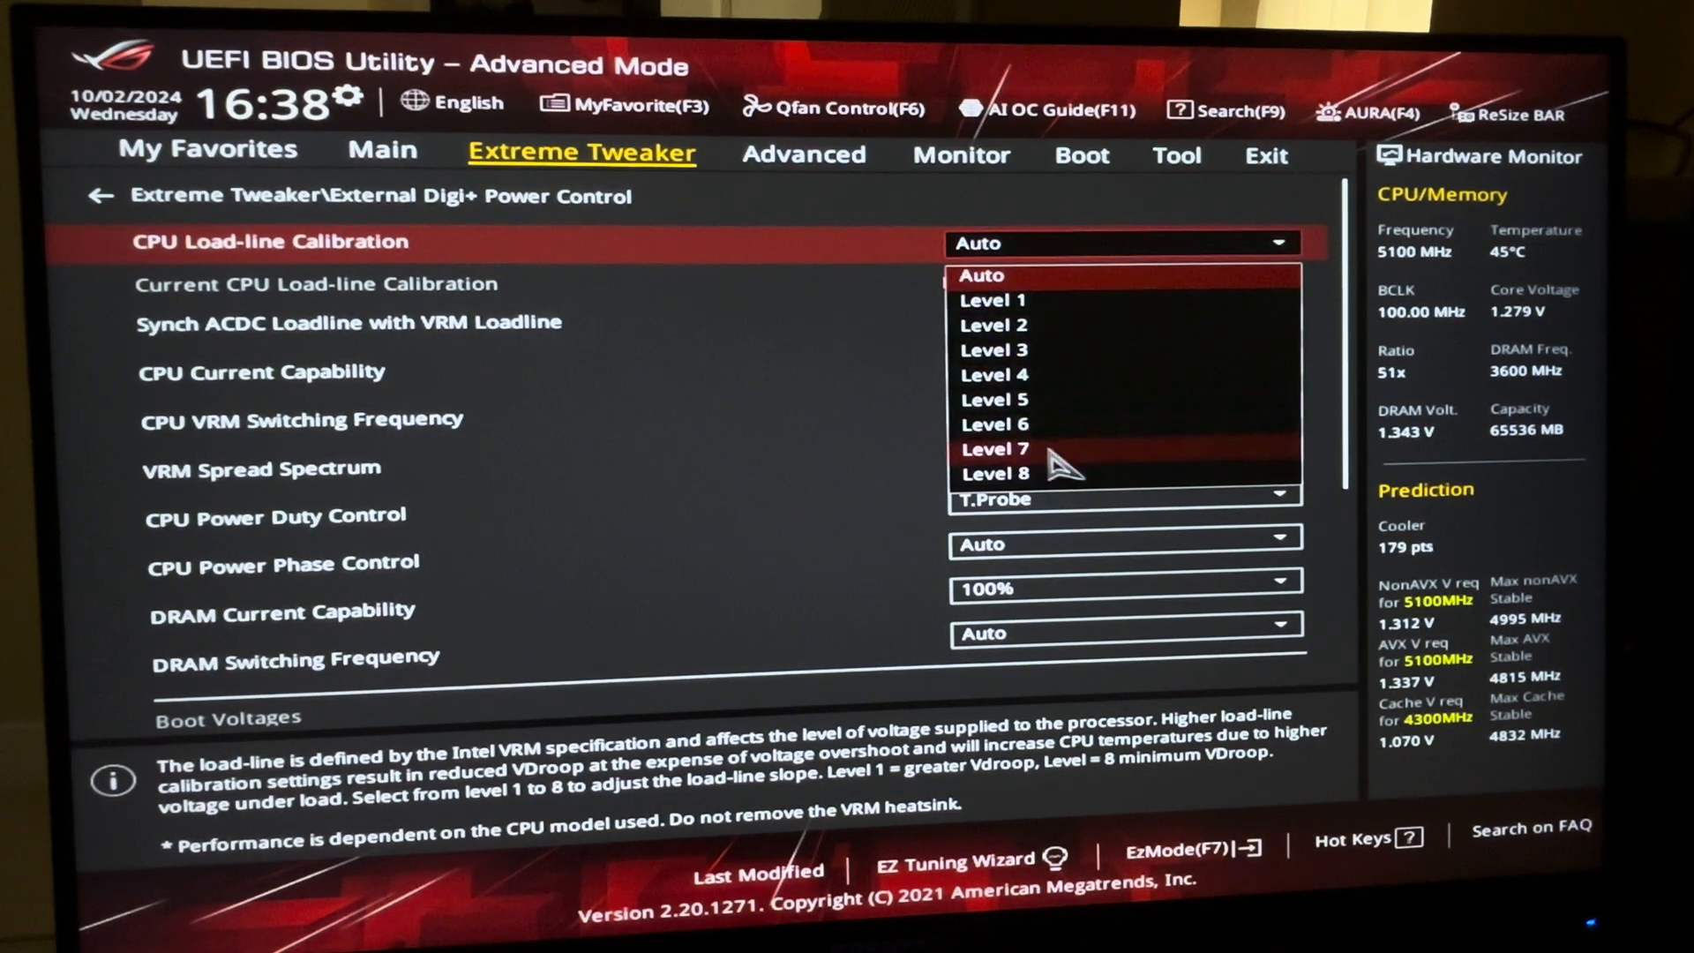
{"action": "left_click", "coordinate": [994, 448]}
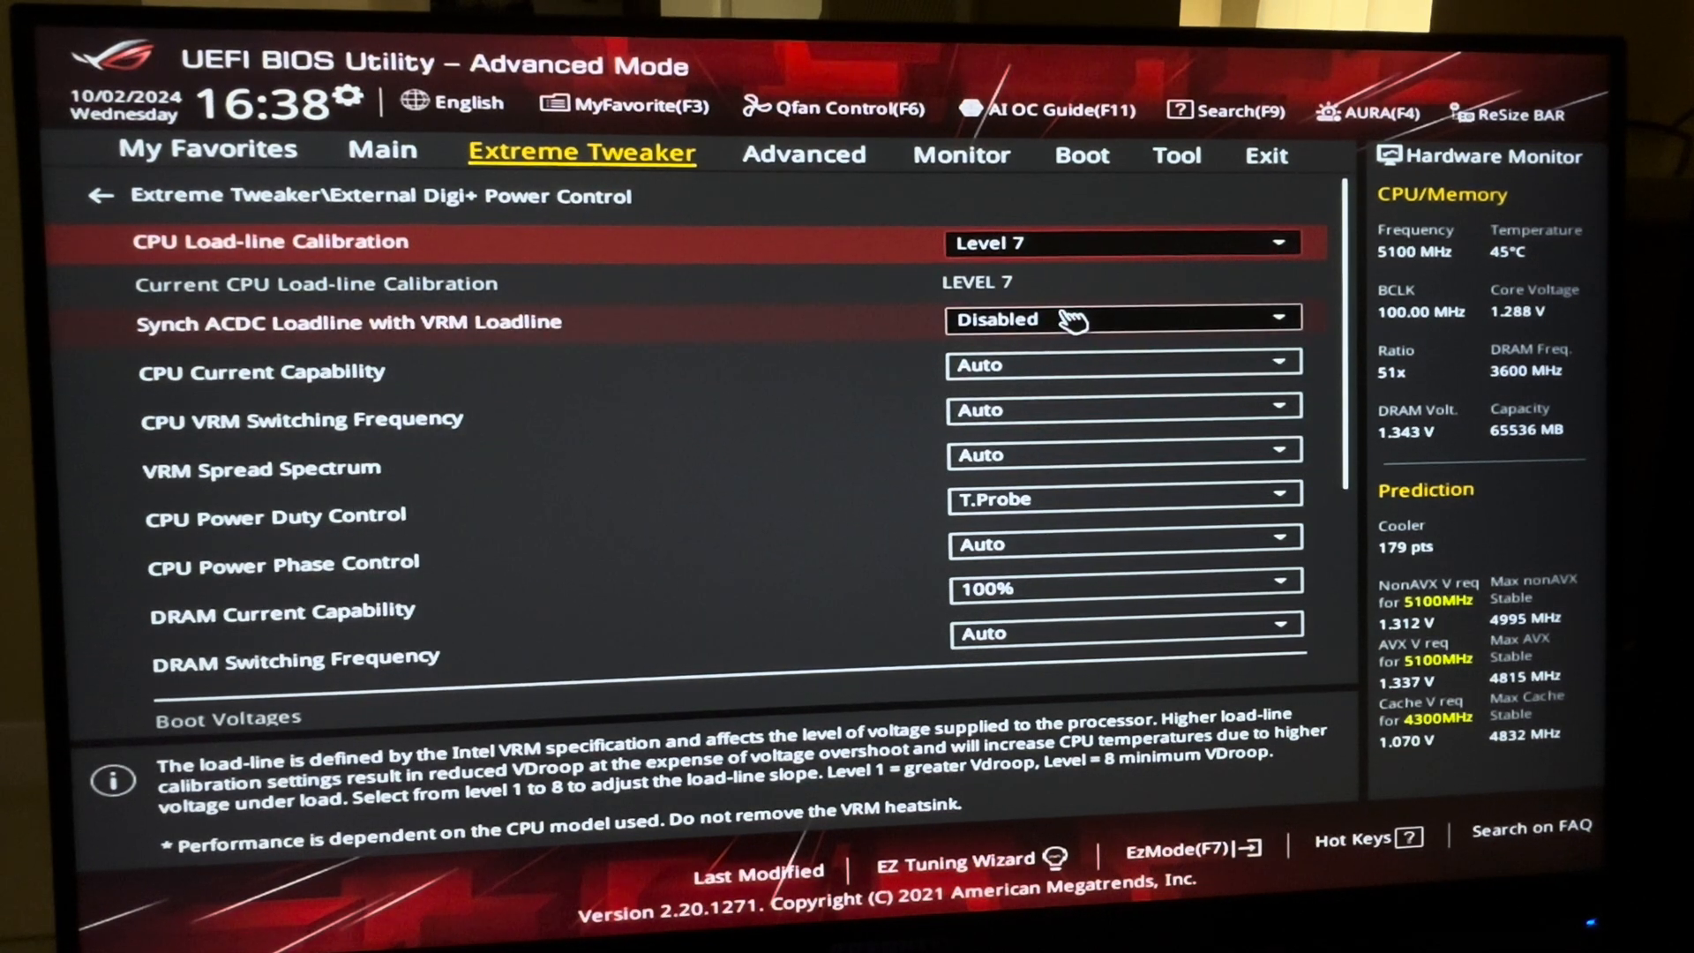
{"action": "left_click", "coordinate": [1120, 320]}
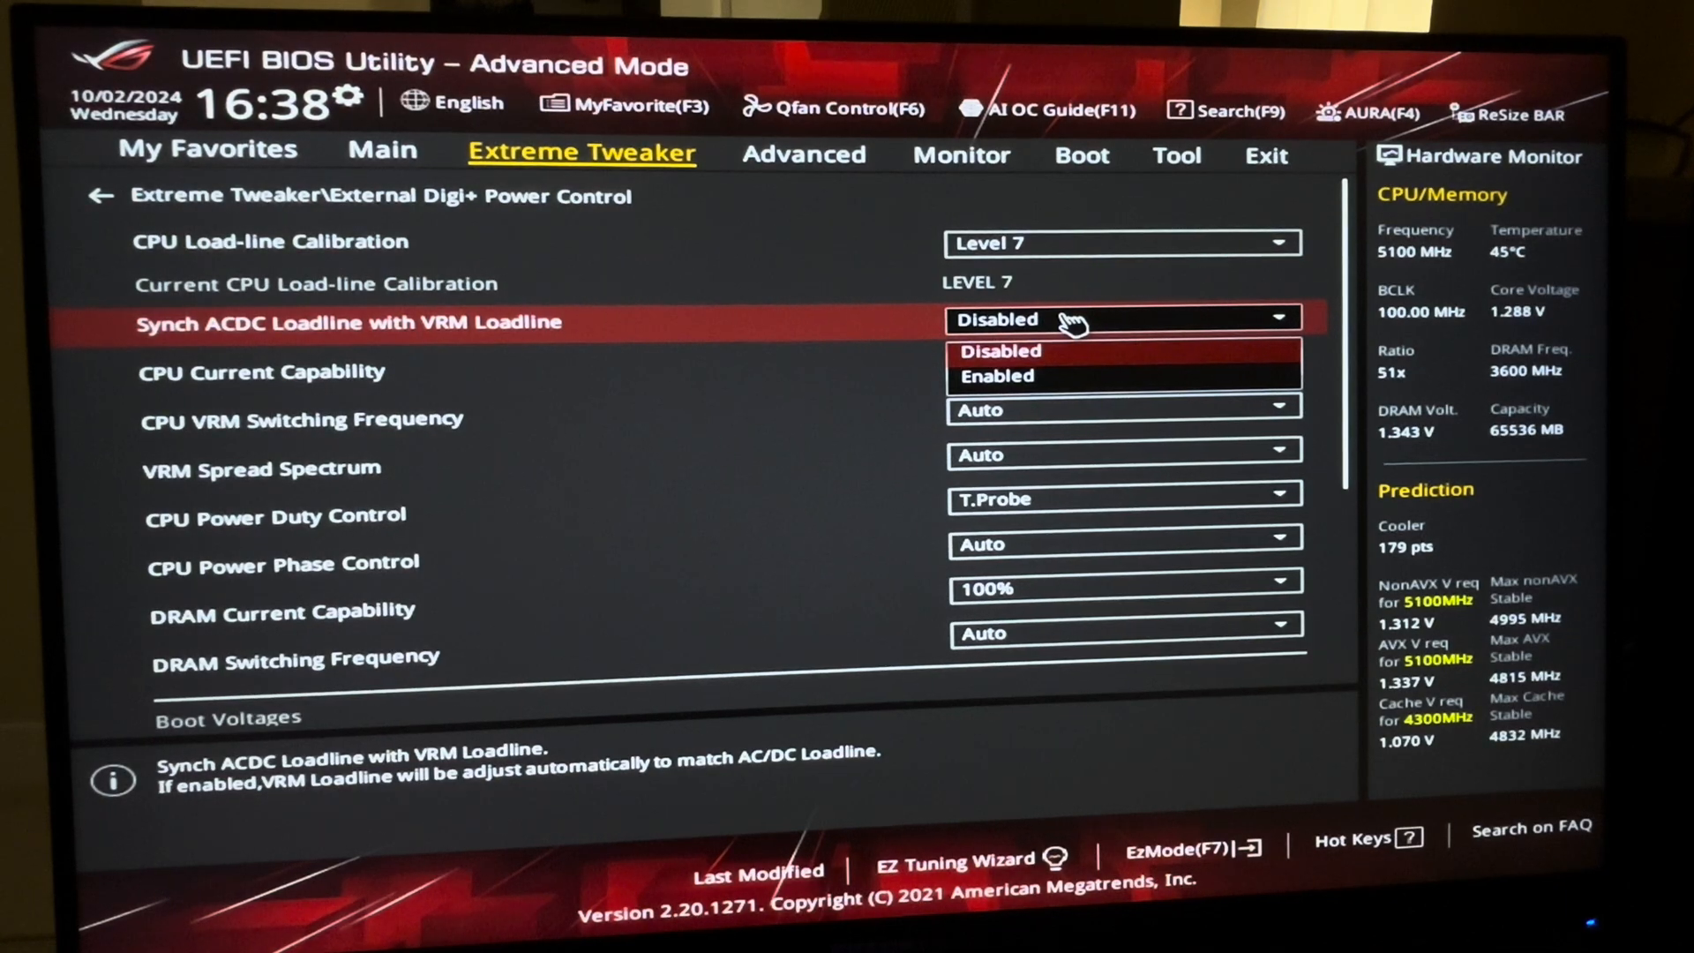
{"action": "left_click", "coordinate": [998, 349]}
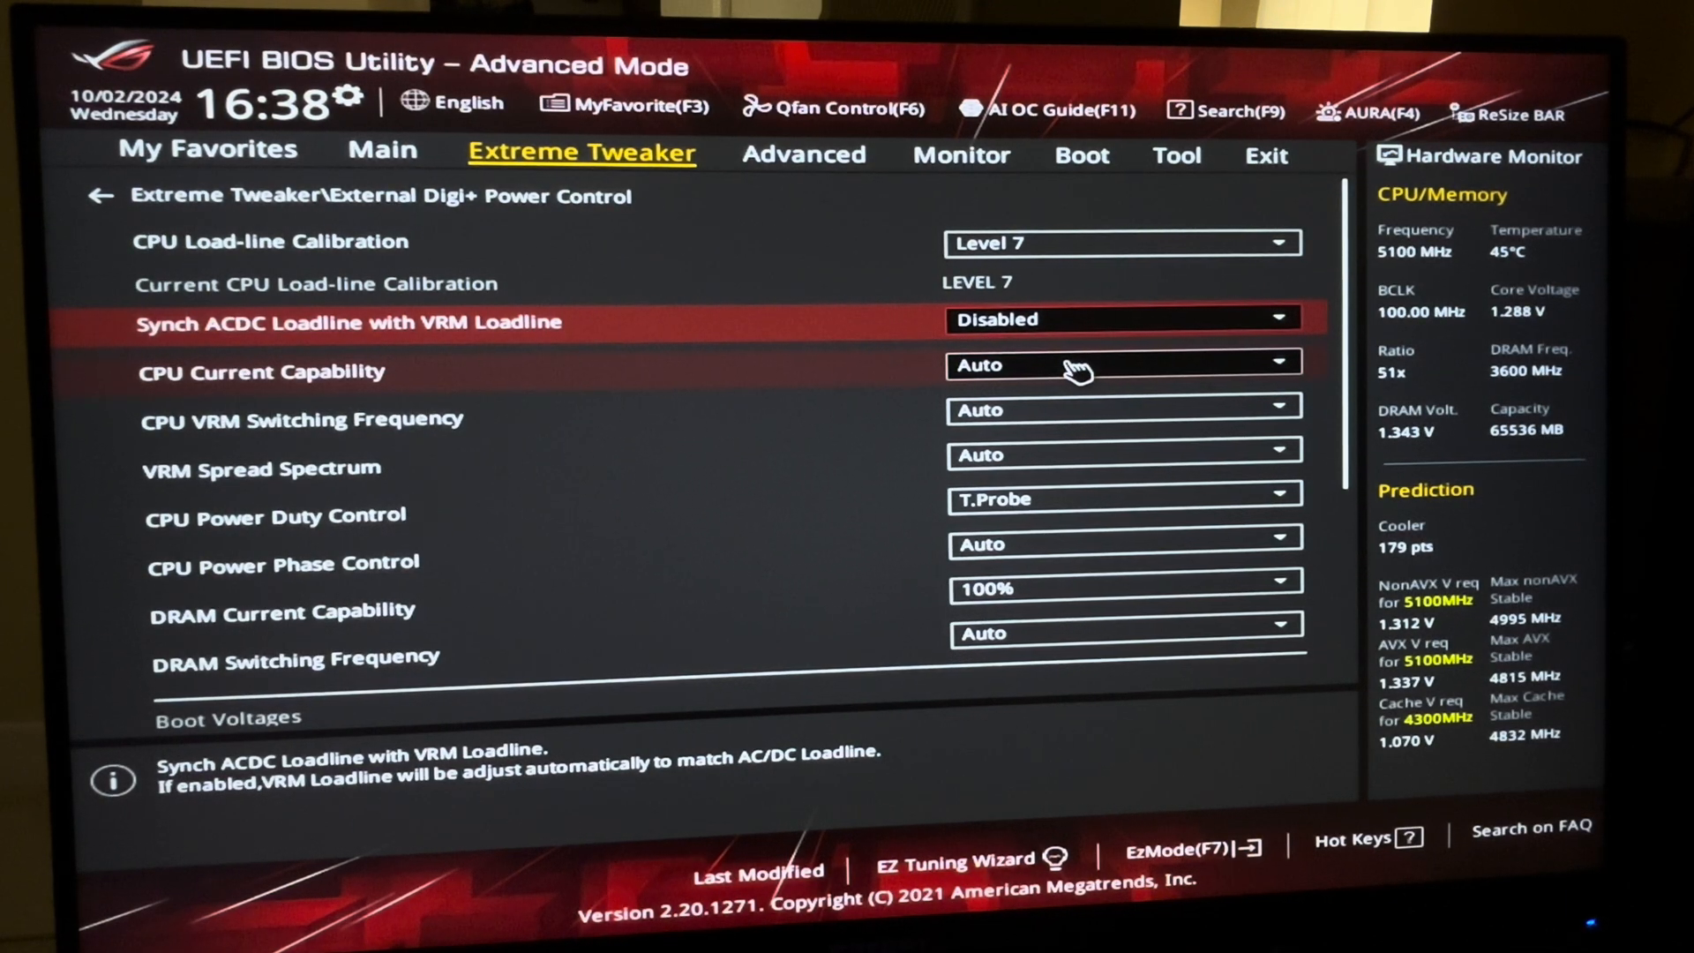
Step: Set CPU current capability 140%, VRM switching frequency Manual, power duty and phase control Extreme
{"action": "left_click", "coordinate": [1120, 362]}
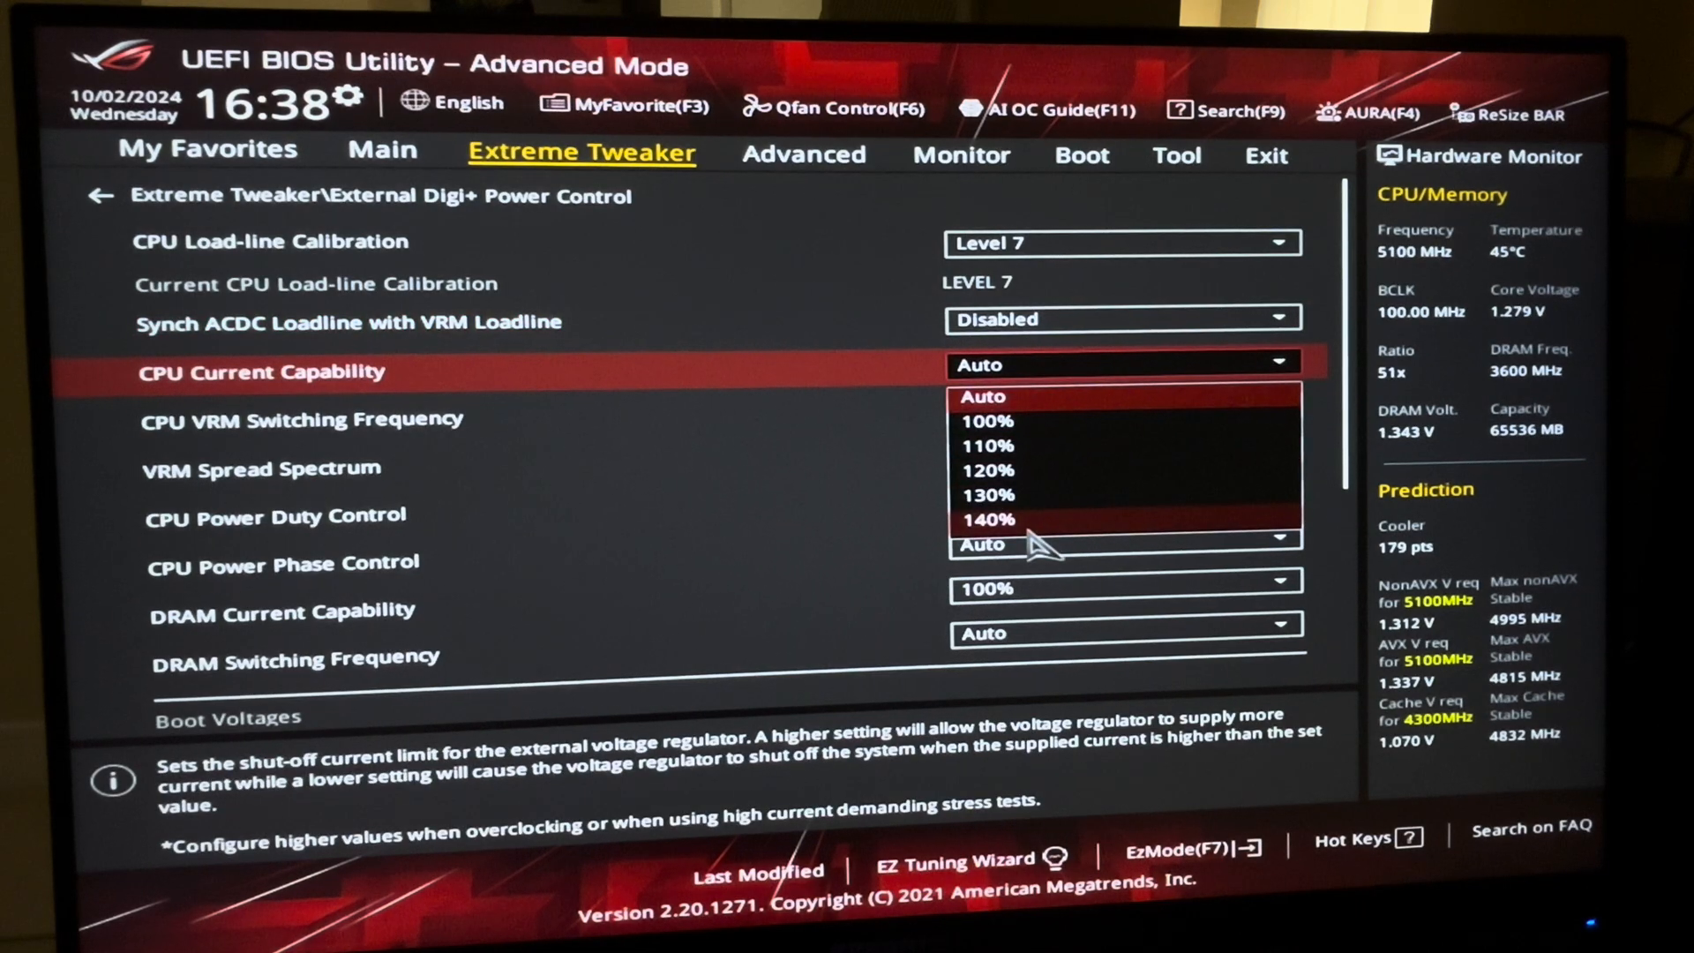
{"action": "left_click", "coordinate": [987, 519]}
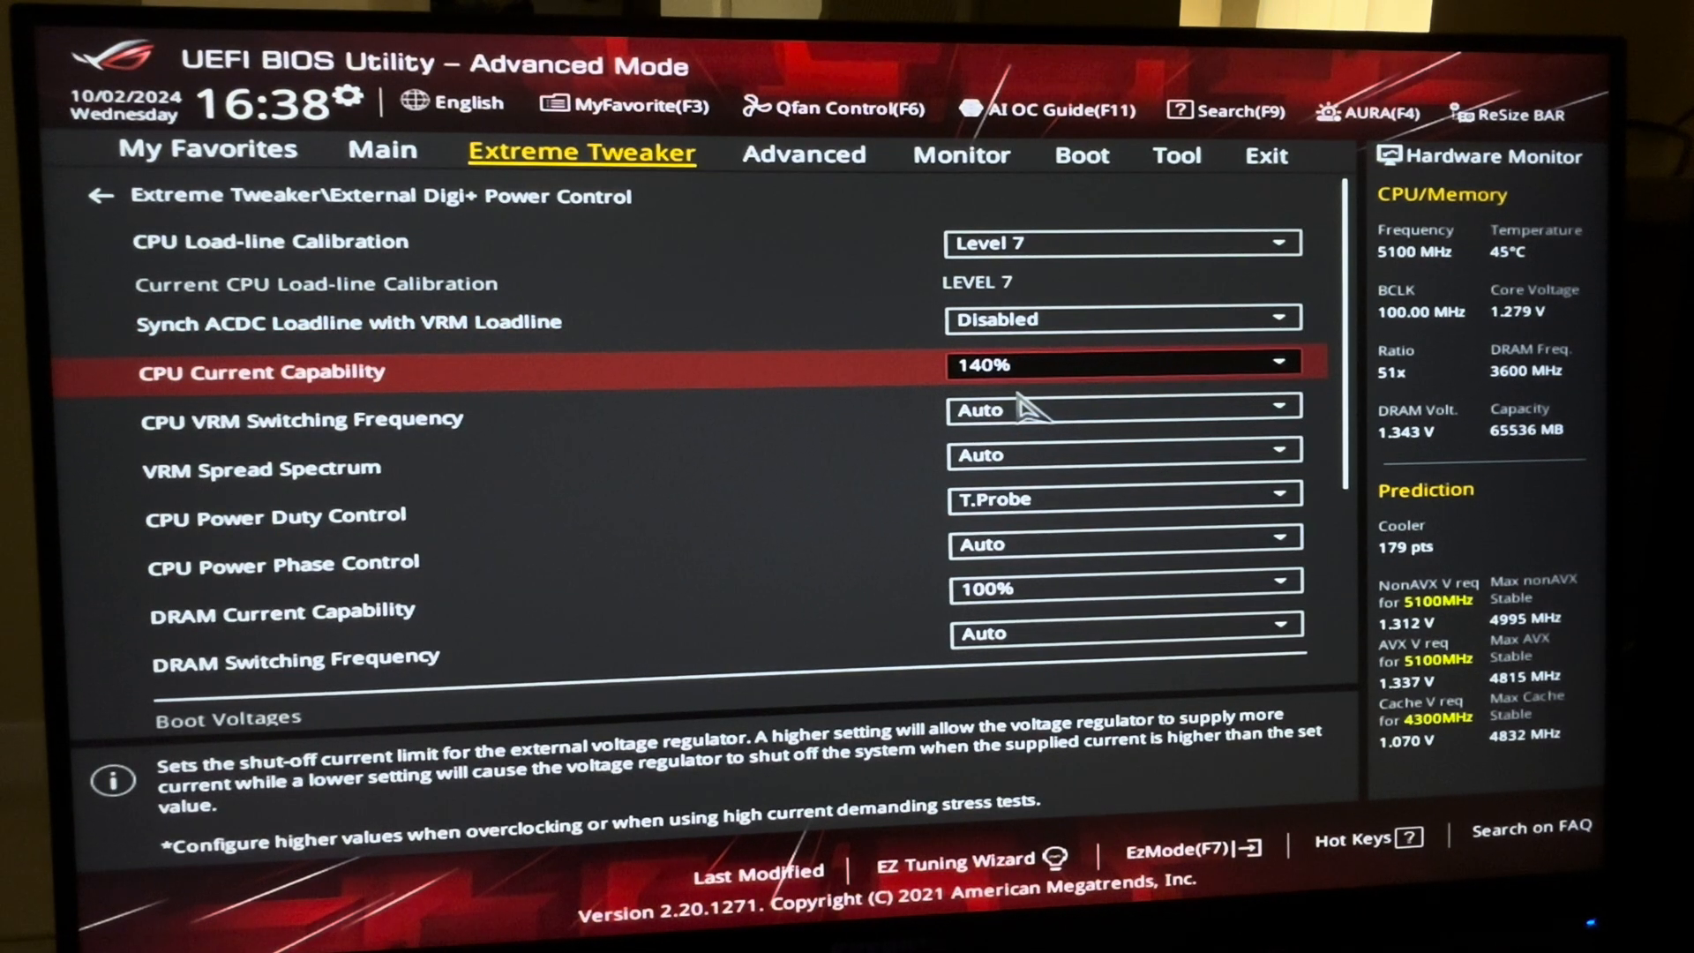
{"action": "left_click", "coordinate": [1122, 407]}
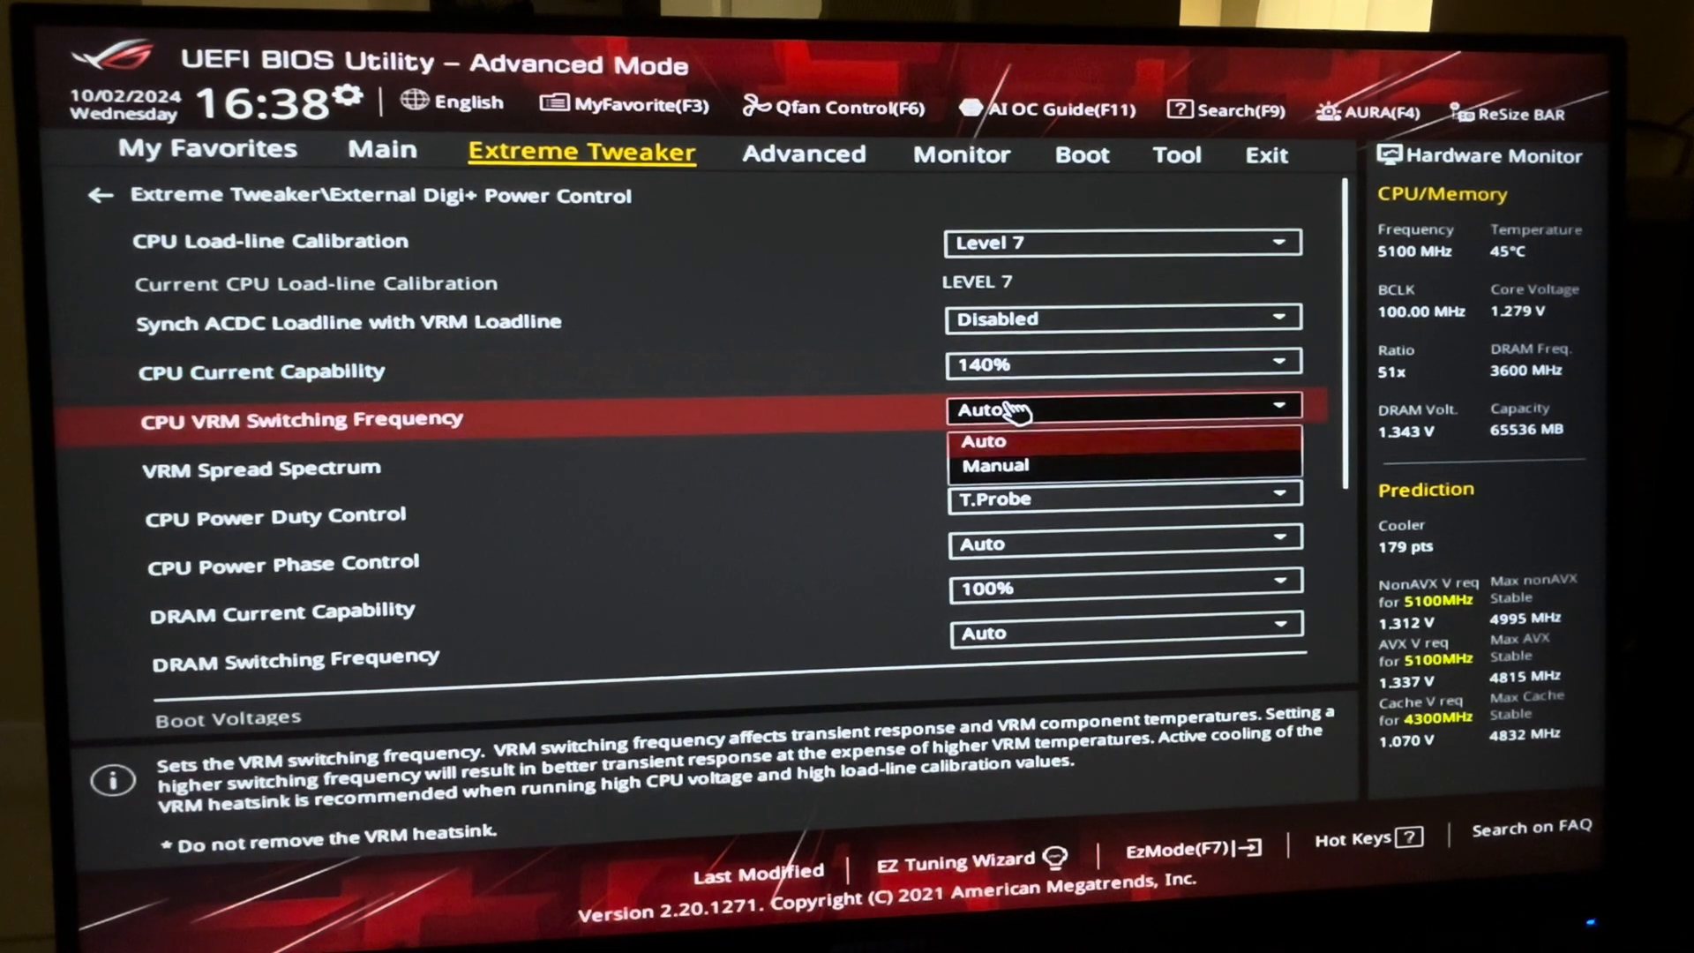
{"action": "mouse_move", "coordinate": [1041, 466]}
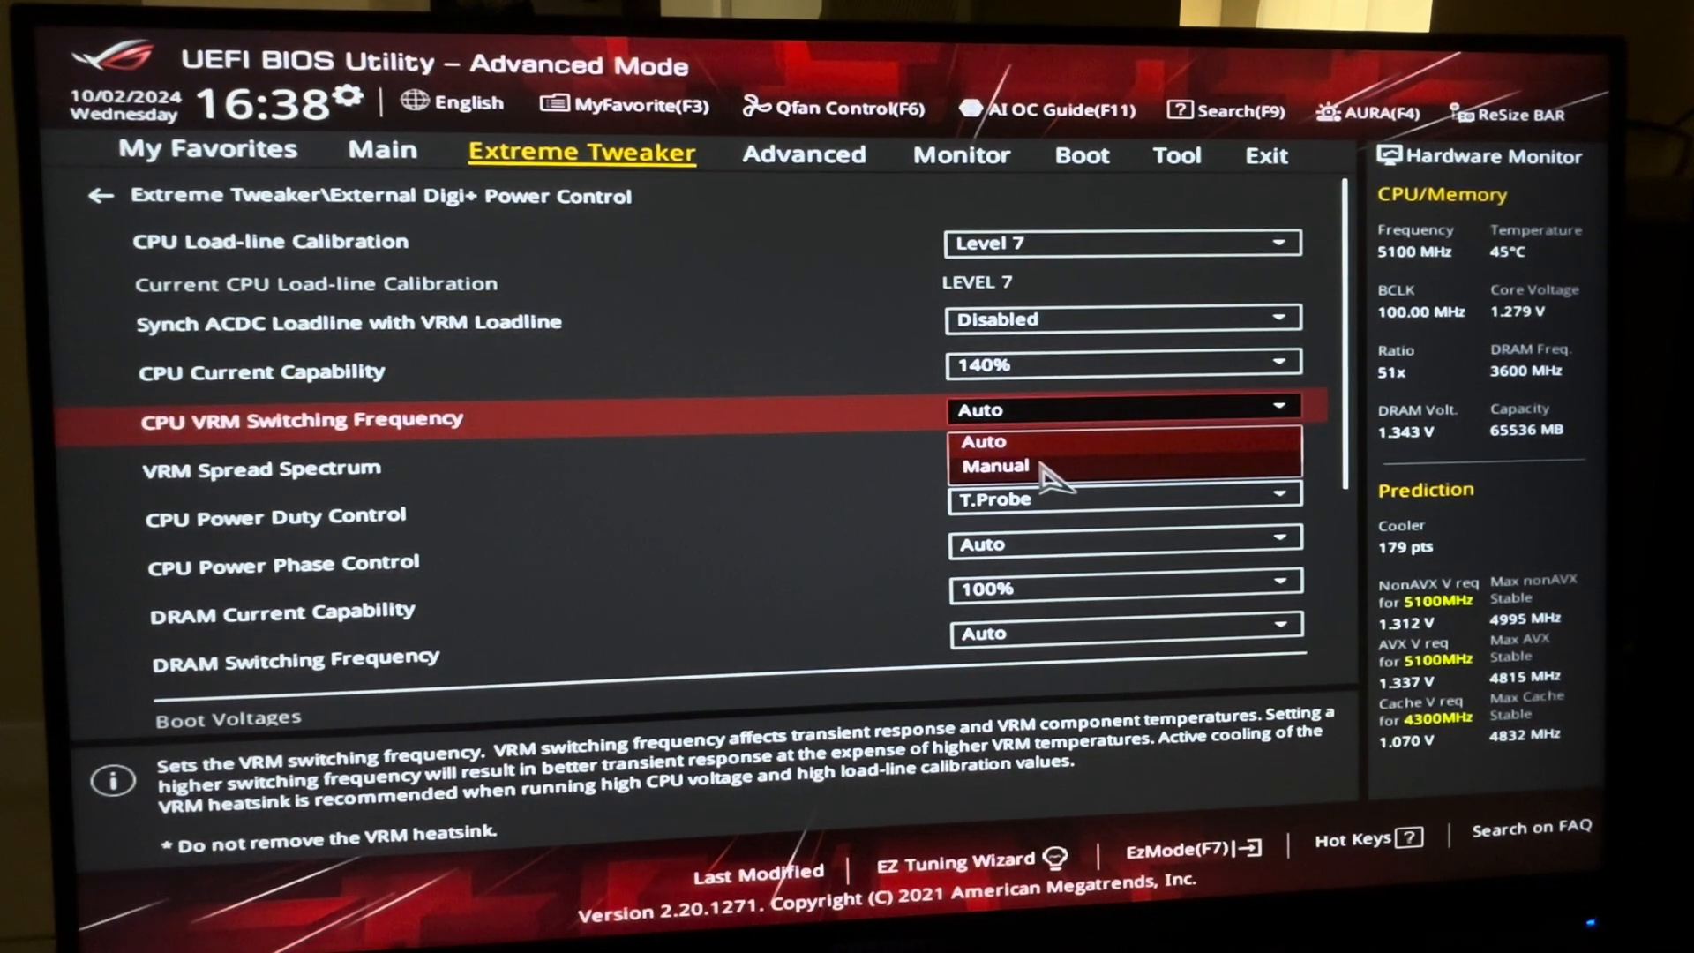
{"action": "left_click", "coordinate": [994, 466]}
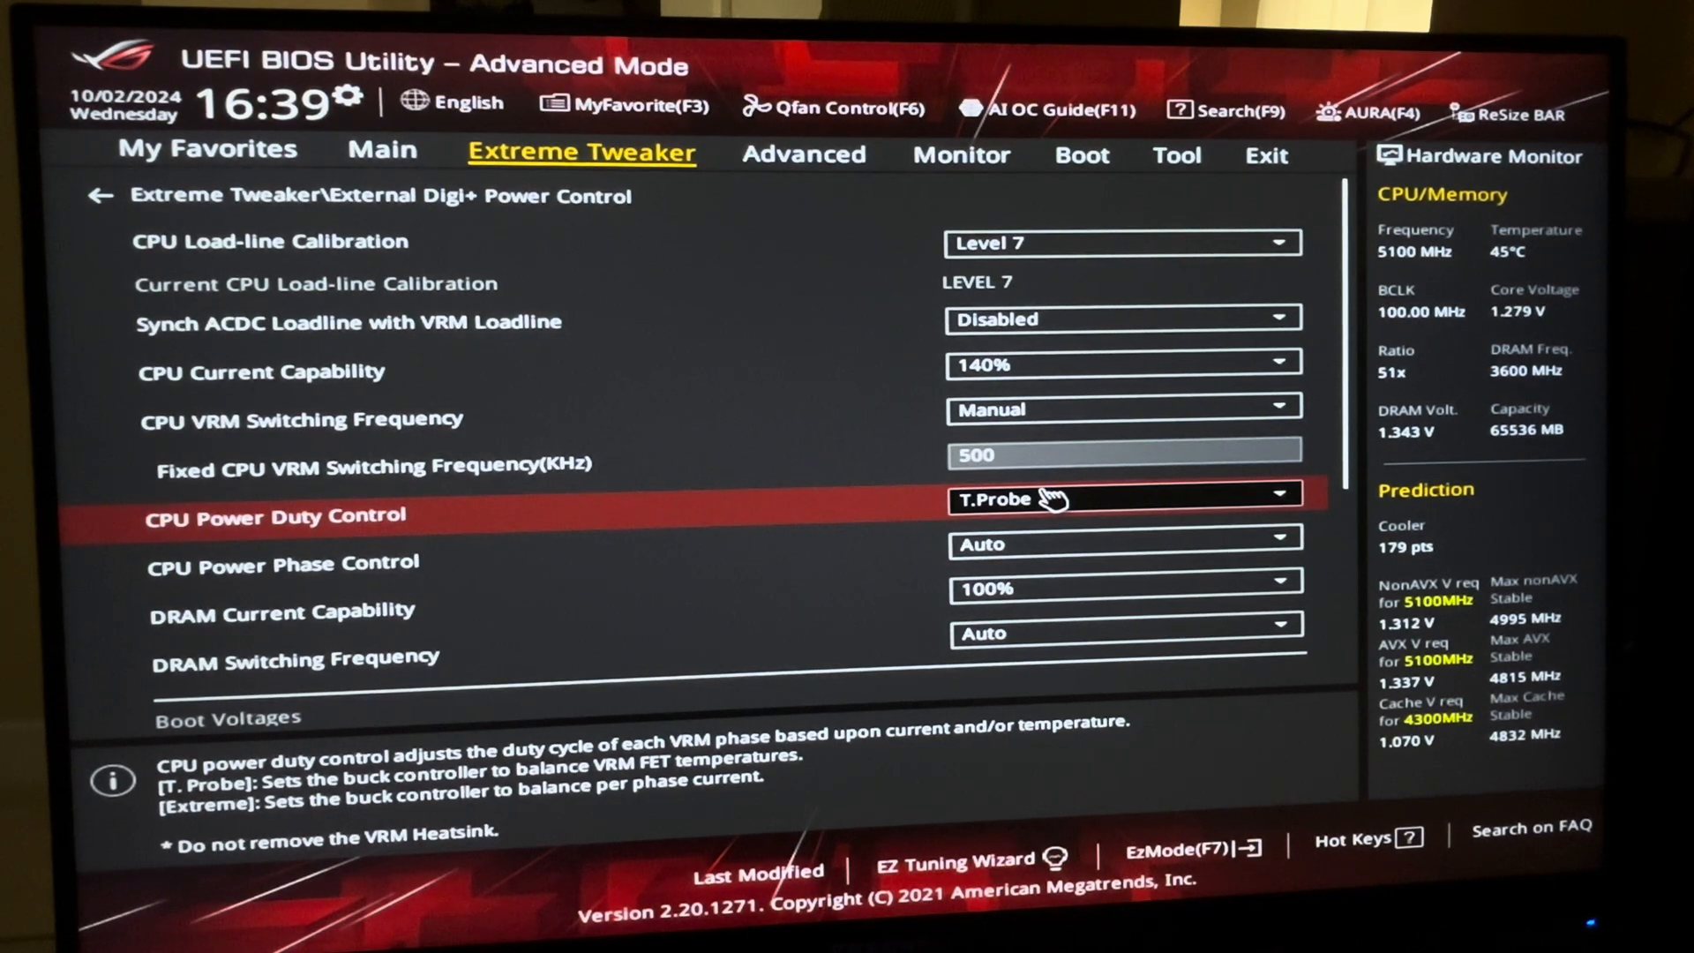
{"action": "left_click", "coordinate": [1120, 497]}
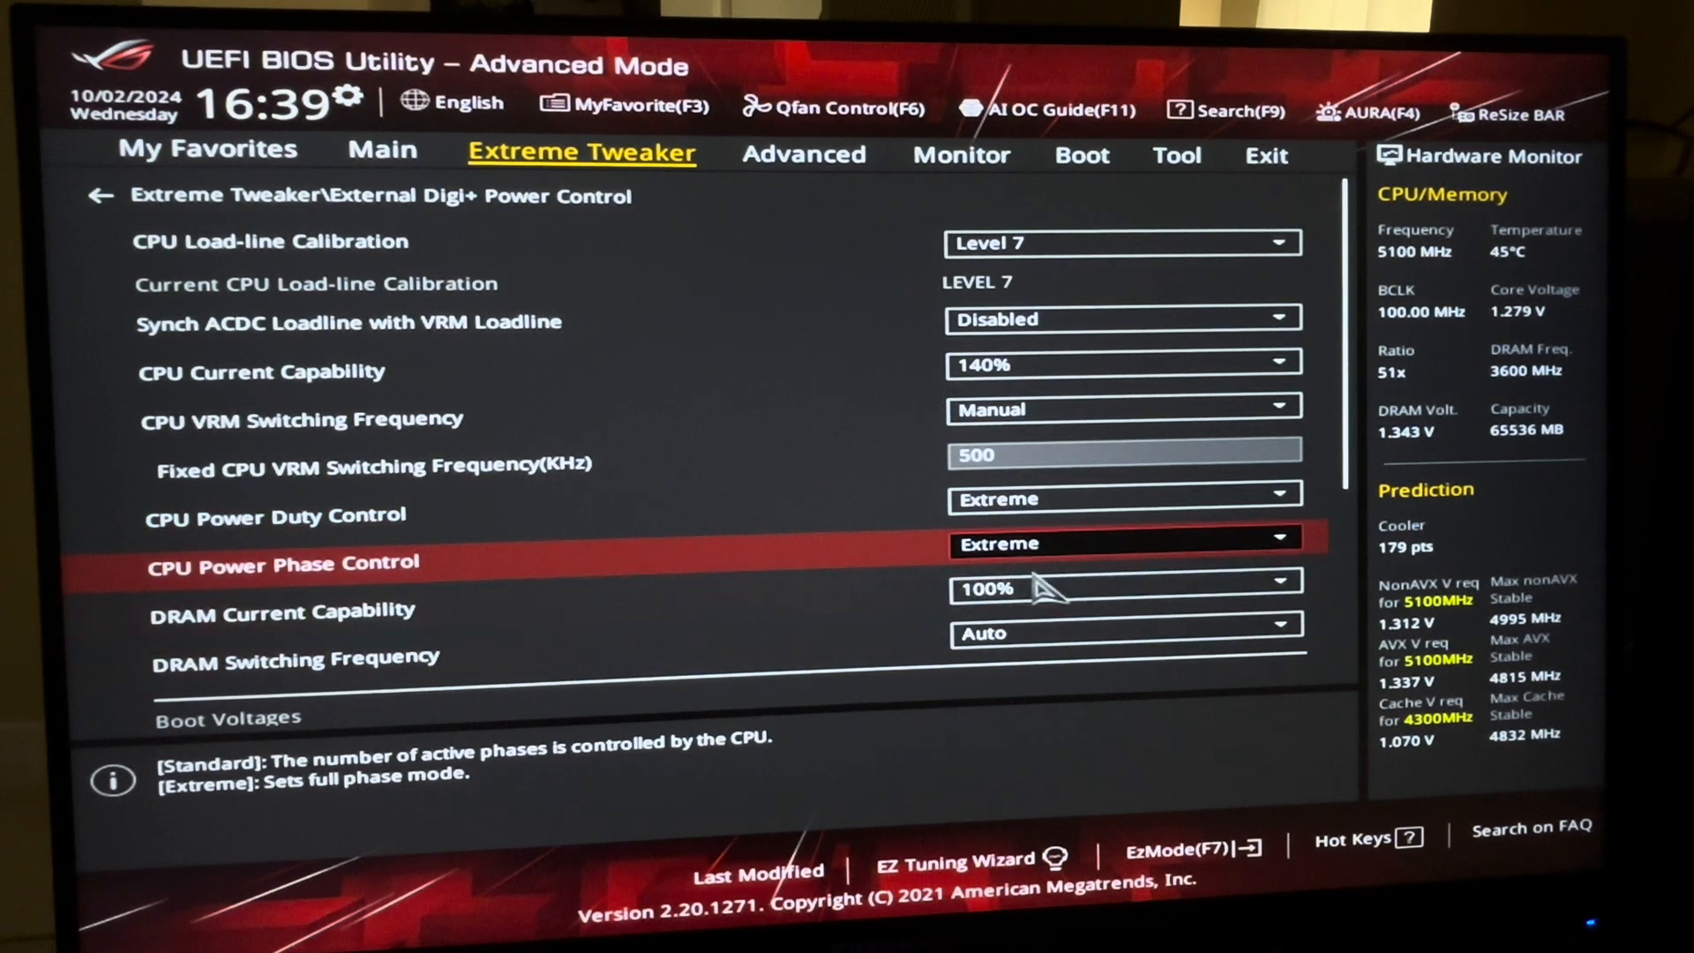
{"action": "left_click", "coordinate": [1124, 589]}
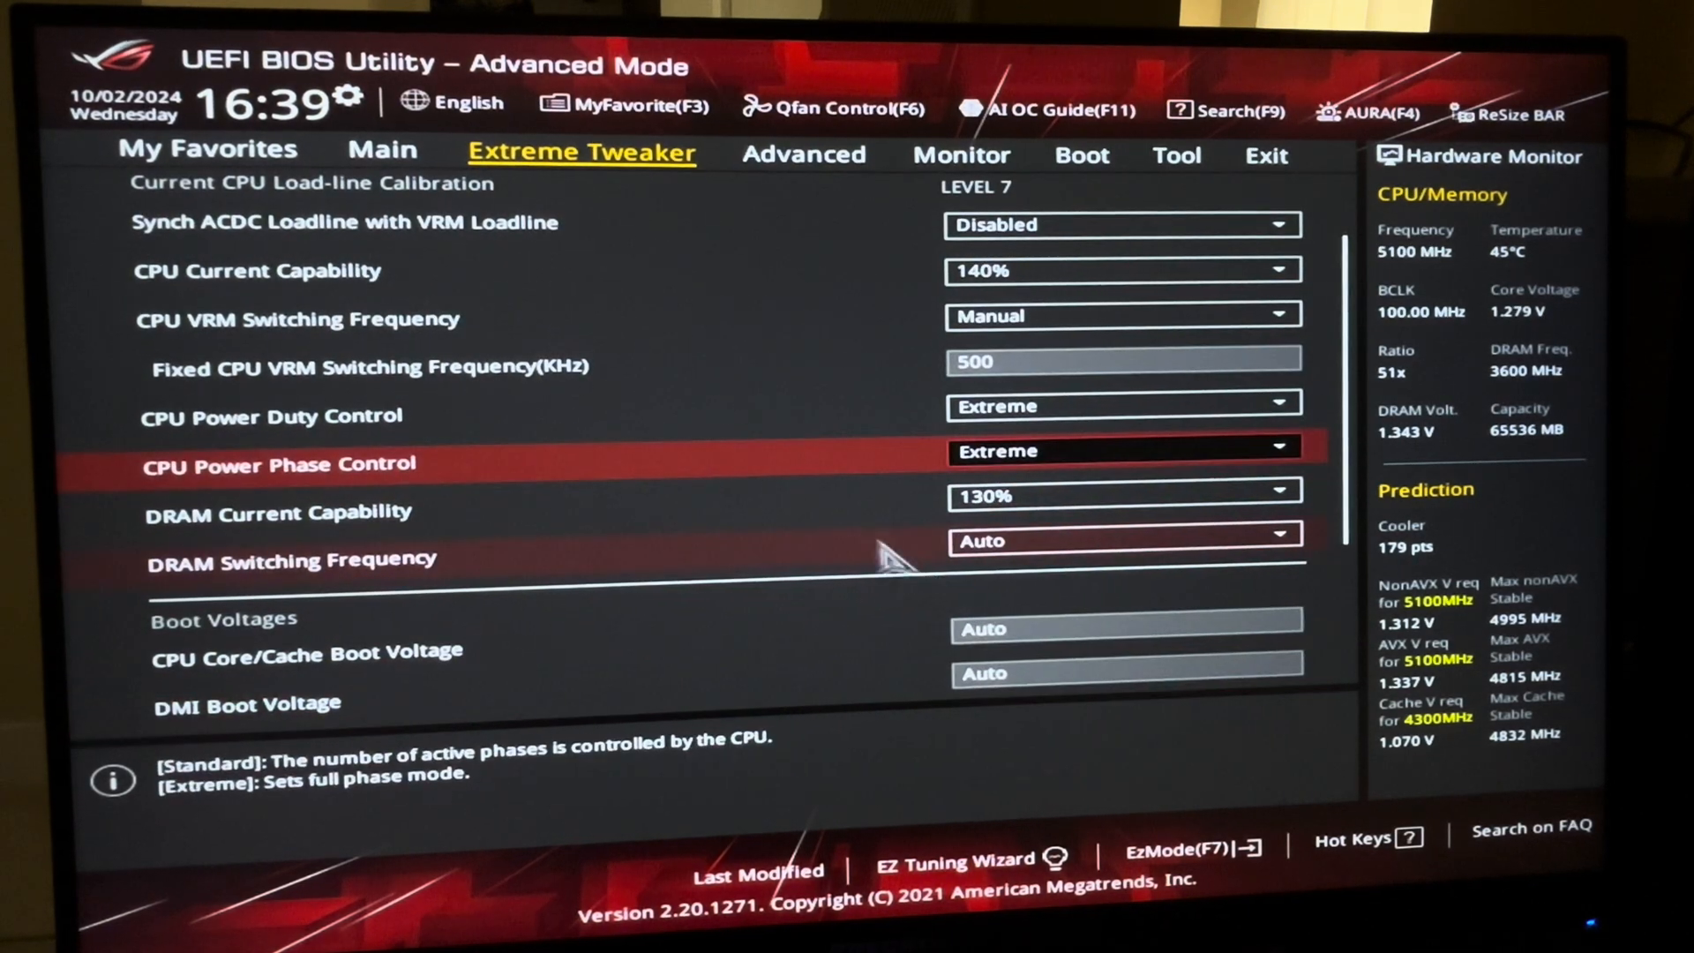
{"action": "scroll", "scroll_direction": "up", "scroll_amount": 3}
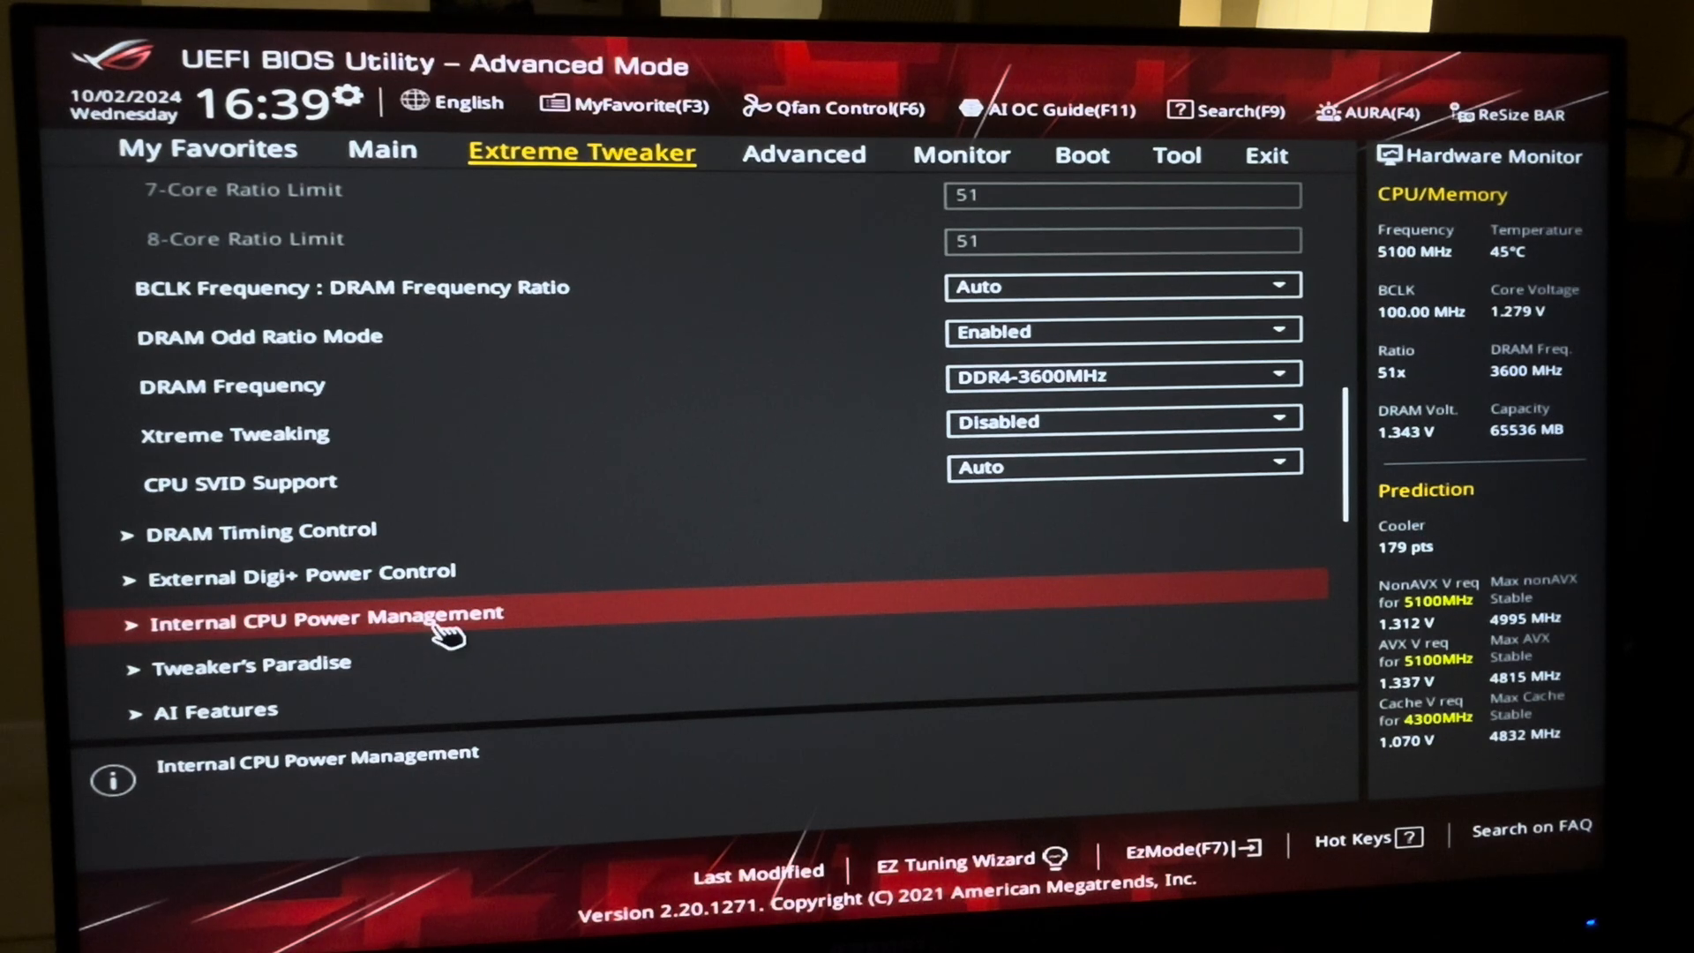
{"action": "left_click", "coordinate": [324, 614]}
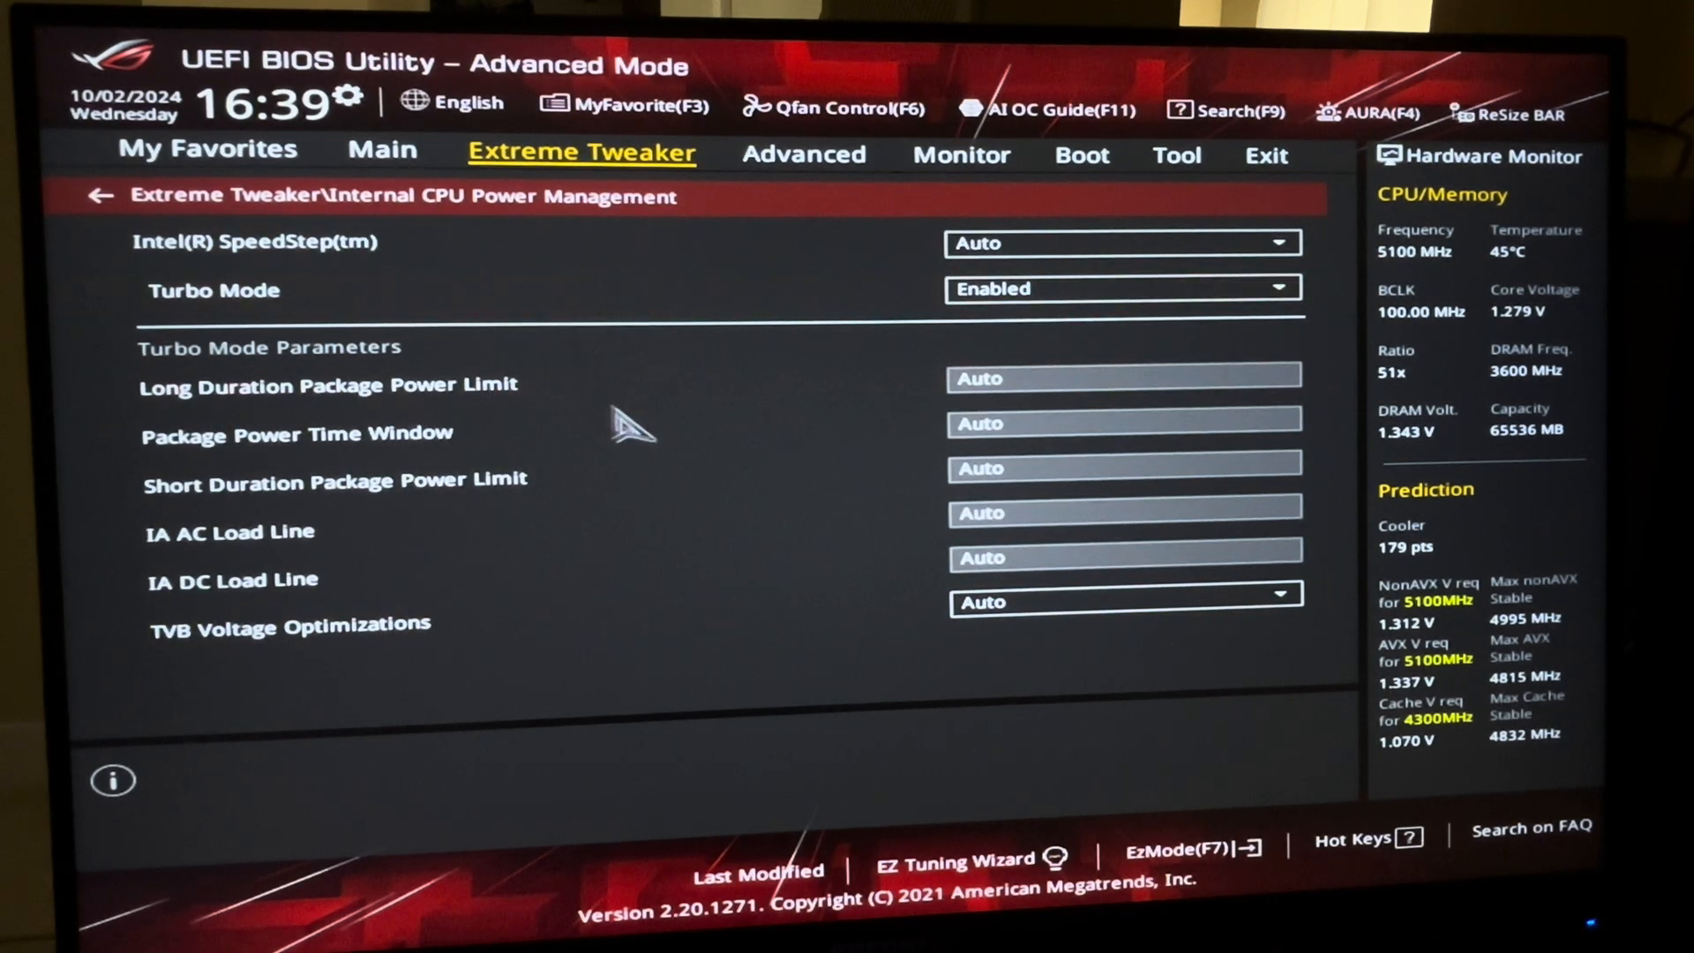
{"action": "left_click", "coordinate": [1121, 288]}
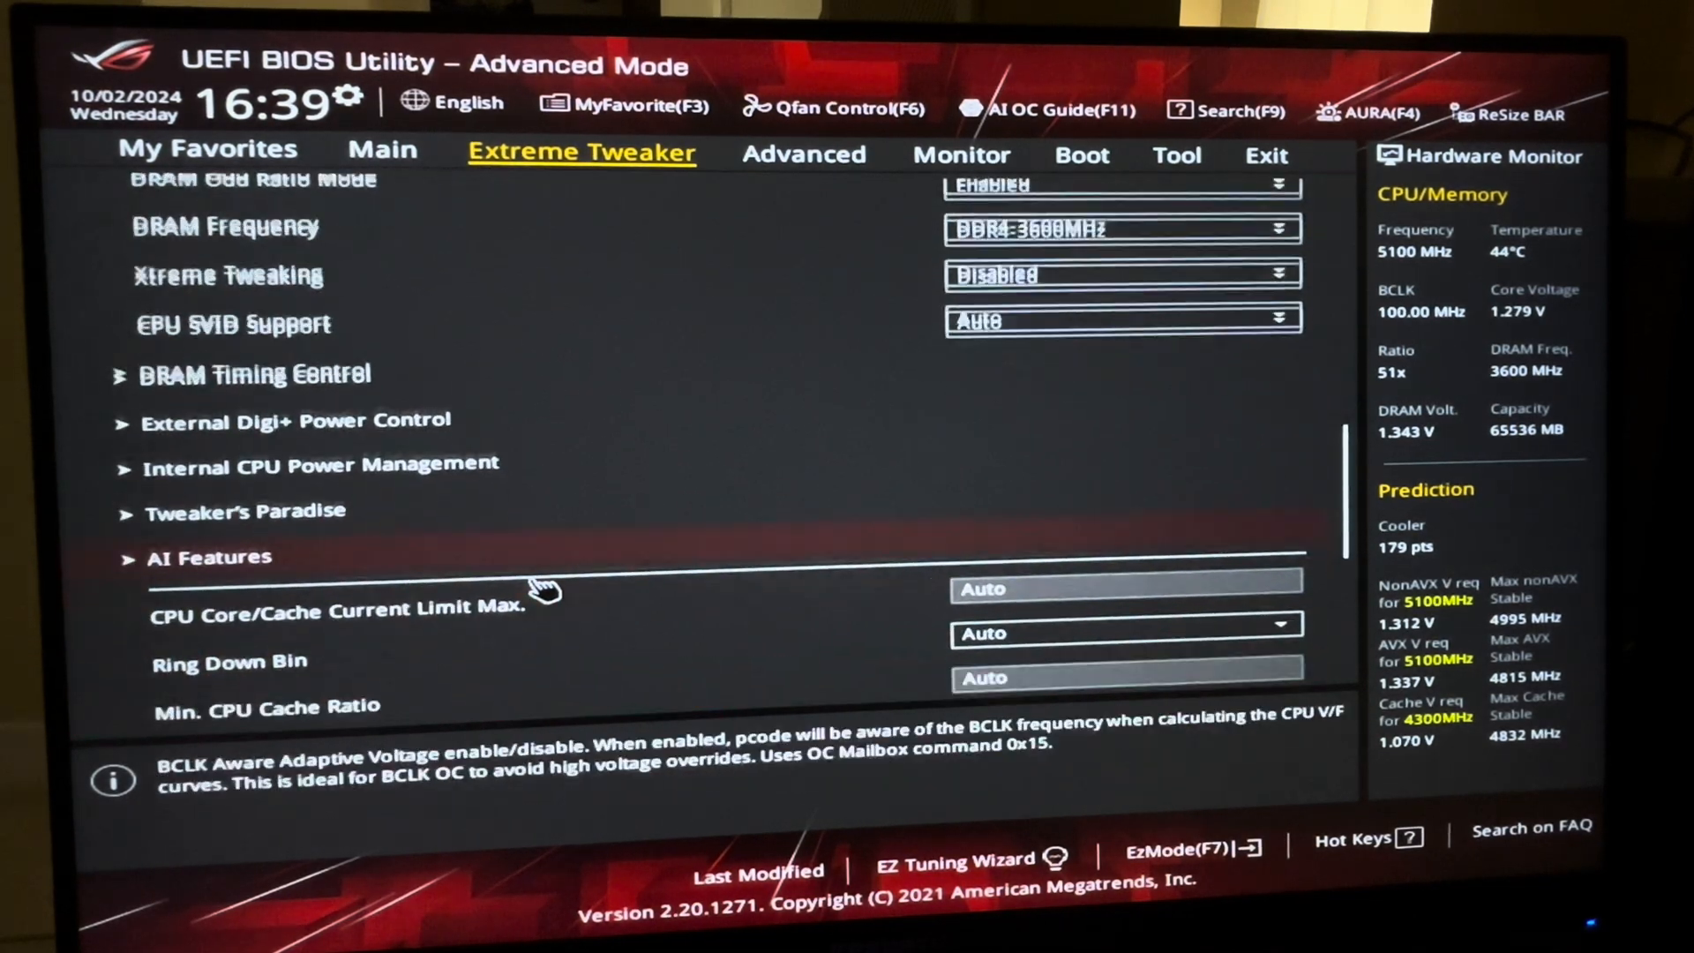
Step: Enter 150.00 for CPU Core/Cache Current Limit Max. and set Ring Down Bin to Disabled
{"action": "scroll", "scroll_direction": "down", "scroll_amount": 3}
{"action": "type", "text": "1"}
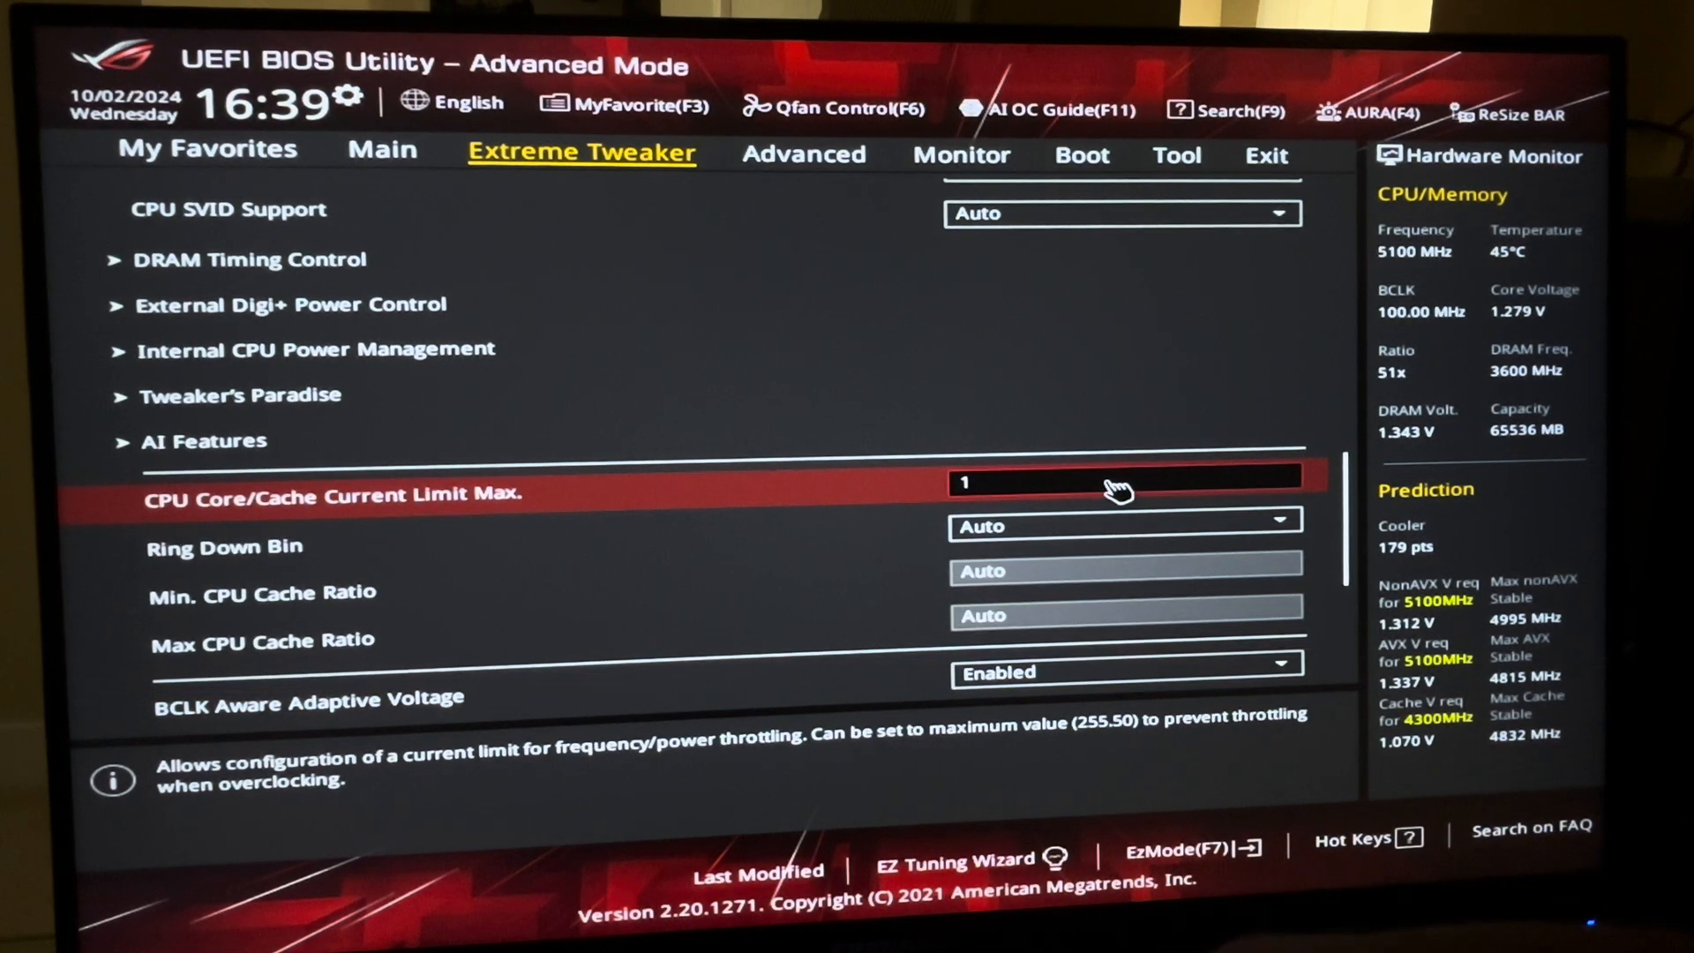
{"action": "type", "text": "50.00"}
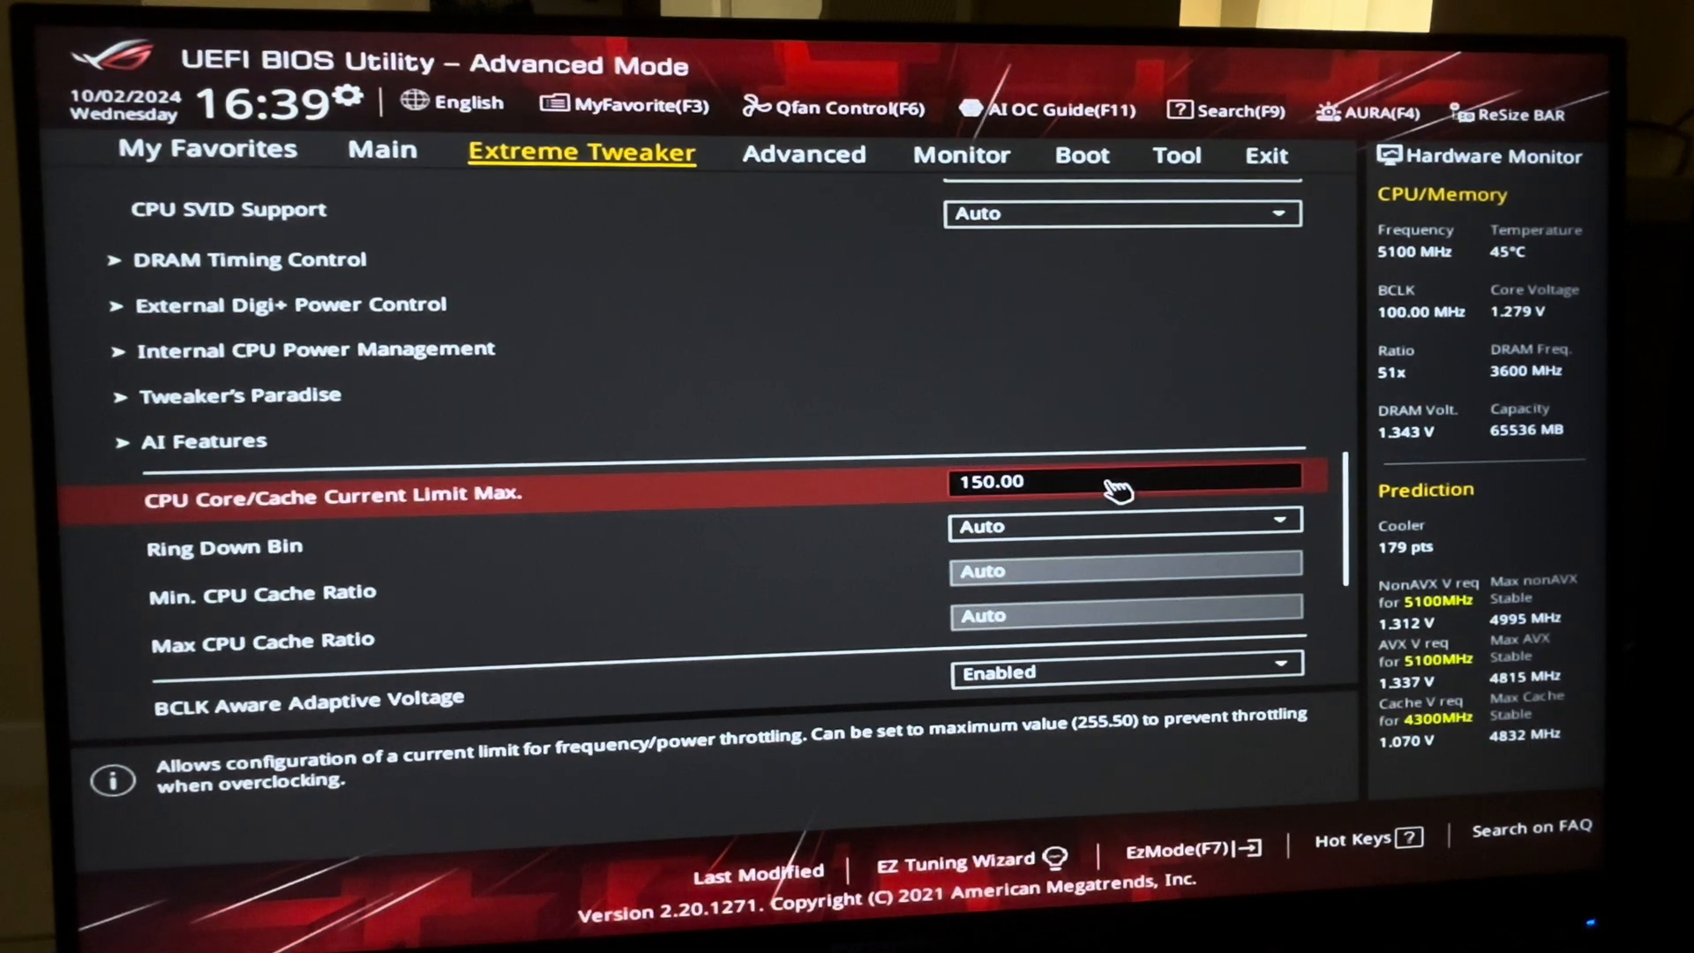
{"action": "left_click", "coordinate": [1122, 526]}
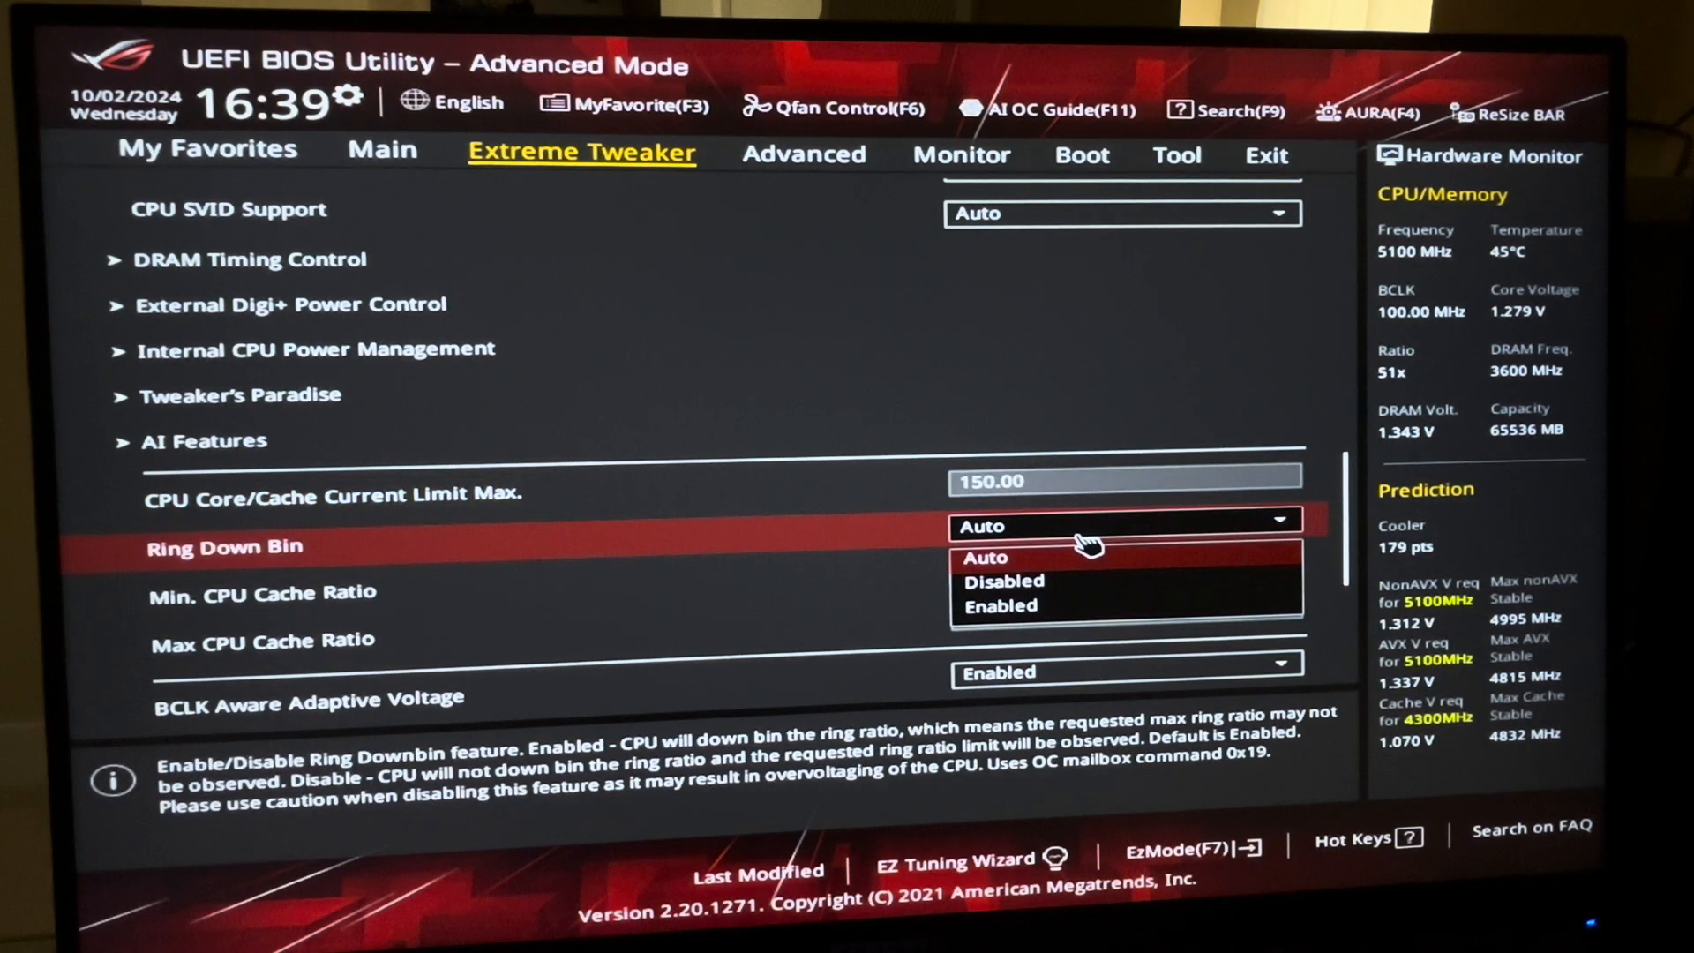
{"action": "left_click", "coordinate": [983, 557]}
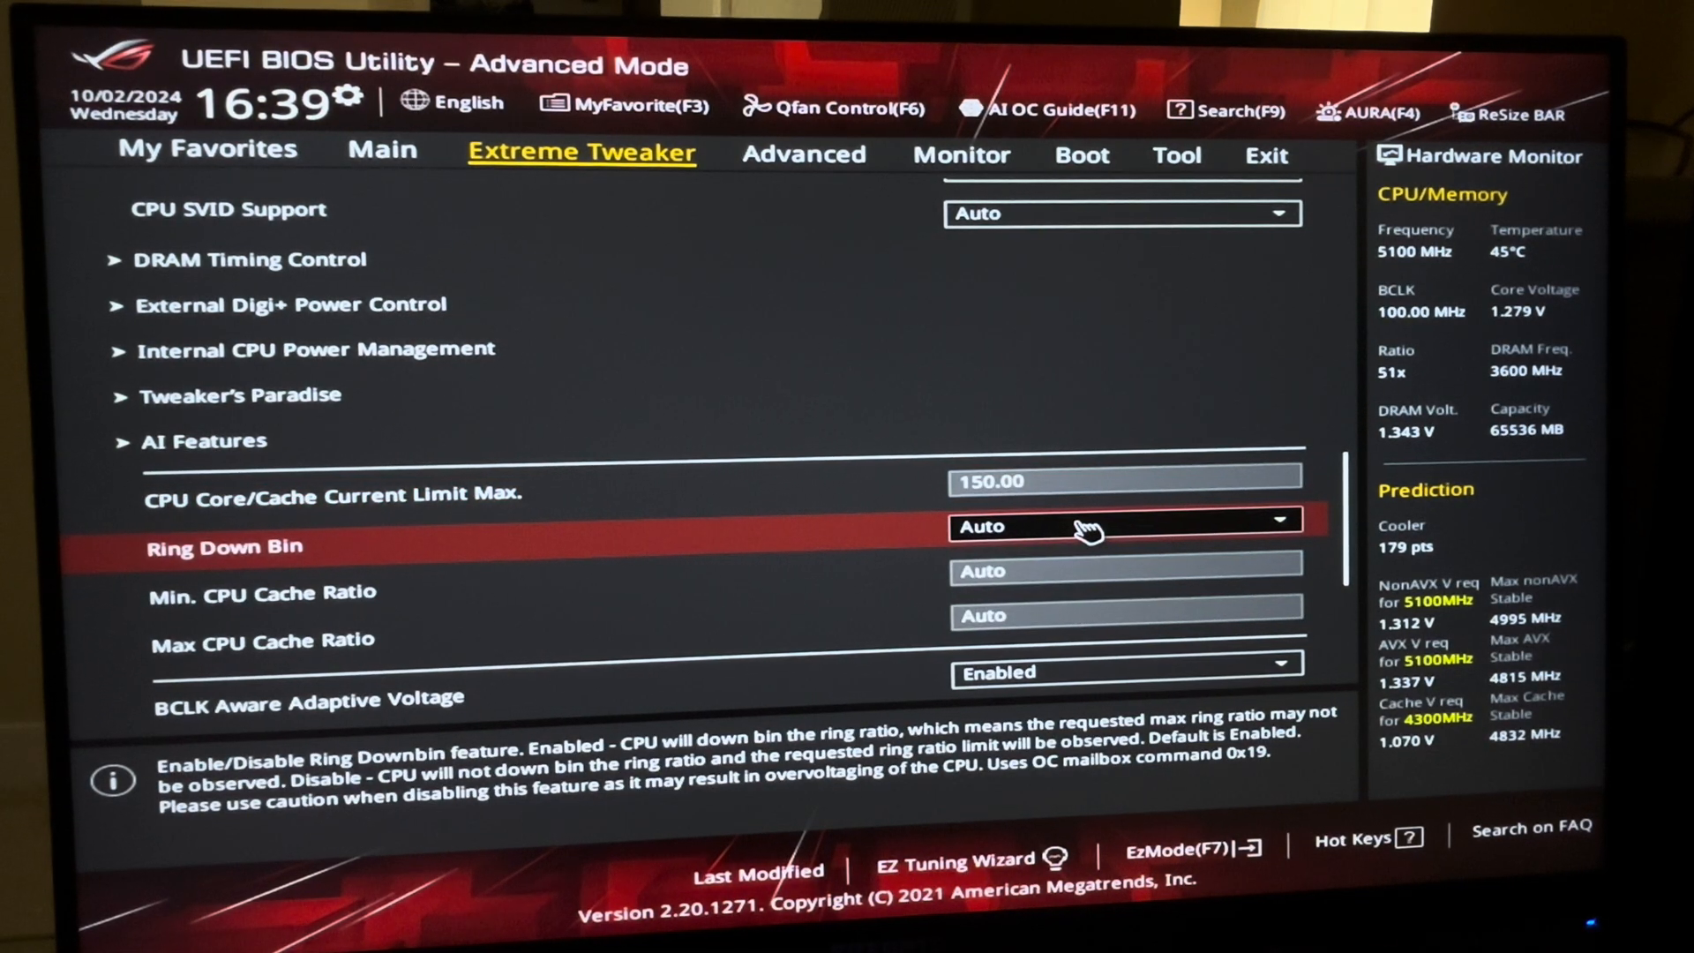
{"action": "left_click", "coordinate": [1124, 526]}
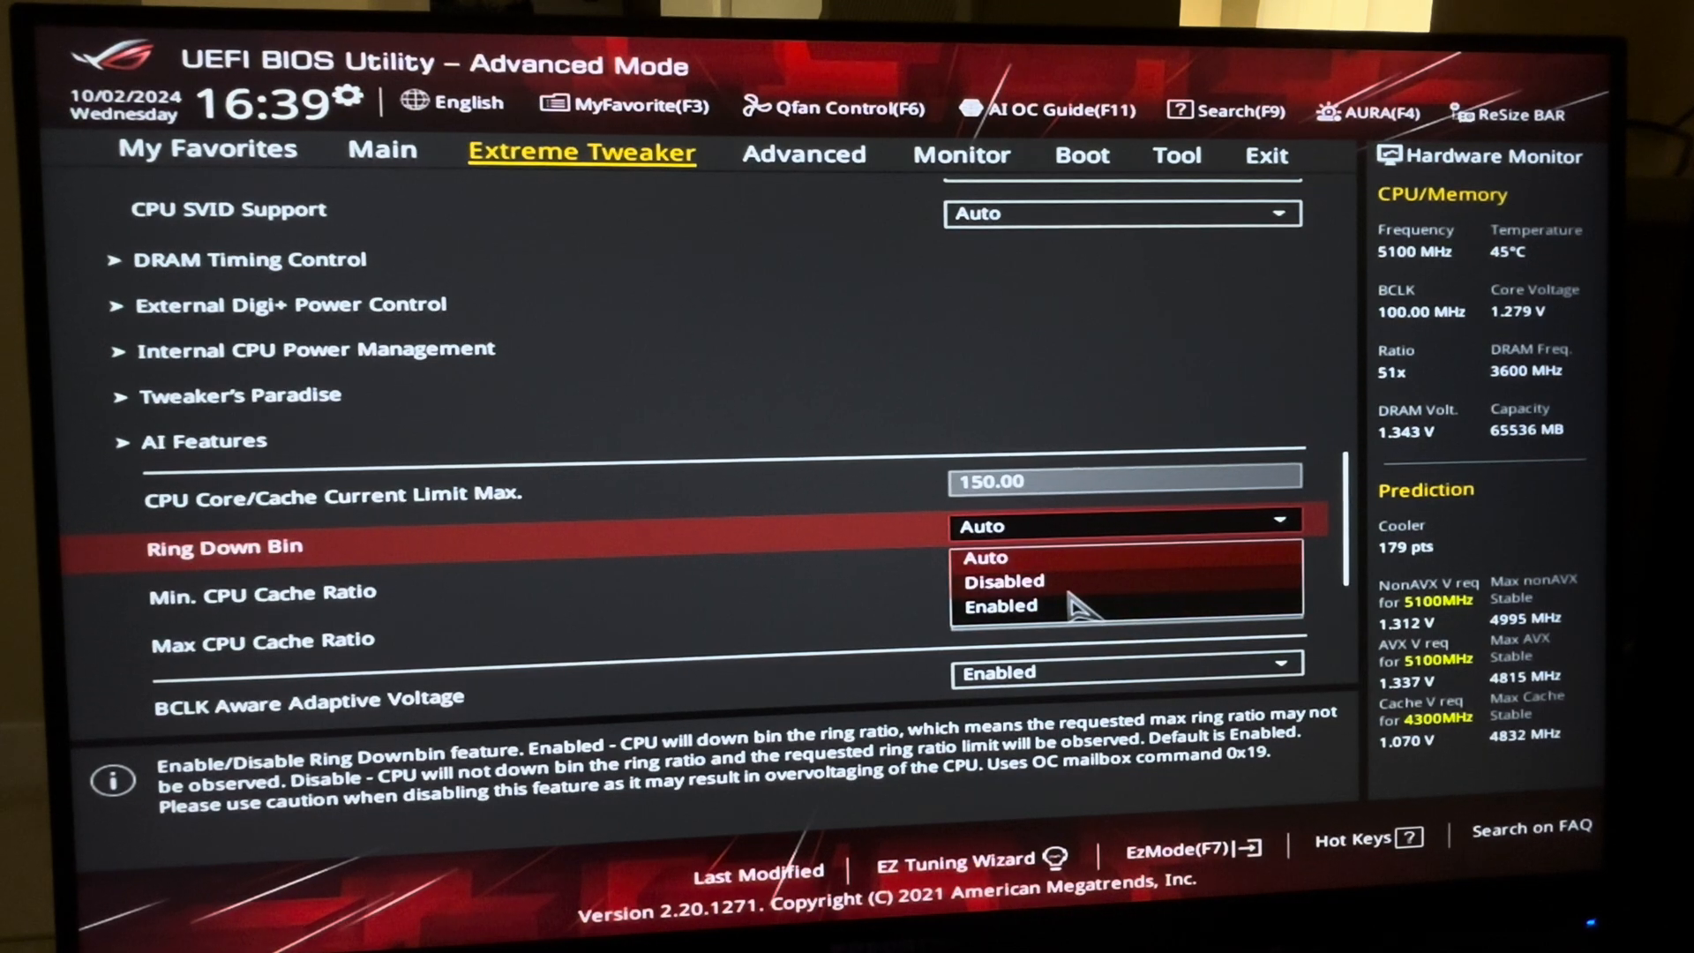
{"action": "left_click", "coordinate": [1002, 580]}
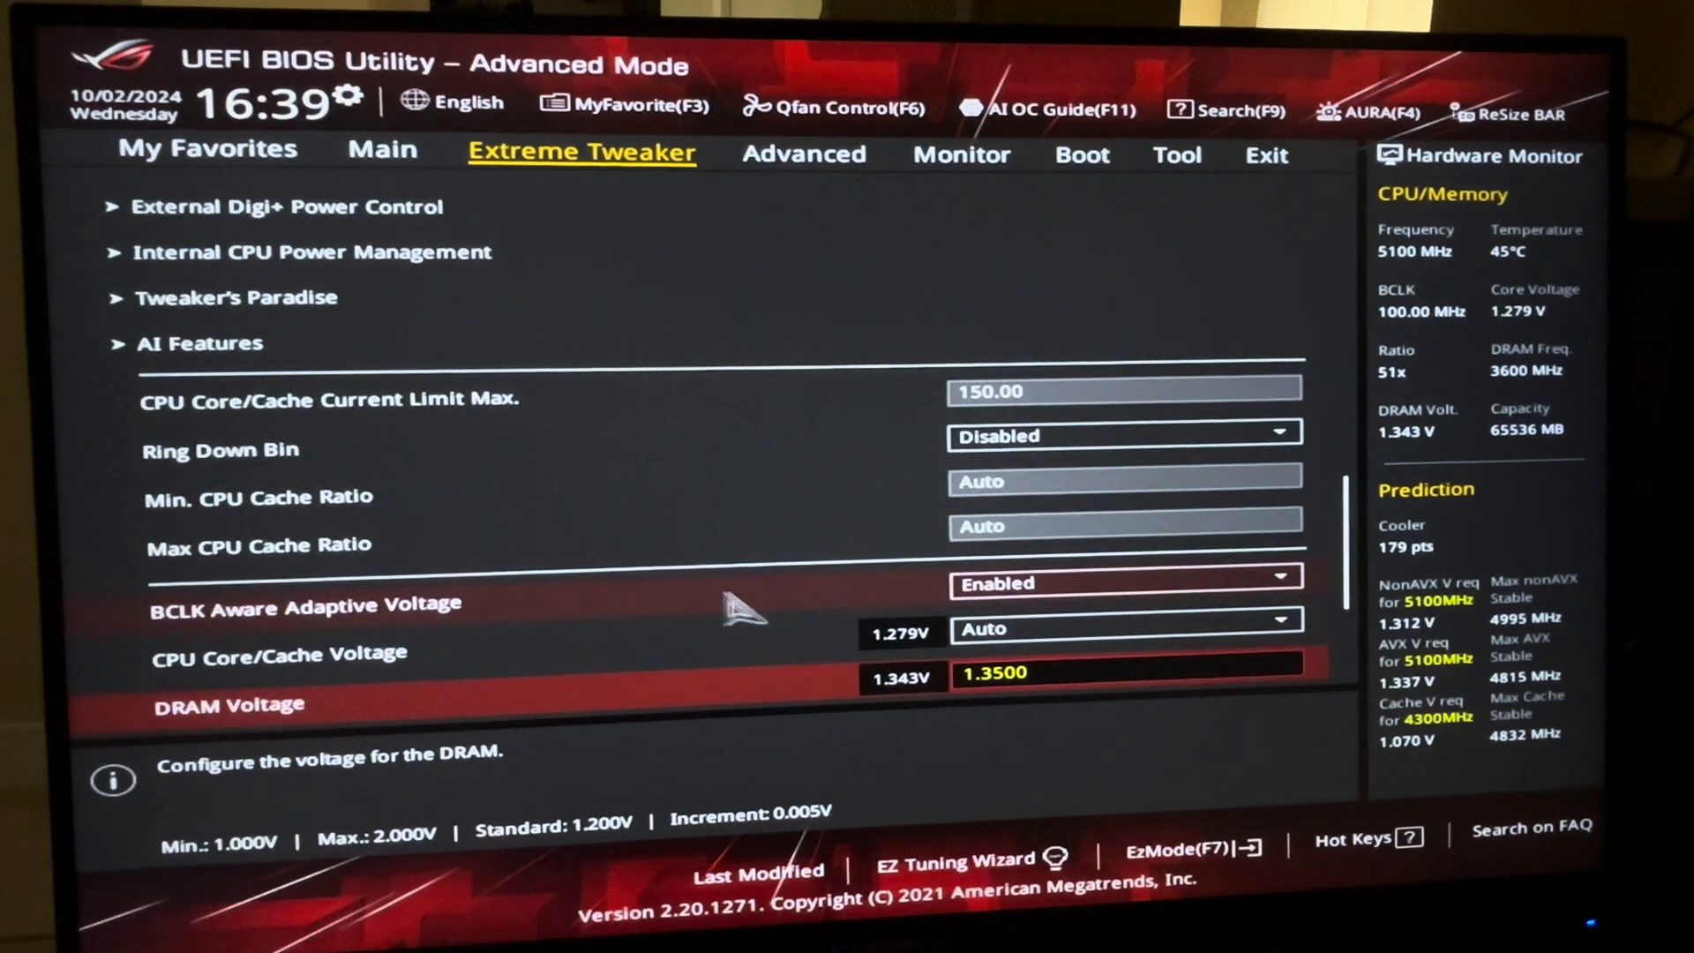
Step: Try manual CPU Core/Cache Voltage, then leave it on Auto with VCCIO and System Agent at 1.15 V
{"action": "scroll", "scroll_direction": "down", "scroll_amount": 3}
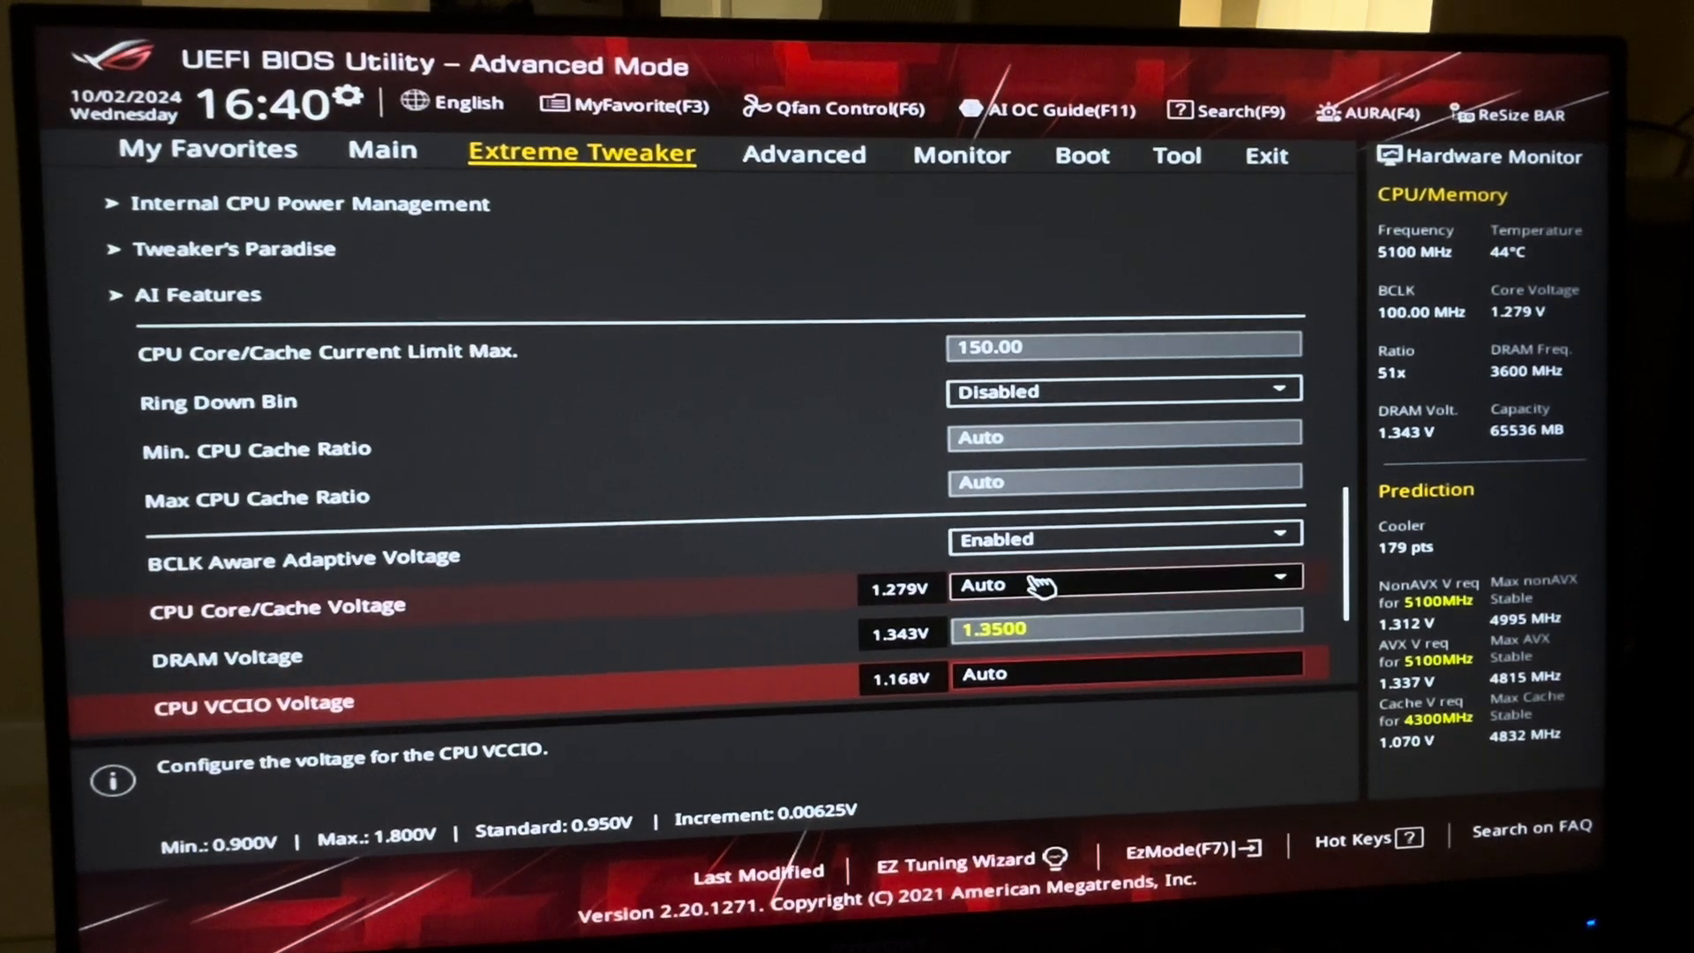
{"action": "left_click", "coordinate": [1122, 584]}
{"action": "type", "text": "1.300"}
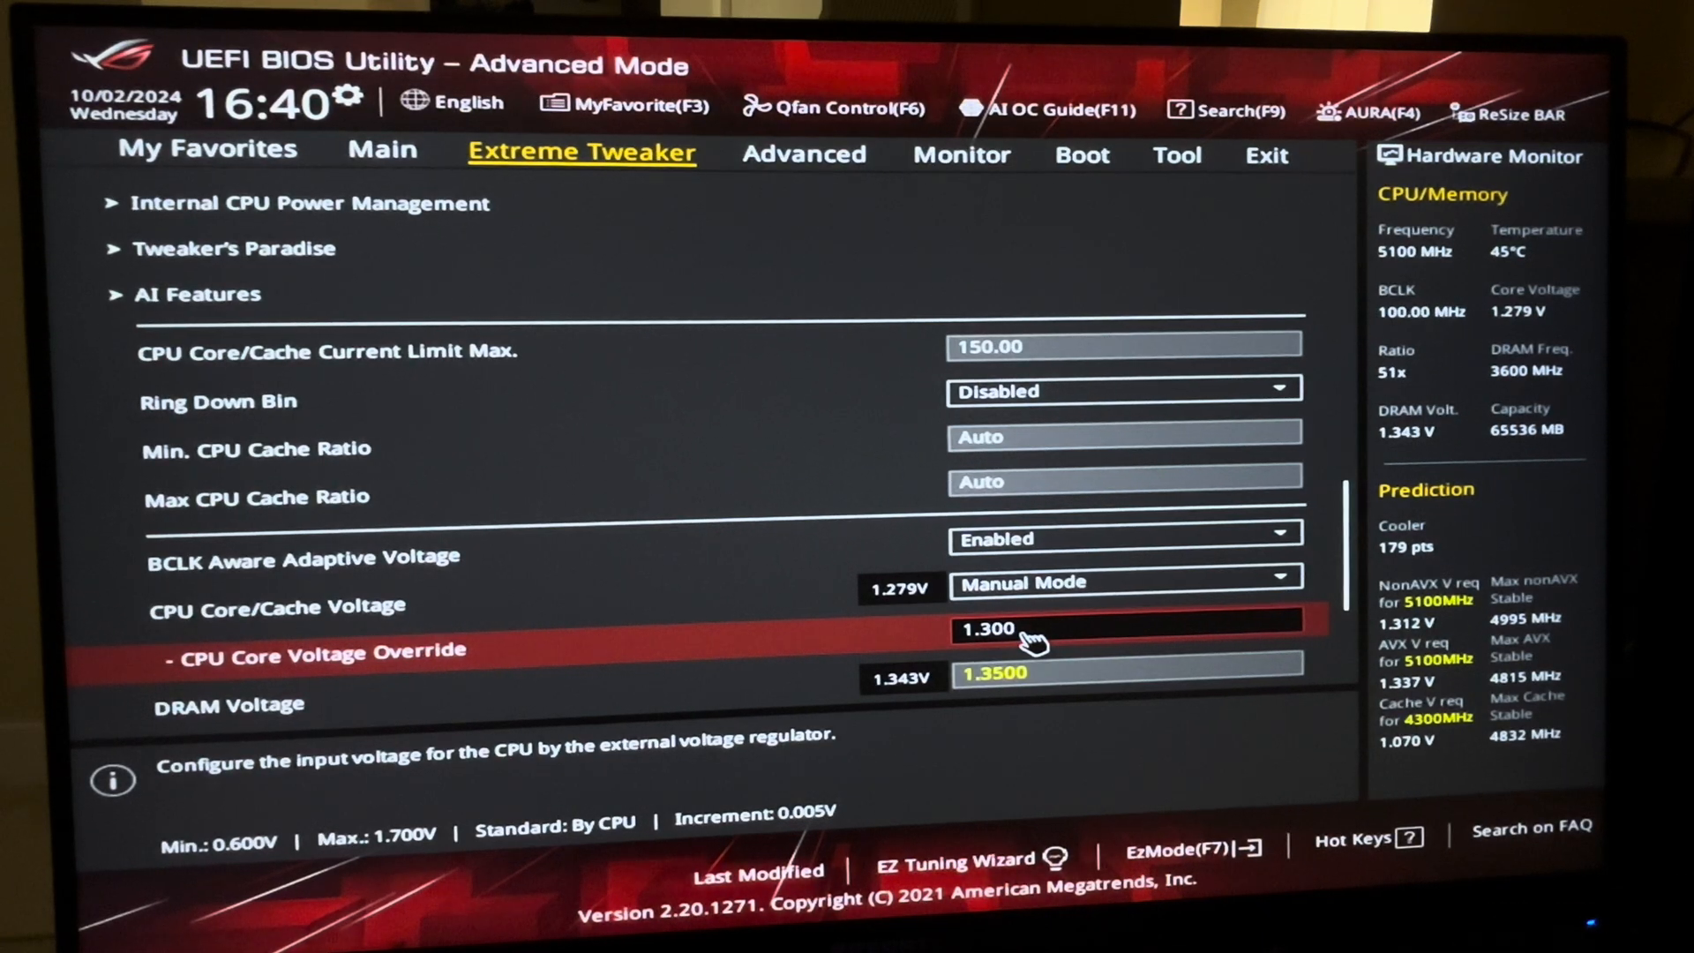
{"action": "scroll", "scroll_direction": "down", "scroll_amount": 3}
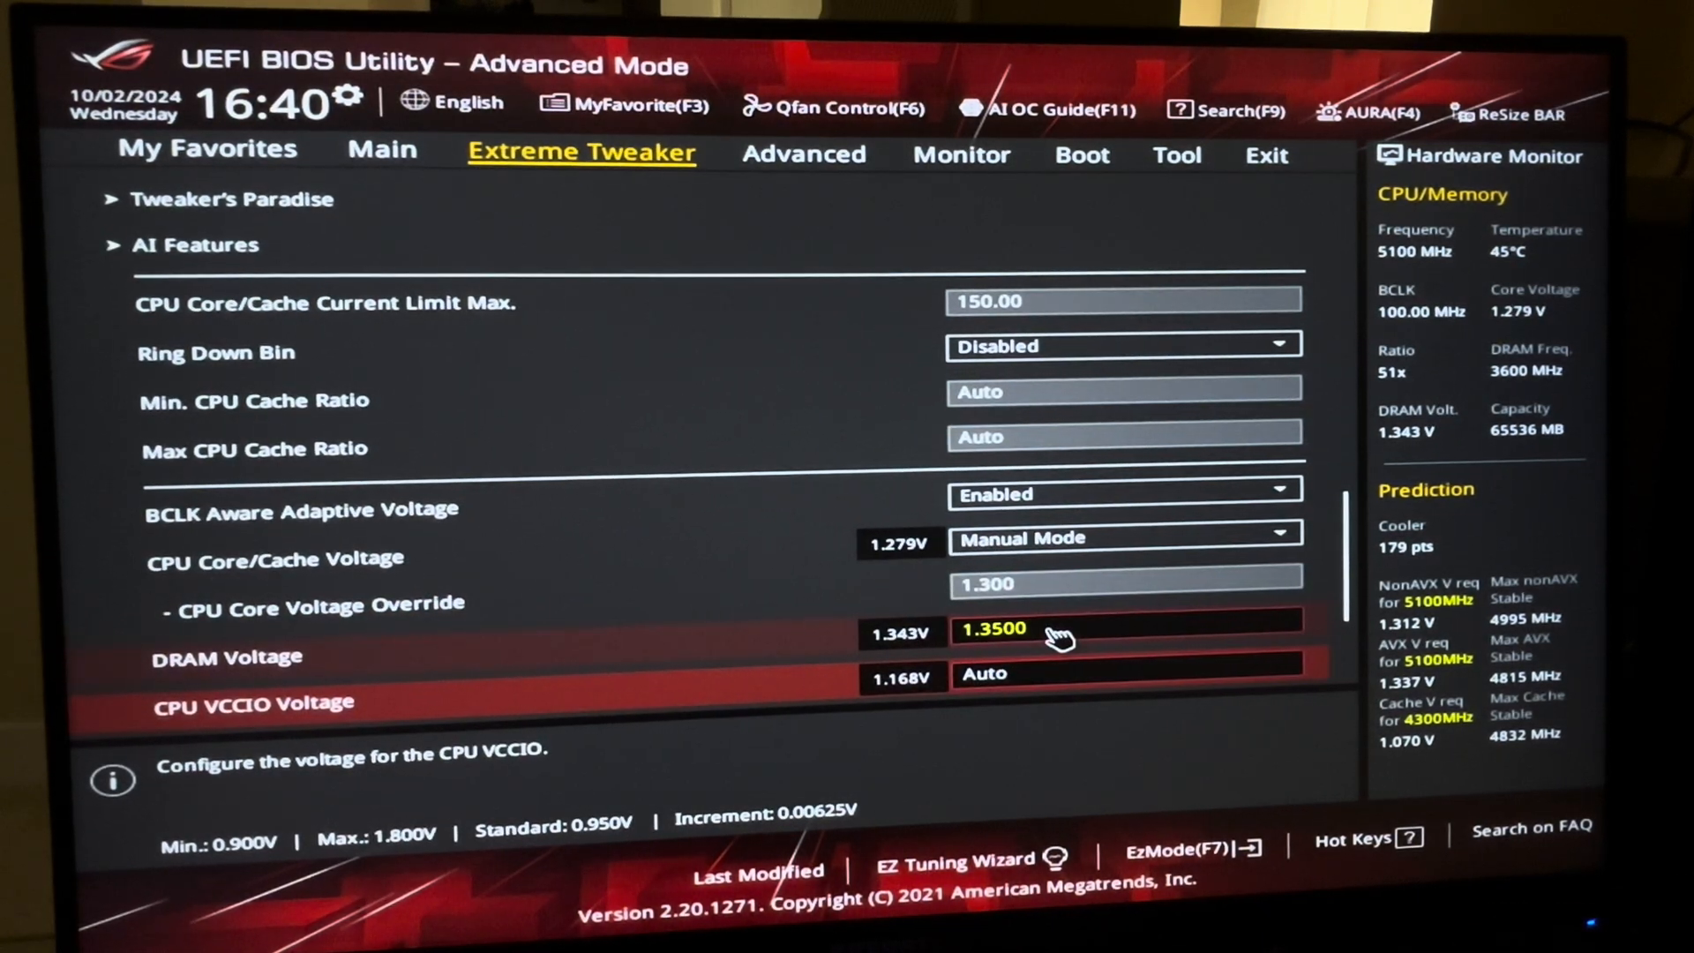
{"action": "scroll", "scroll_direction": "down", "scroll_amount": 3}
{"action": "type", "text": "1.15000"}
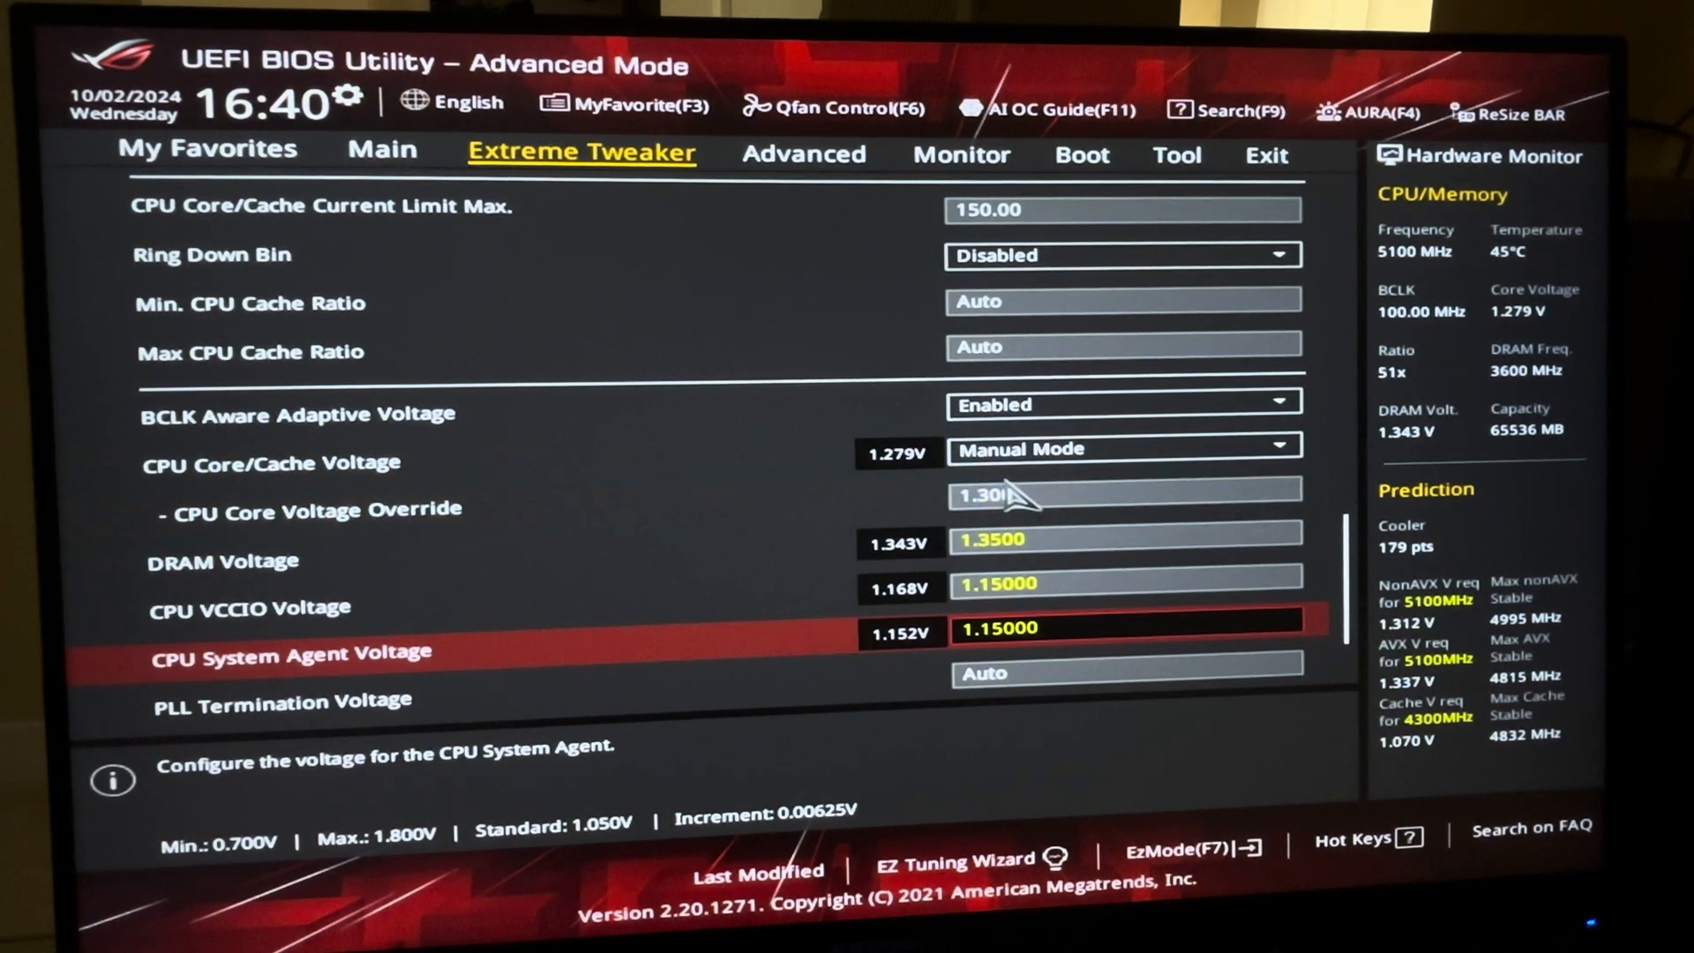
{"action": "left_click", "coordinate": [1124, 450]}
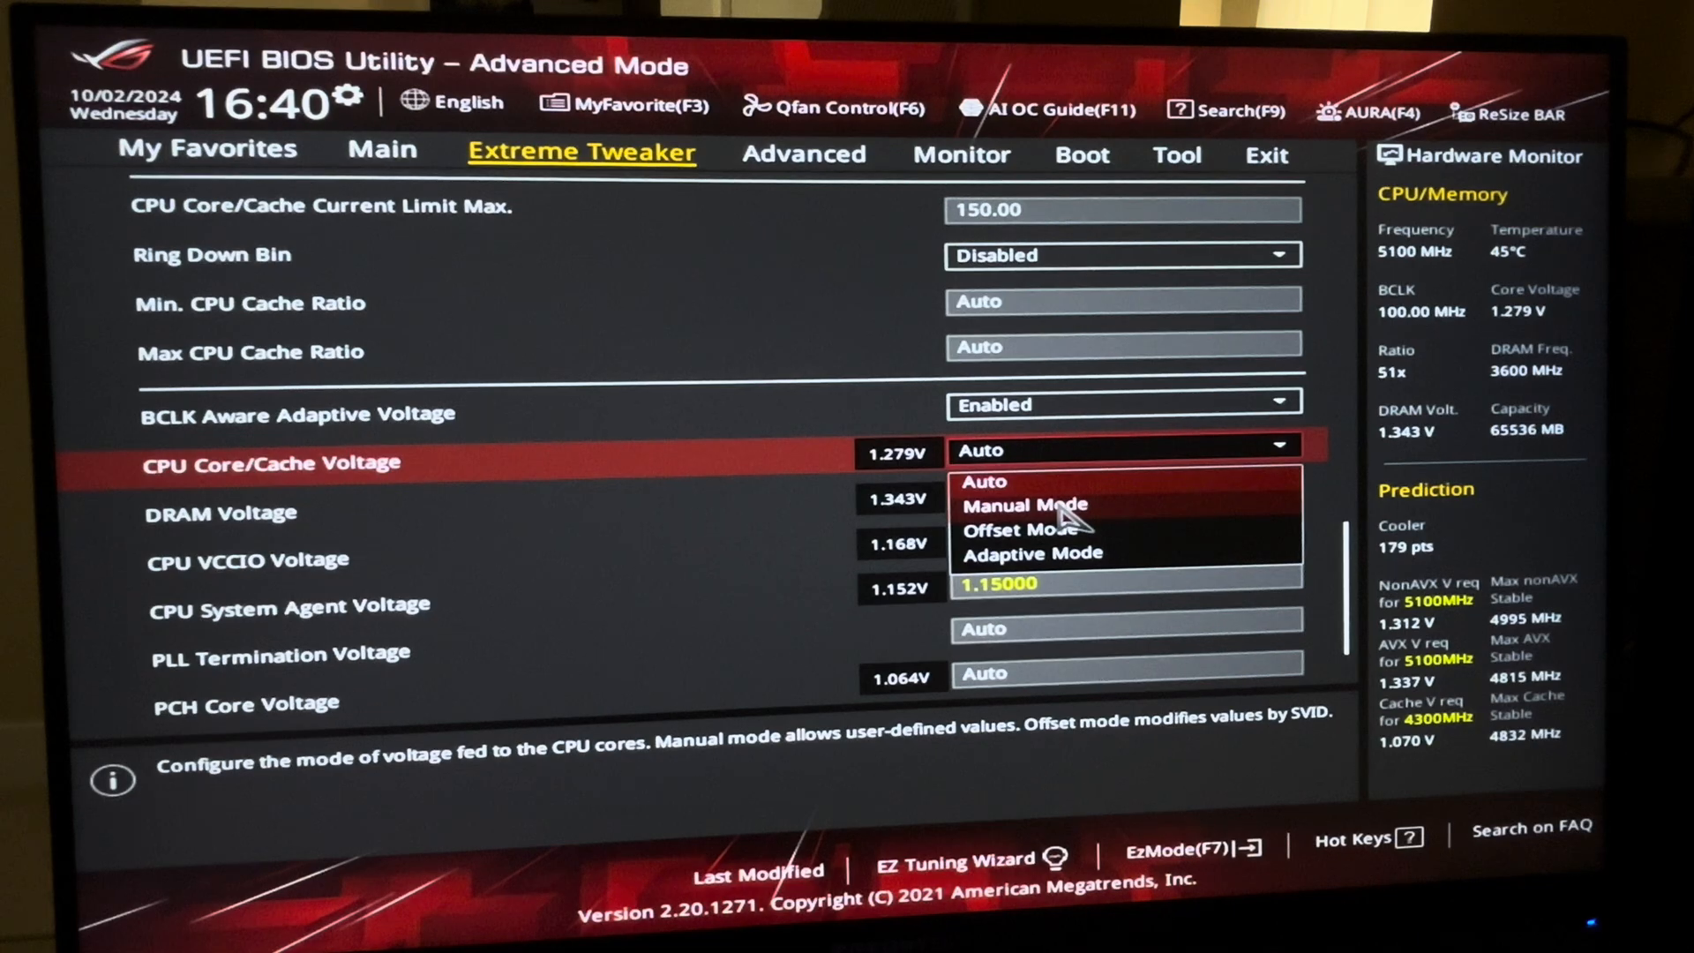
{"action": "left_click", "coordinate": [1024, 505]}
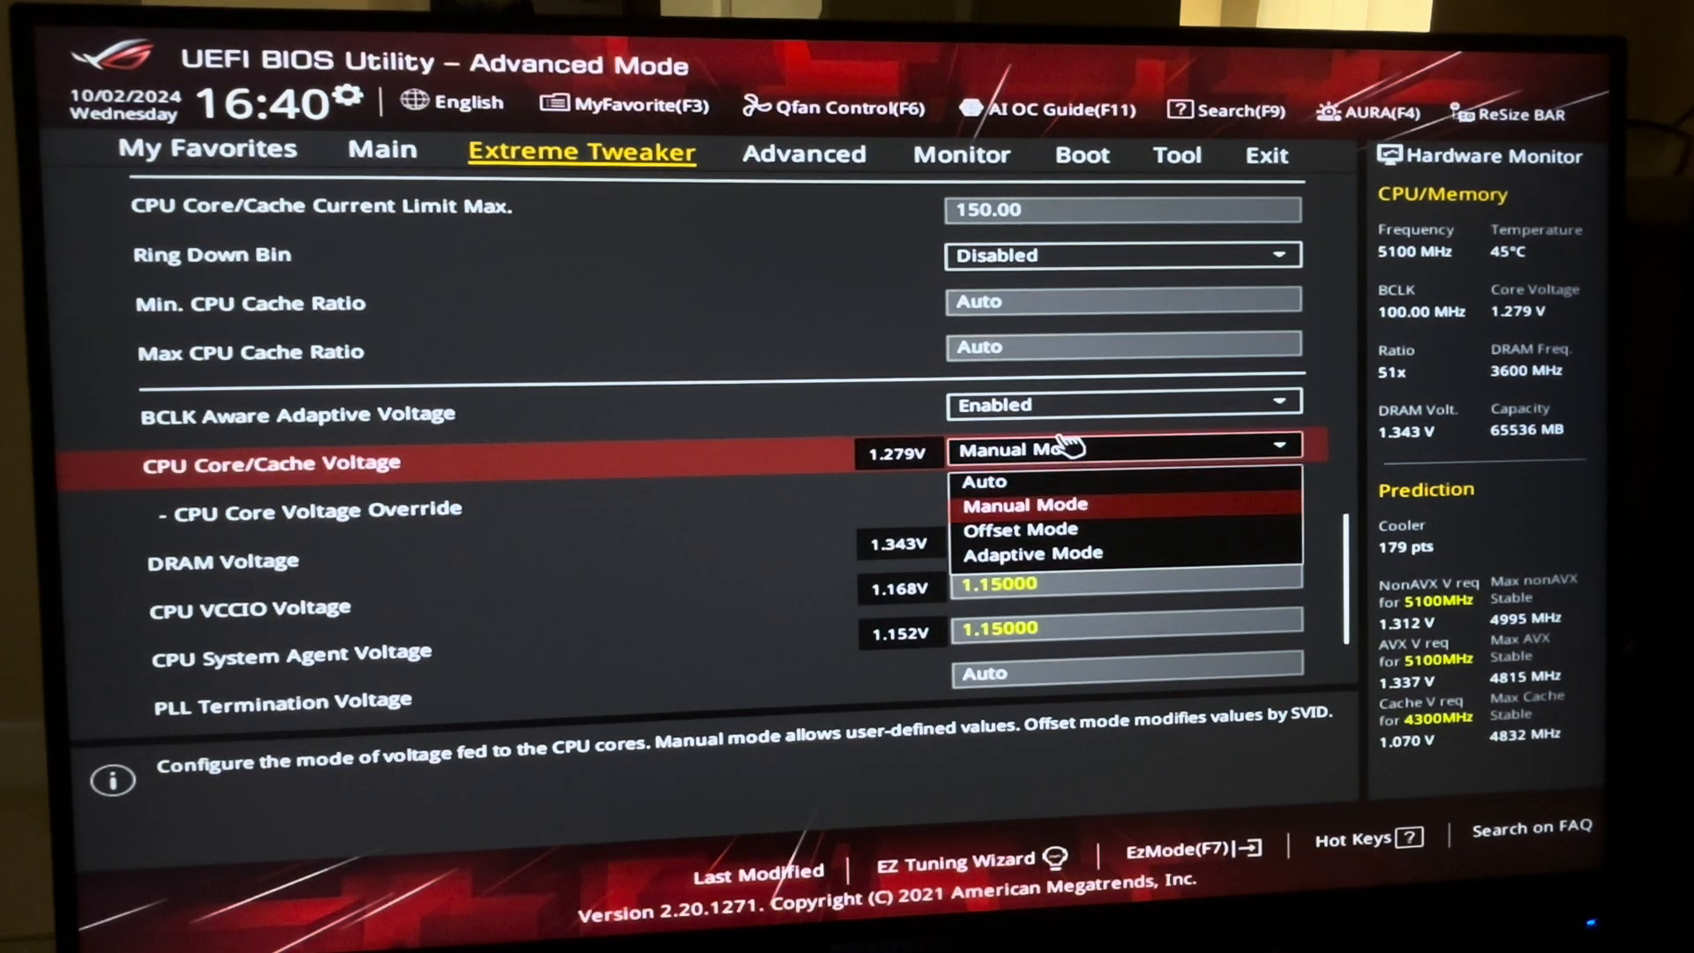
{"action": "left_click", "coordinate": [983, 482]}
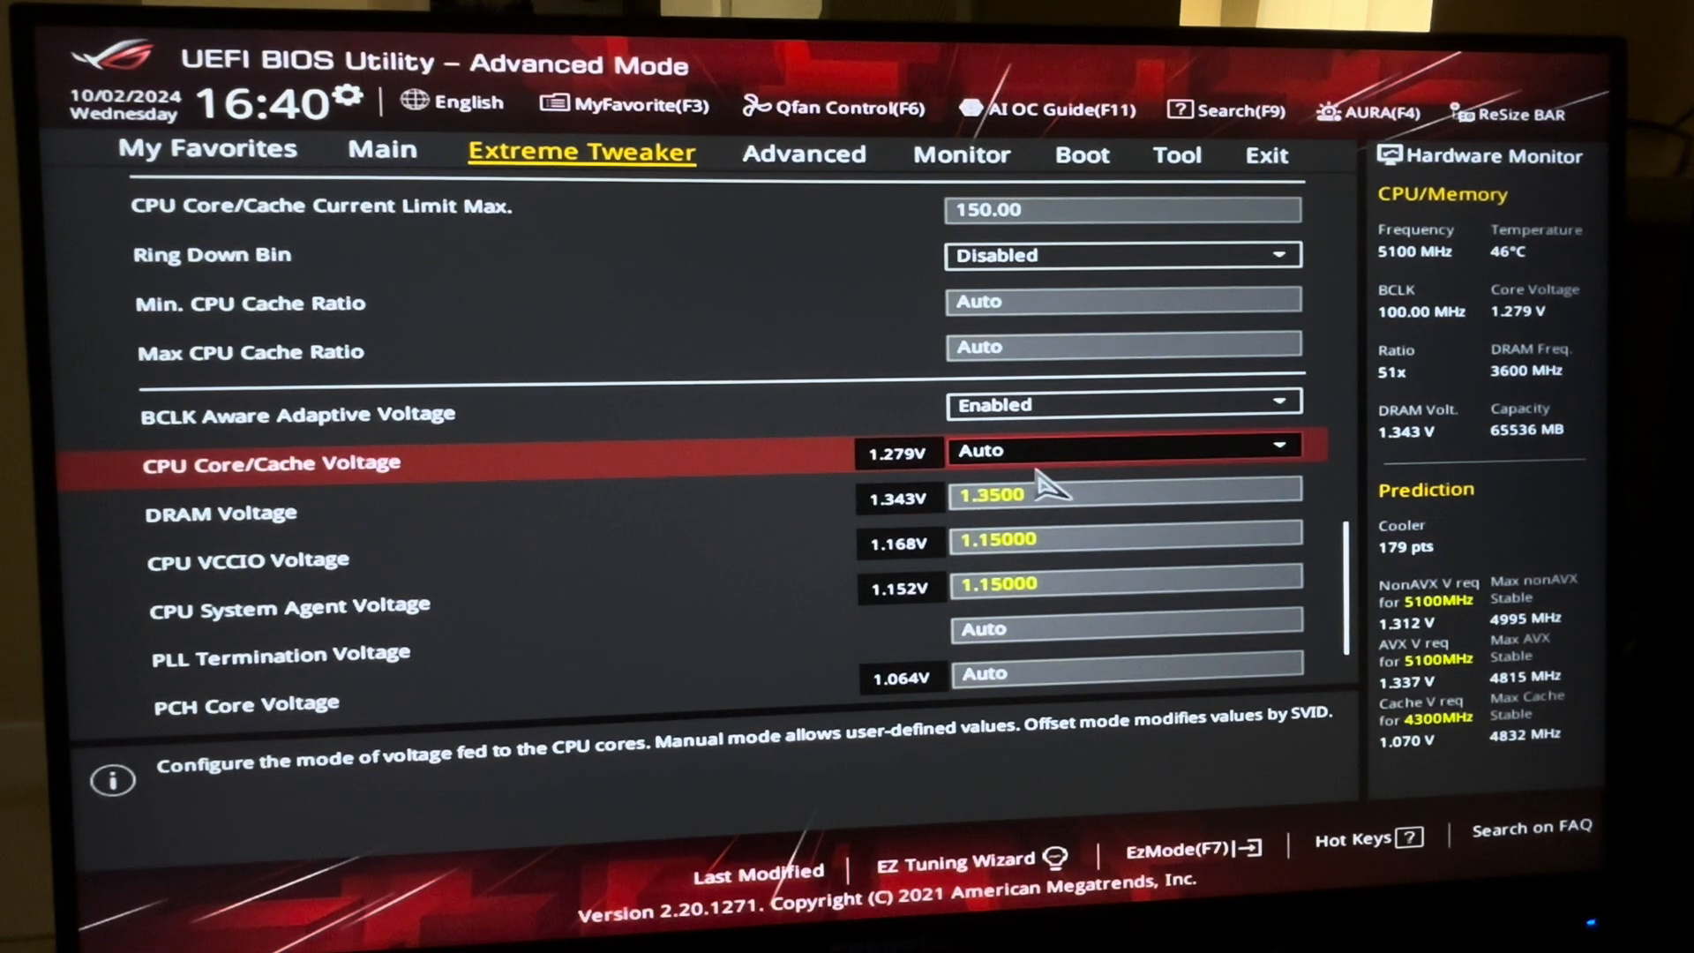
{"action": "mouse_move", "coordinate": [1042, 466]}
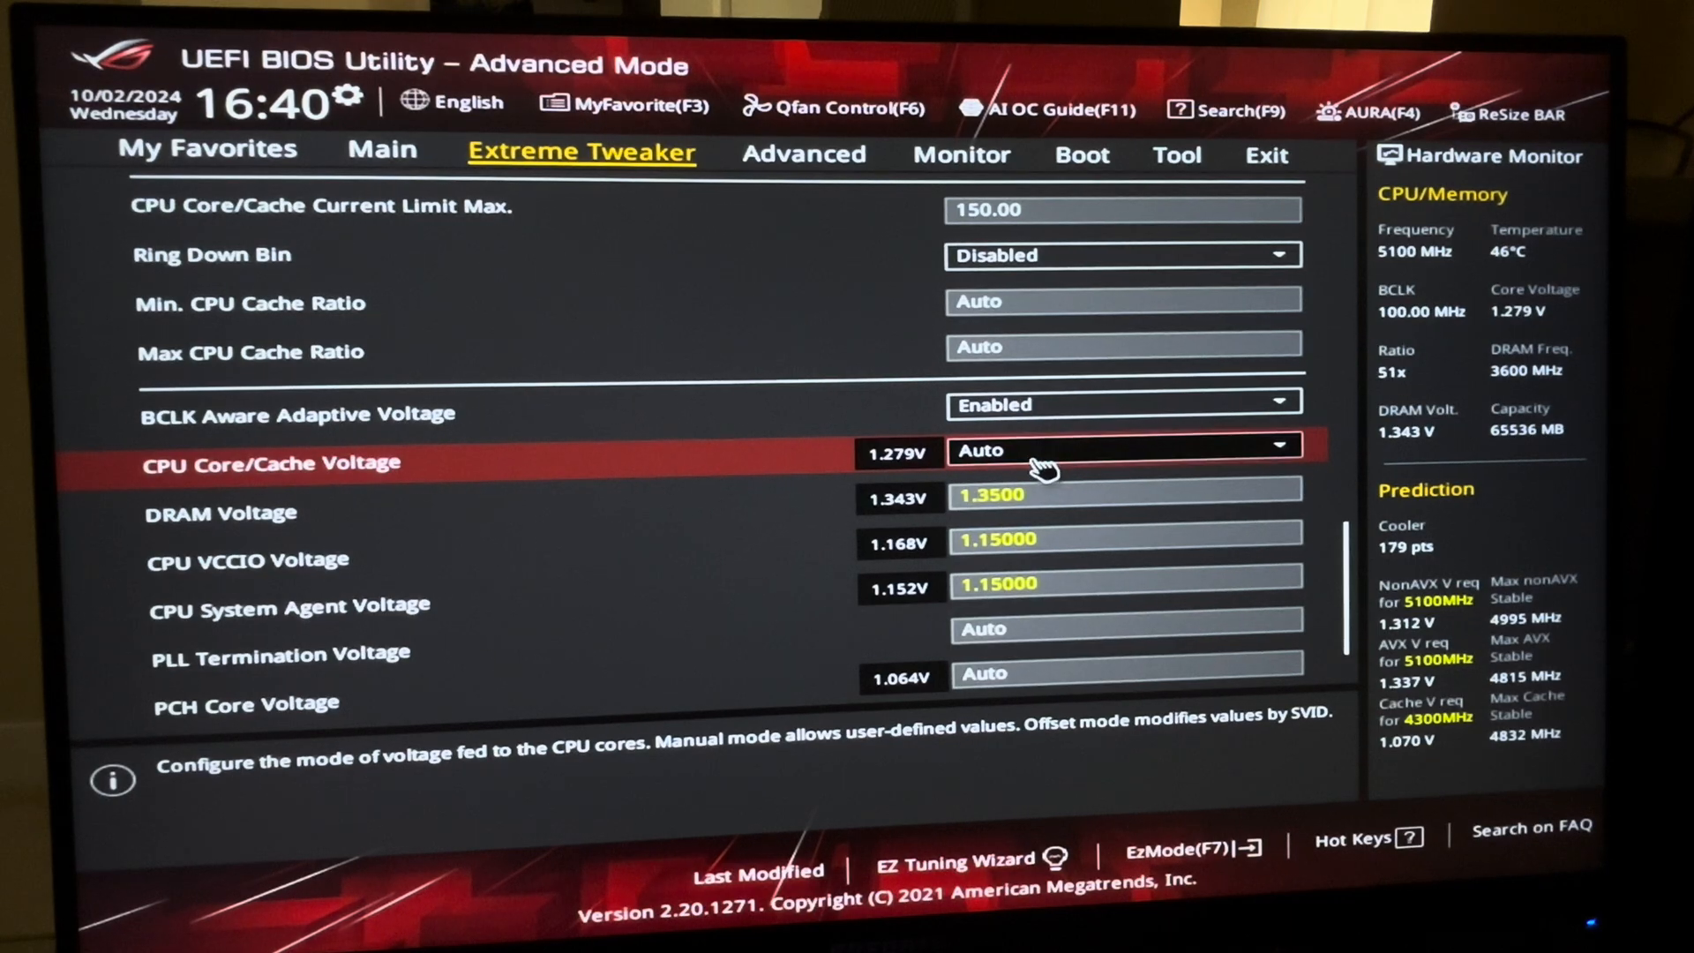
Step: Glance at the DRAM reference voltage settings and return to the main voltage list
{"action": "scroll", "scroll_direction": "up", "scroll_amount": 3}
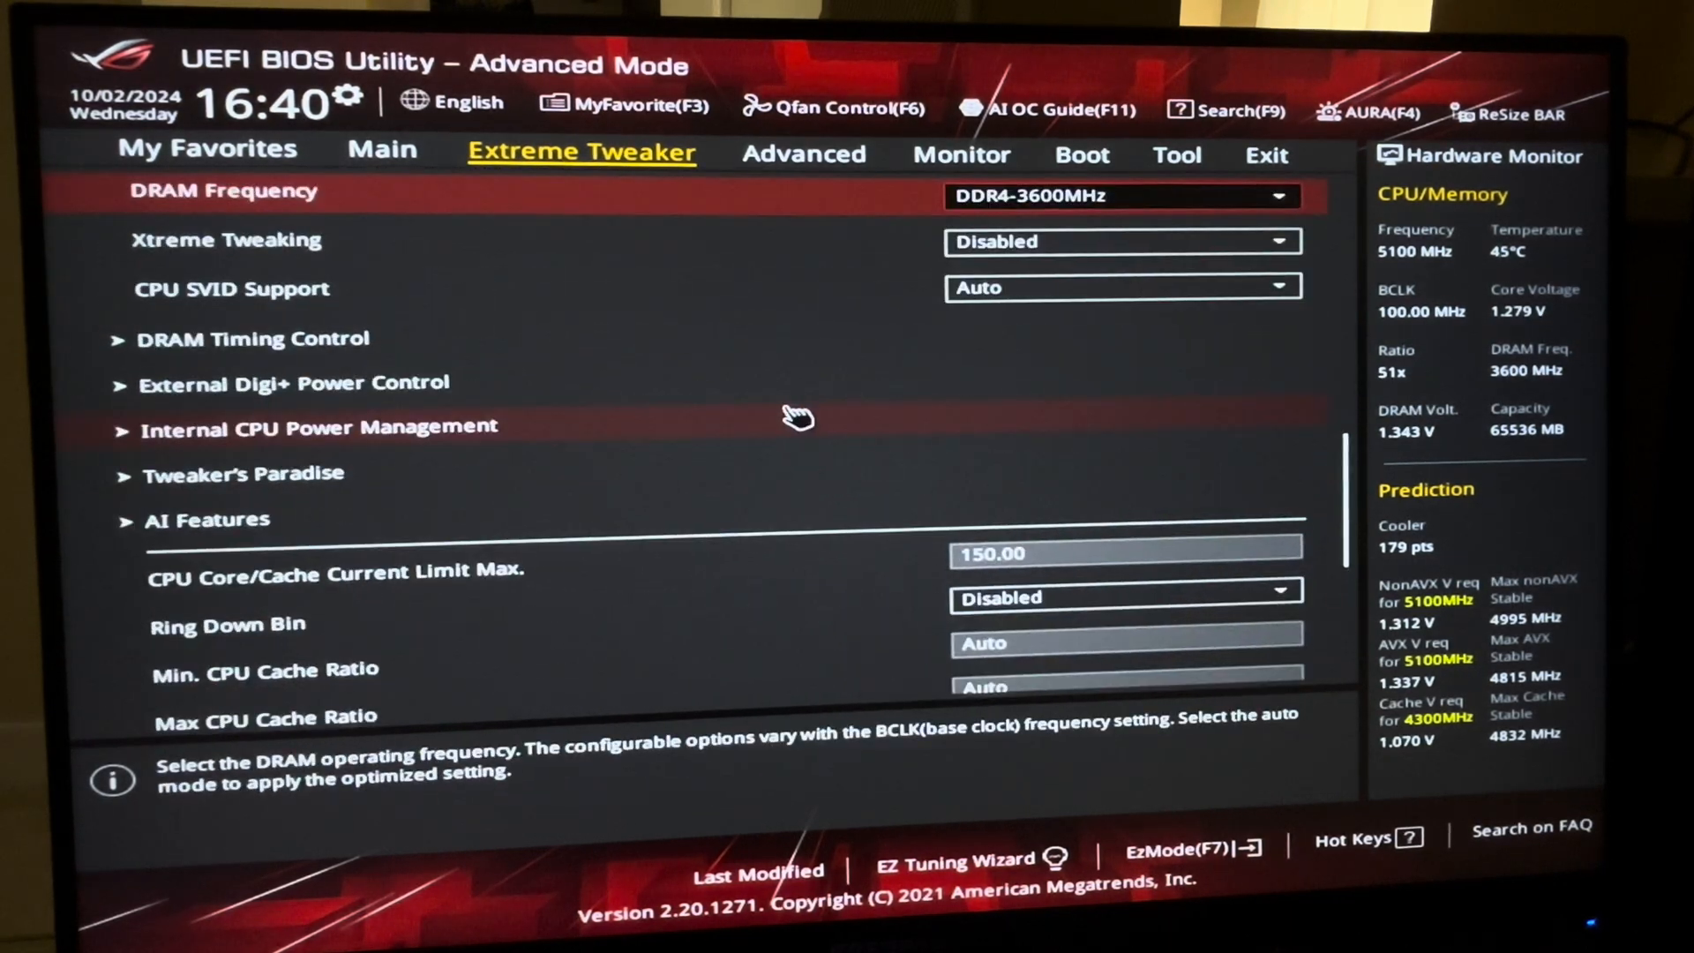
{"action": "scroll", "scroll_direction": "down", "scroll_amount": 3}
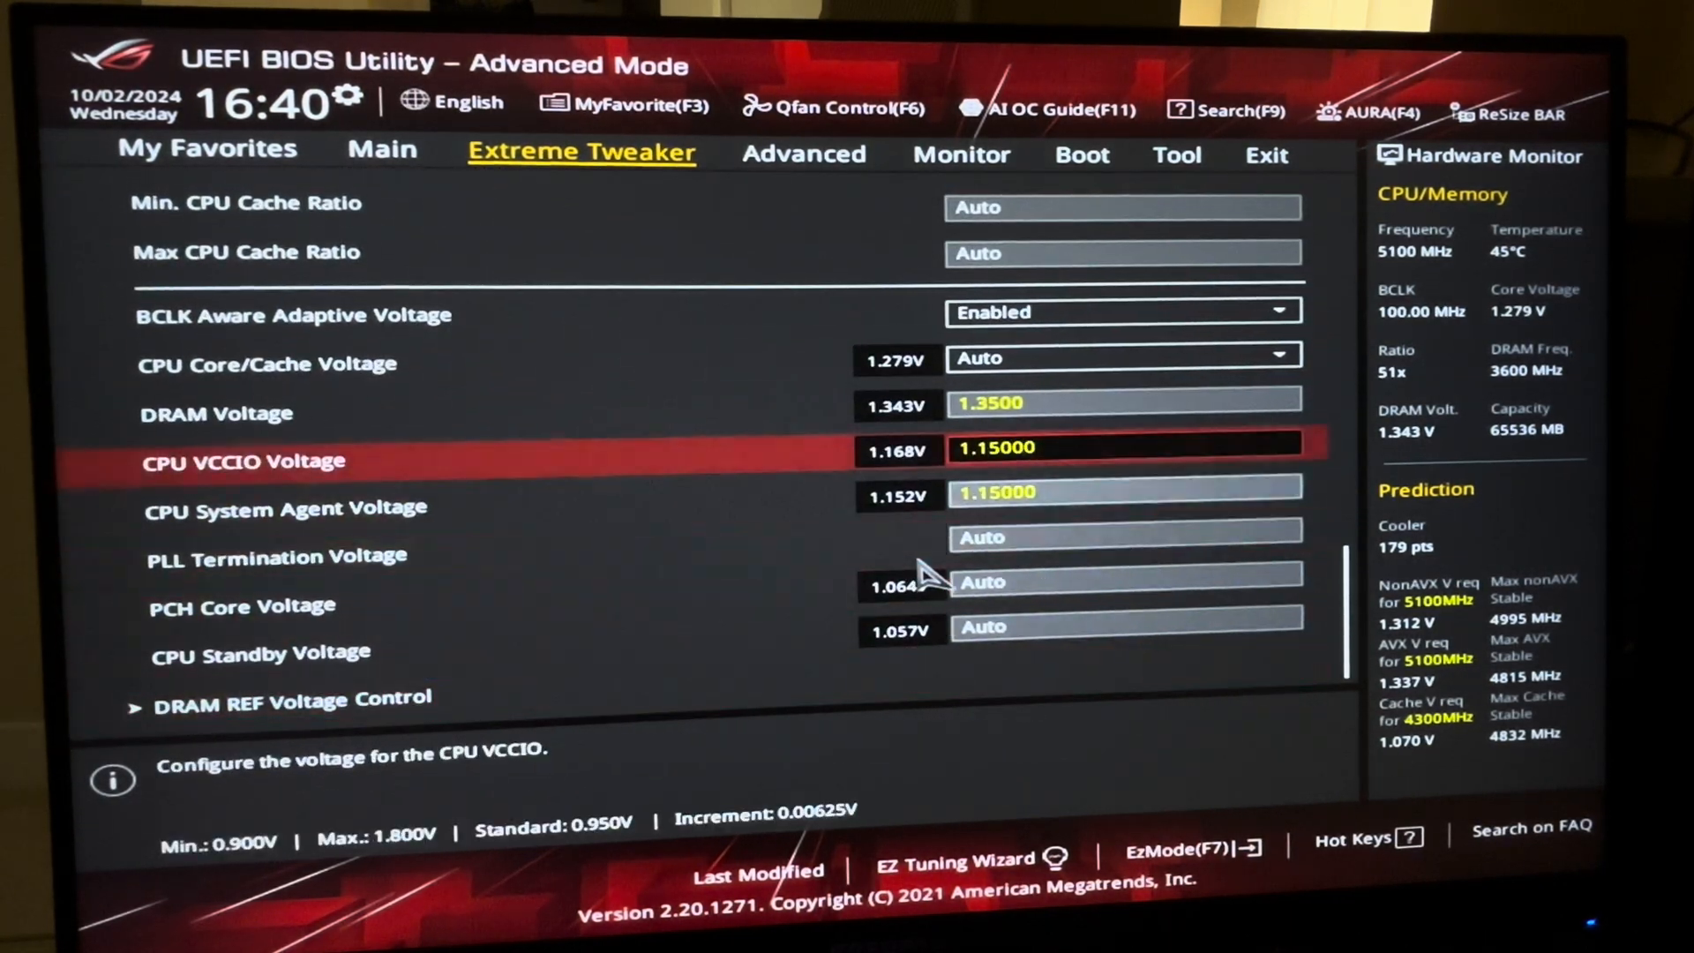
{"action": "left_click", "coordinate": [292, 697]}
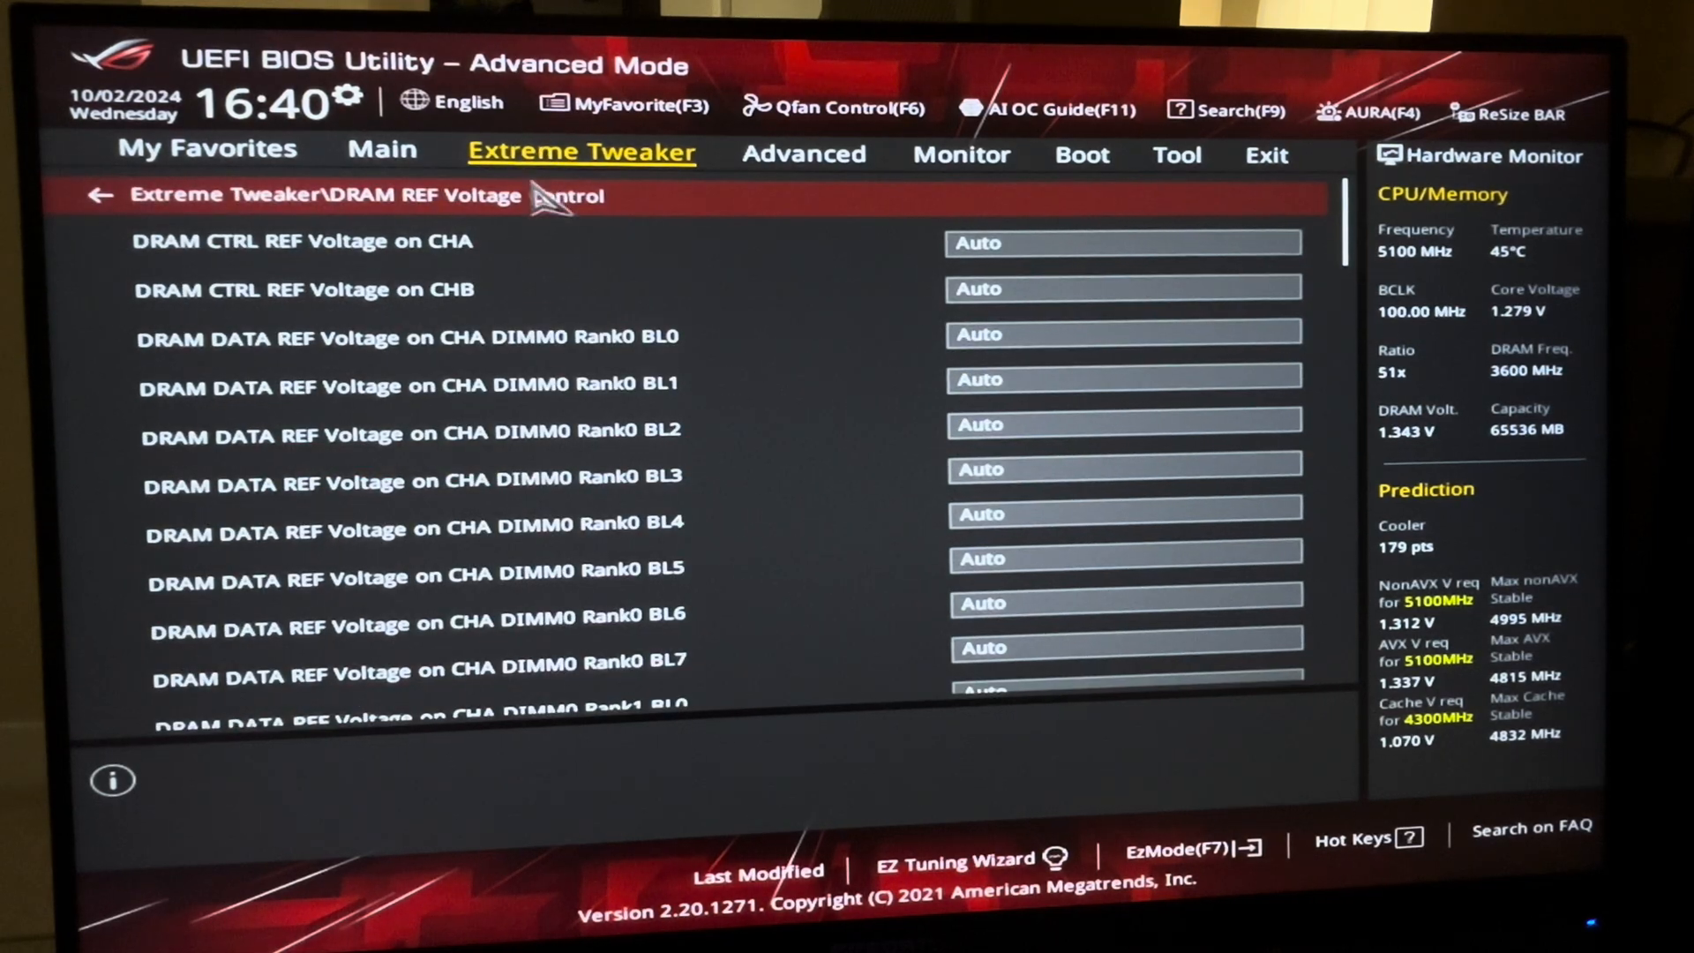
{"action": "left_click", "coordinate": [98, 196]}
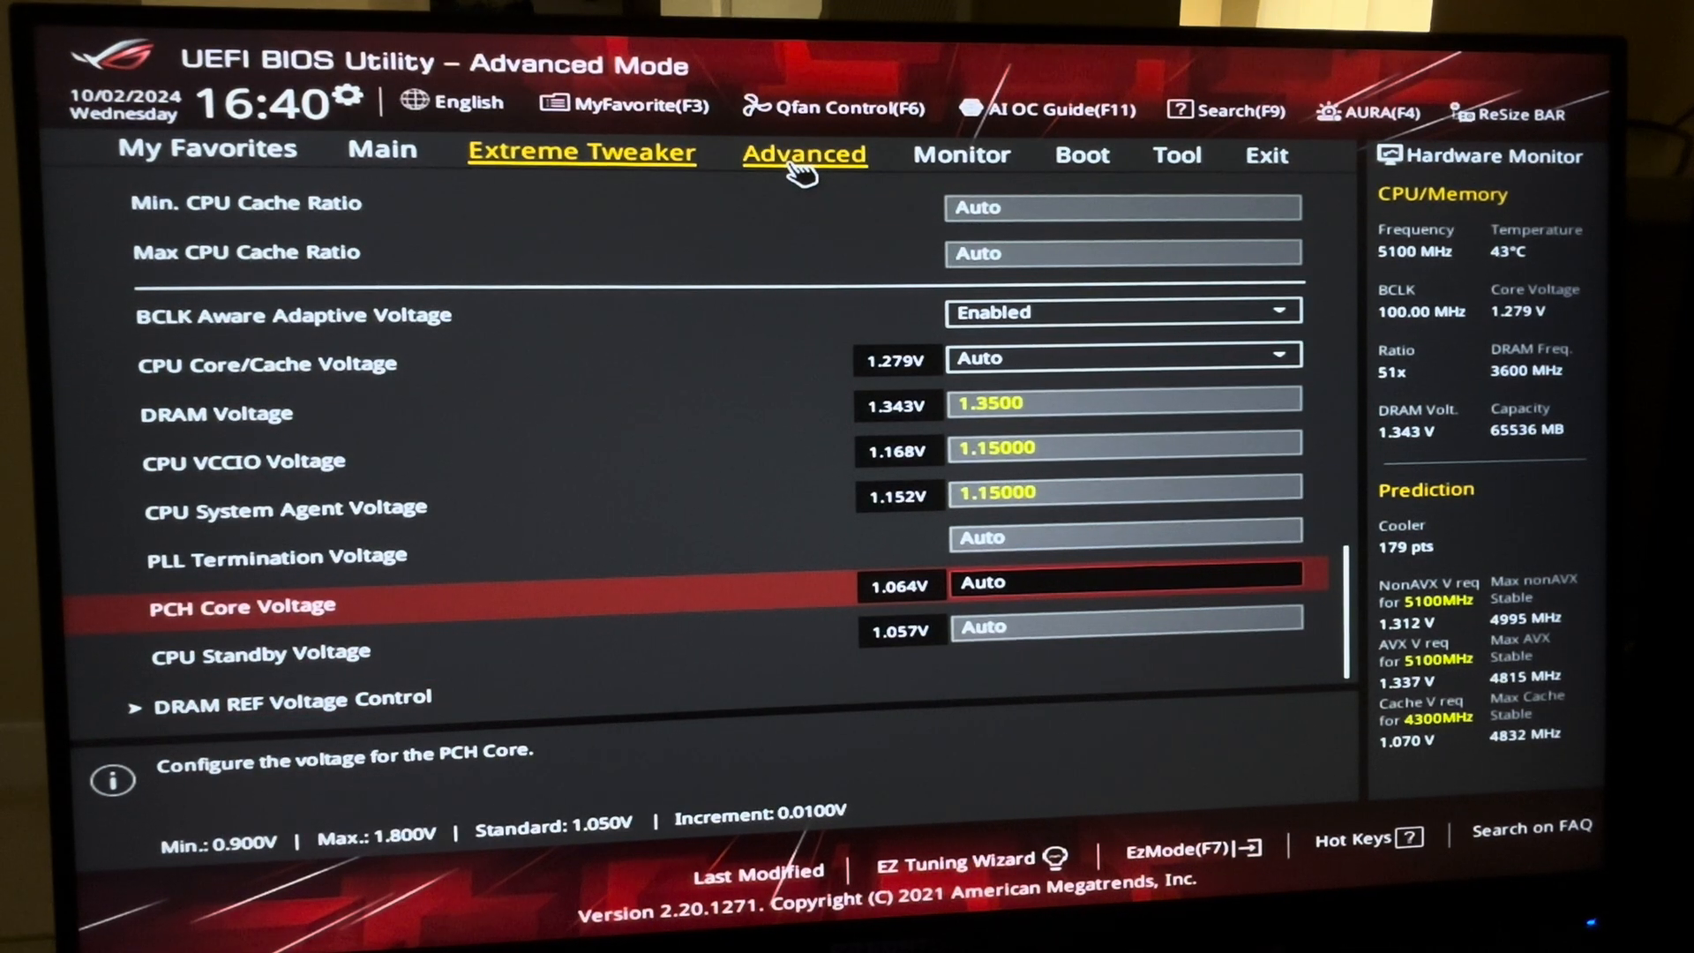
Step: View CPU - Power Management Control under Advanced > CPU Configuration, then go back
{"action": "left_click", "coordinate": [805, 154]}
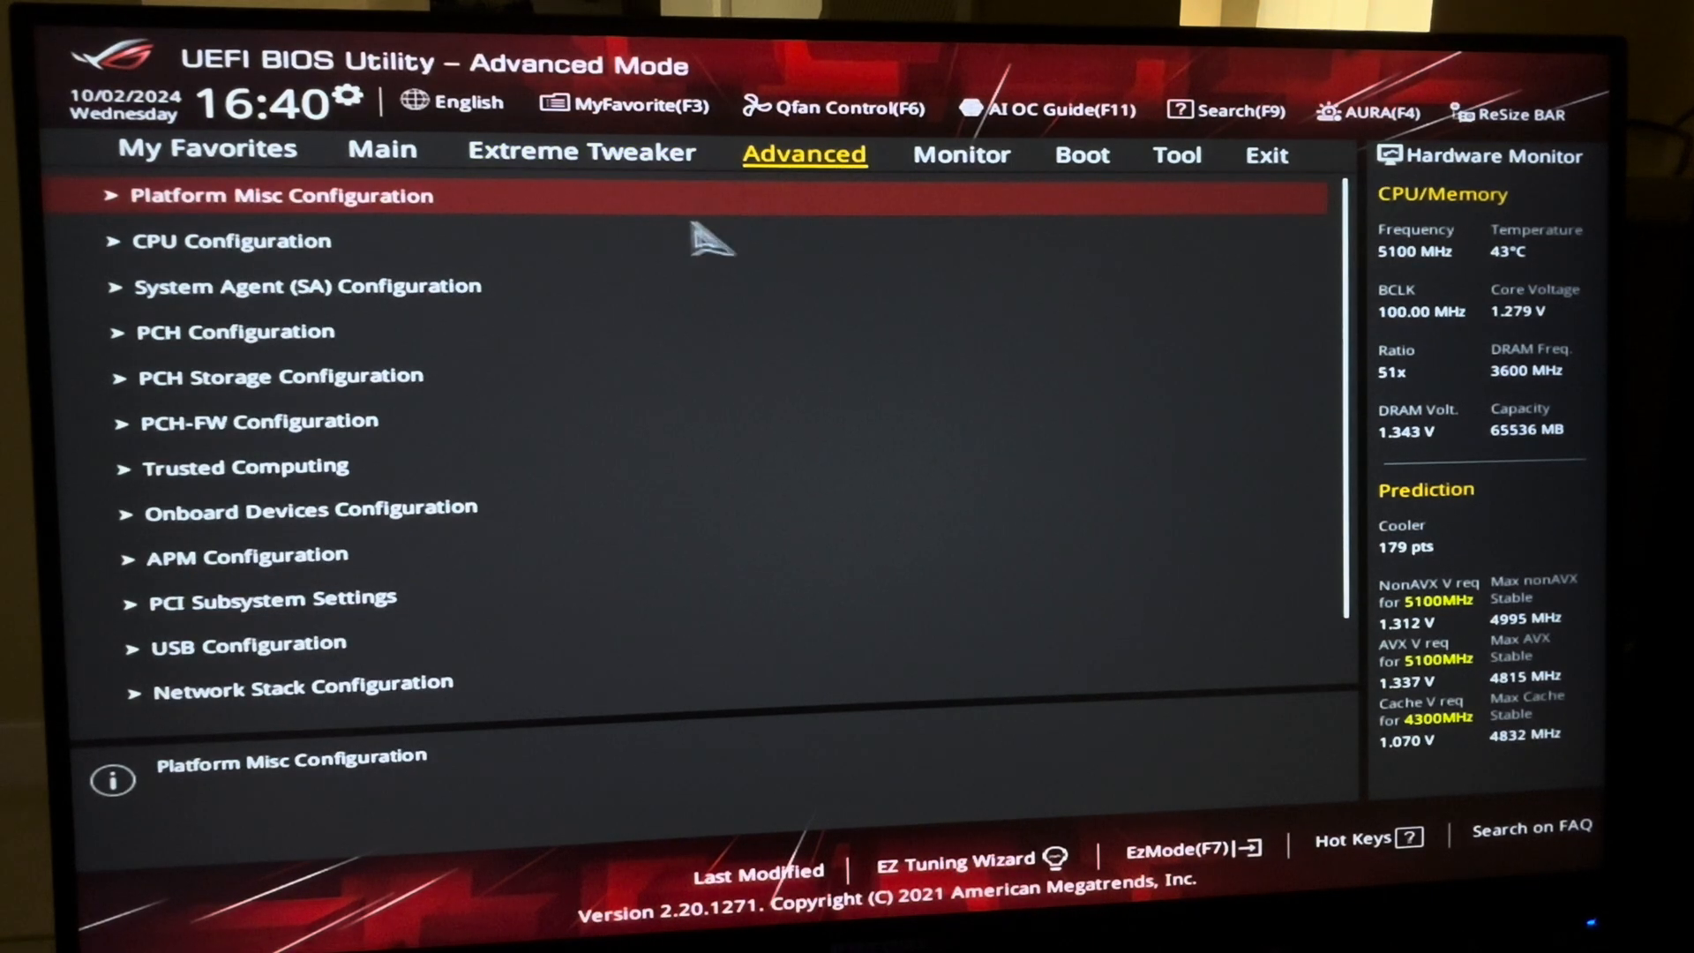
{"action": "left_click", "coordinate": [229, 240]}
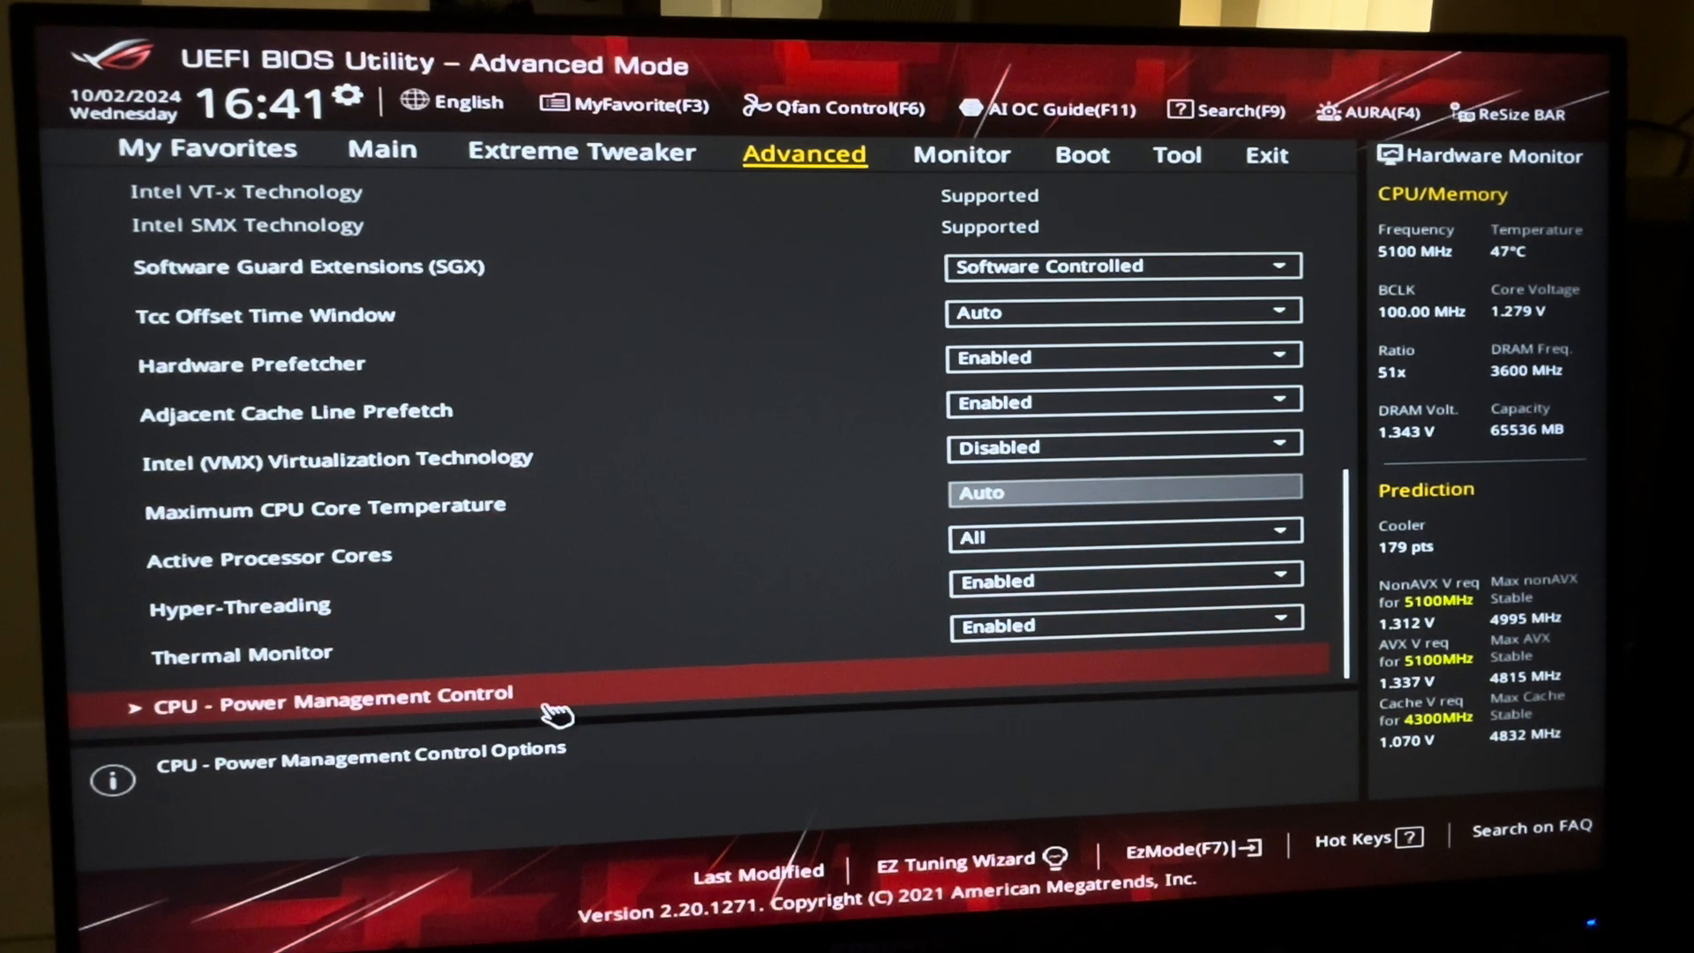
{"action": "left_click", "coordinate": [339, 695]}
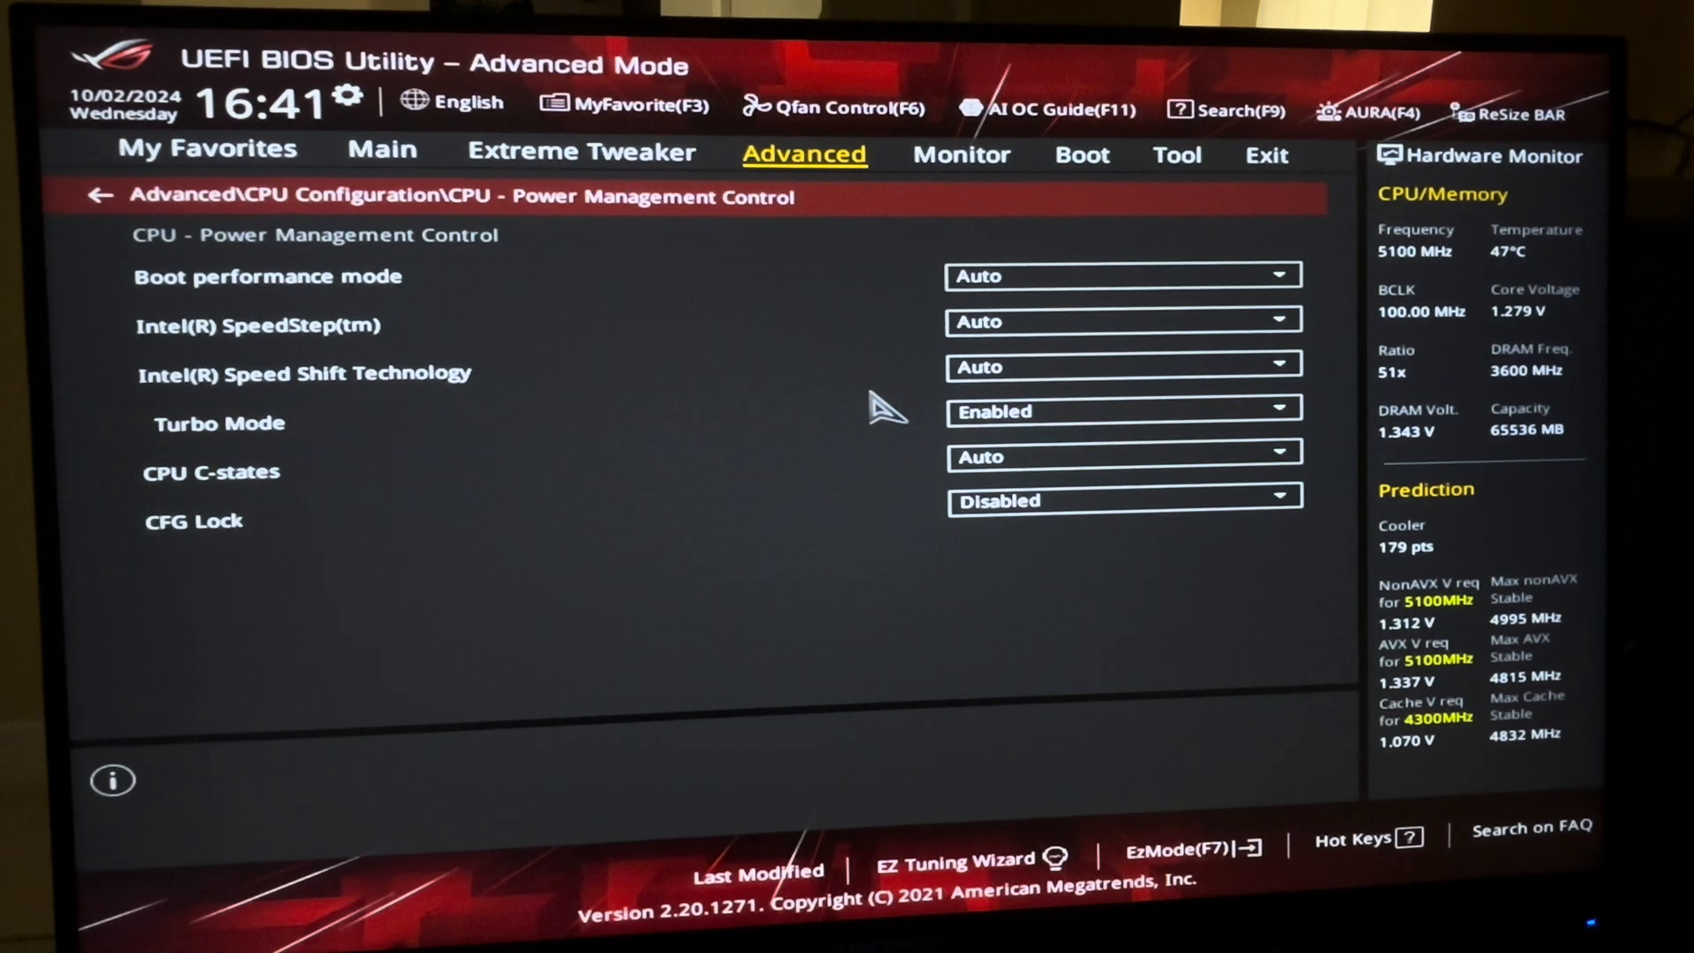
{"action": "mouse_move", "coordinate": [389, 223]}
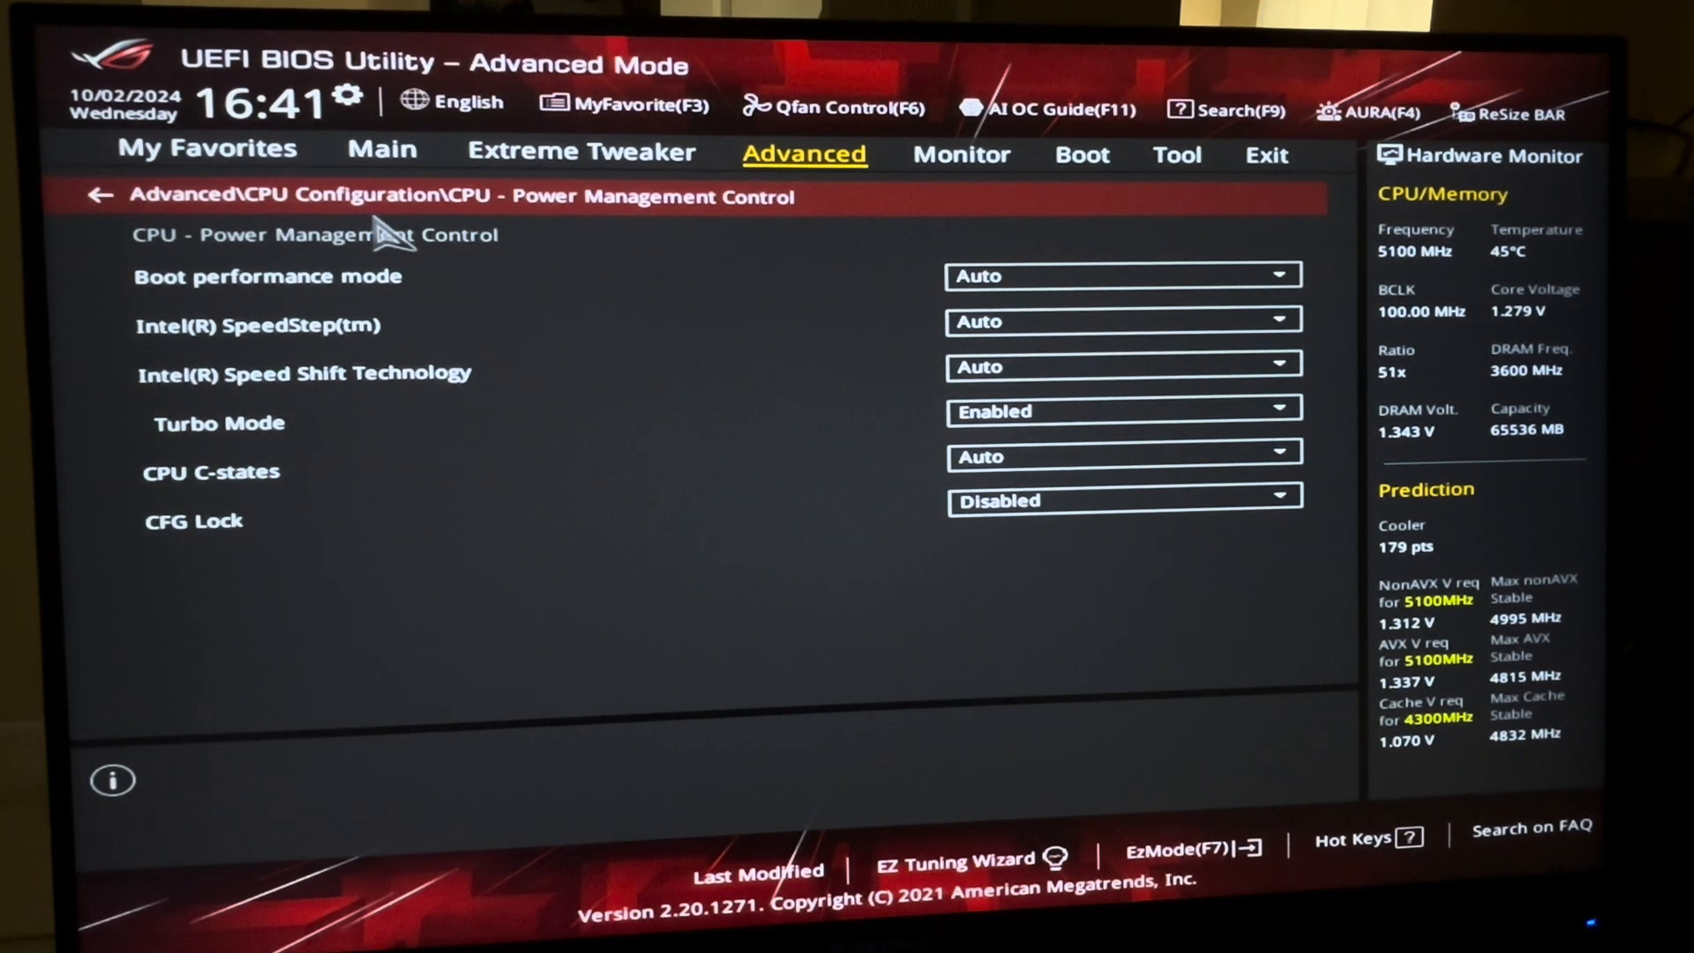
{"action": "left_click", "coordinate": [99, 196]}
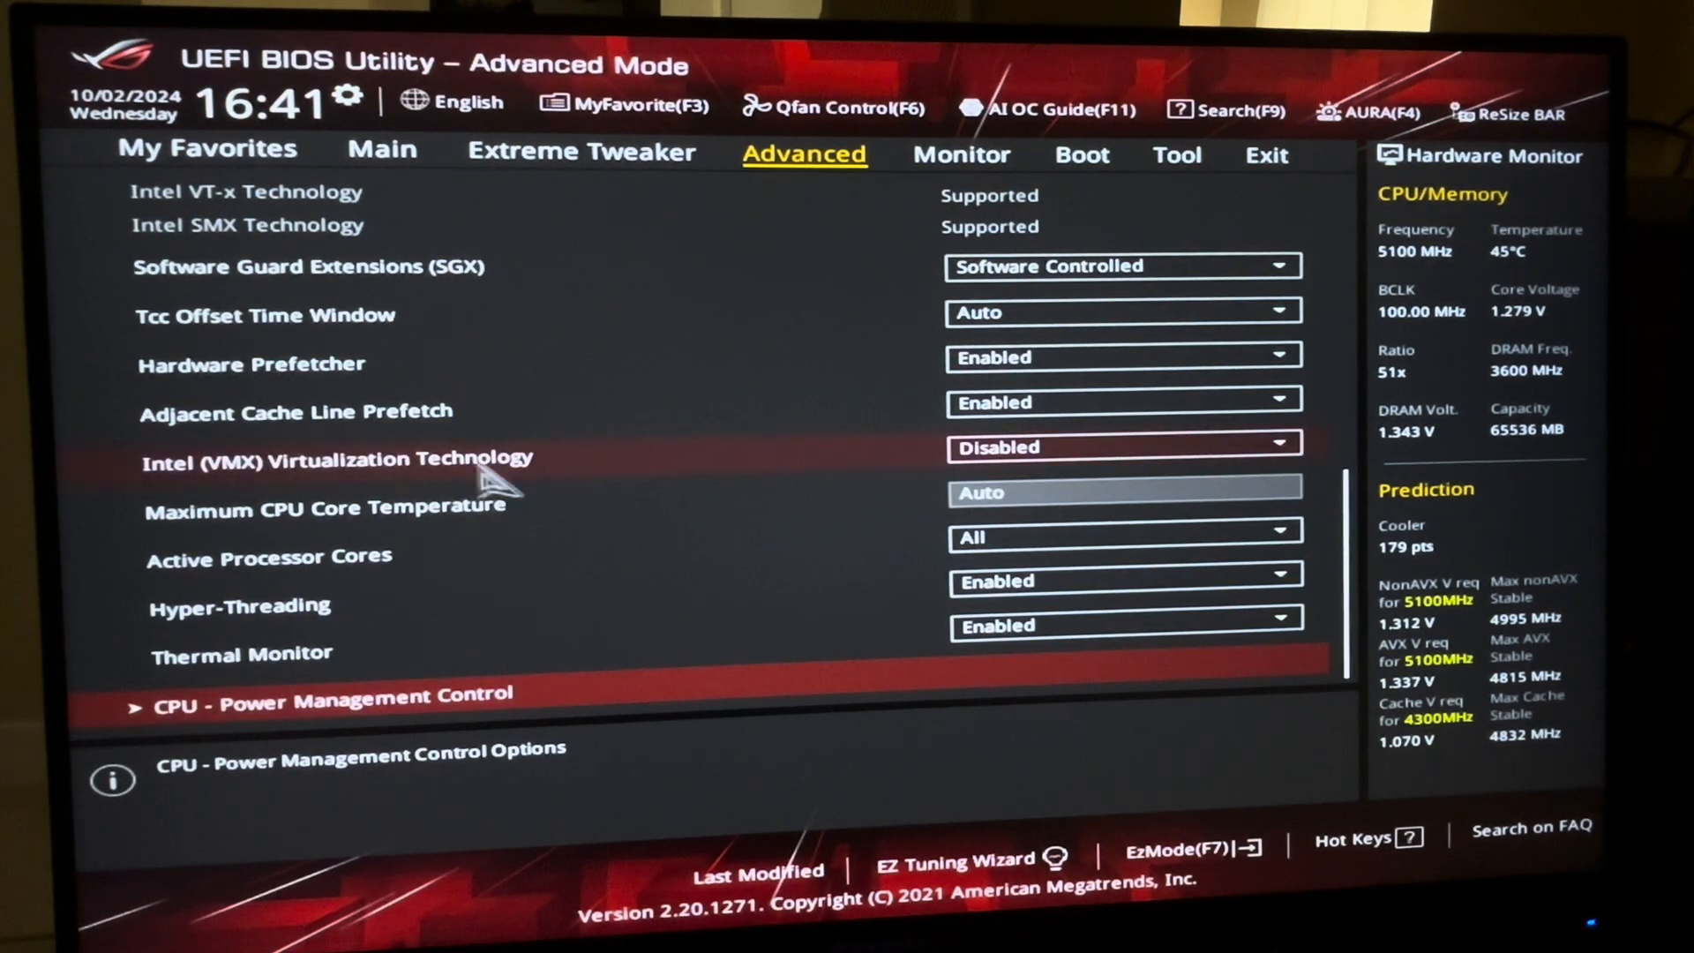
{"action": "scroll", "scroll_direction": "up", "scroll_amount": 3}
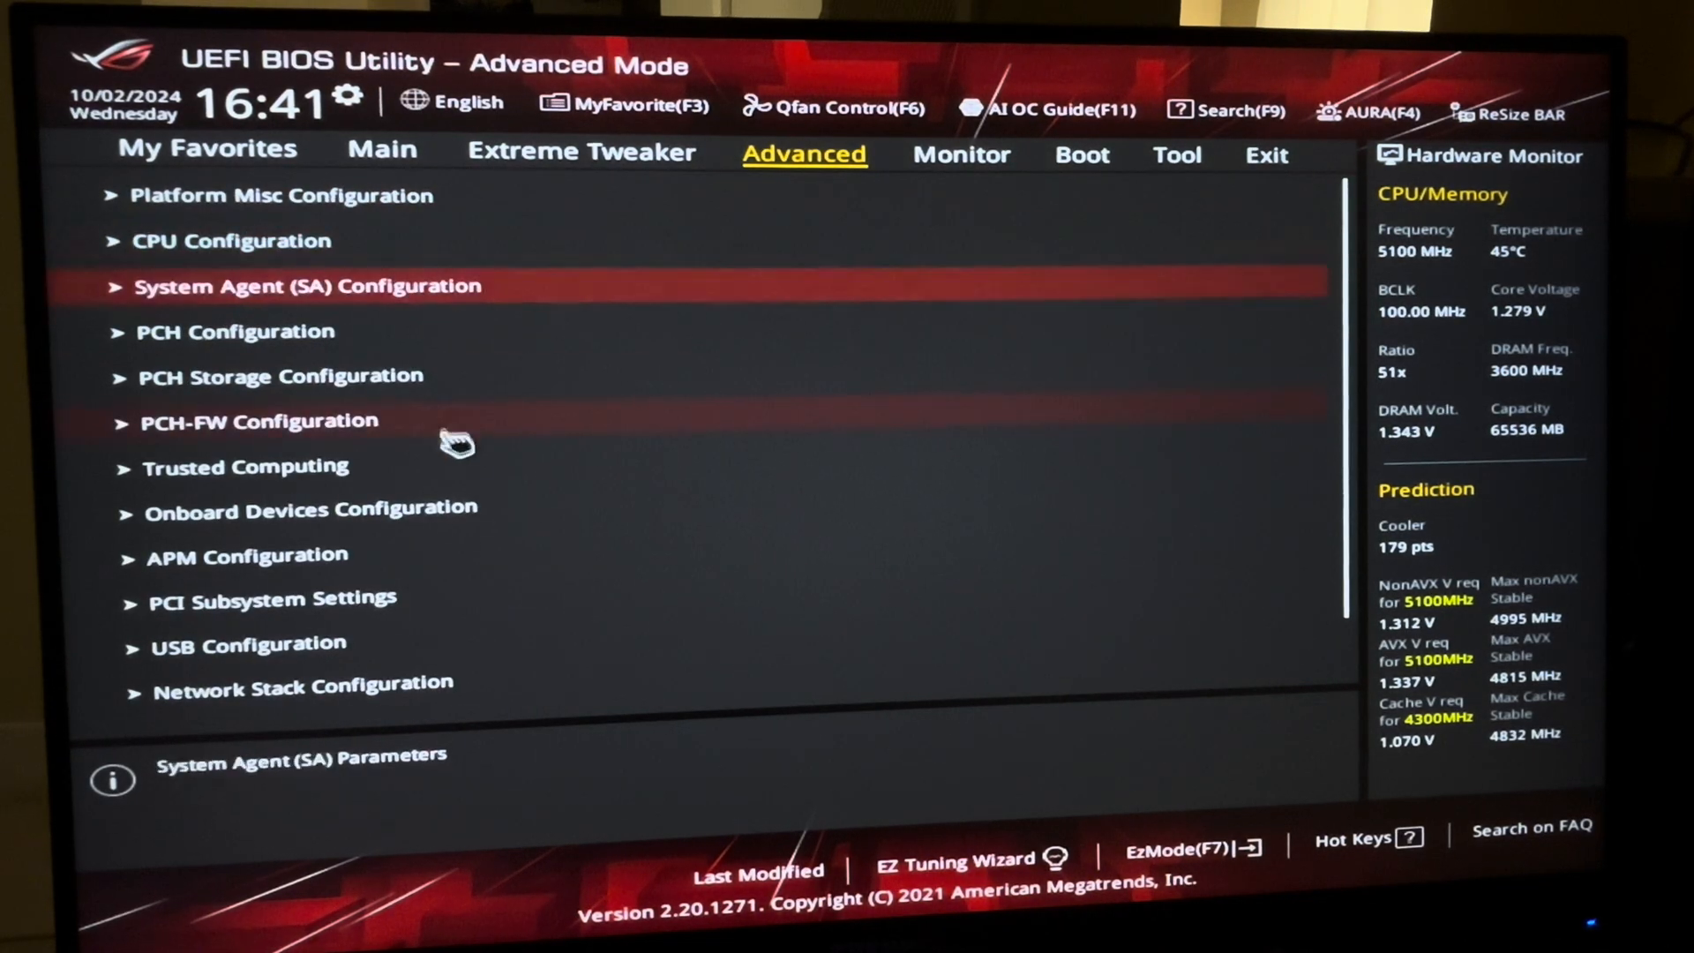
{"action": "scroll", "scroll_direction": "down", "scroll_amount": 3}
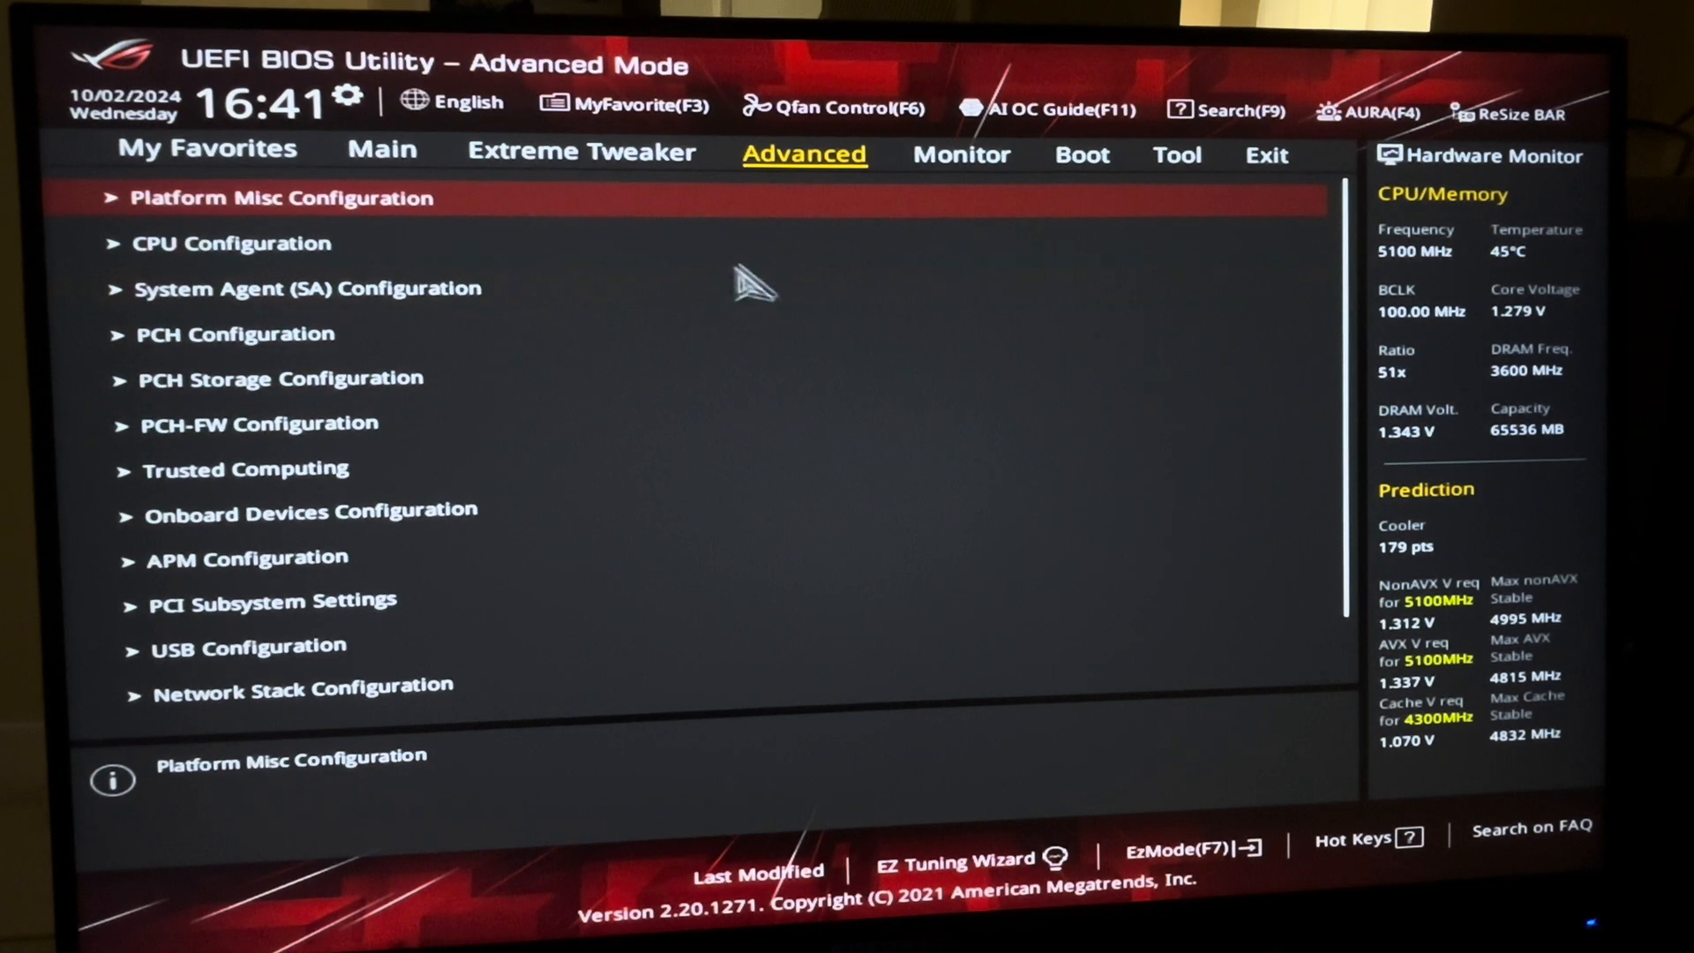
Step: Show the Monitor section's Q-Fan Configuration page with CPU Q-Fan Control on Auto
{"action": "left_click", "coordinate": [960, 153]}
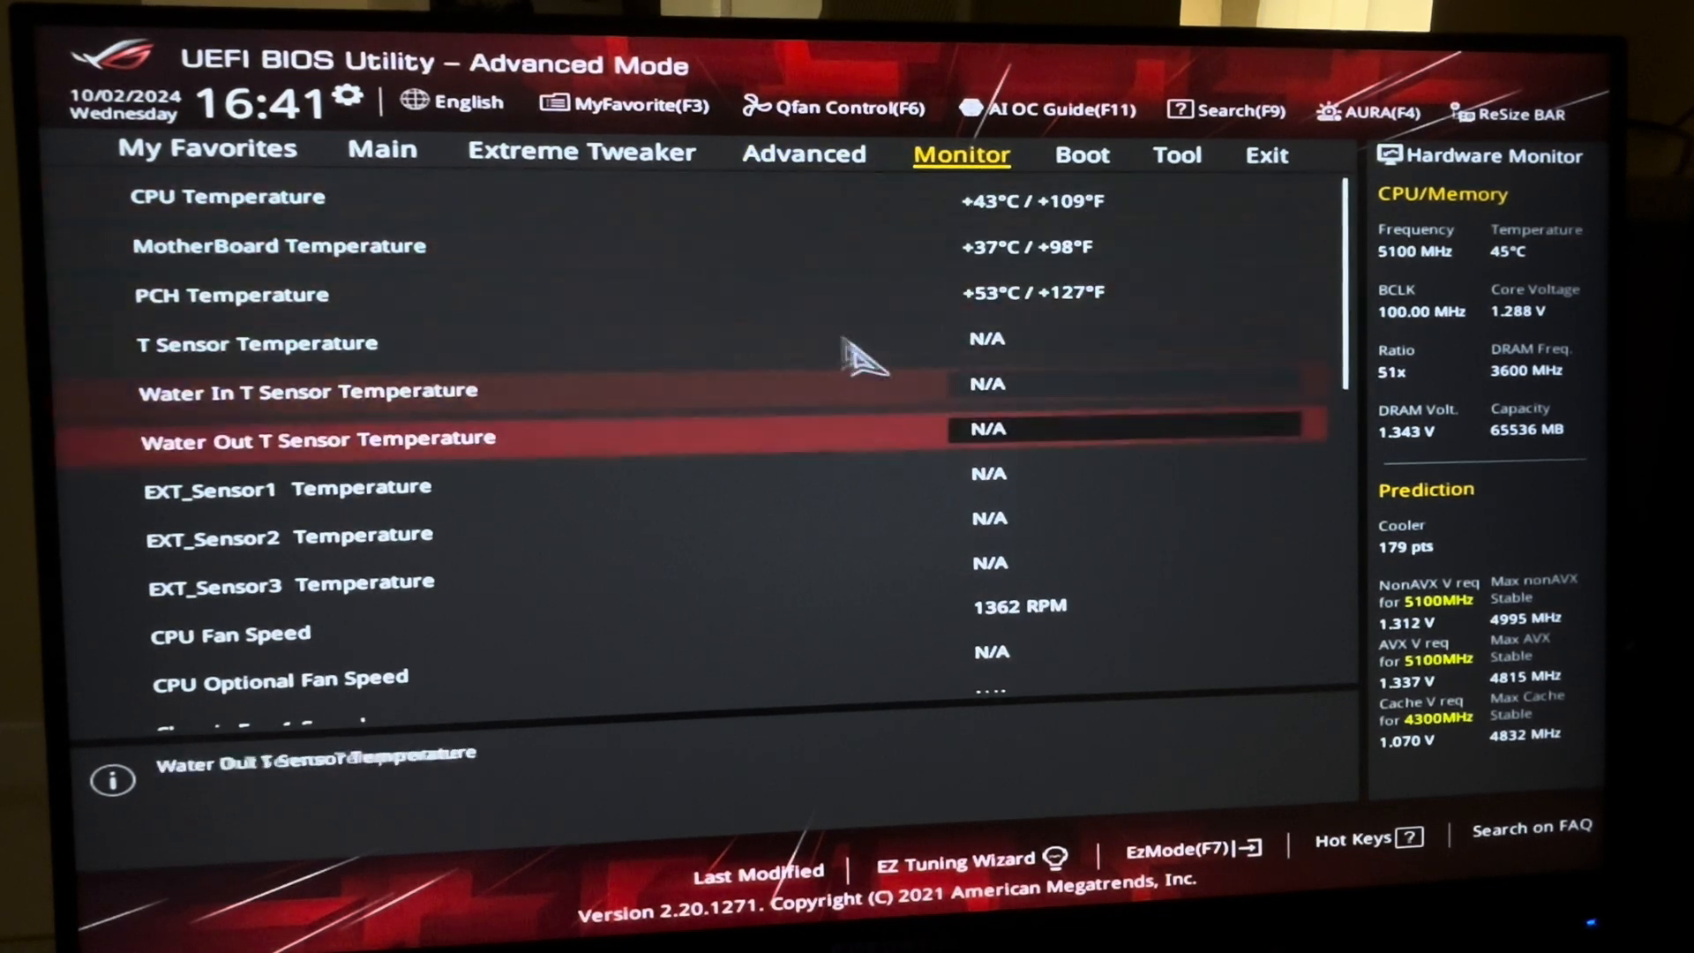
{"action": "scroll", "scroll_direction": "down", "scroll_amount": 3}
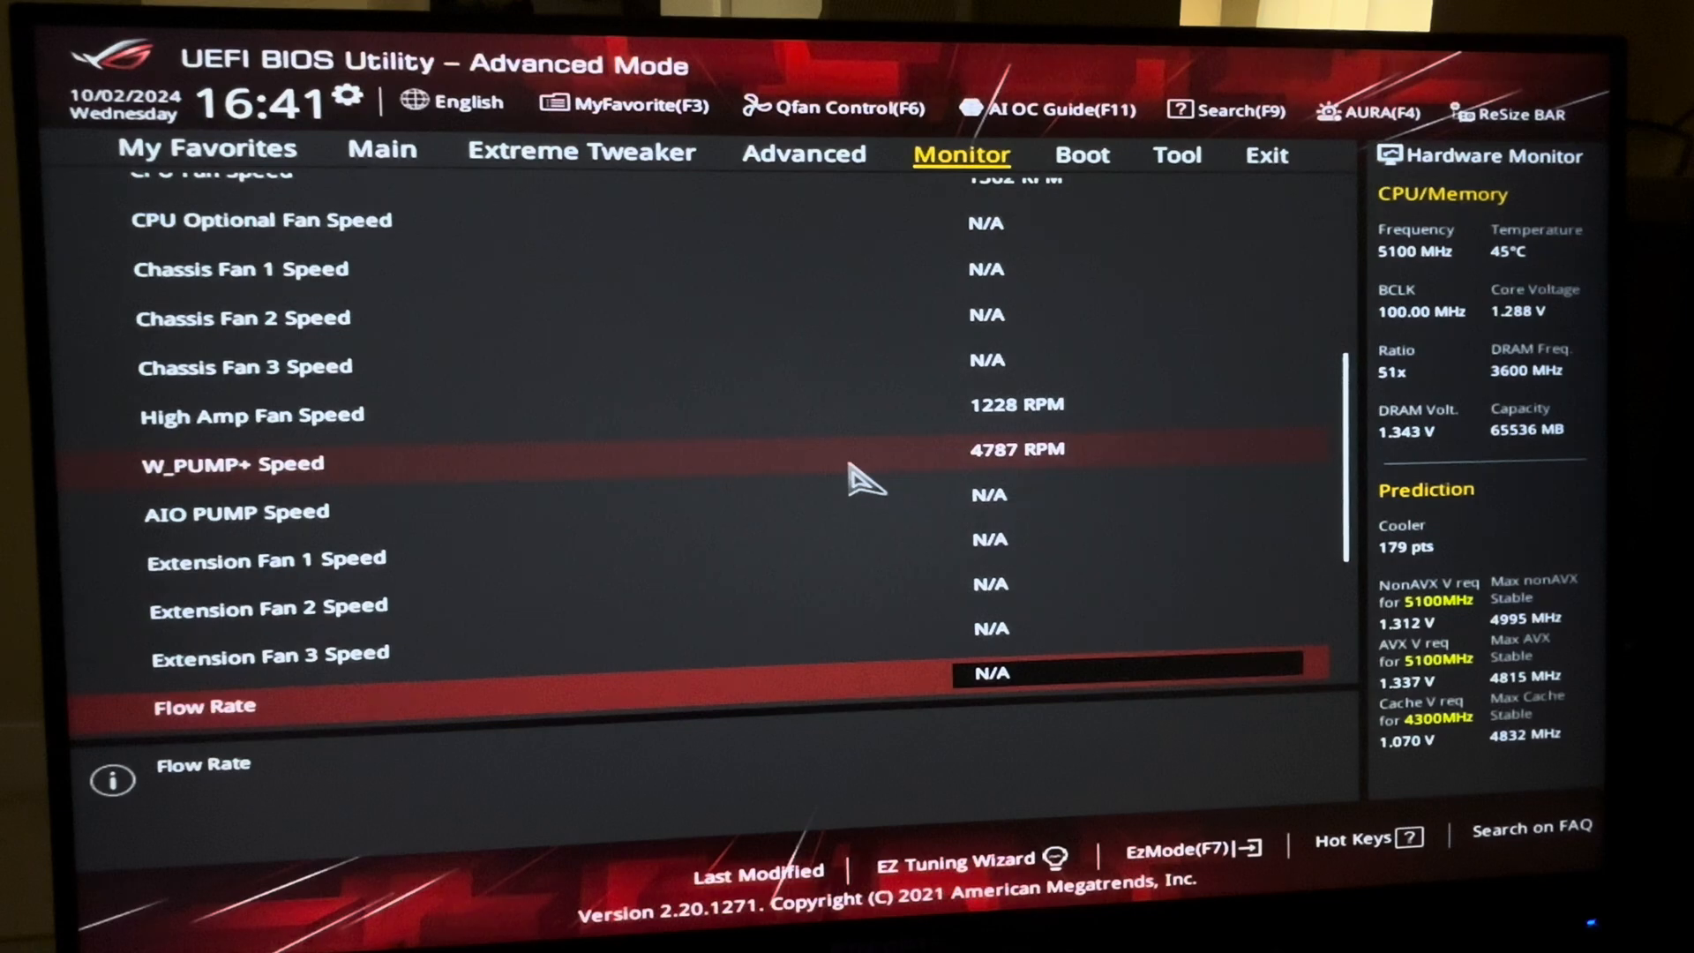
{"action": "scroll", "scroll_direction": "down", "scroll_amount": 3}
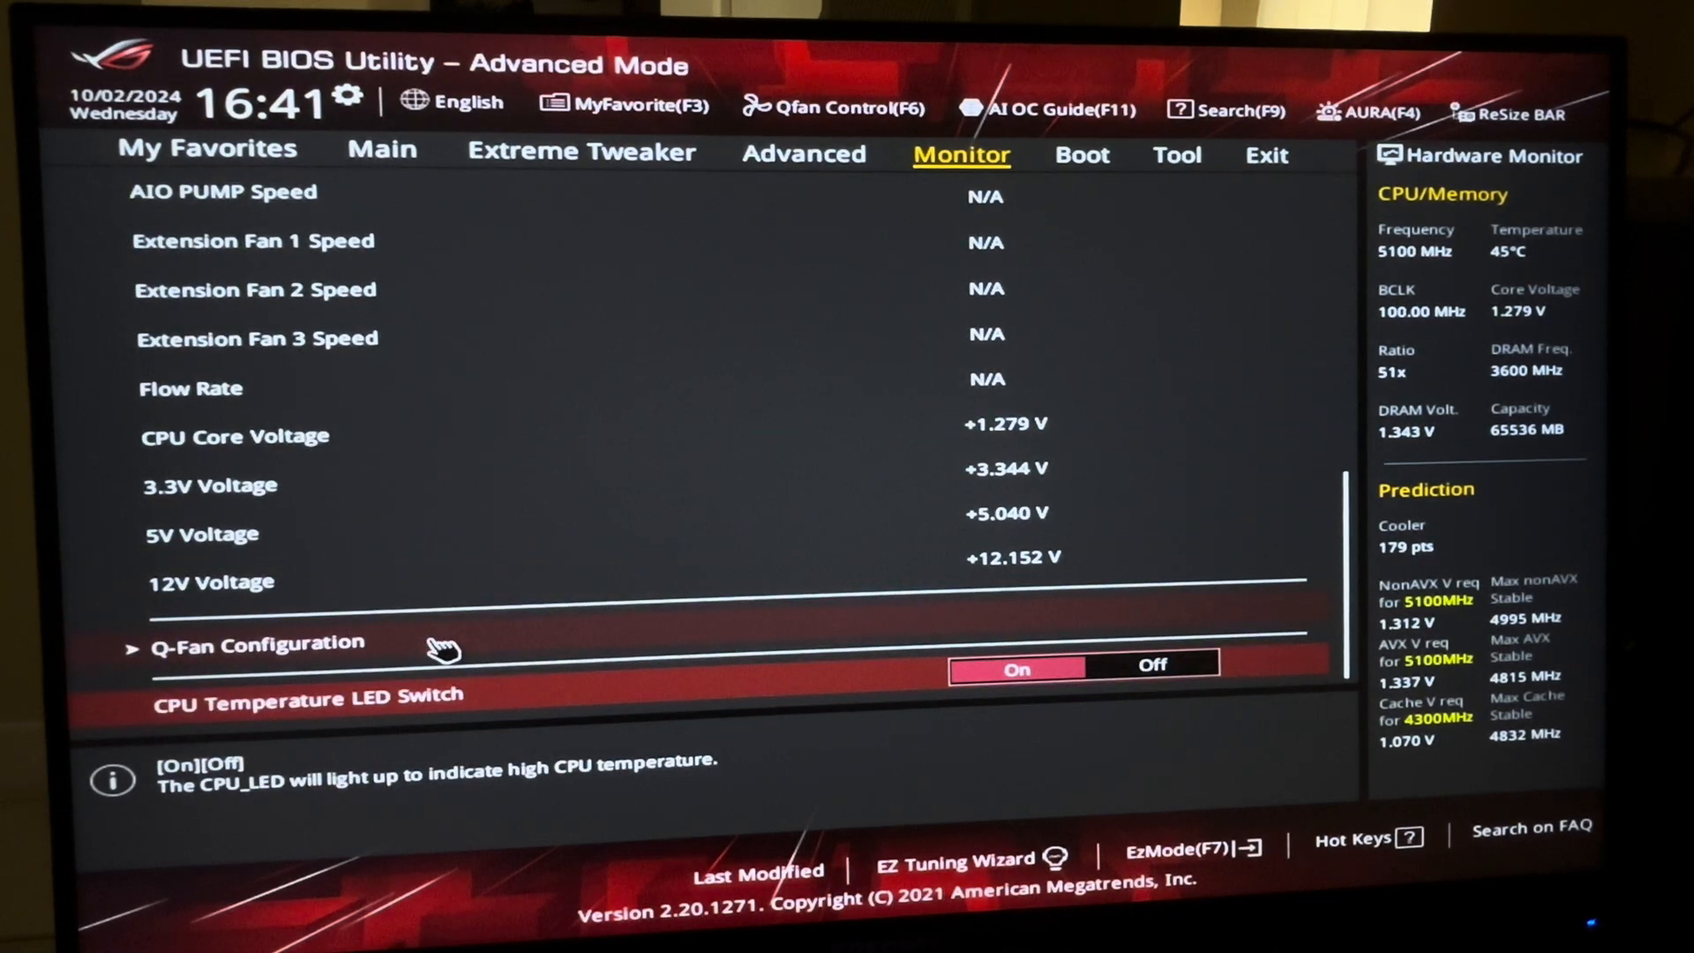
{"action": "left_click", "coordinate": [256, 646]}
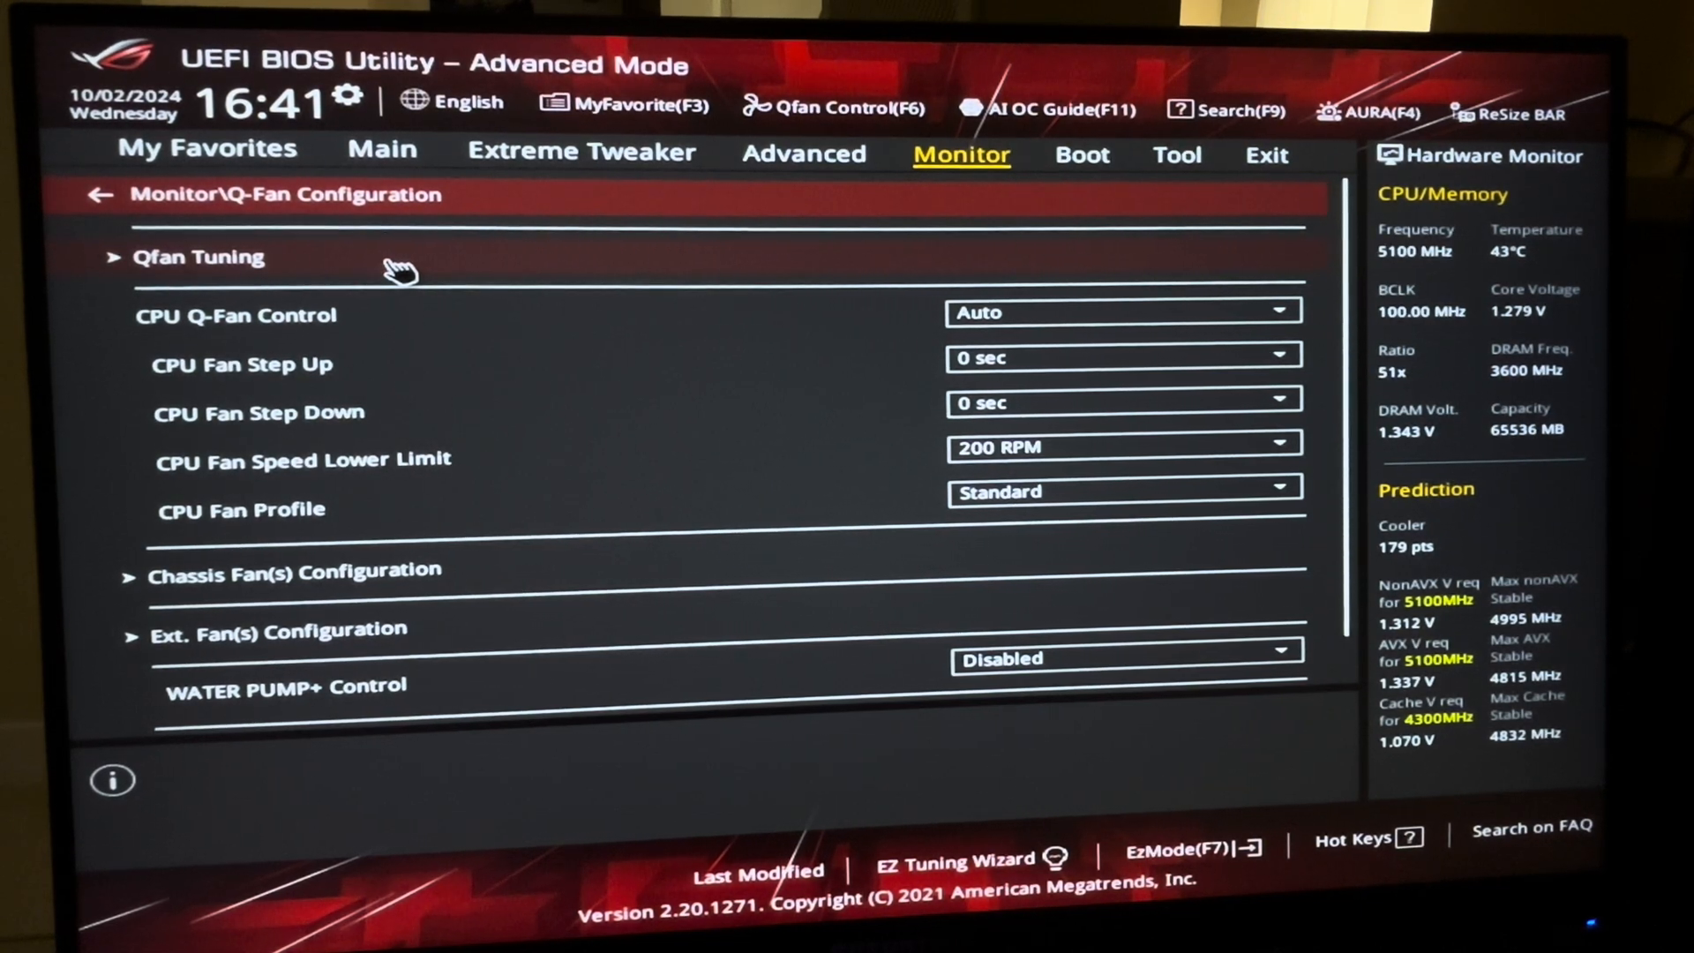
{"action": "mouse_move", "coordinate": [411, 316]}
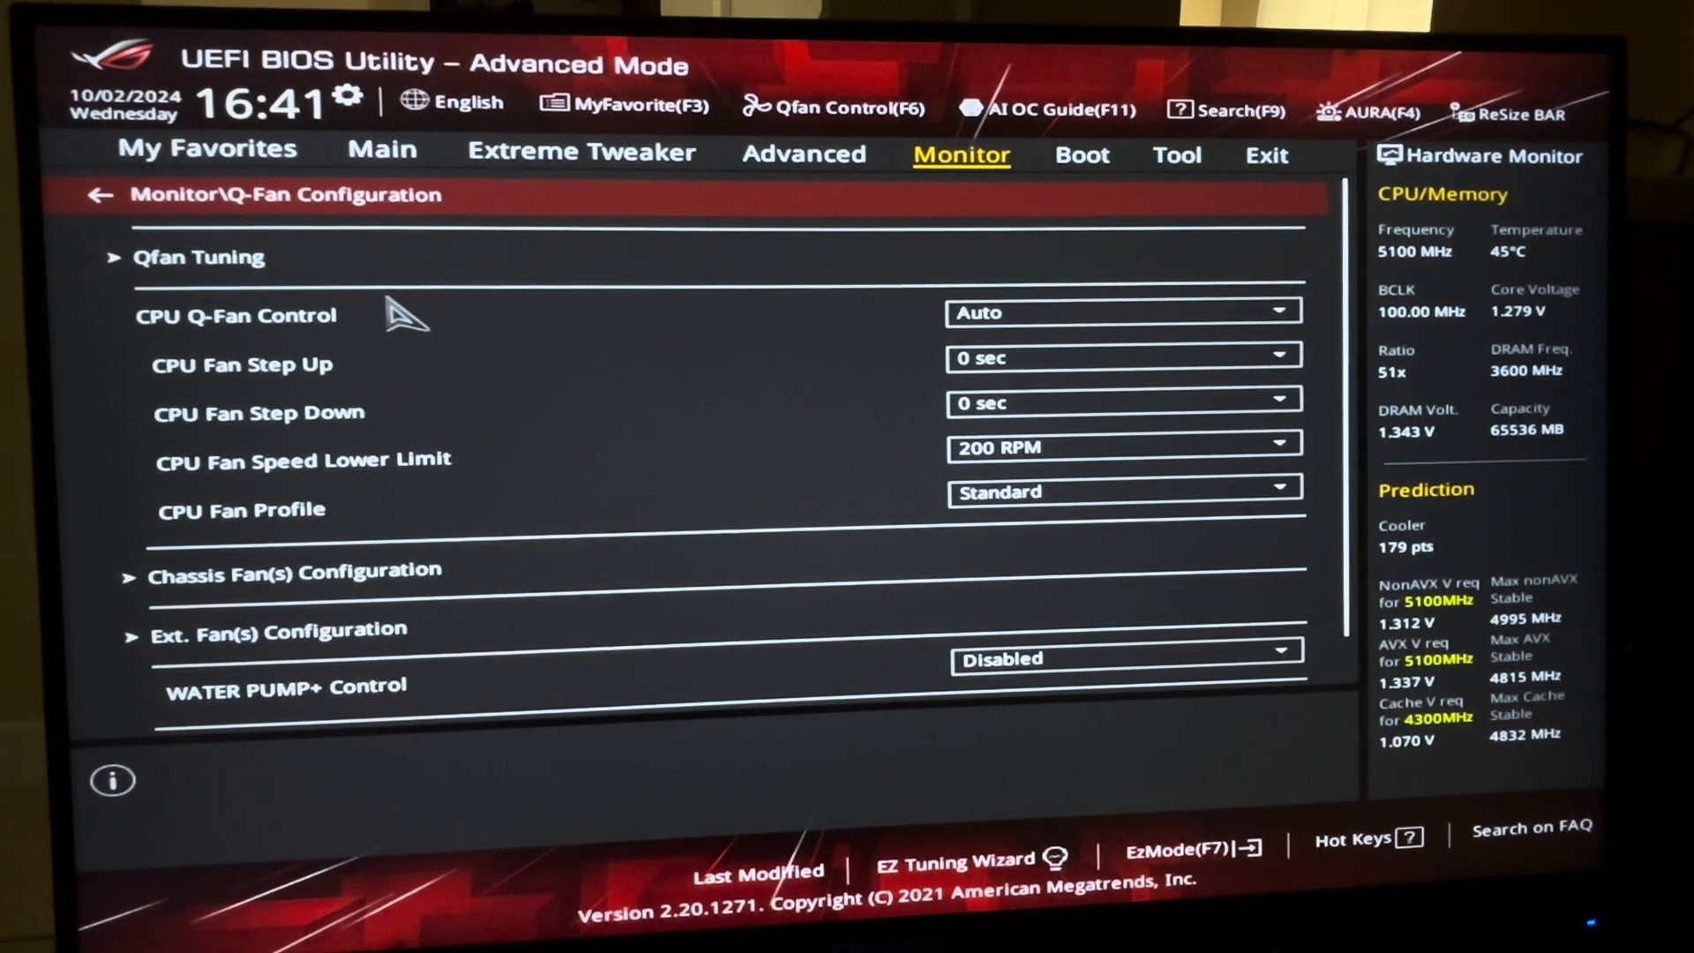
Step: Cancel the Qfan Tuning prompt without running automatic fan tuning
{"action": "left_click", "coordinate": [199, 257]}
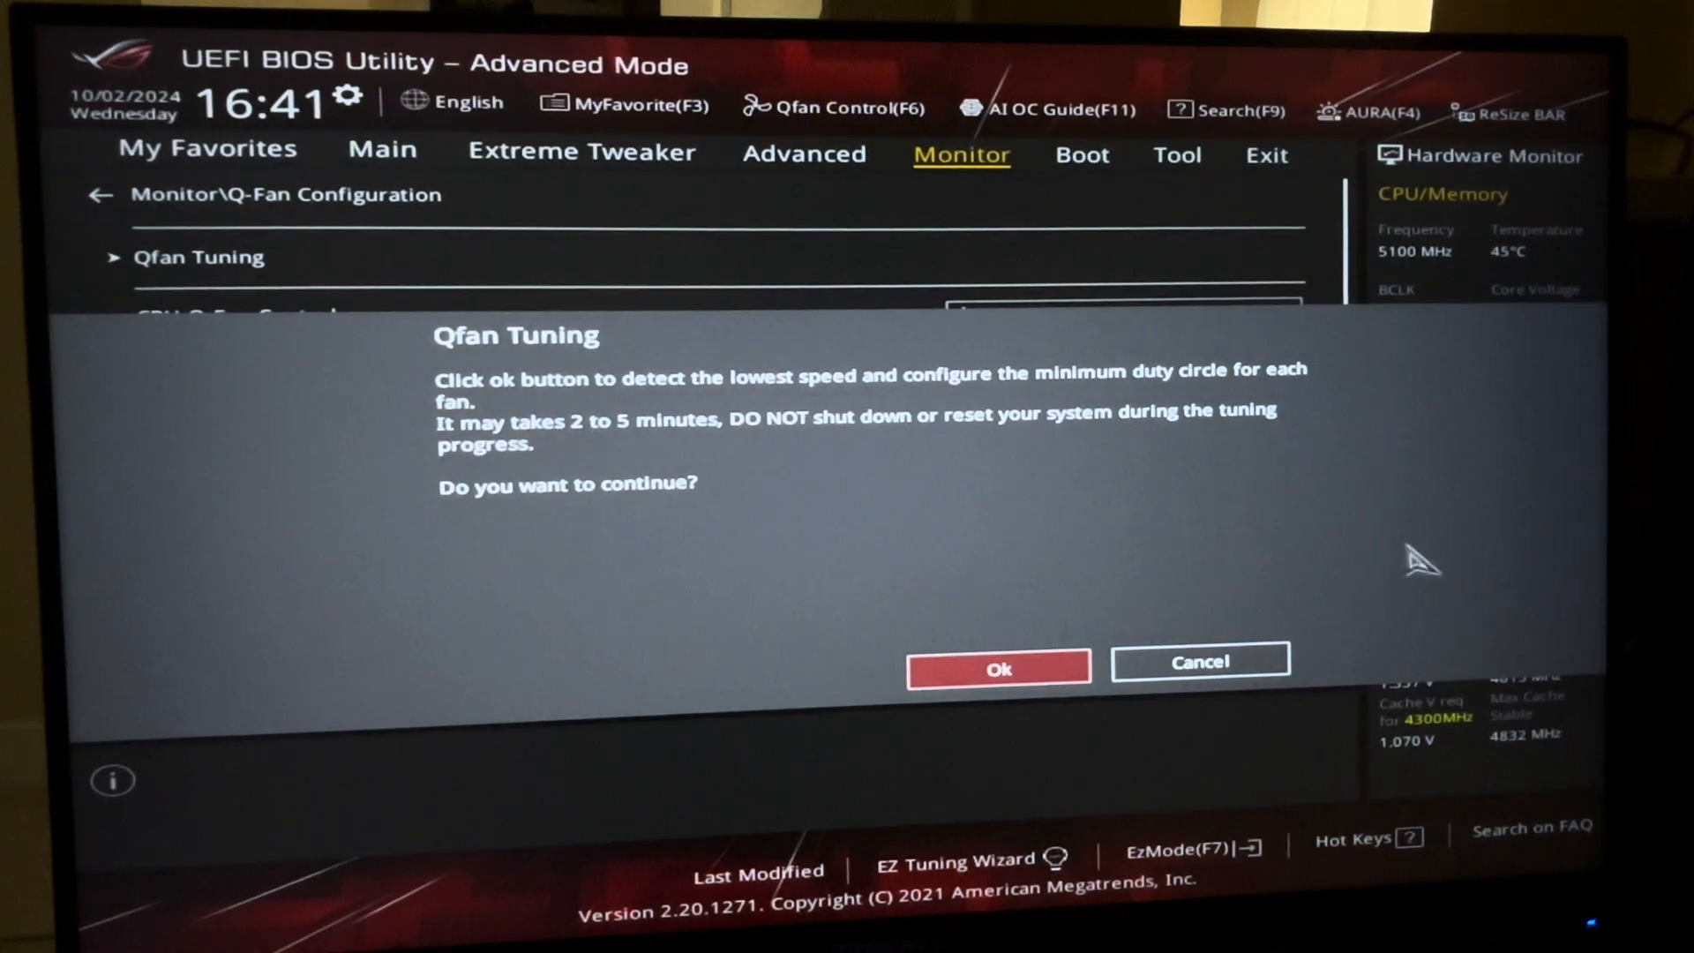
{"action": "mouse_move", "coordinate": [1200, 661]}
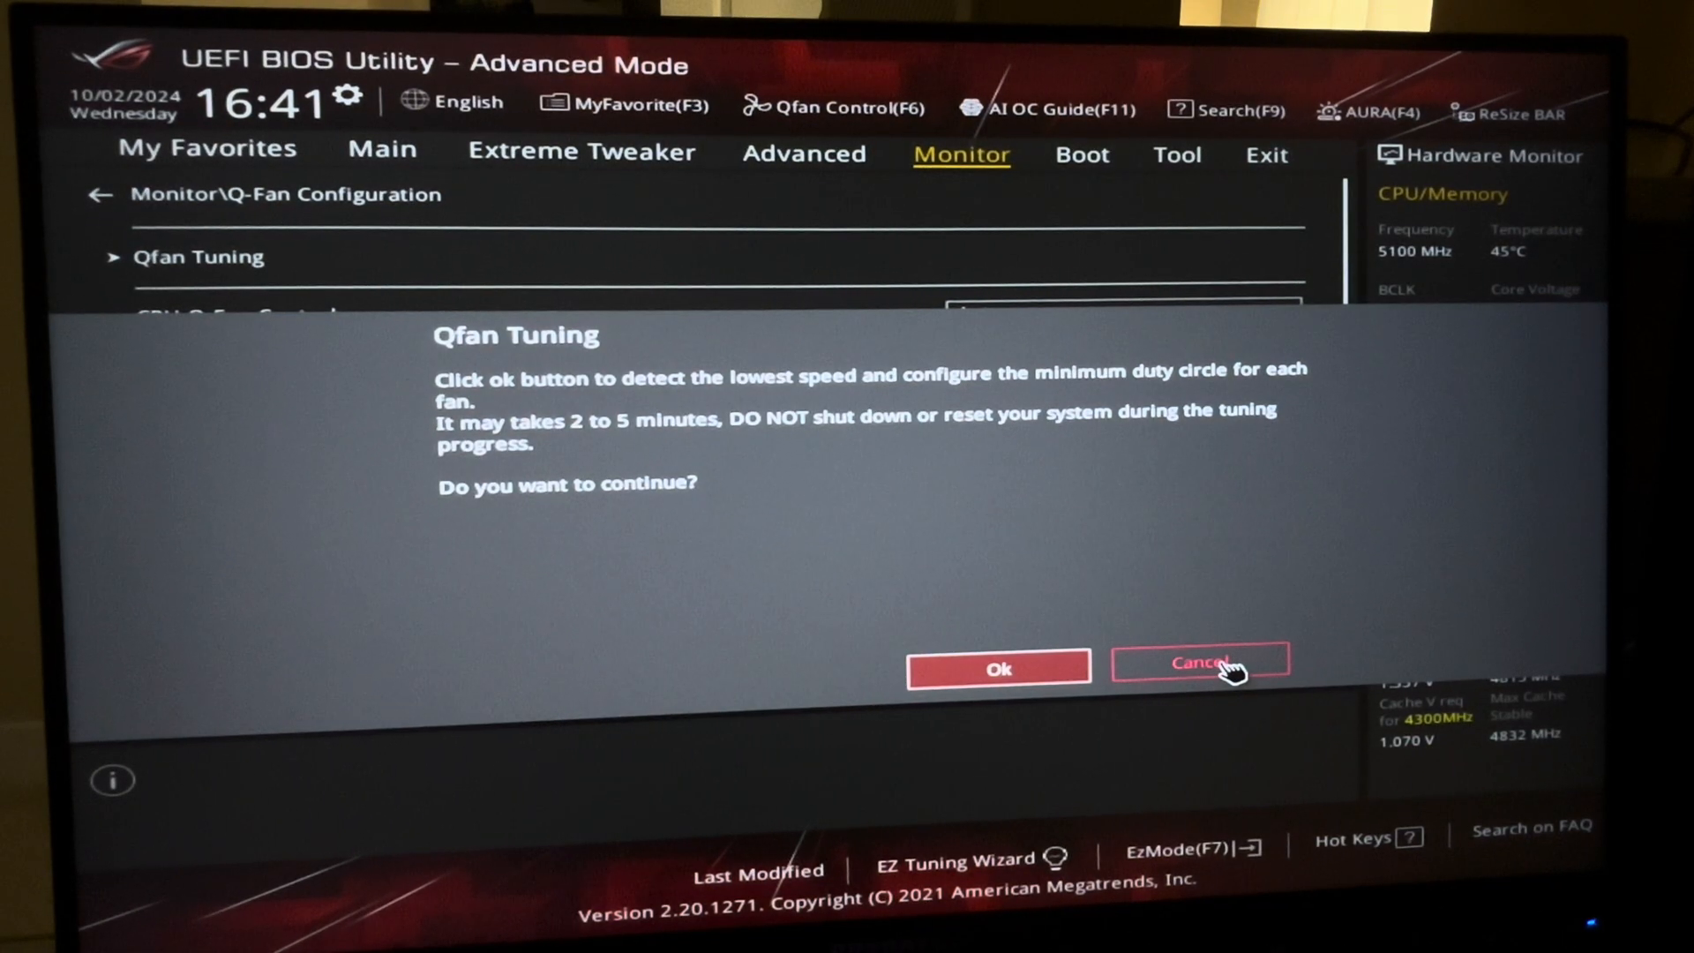
{"action": "left_click", "coordinate": [1198, 661]}
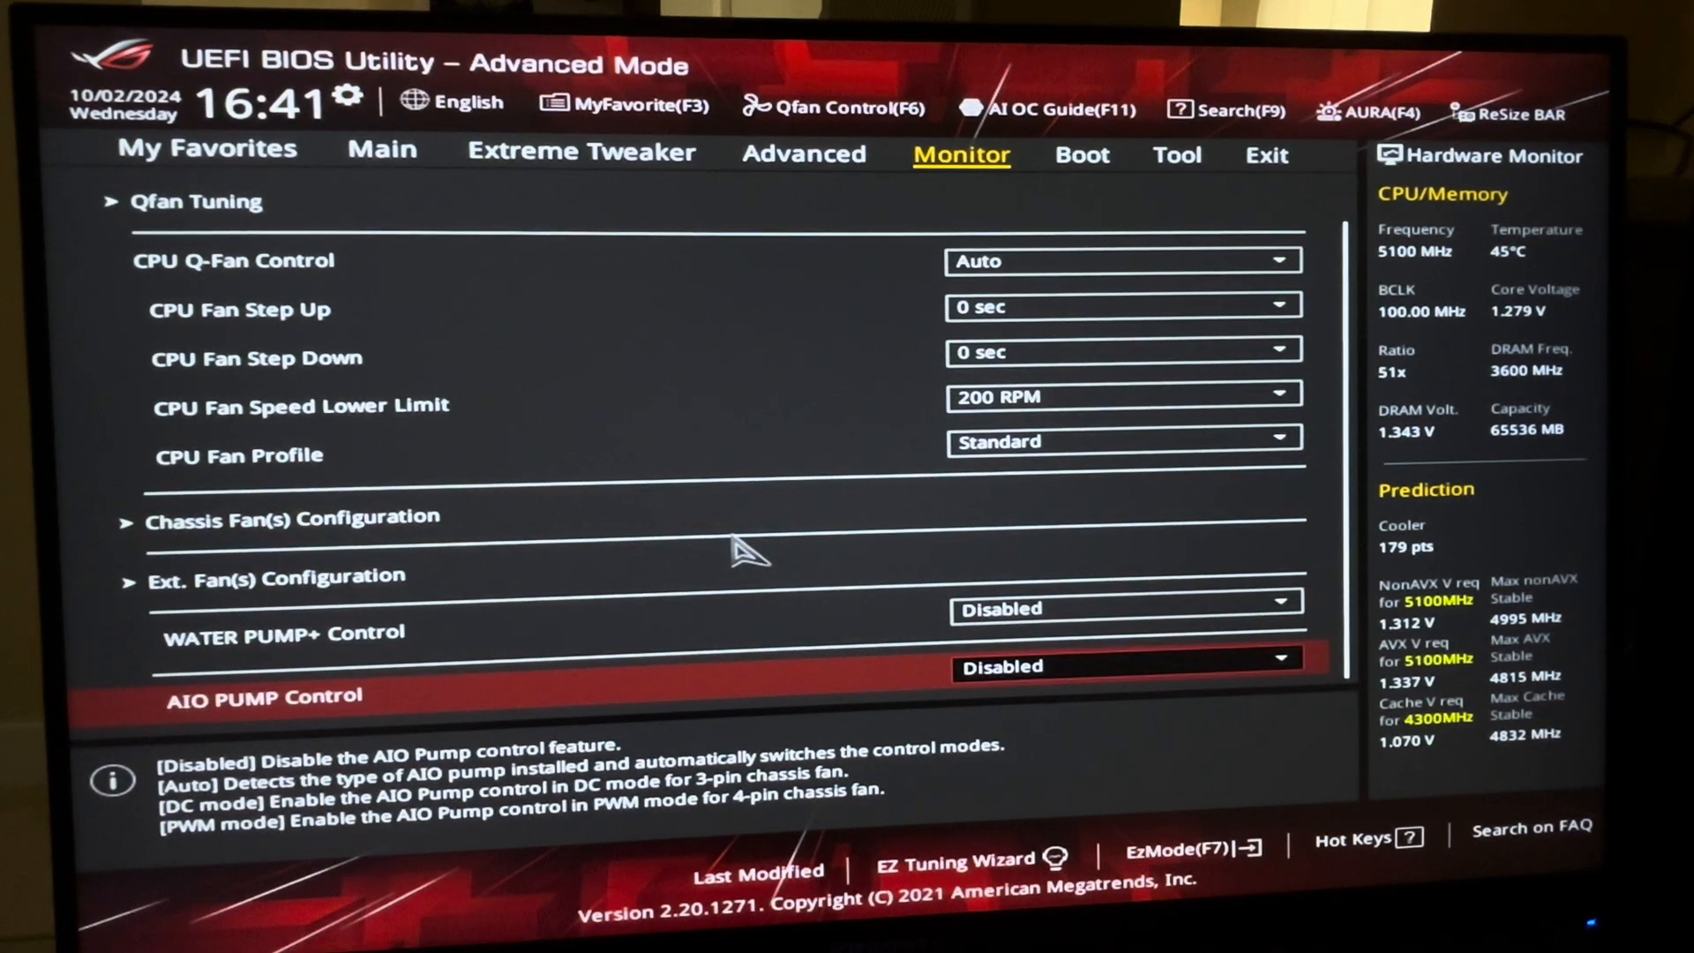
Step: Set Water Pump+ Control and AIO Pump Control to Auto, sourced from CPU temperature
{"action": "left_click", "coordinate": [1124, 608]}
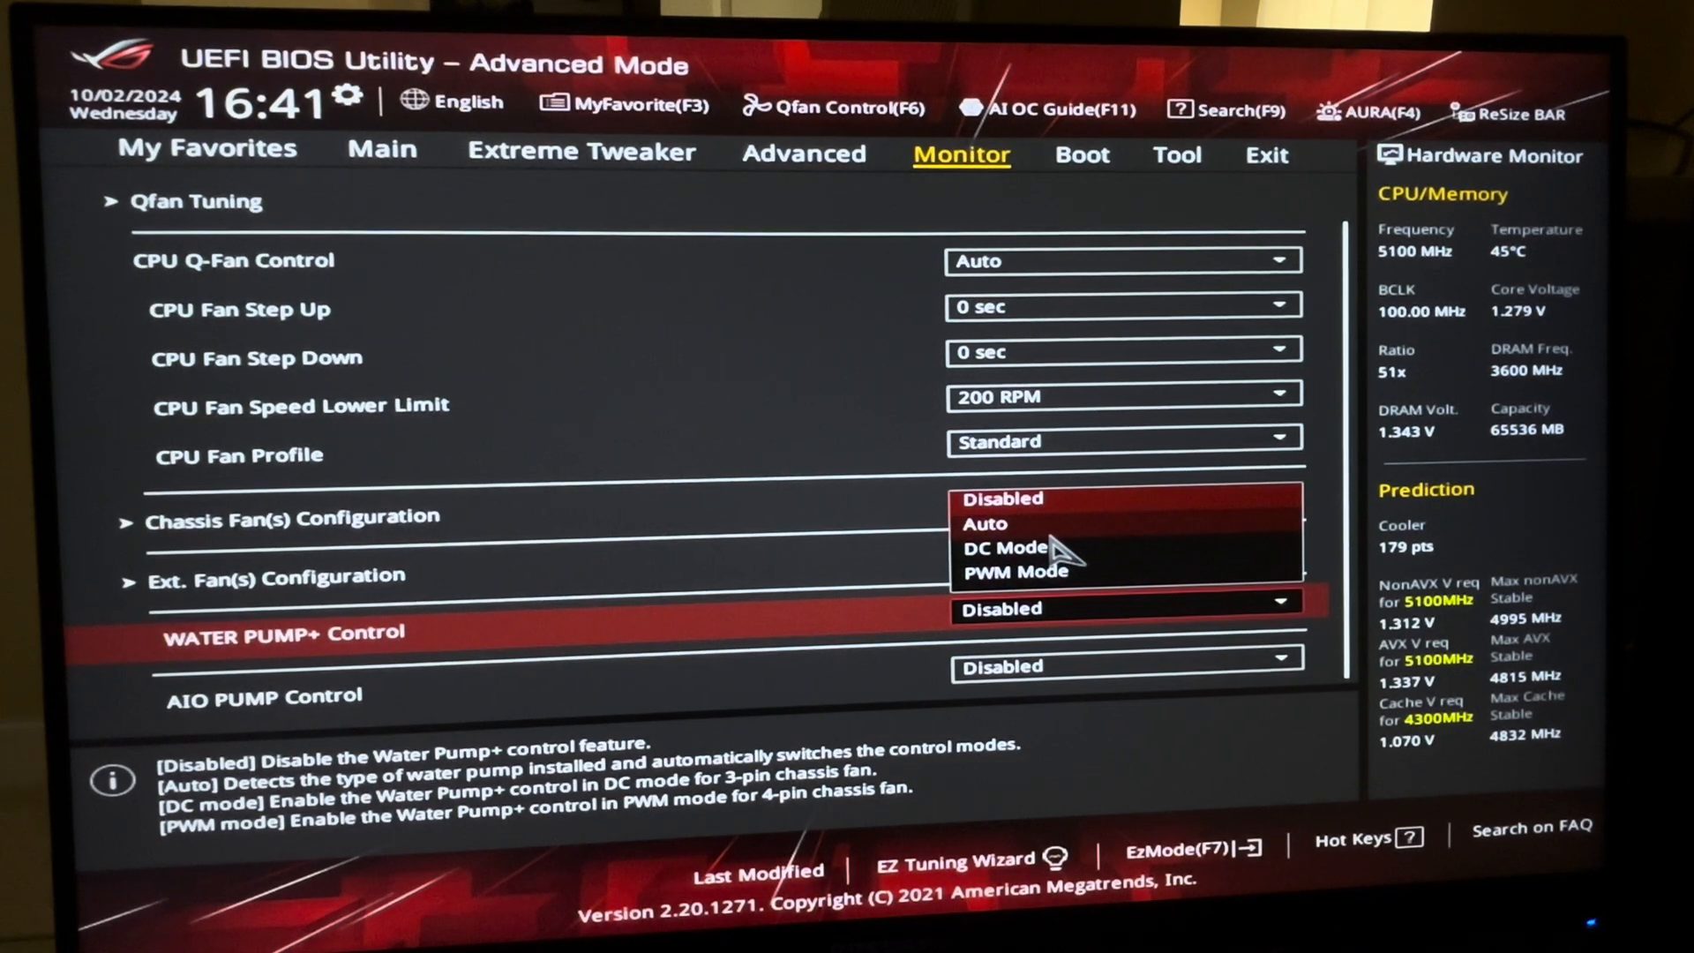
{"action": "left_click", "coordinate": [983, 524]}
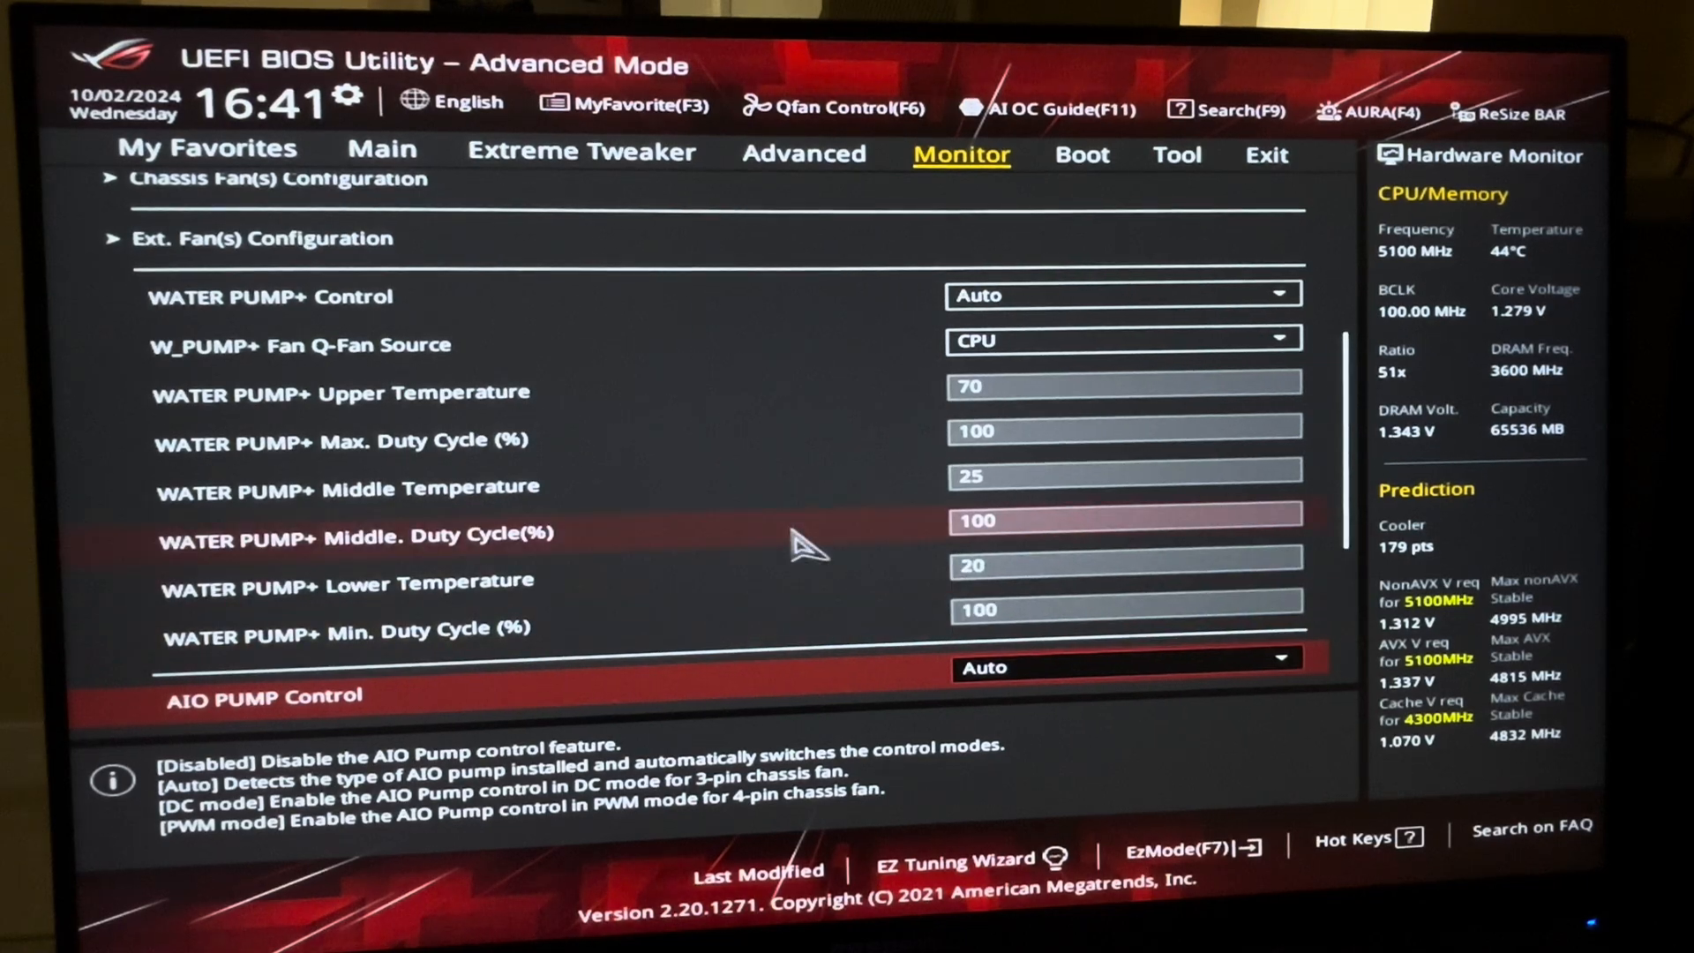
{"action": "scroll", "scroll_direction": "down", "scroll_amount": 3}
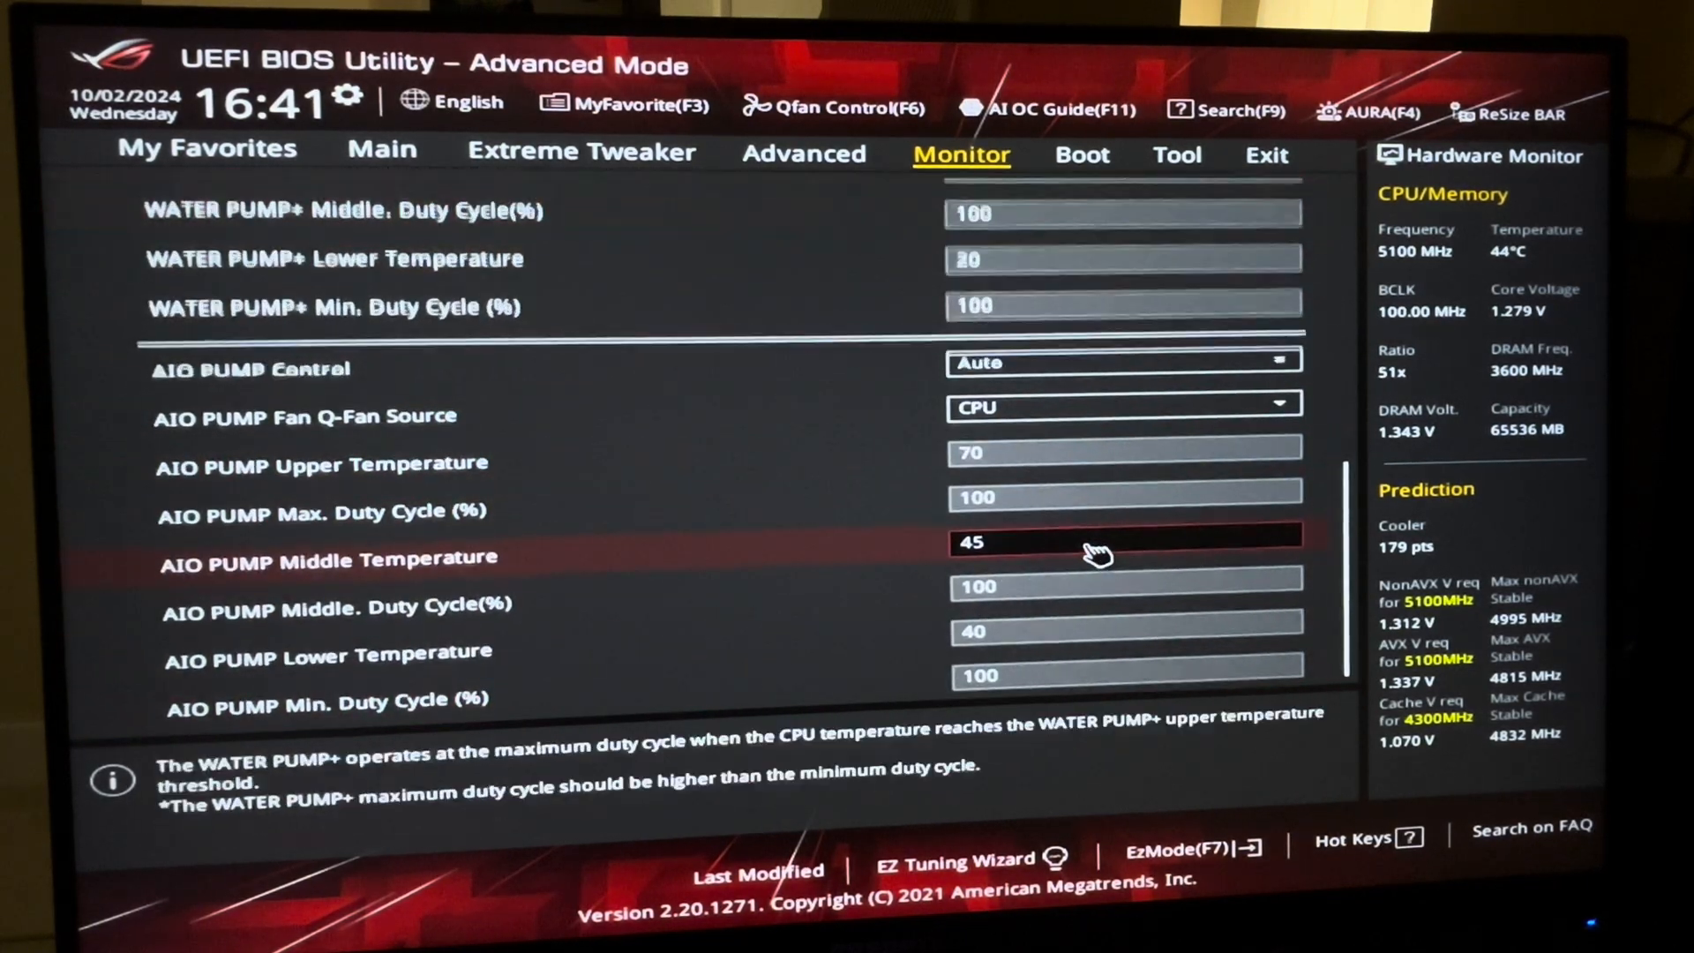
{"action": "scroll", "scroll_direction": "up", "scroll_amount": 3}
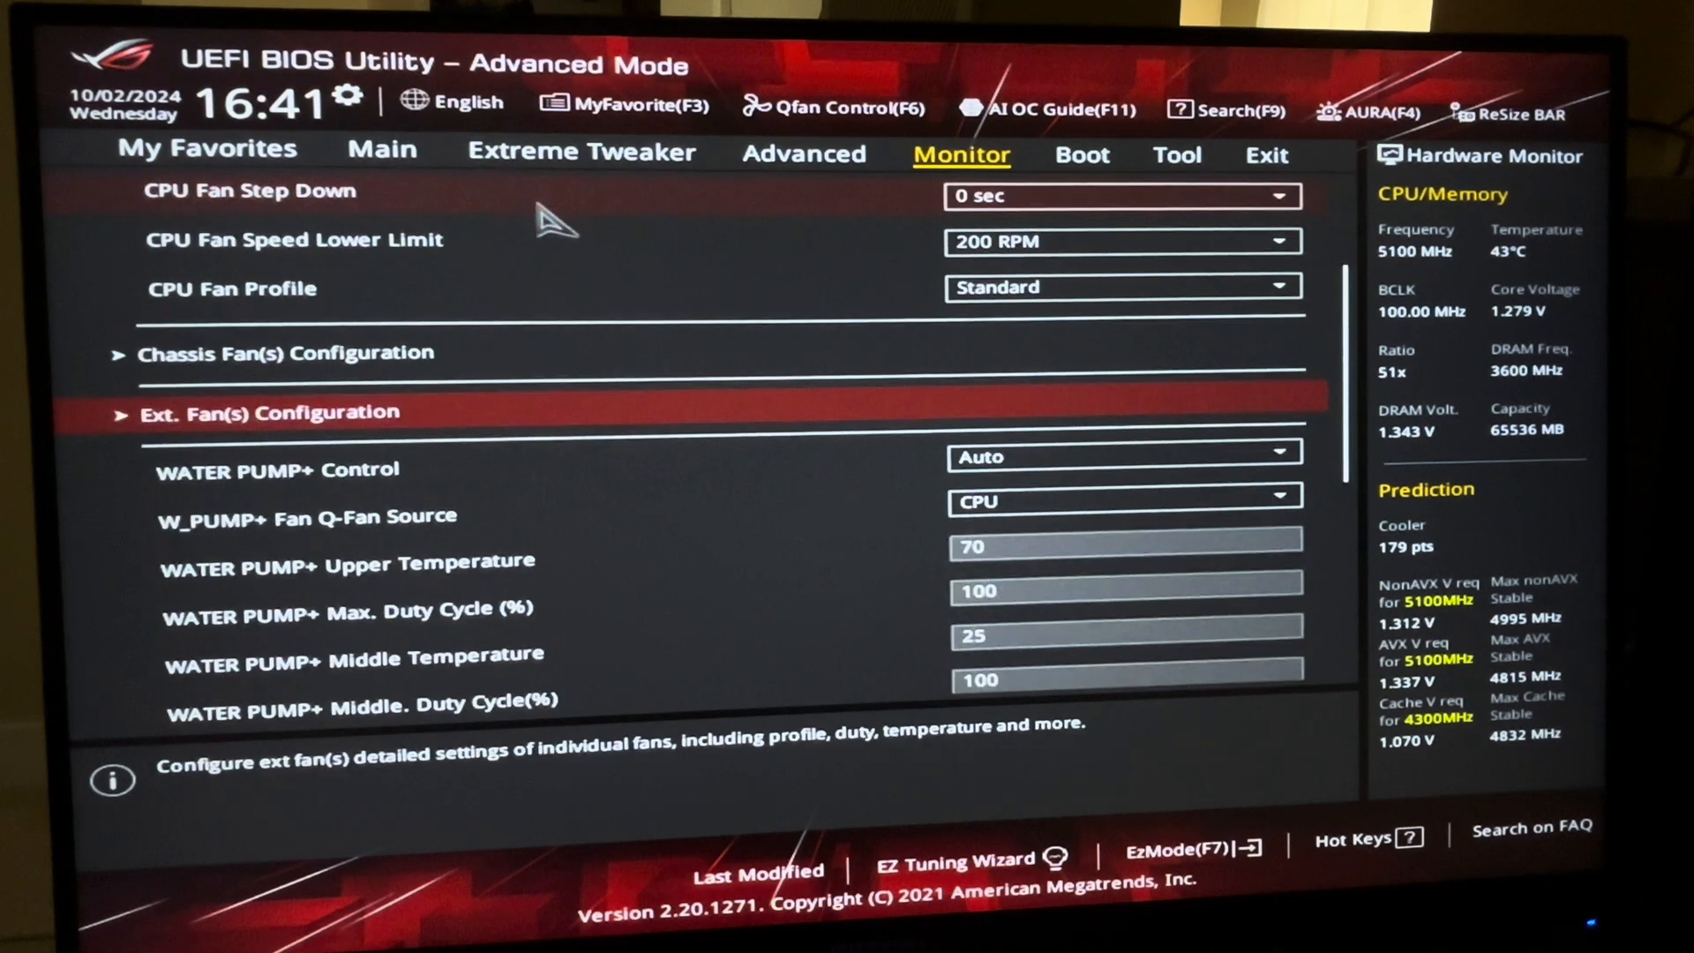
{"action": "scroll", "scroll_direction": "up", "scroll_amount": 3}
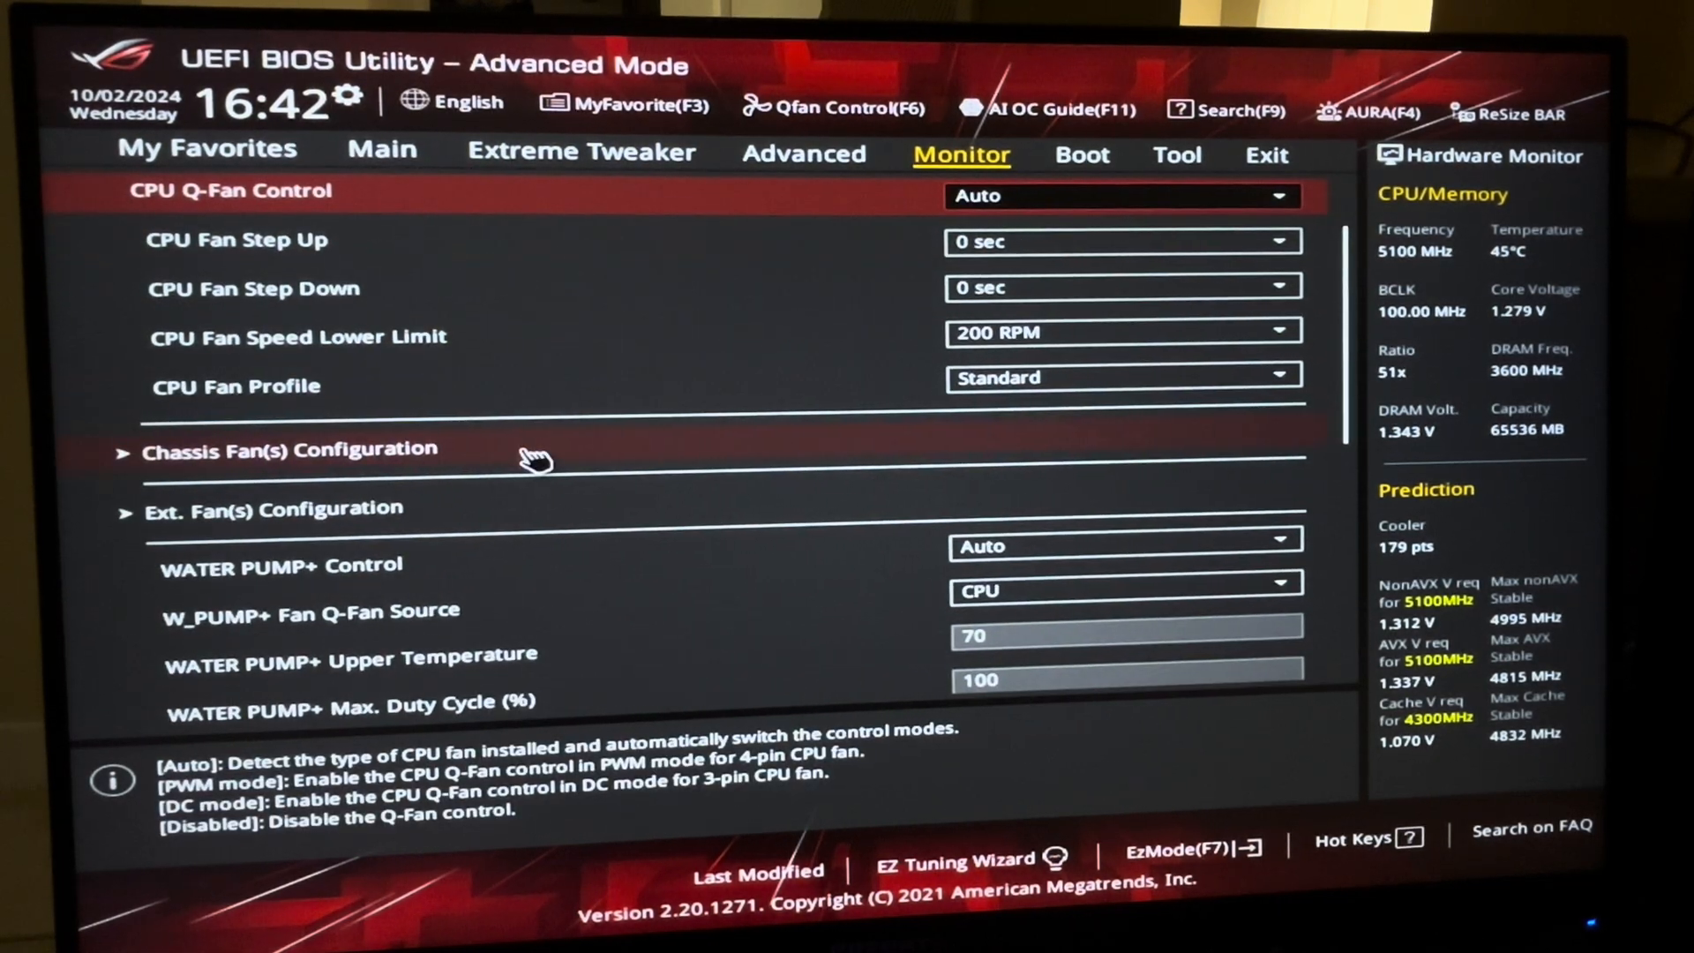
Step: Review Chassis Fan(s) Configuration, confirming all chassis fans on Auto with CPU source
{"action": "left_click", "coordinate": [289, 450]}
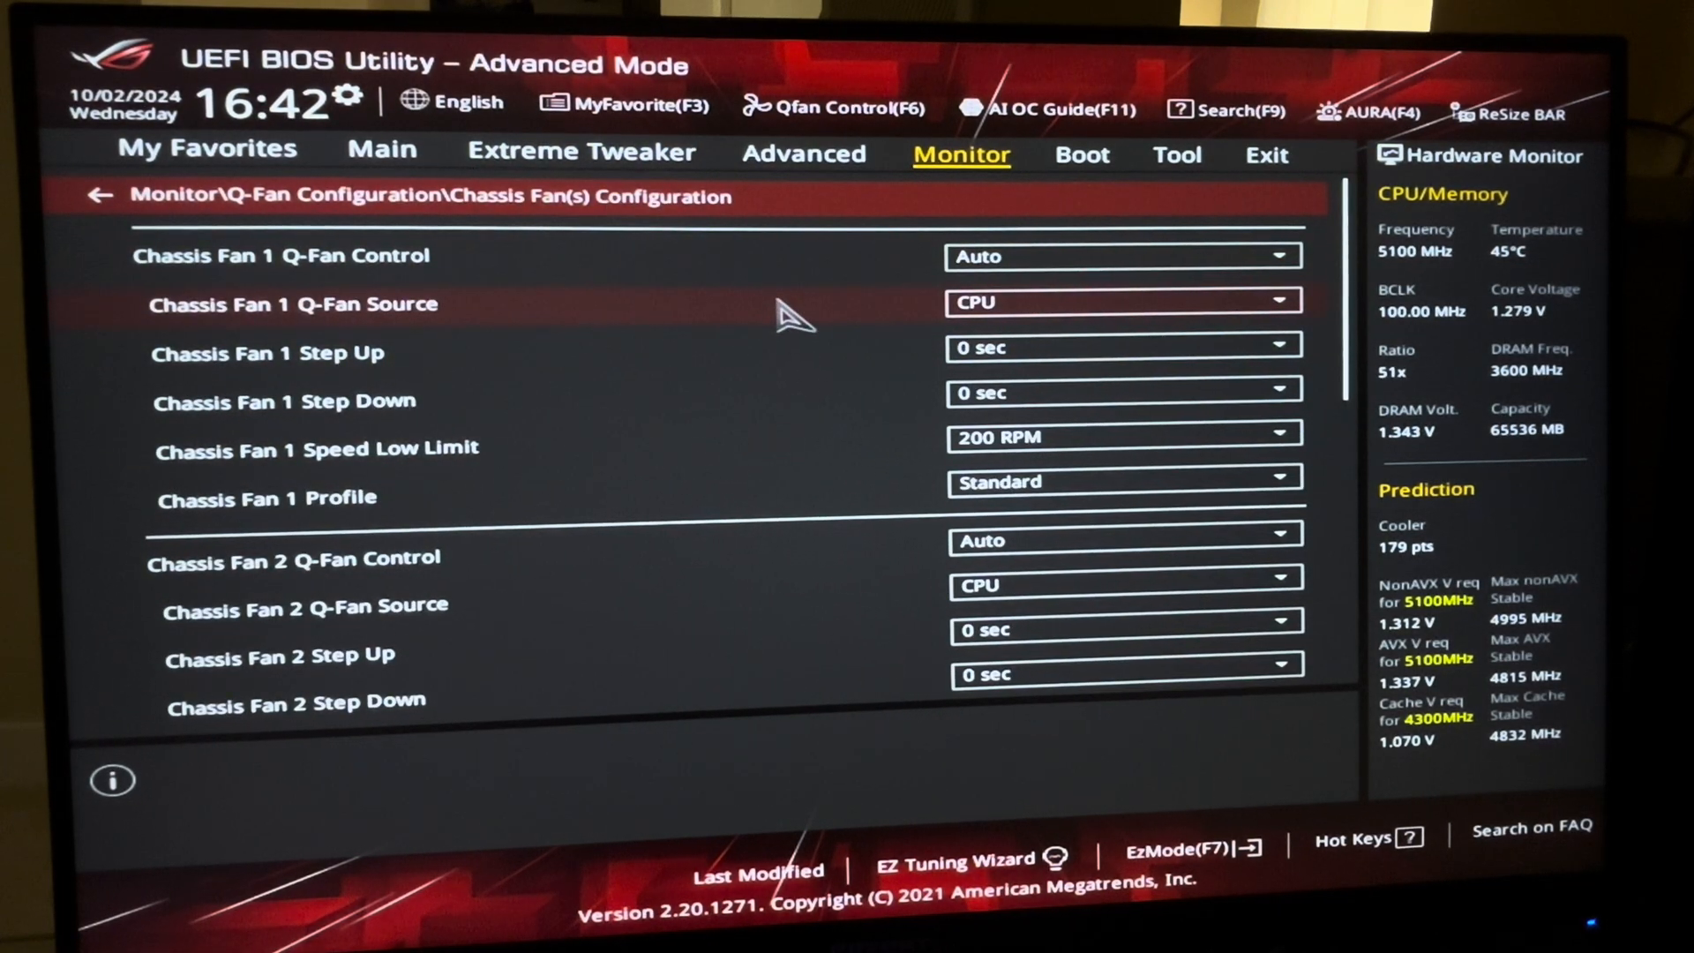
{"action": "mouse_move", "coordinate": [1010, 383]}
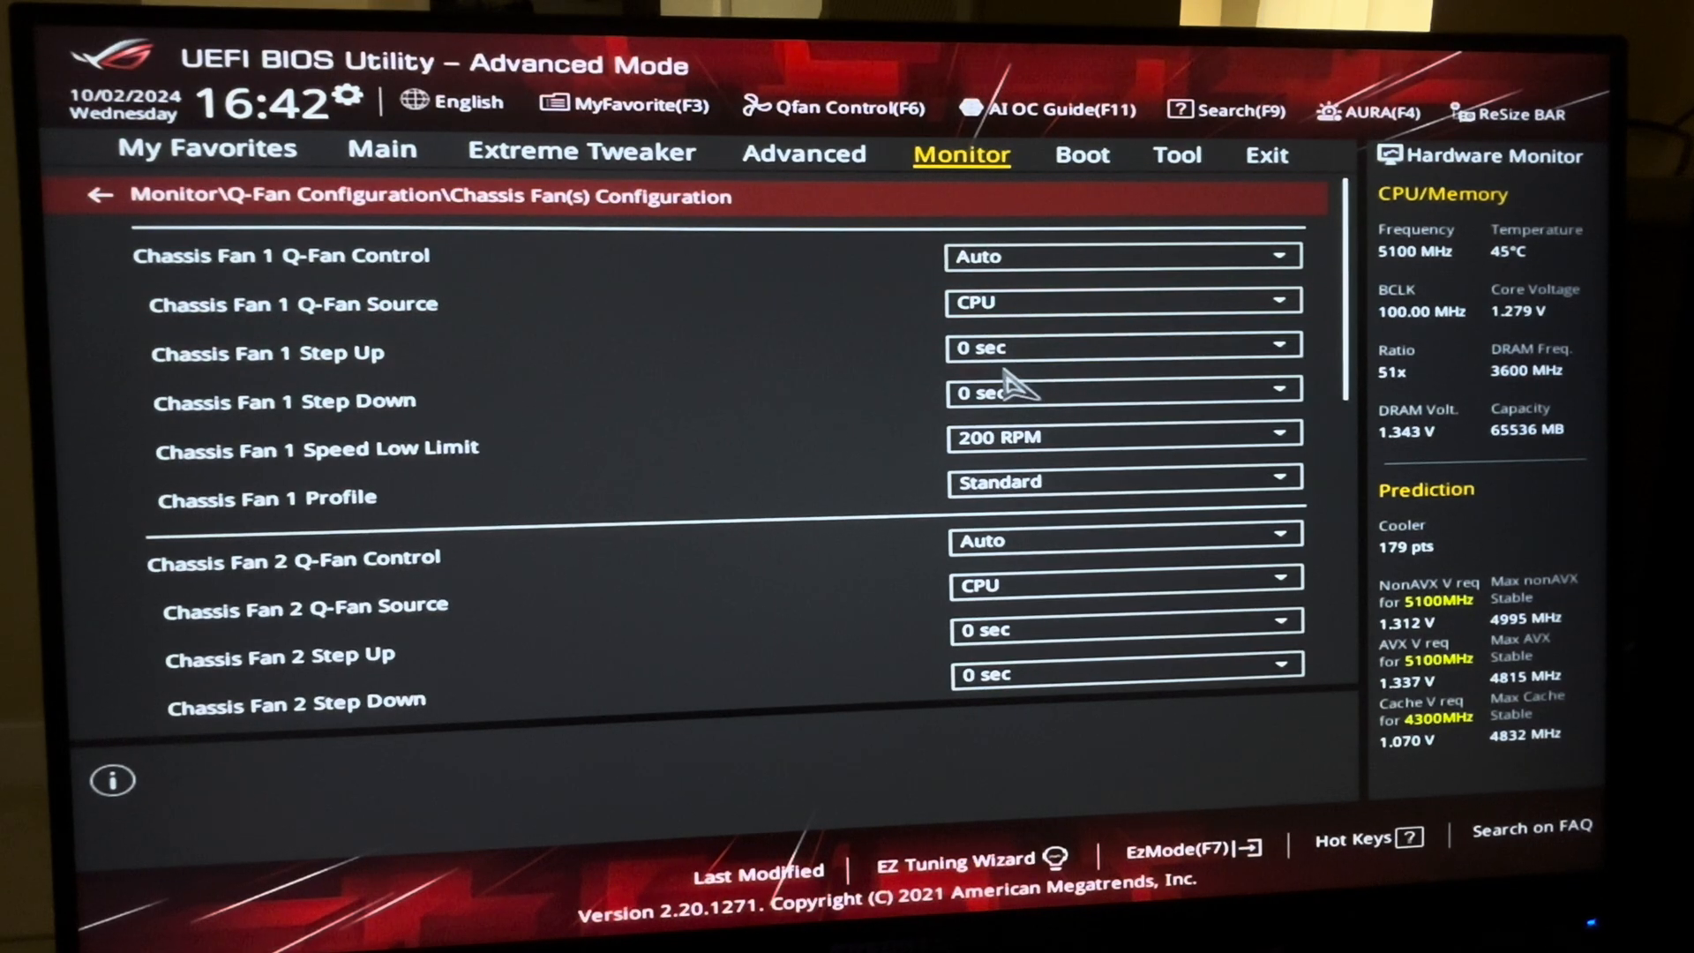
{"action": "scroll", "scroll_direction": "down", "scroll_amount": 3}
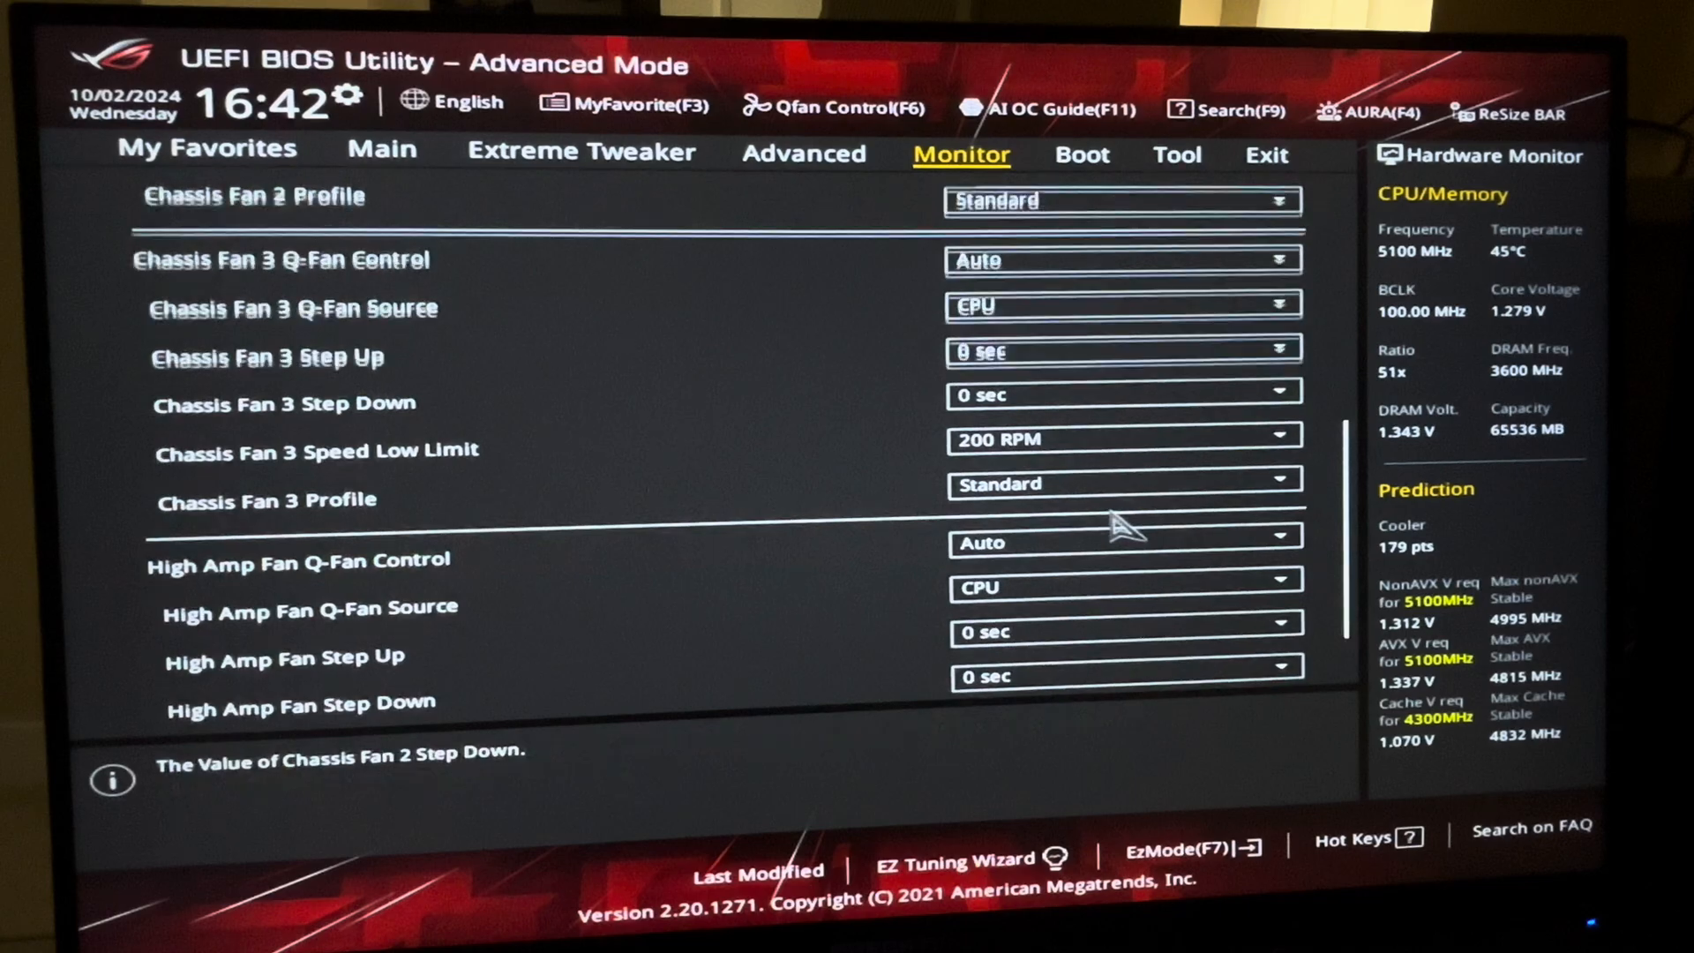
{"action": "scroll", "scroll_direction": "up", "scroll_amount": 3}
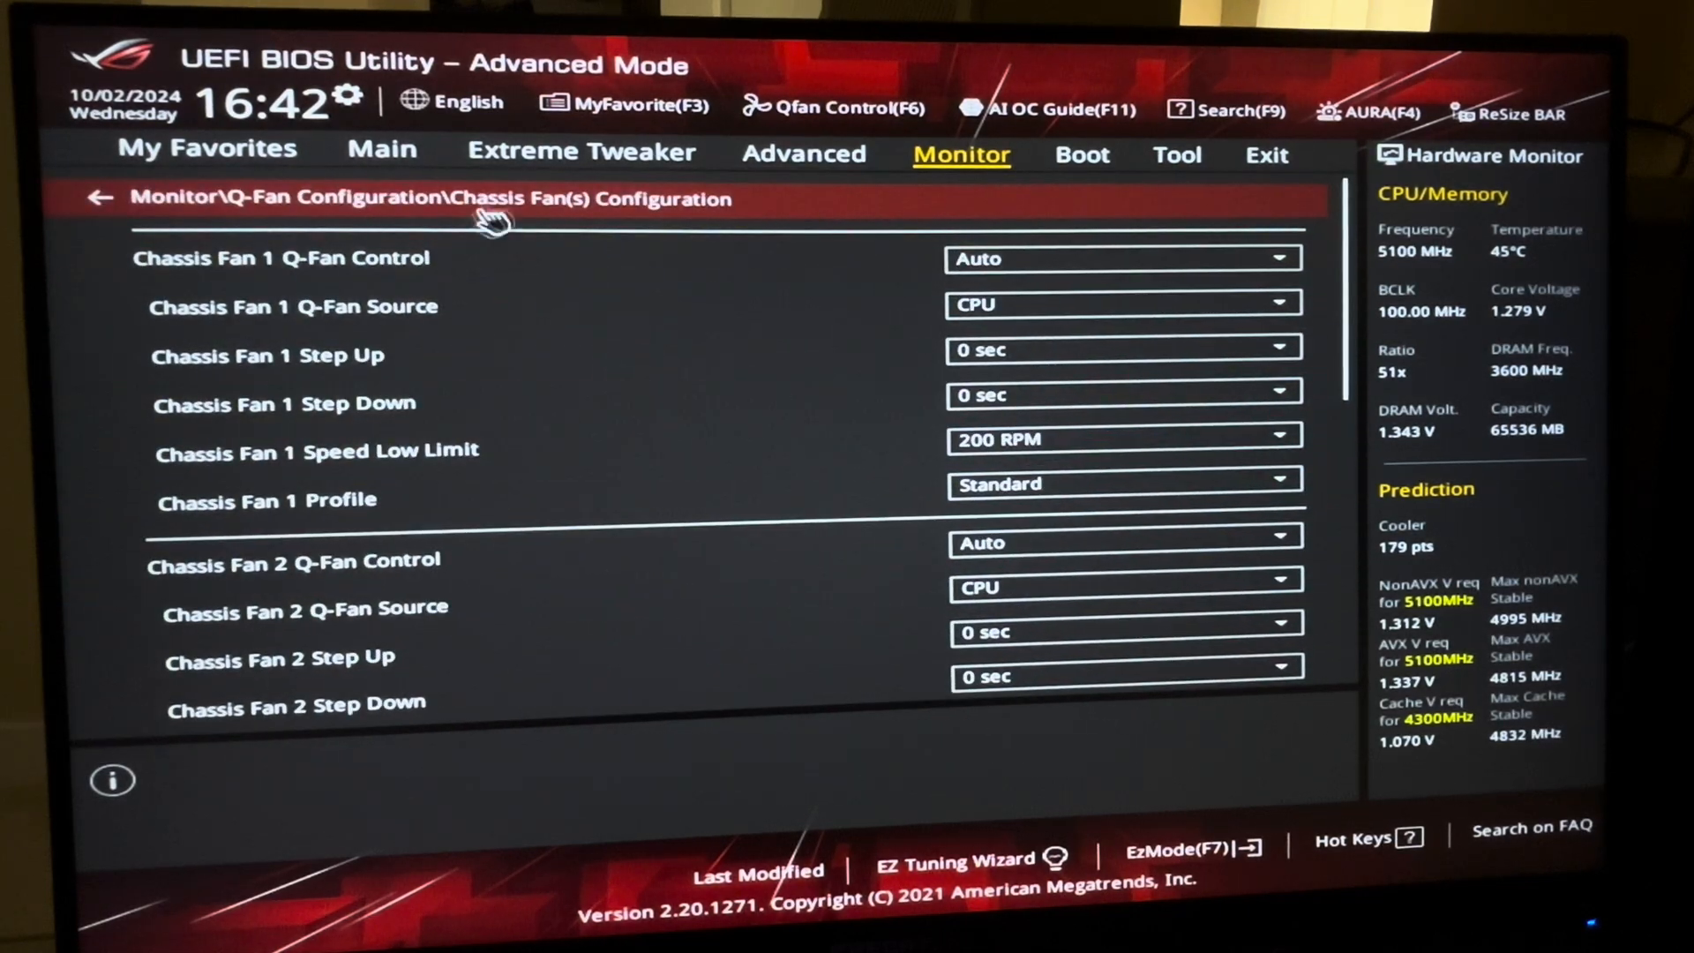
{"action": "left_click", "coordinate": [98, 197]}
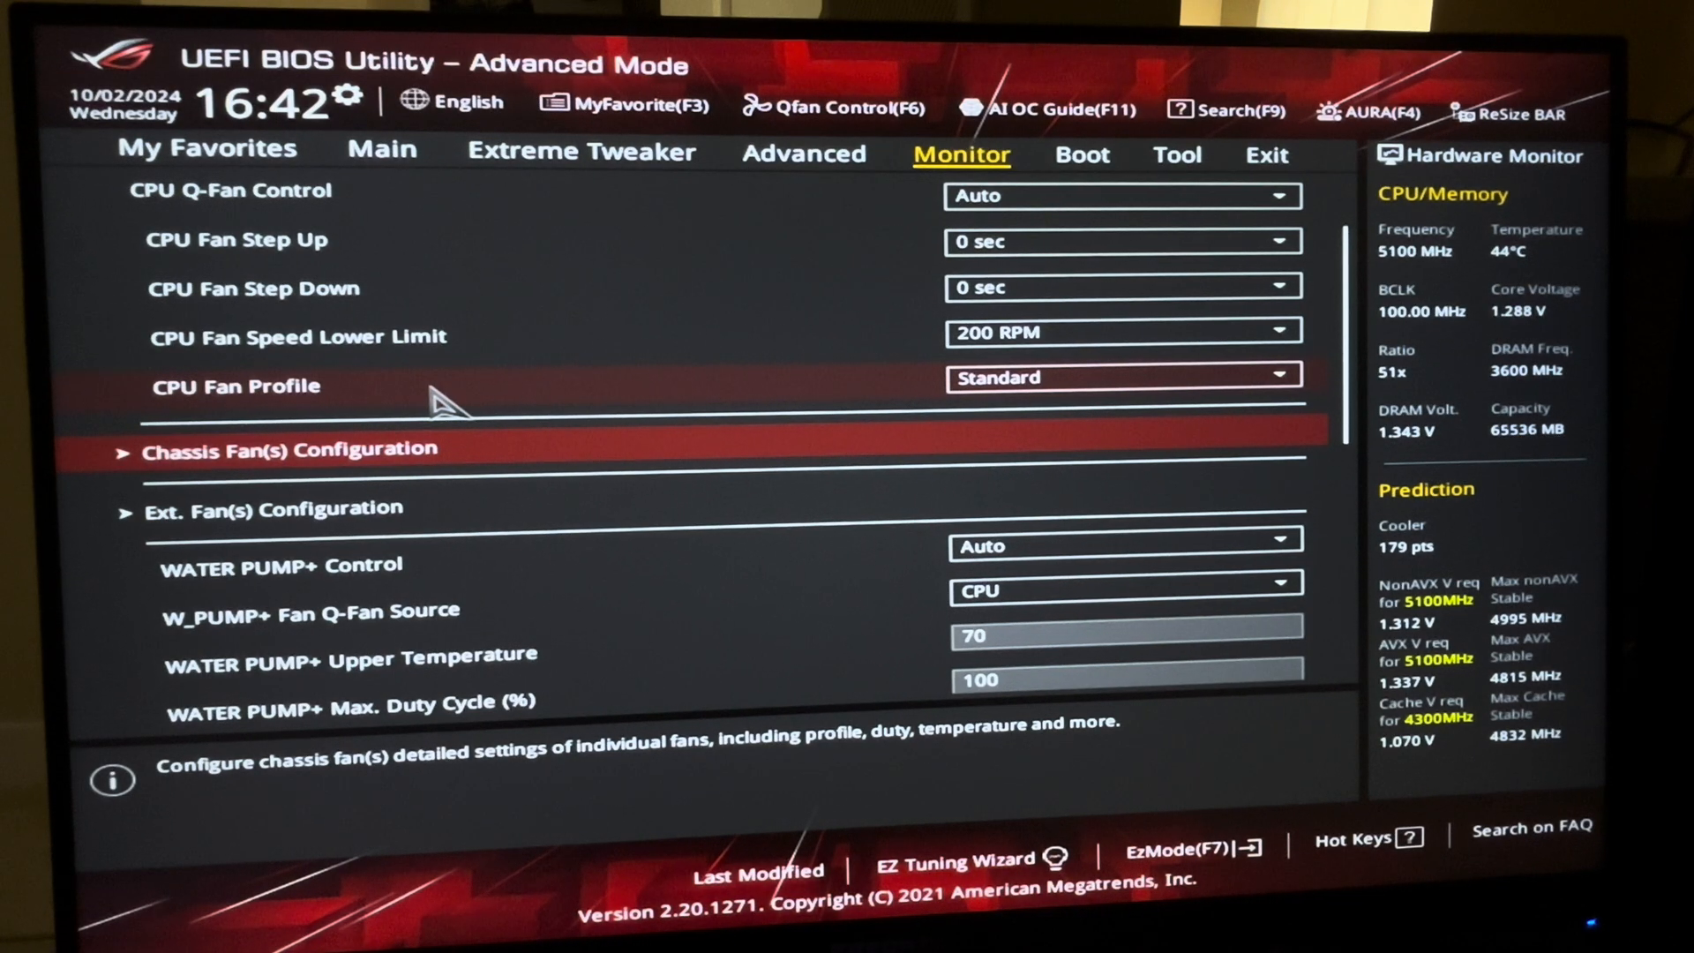
{"action": "scroll", "scroll_direction": "up", "scroll_amount": 3}
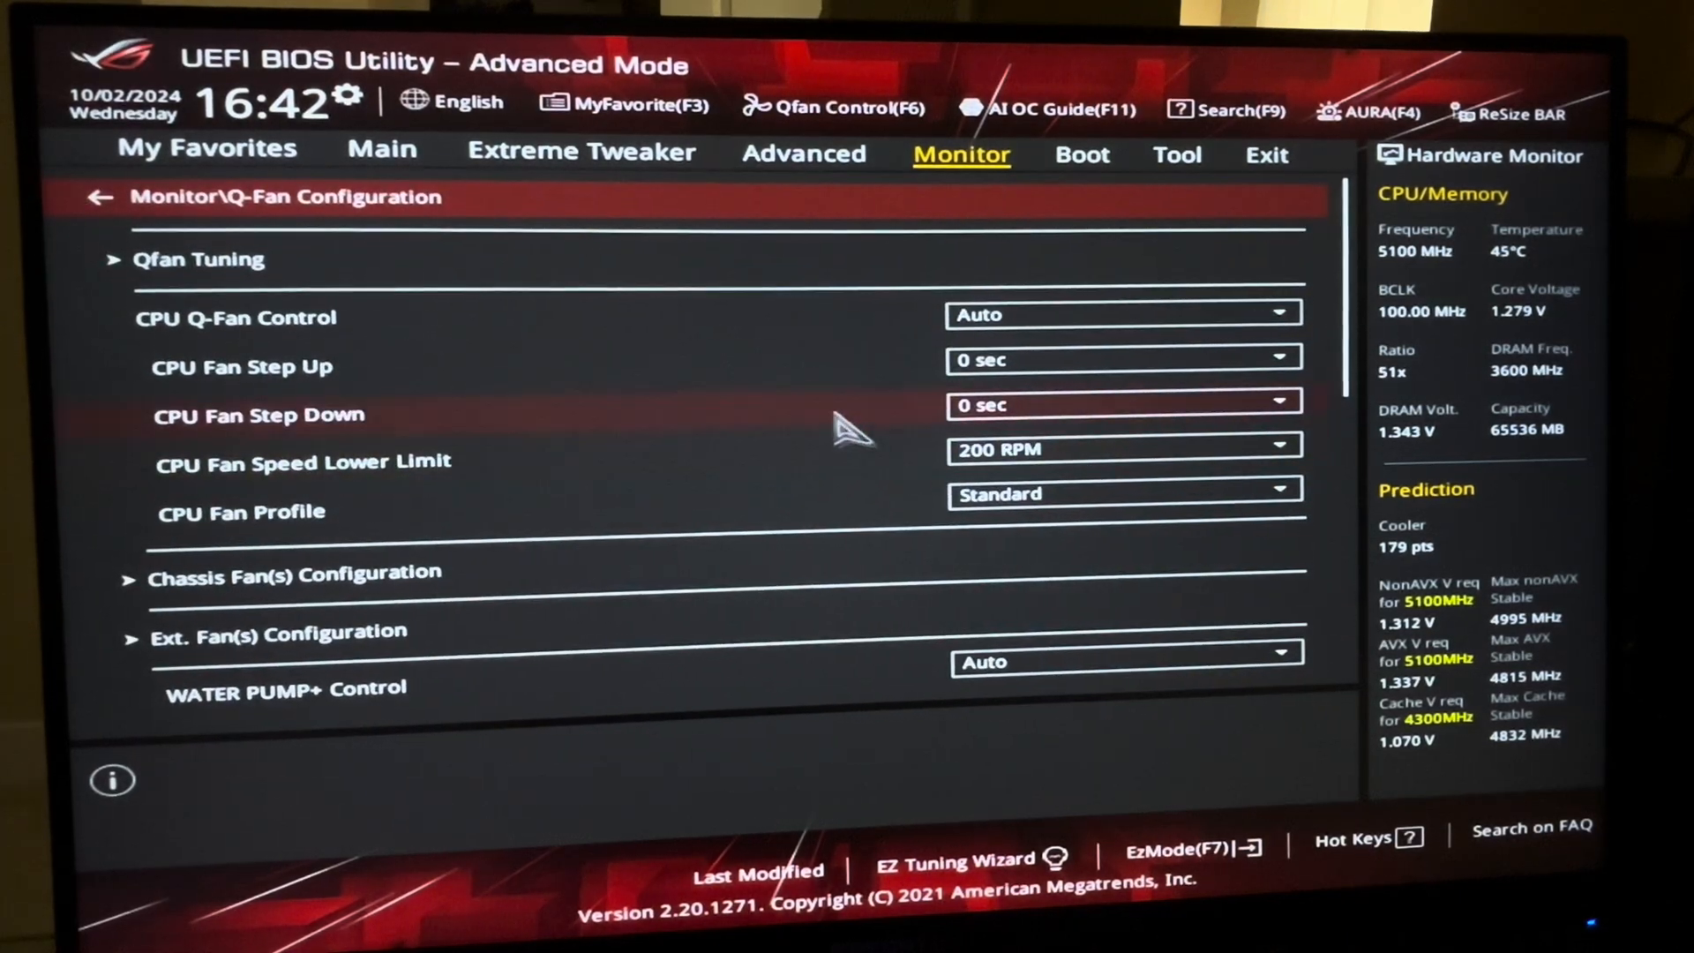
{"action": "mouse_move", "coordinate": [978, 403]}
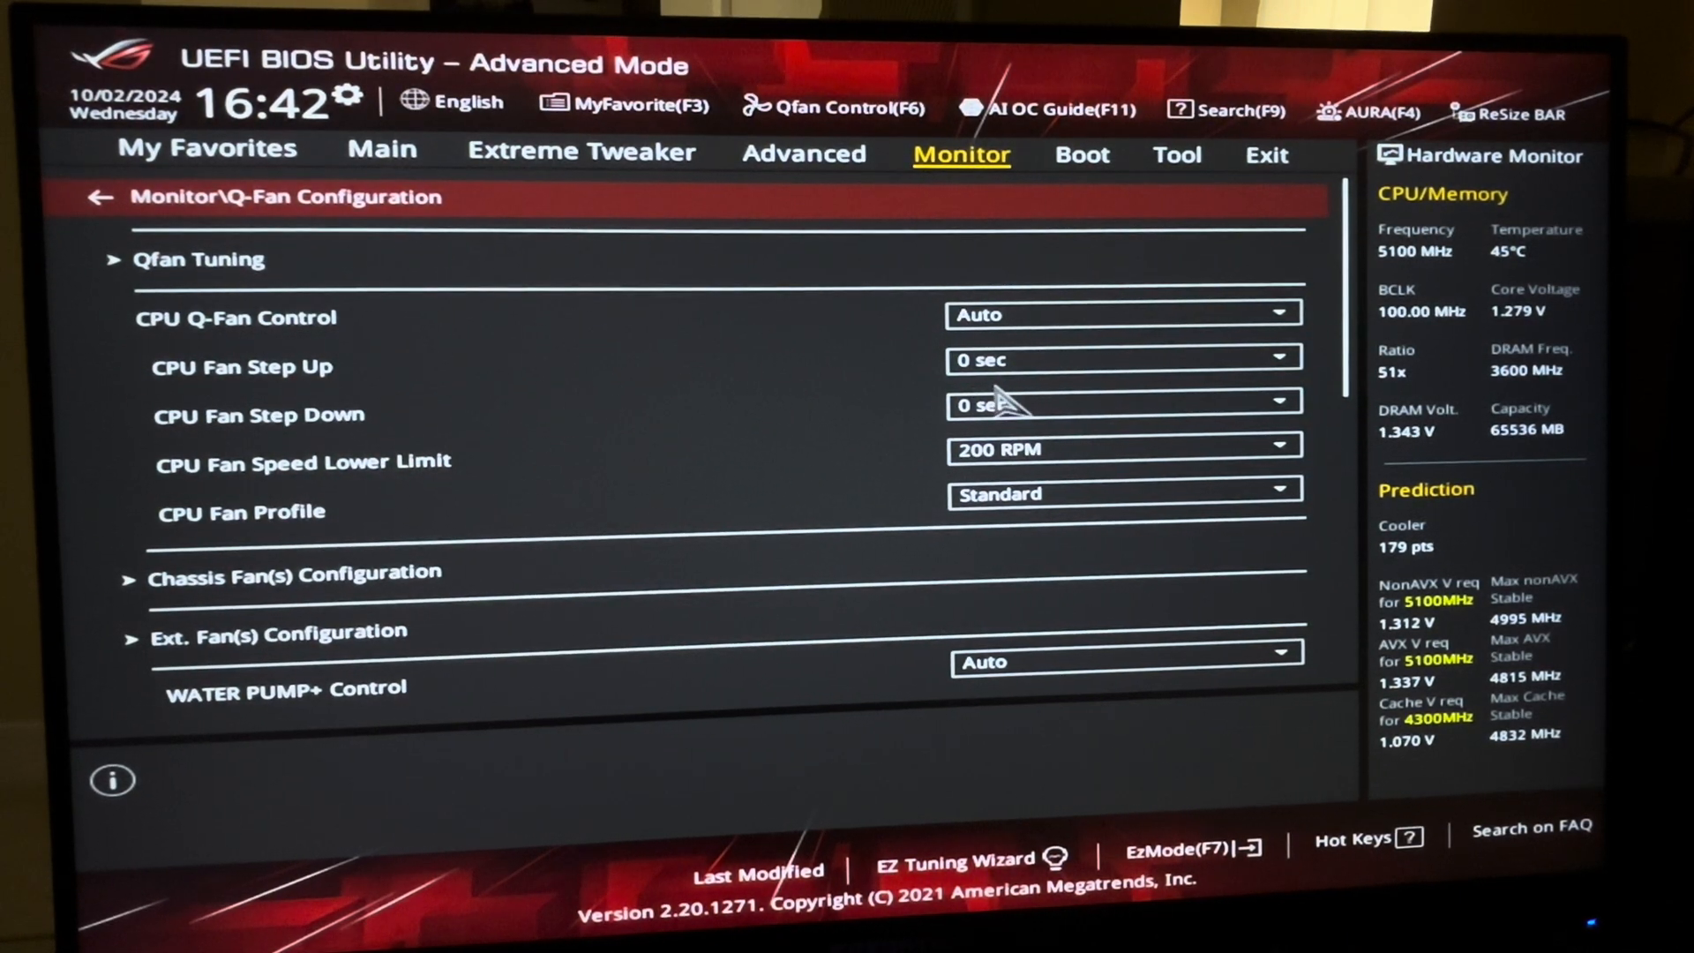
{"action": "mouse_move", "coordinate": [692, 462]}
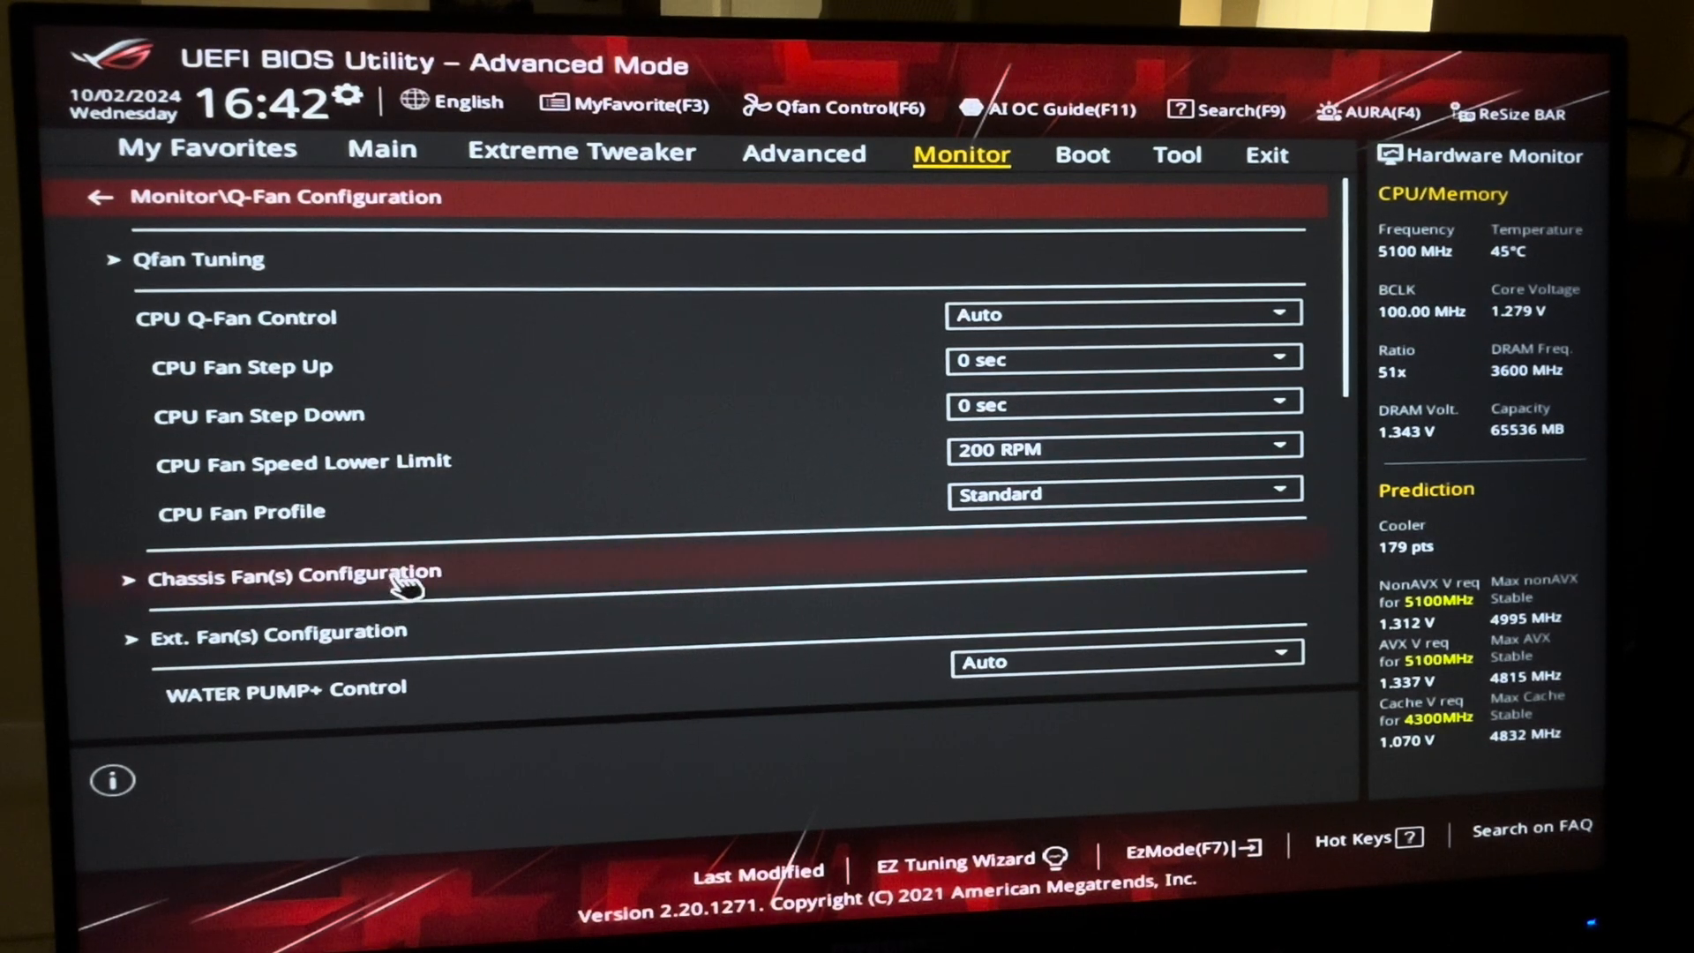
{"action": "left_click", "coordinate": [291, 574]}
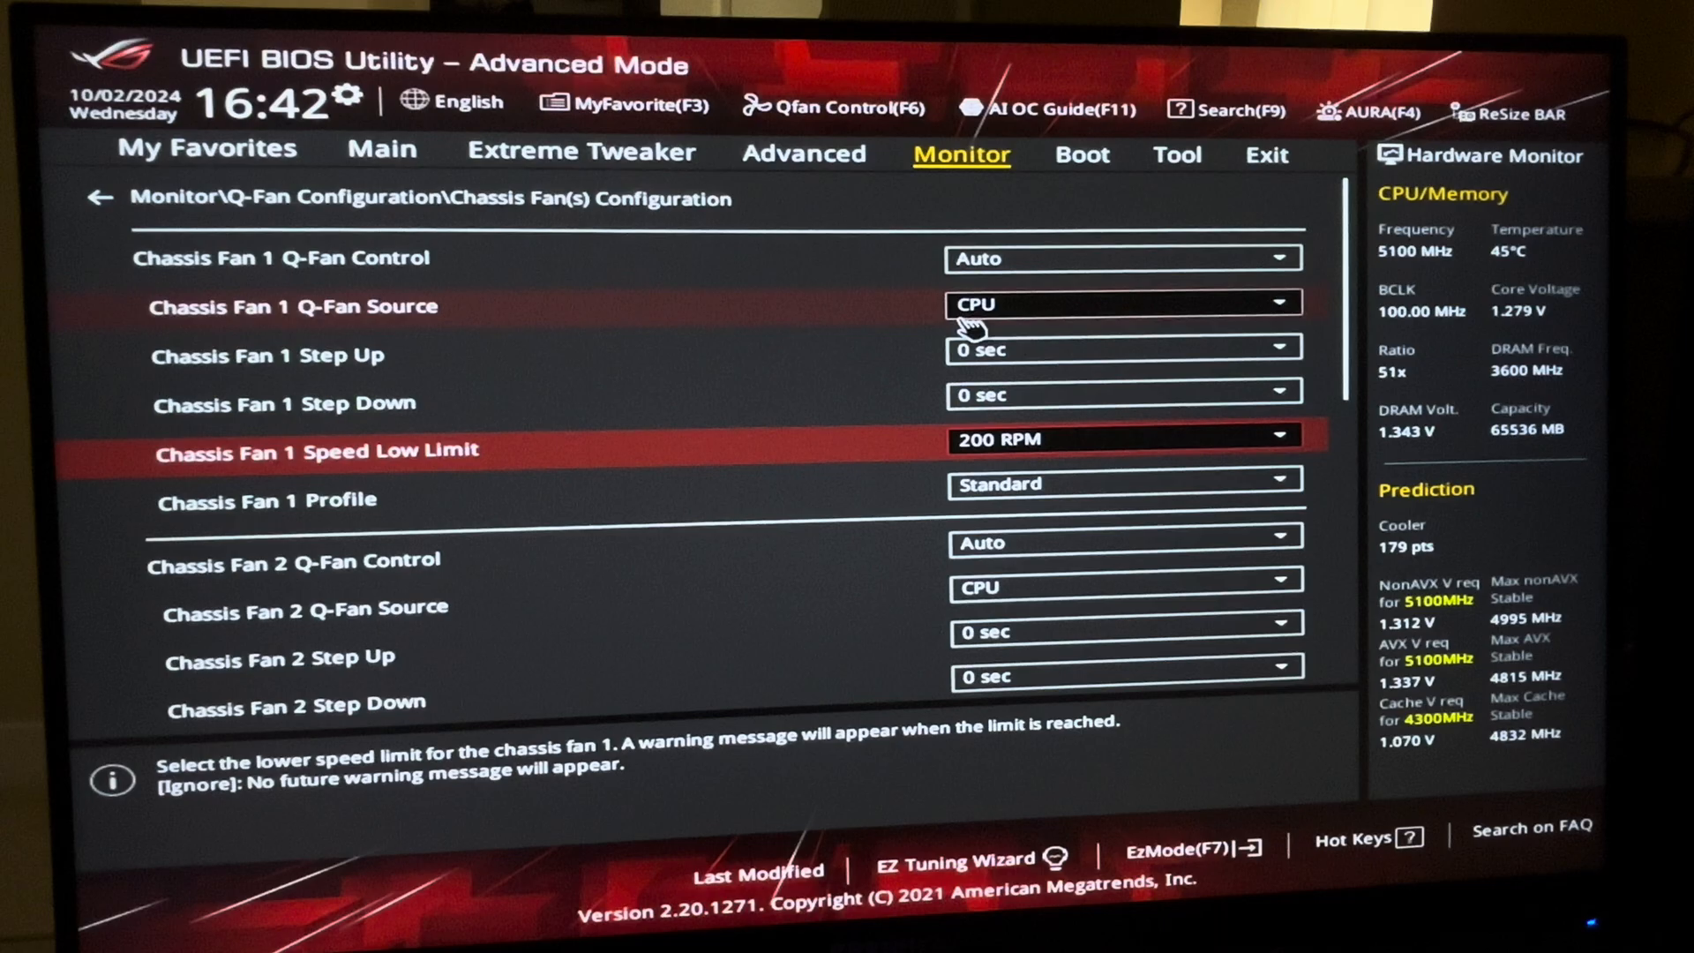
{"action": "mouse_move", "coordinate": [865, 356]}
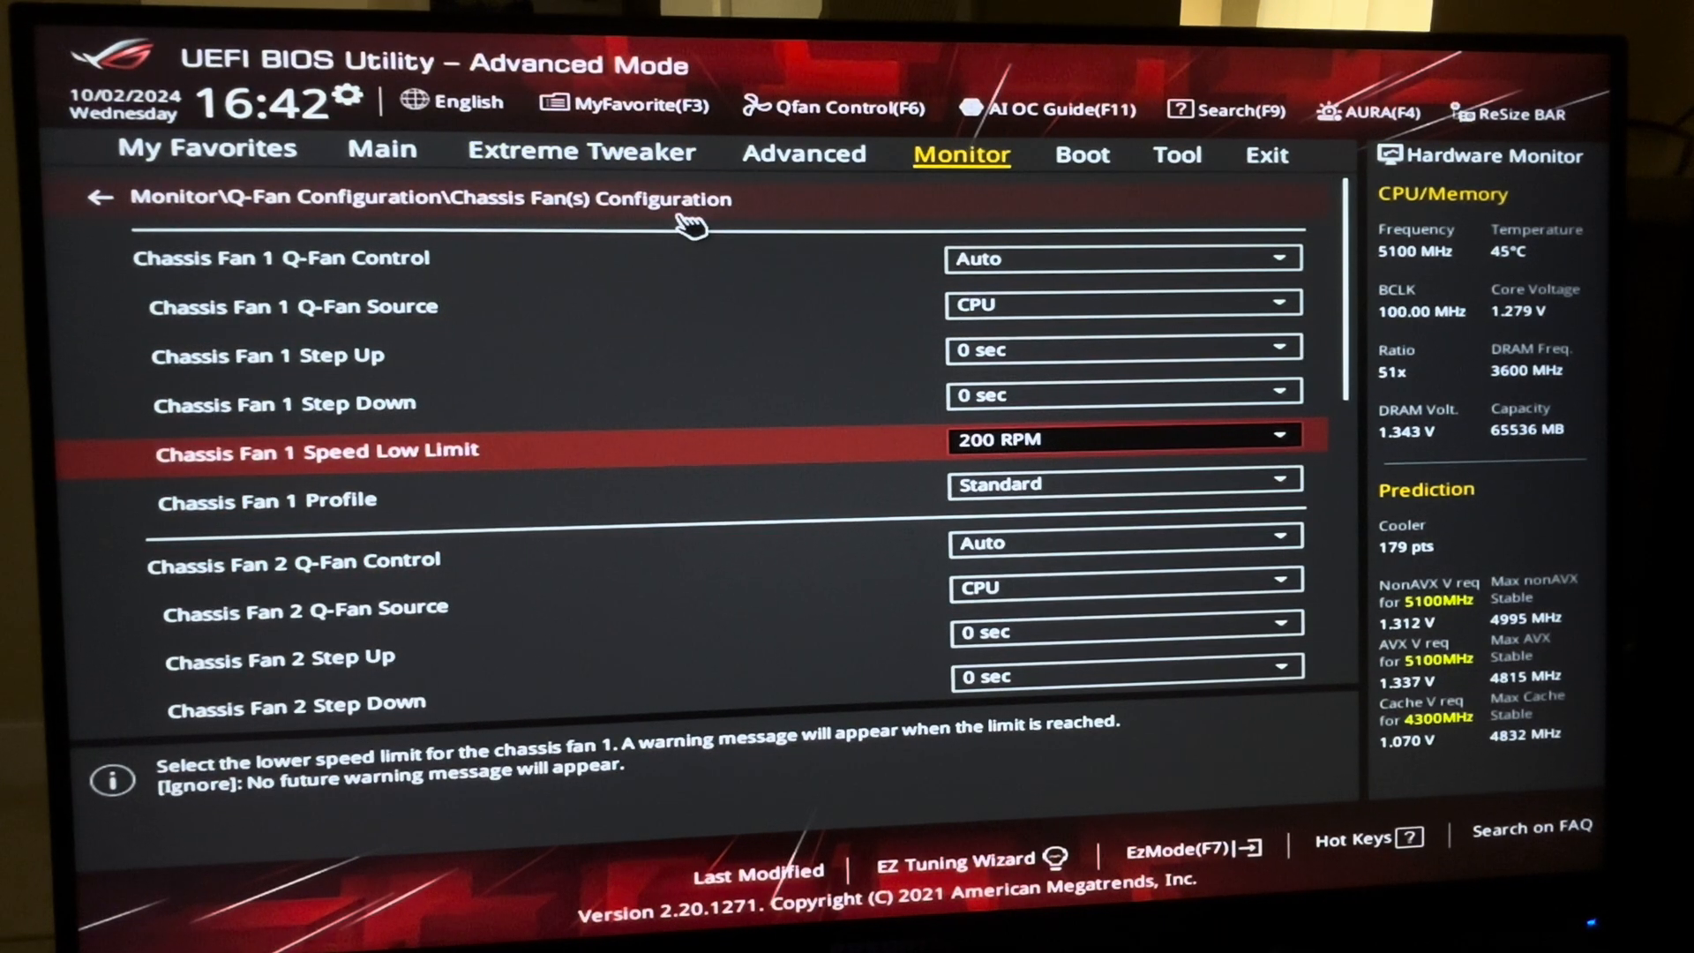
Step: Check Boot Configuration: Fast Boot enabled and POST Delay Time at 3 sec
{"action": "left_click", "coordinate": [99, 196]}
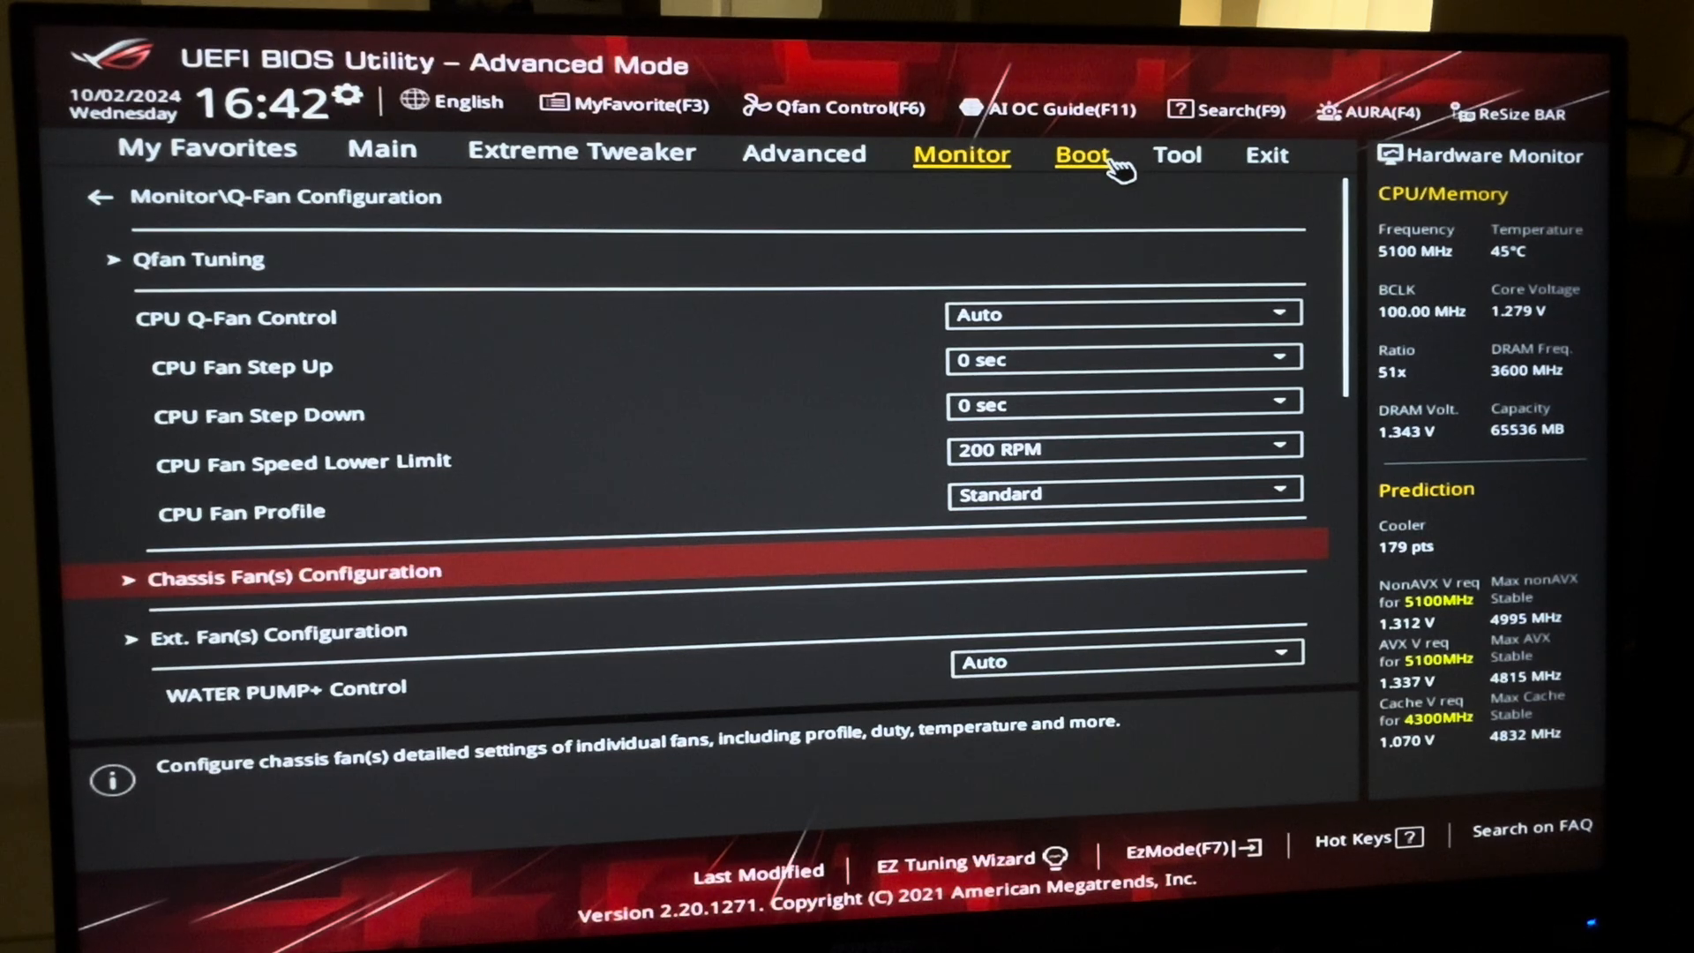
{"action": "left_click", "coordinate": [1082, 156]}
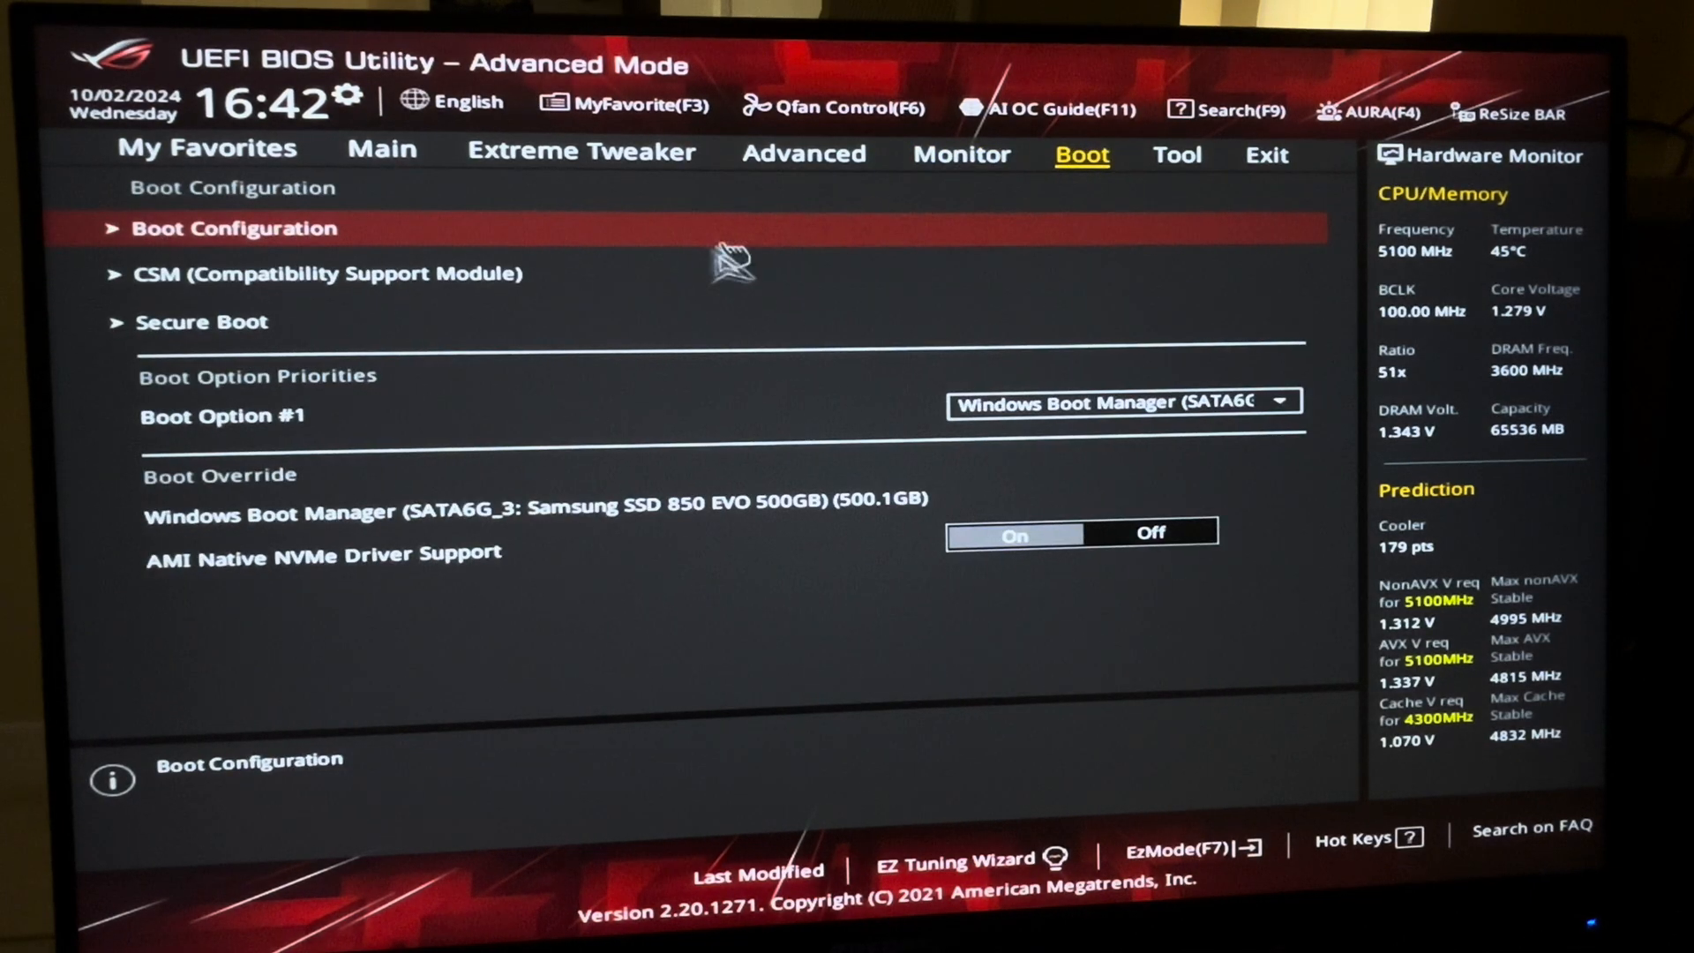
{"action": "left_click", "coordinate": [233, 228]}
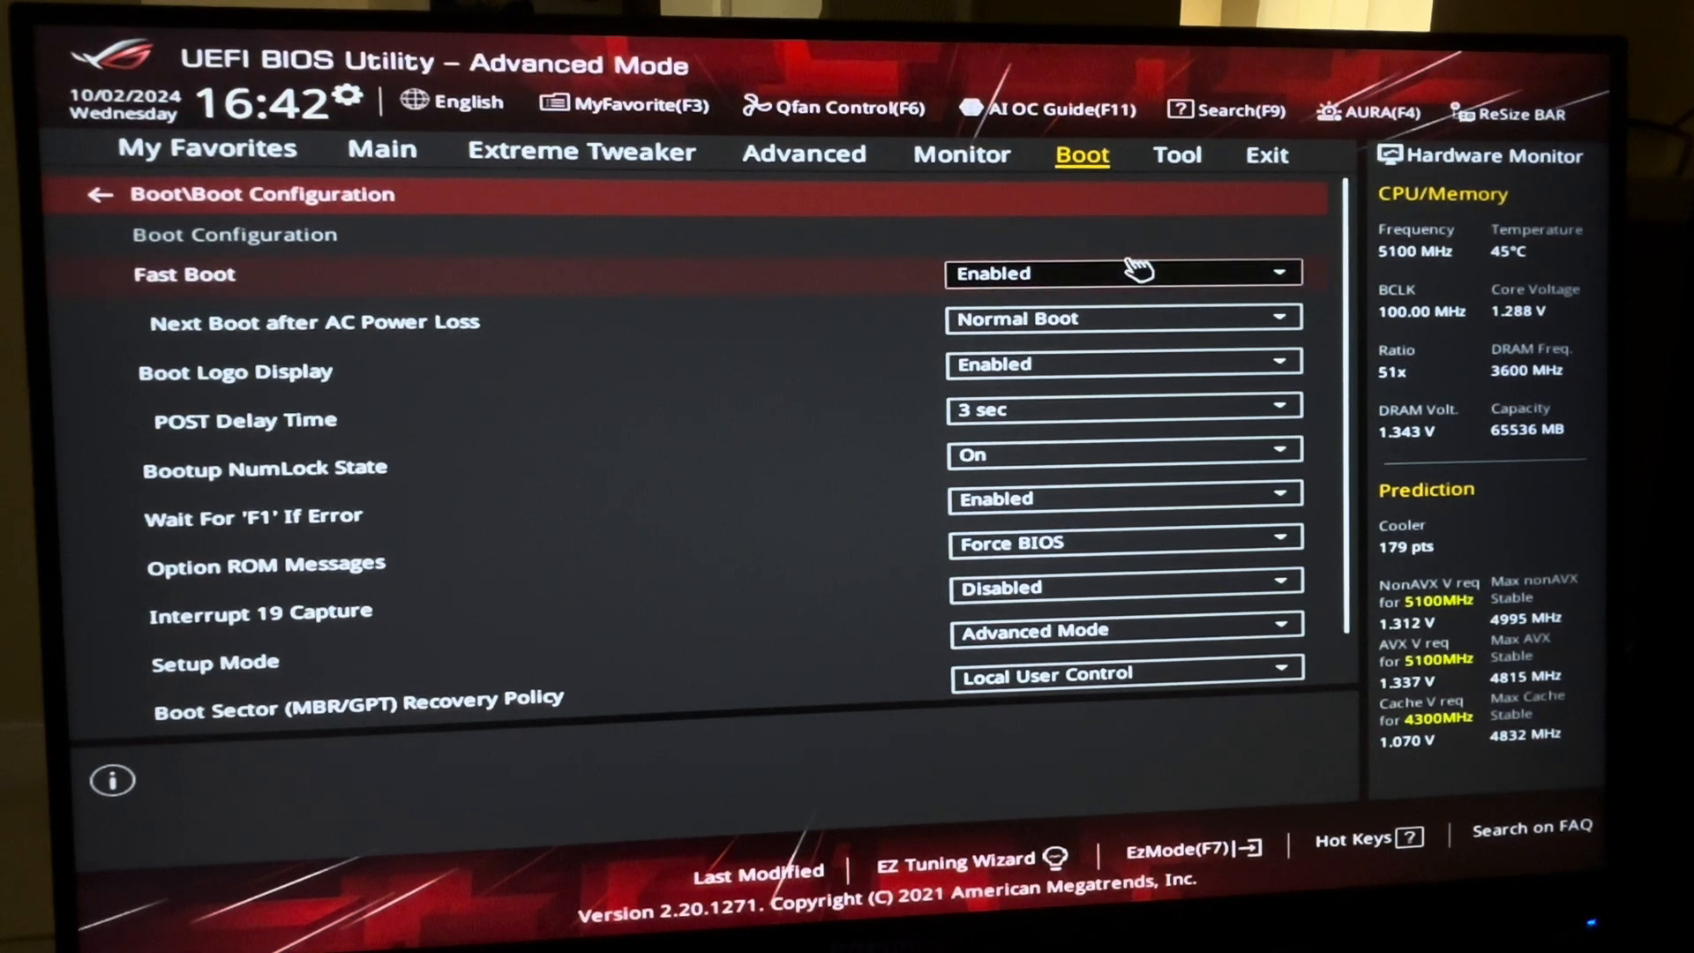
{"action": "mouse_move", "coordinate": [1028, 319]}
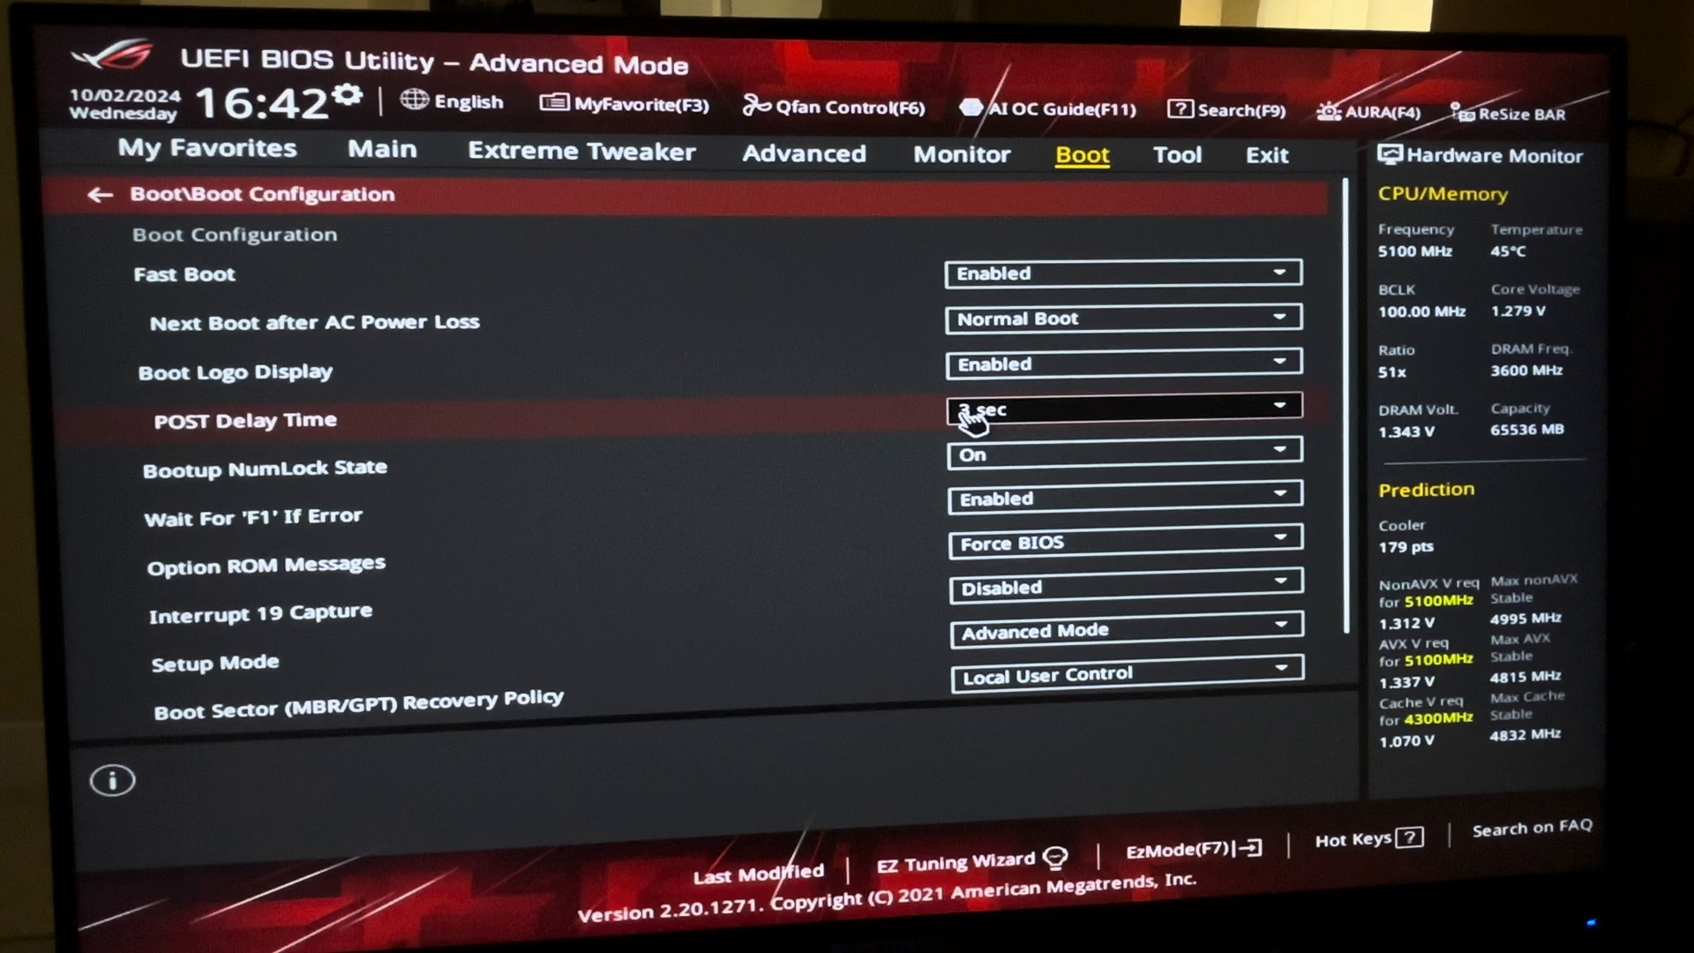
{"action": "left_click", "coordinate": [1121, 408]}
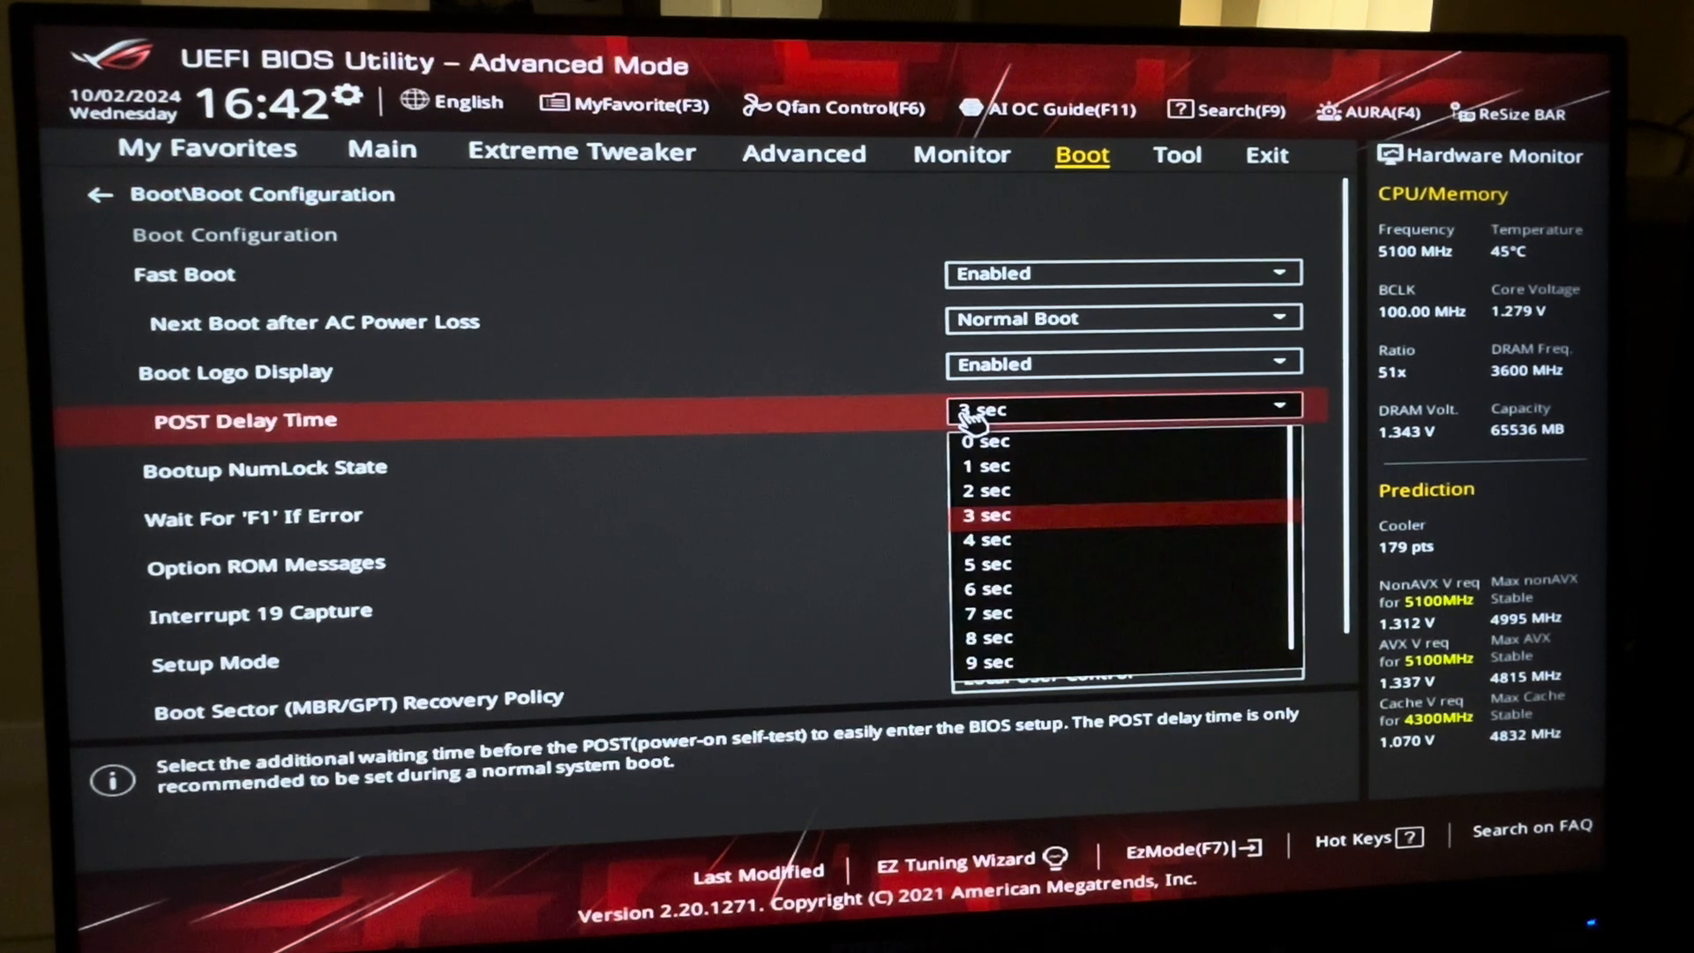
{"action": "mouse_move", "coordinate": [513, 228]}
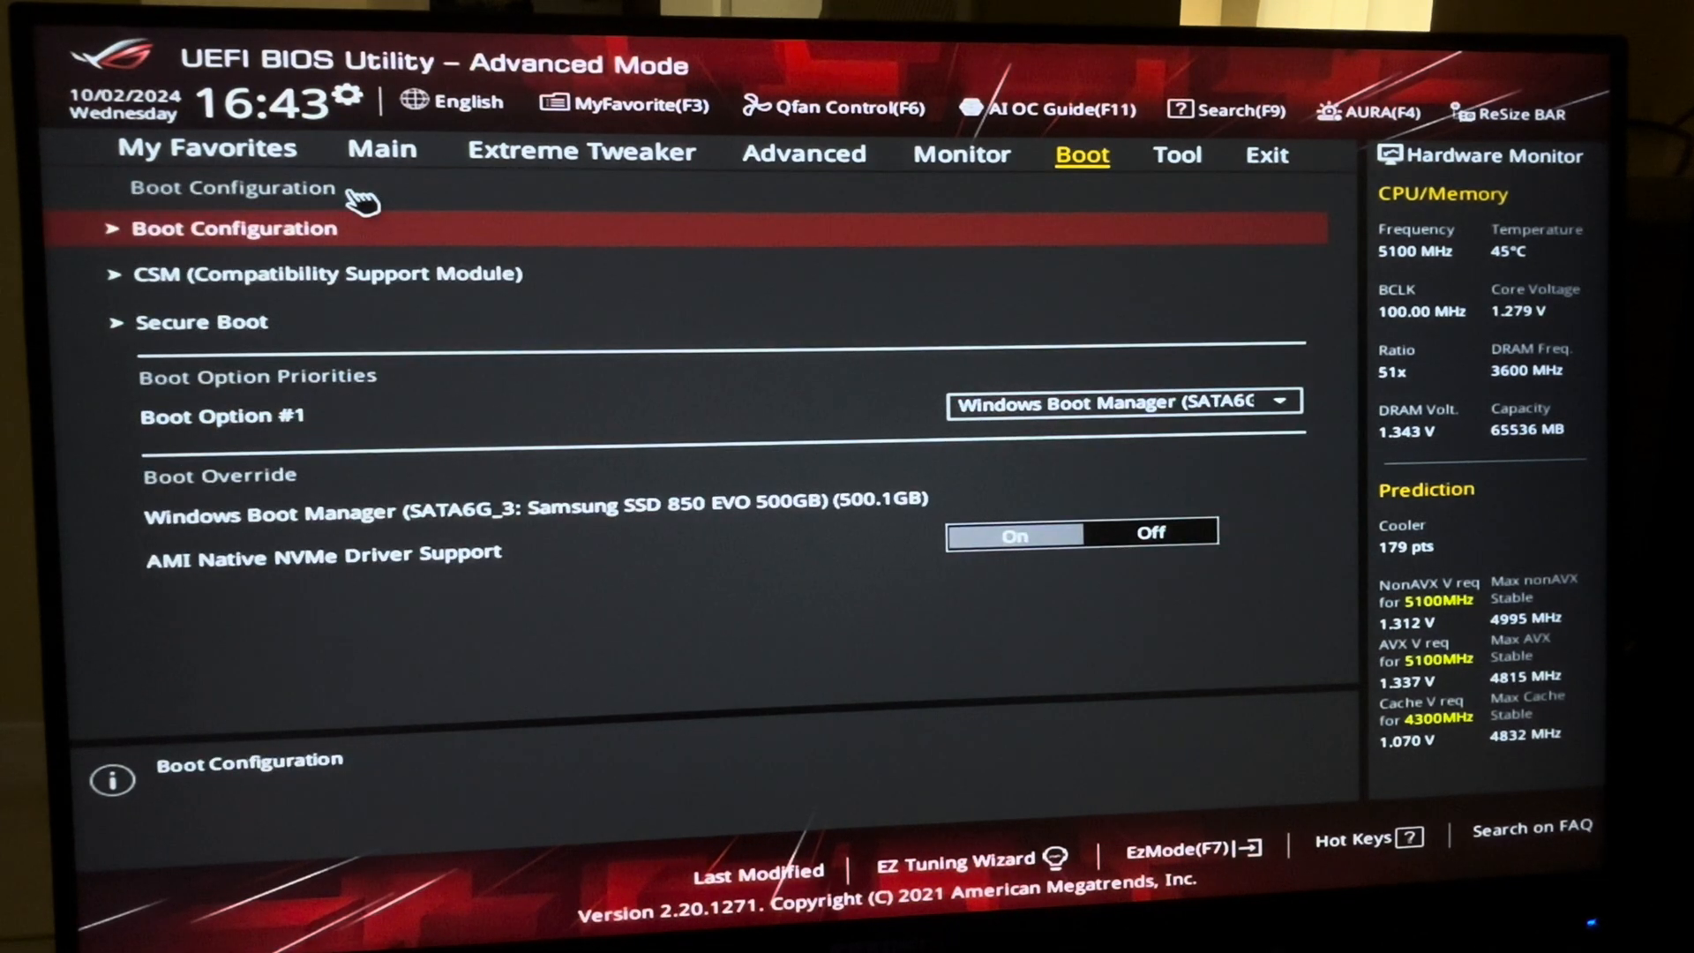
{"action": "mouse_move", "coordinate": [1049, 210]}
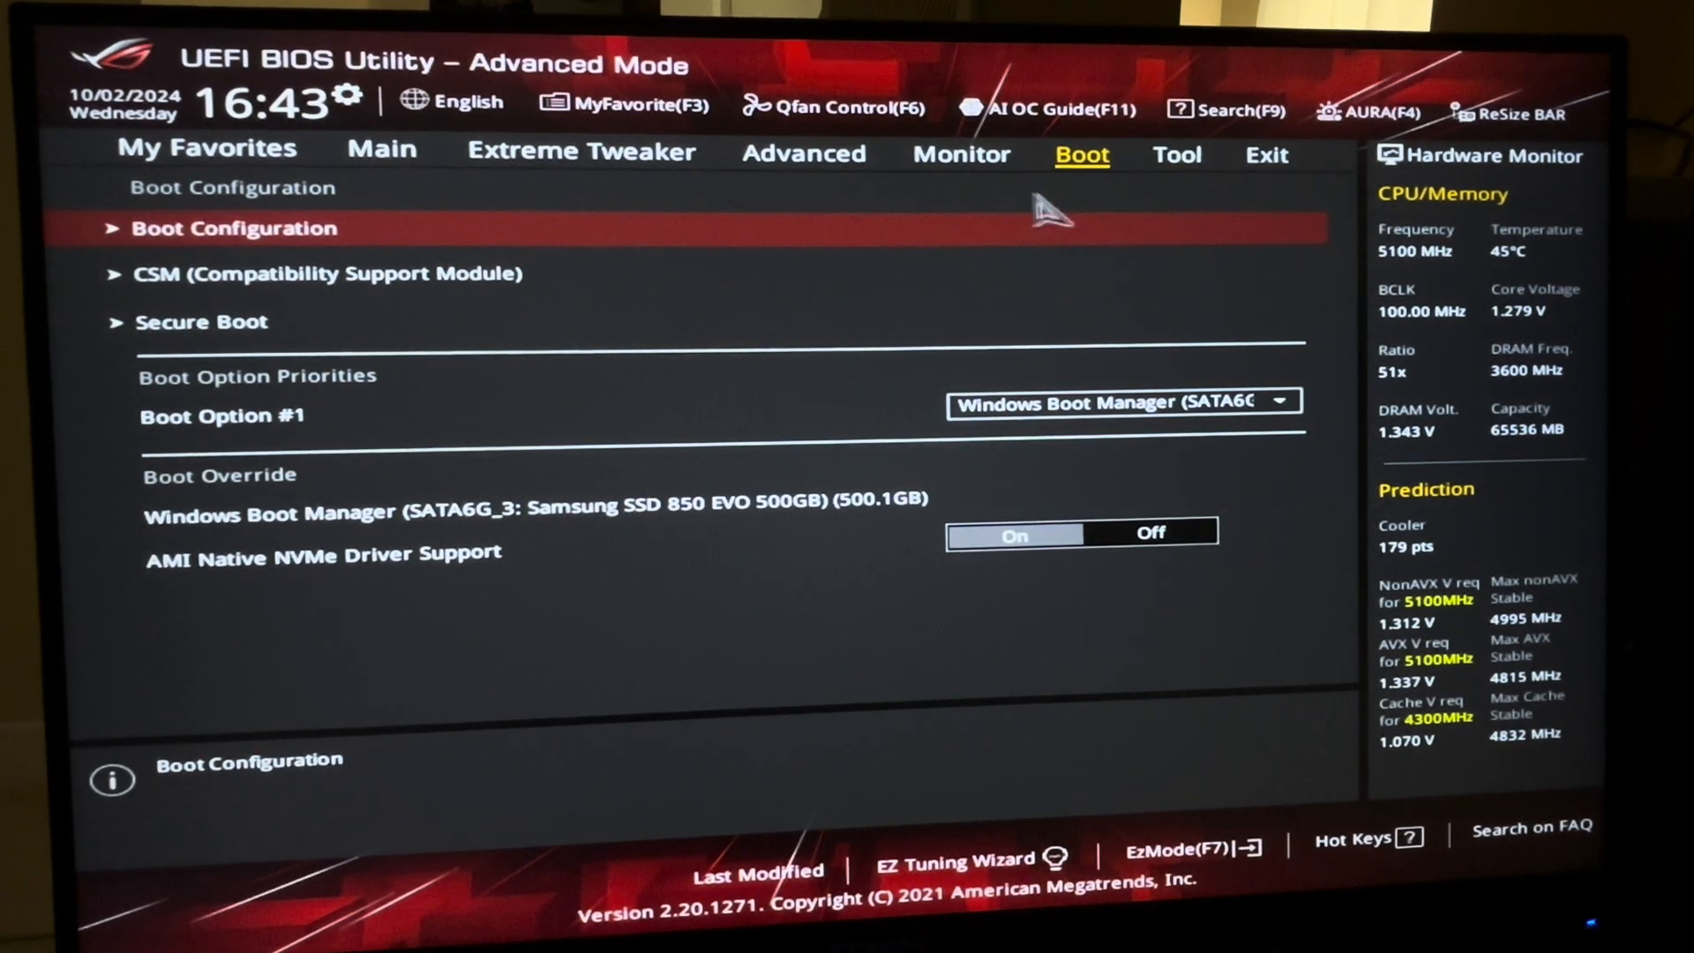
{"action": "mouse_move", "coordinate": [1175, 155]}
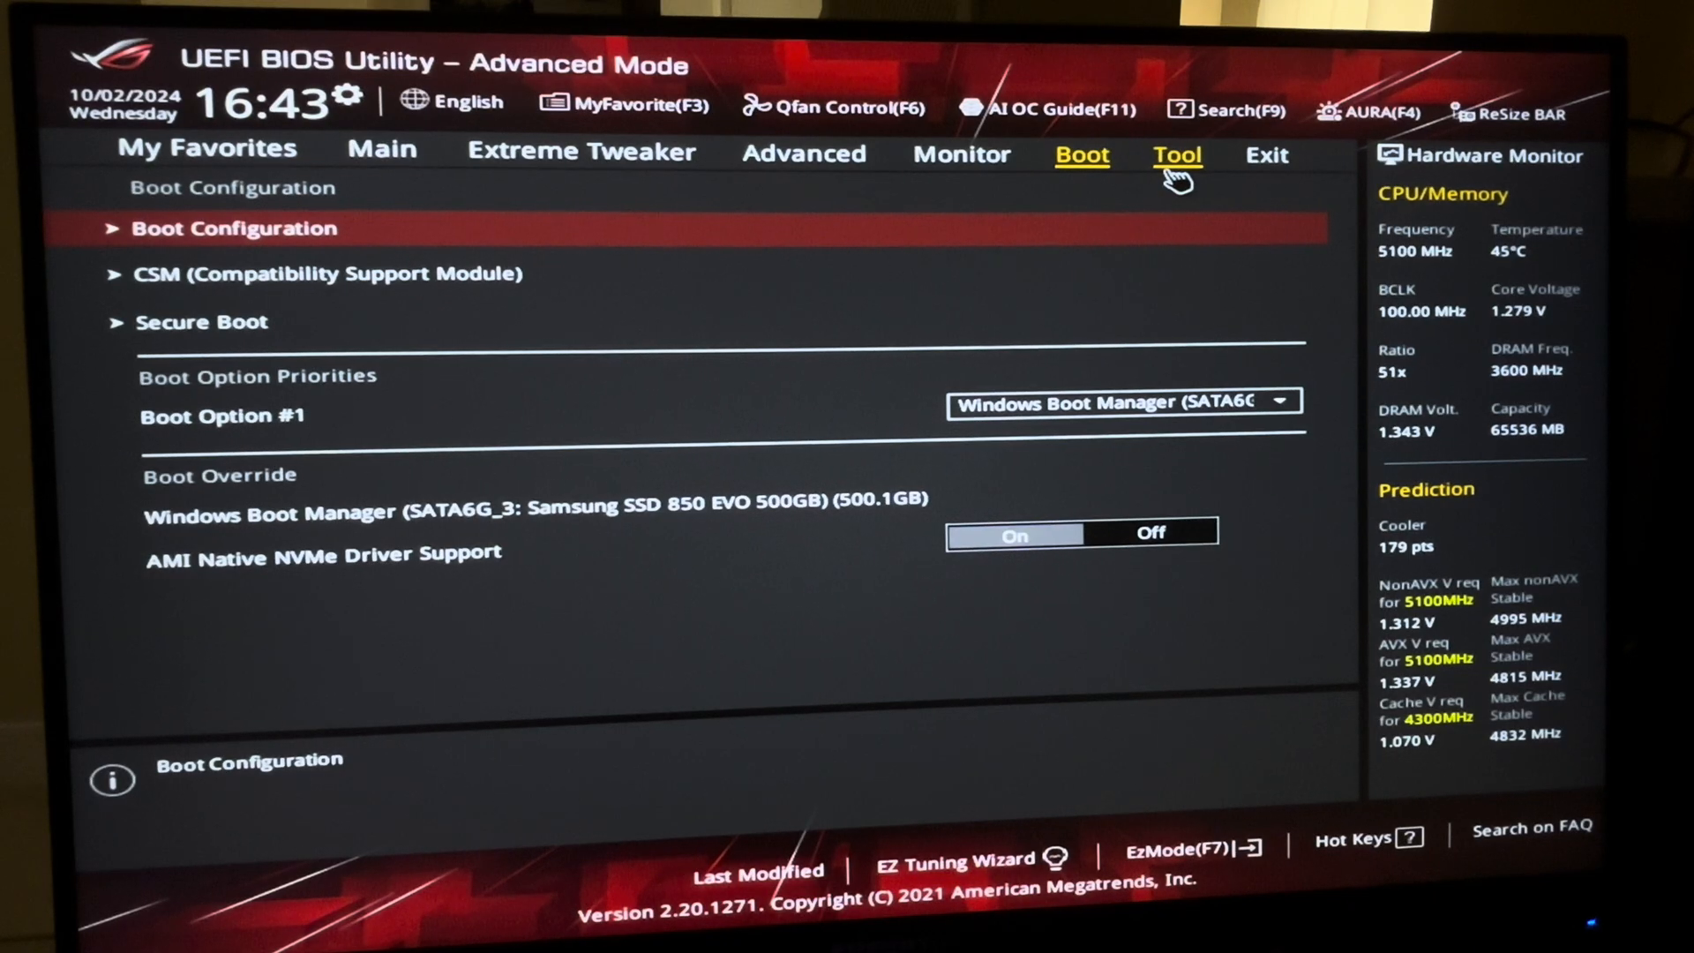
{"action": "left_click", "coordinate": [1178, 156]}
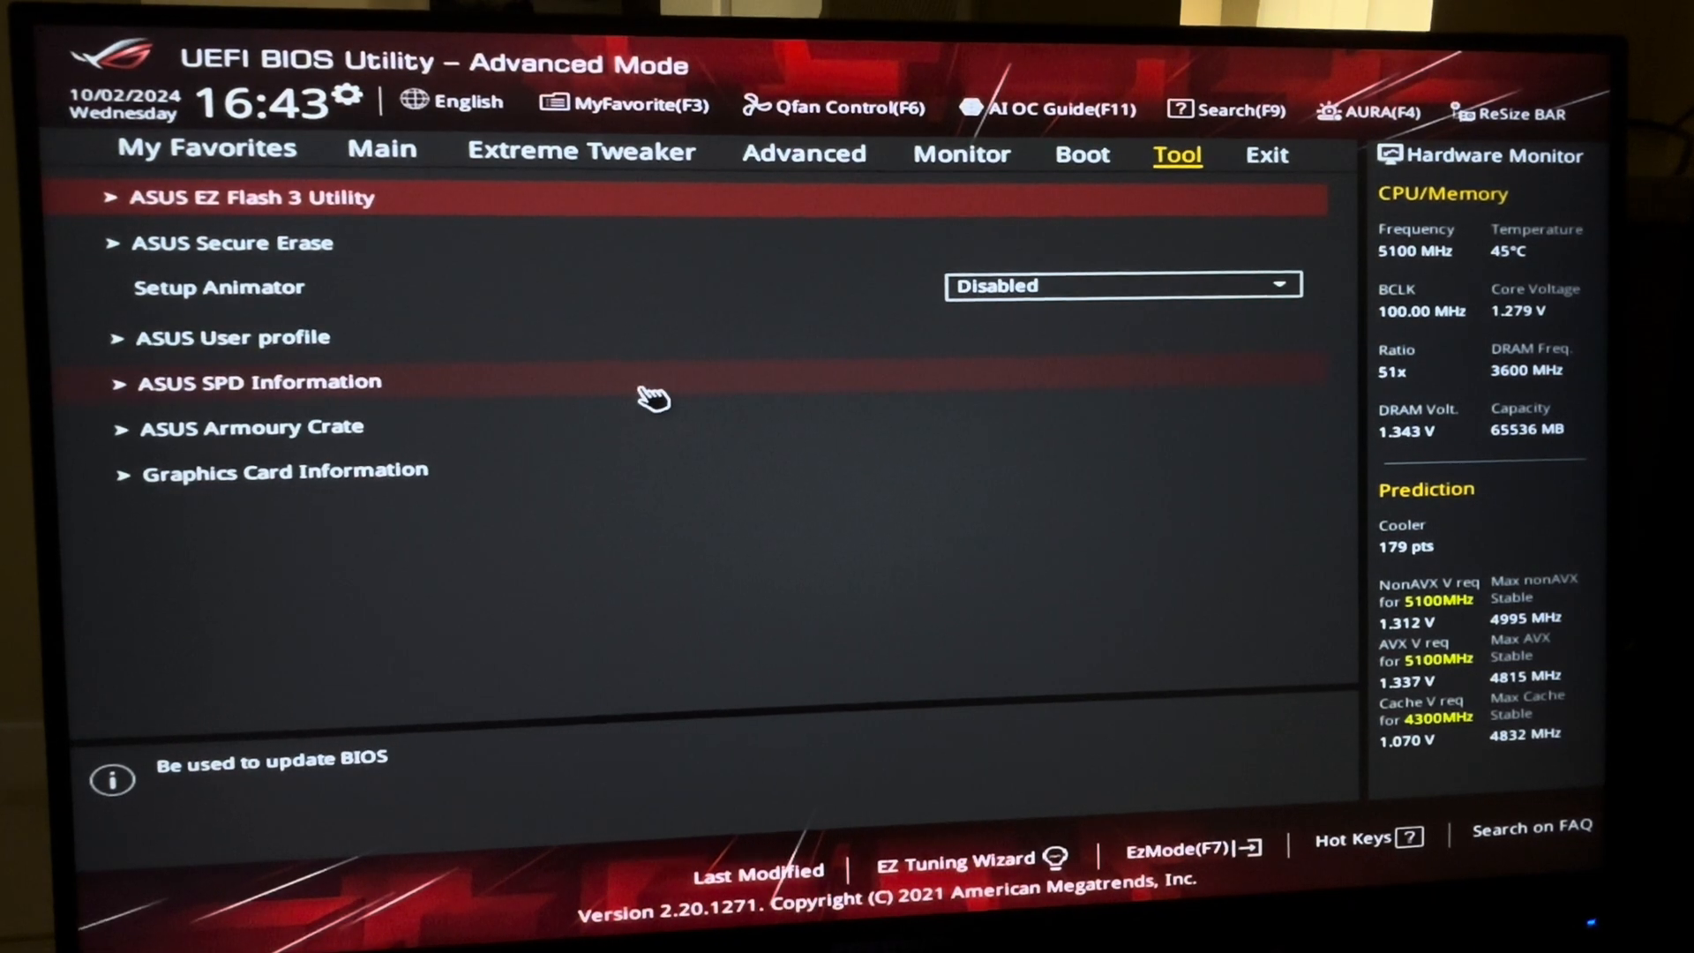
{"action": "left_click", "coordinate": [231, 337]}
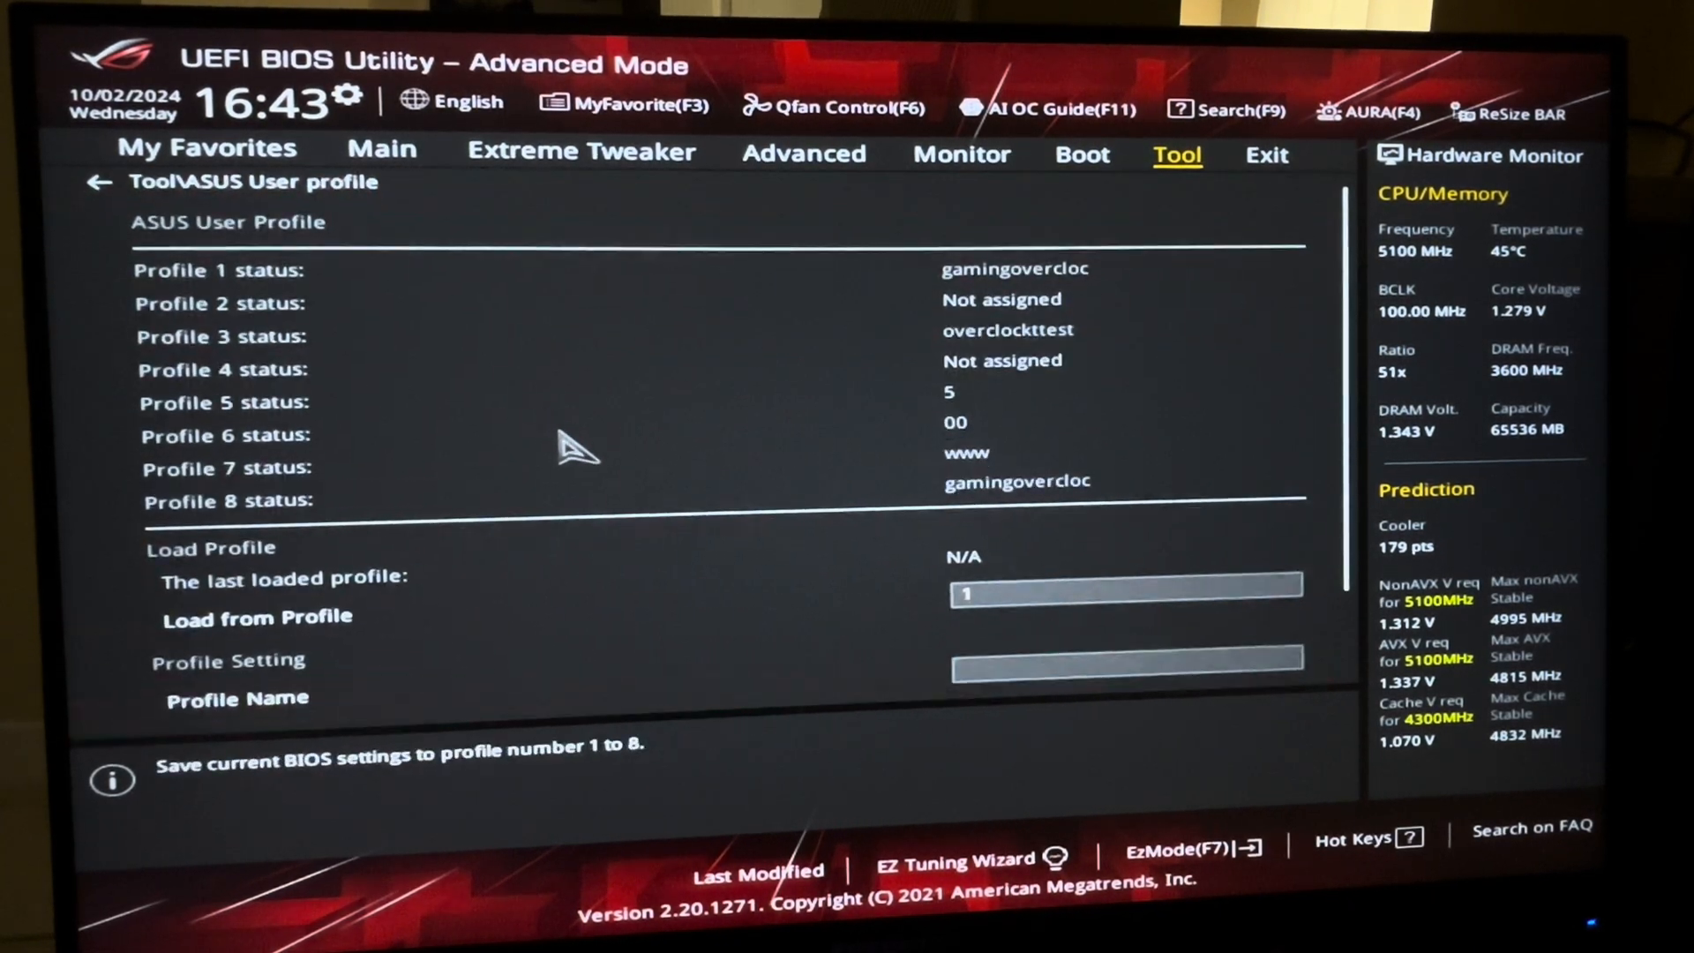
{"action": "scroll", "scroll_direction": "down", "scroll_amount": 3}
{"action": "type", "text": "6654"}
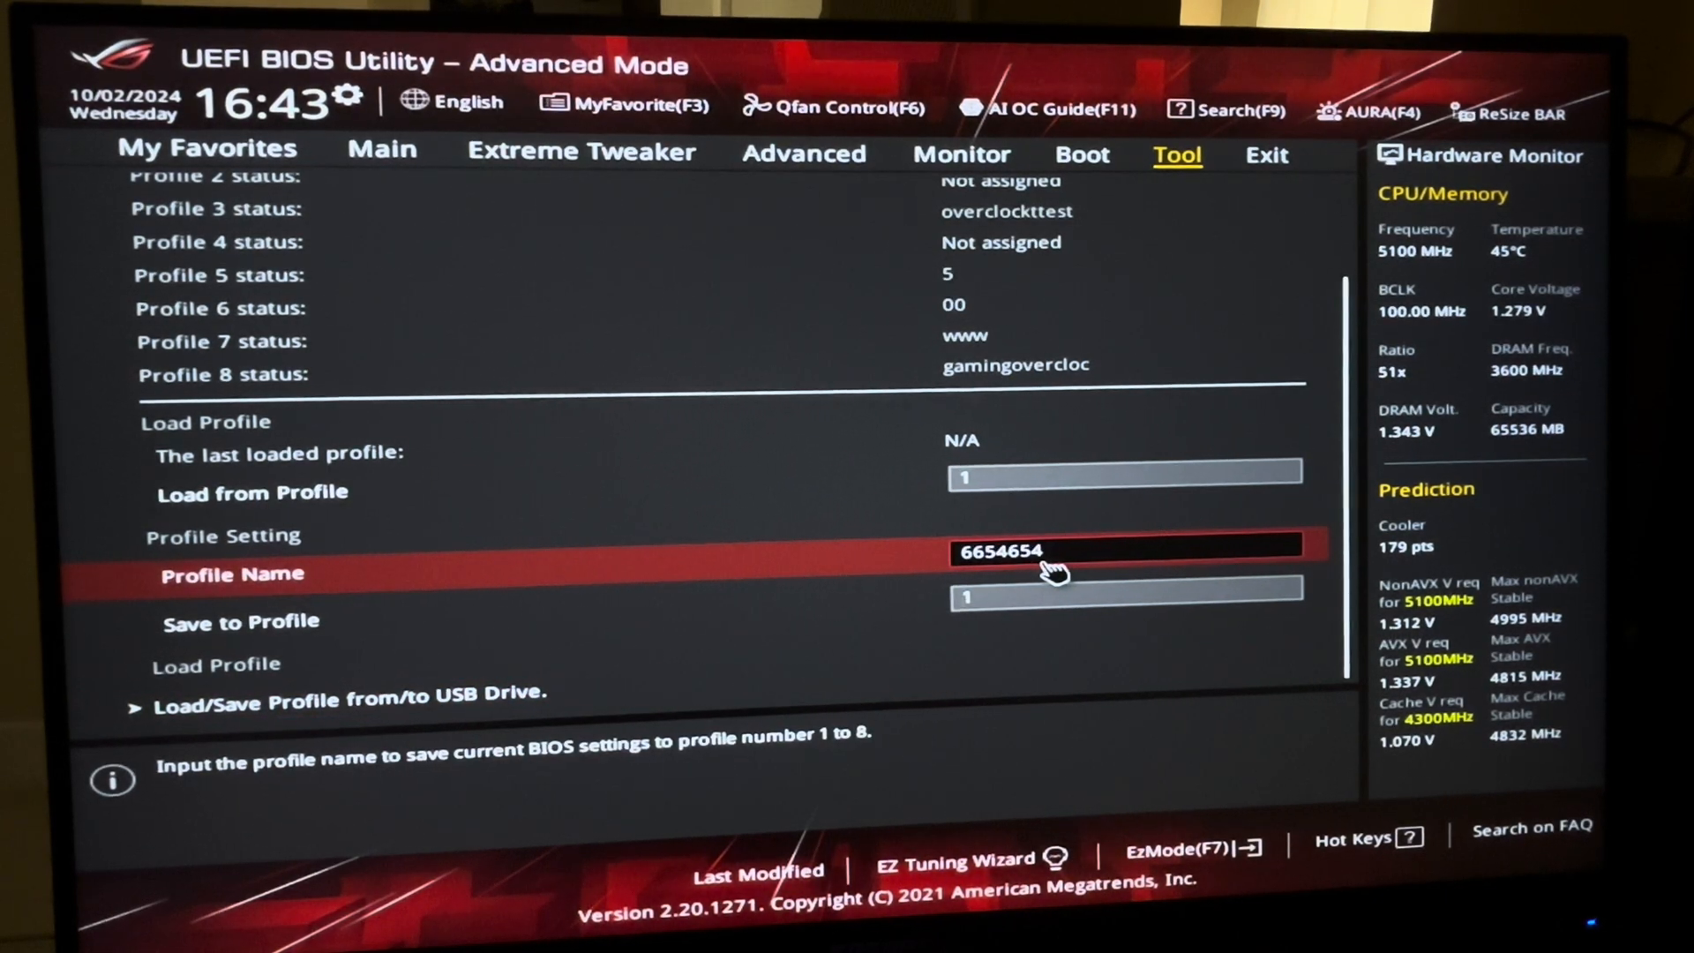
{"action": "type", "text": "654"}
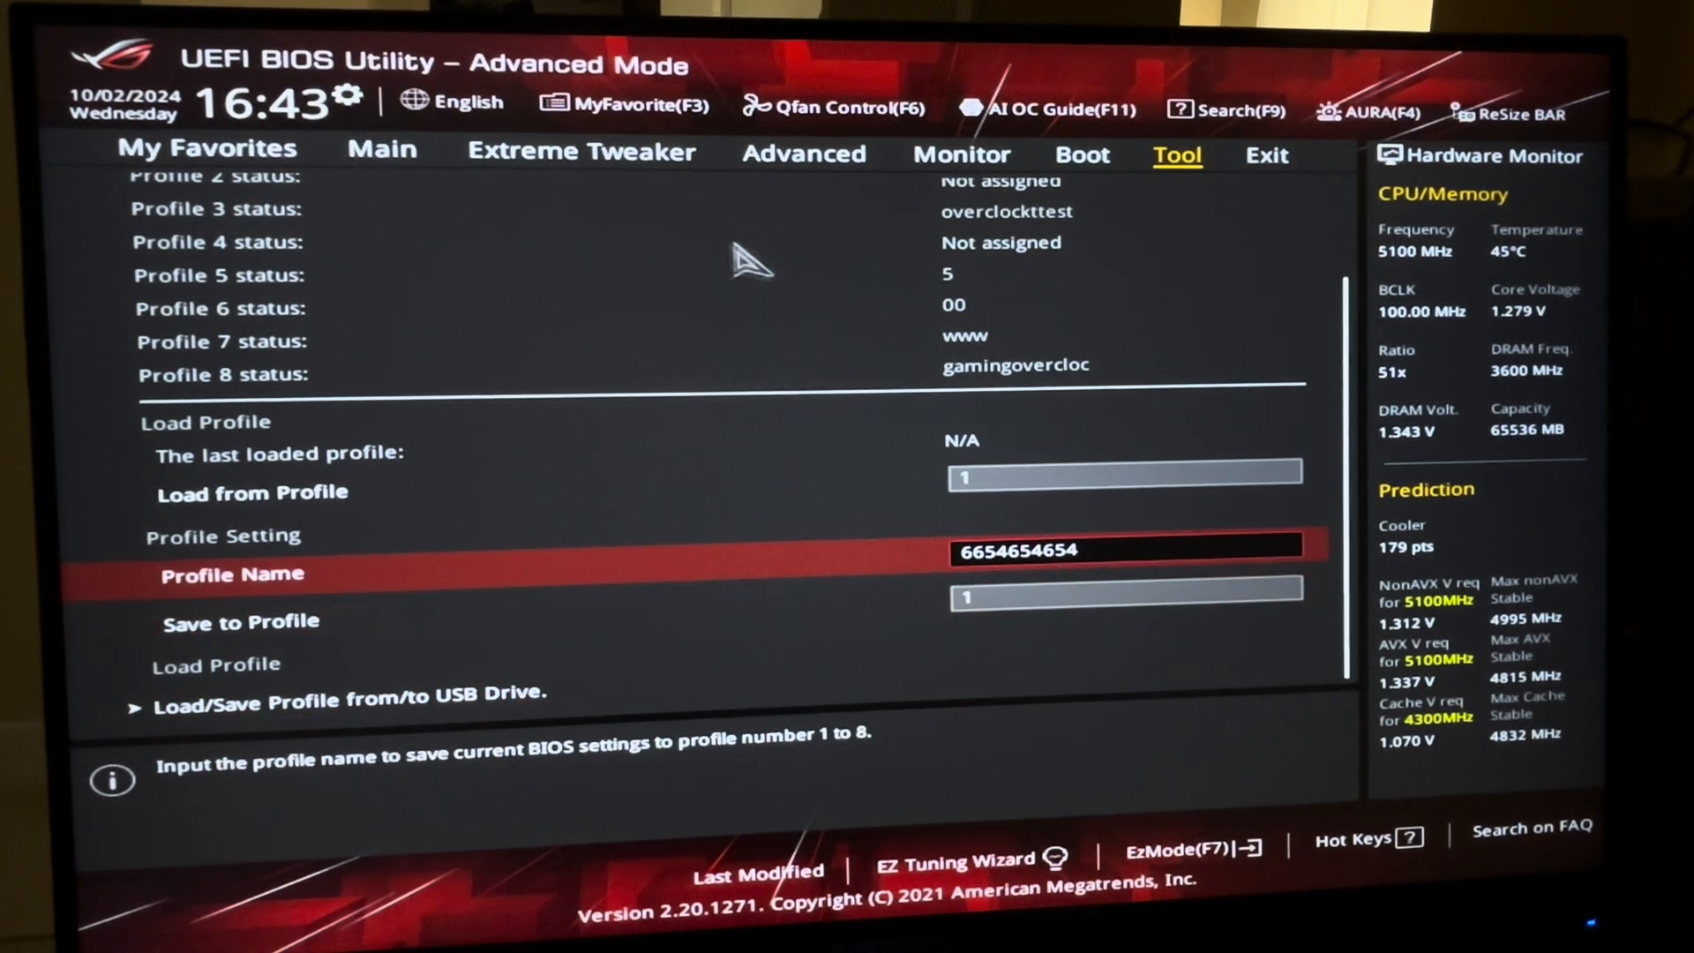
{"action": "scroll", "scroll_direction": "up", "scroll_amount": 3}
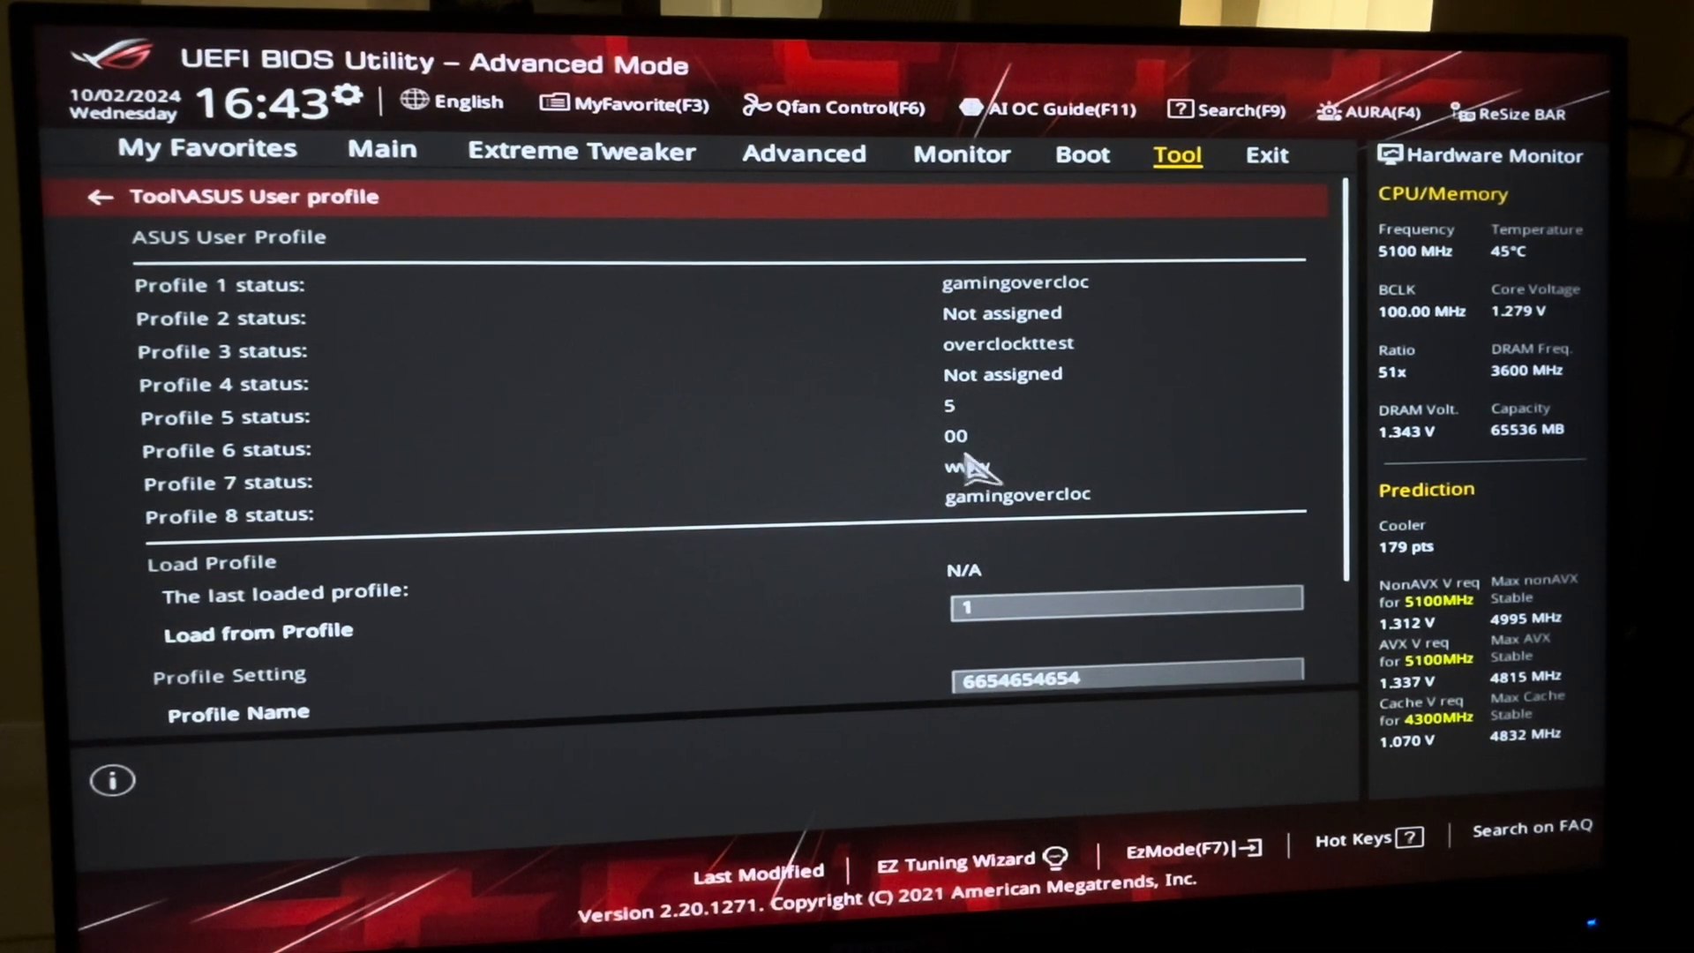
Step: Assign the profile to slot 1 and return to the Tool menu
{"action": "scroll", "scroll_direction": "down", "scroll_amount": 3}
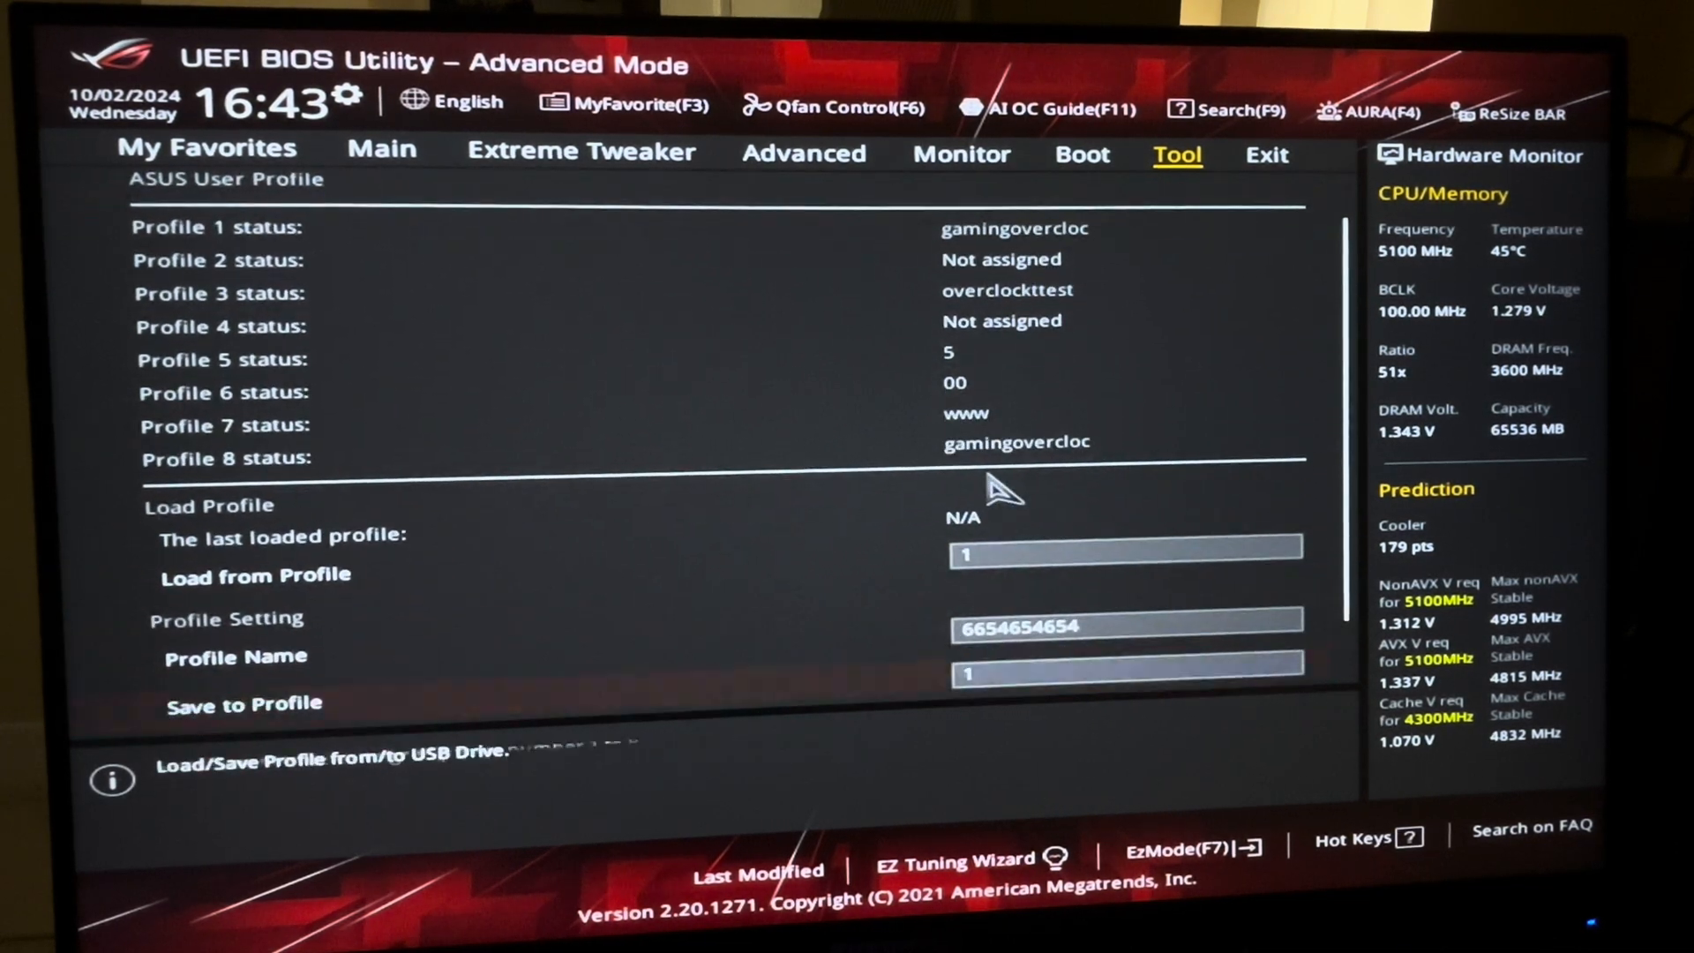
{"action": "scroll", "scroll_direction": "down", "scroll_amount": 3}
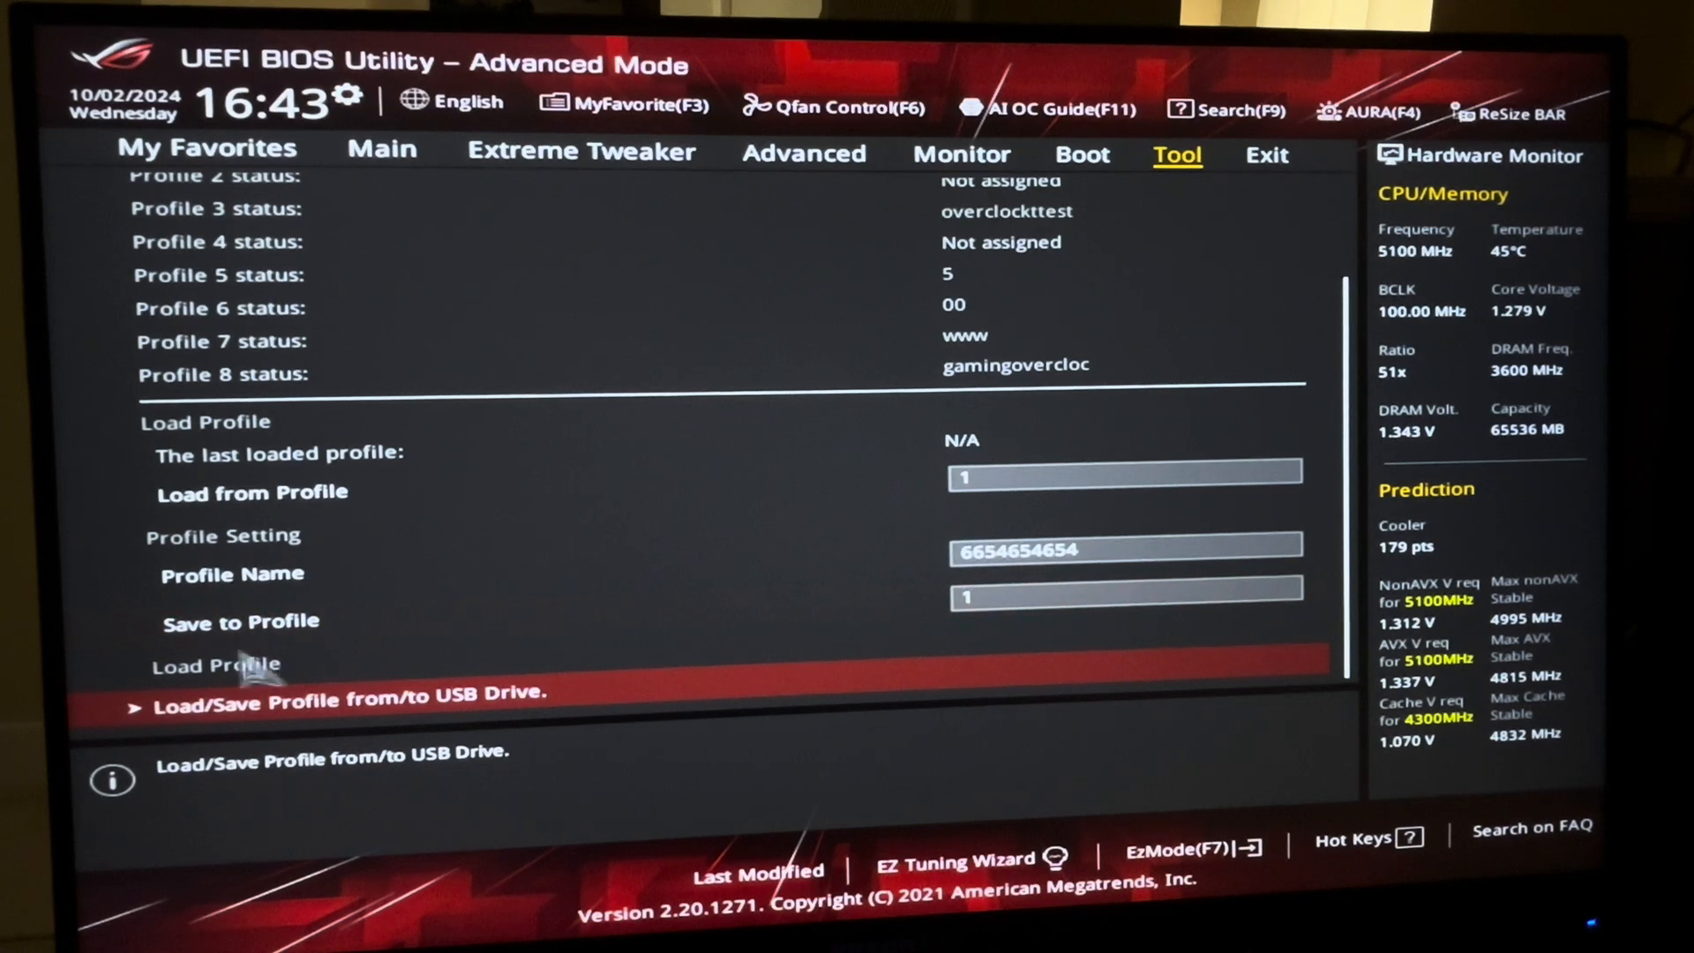
{"action": "mouse_move", "coordinate": [561, 610]}
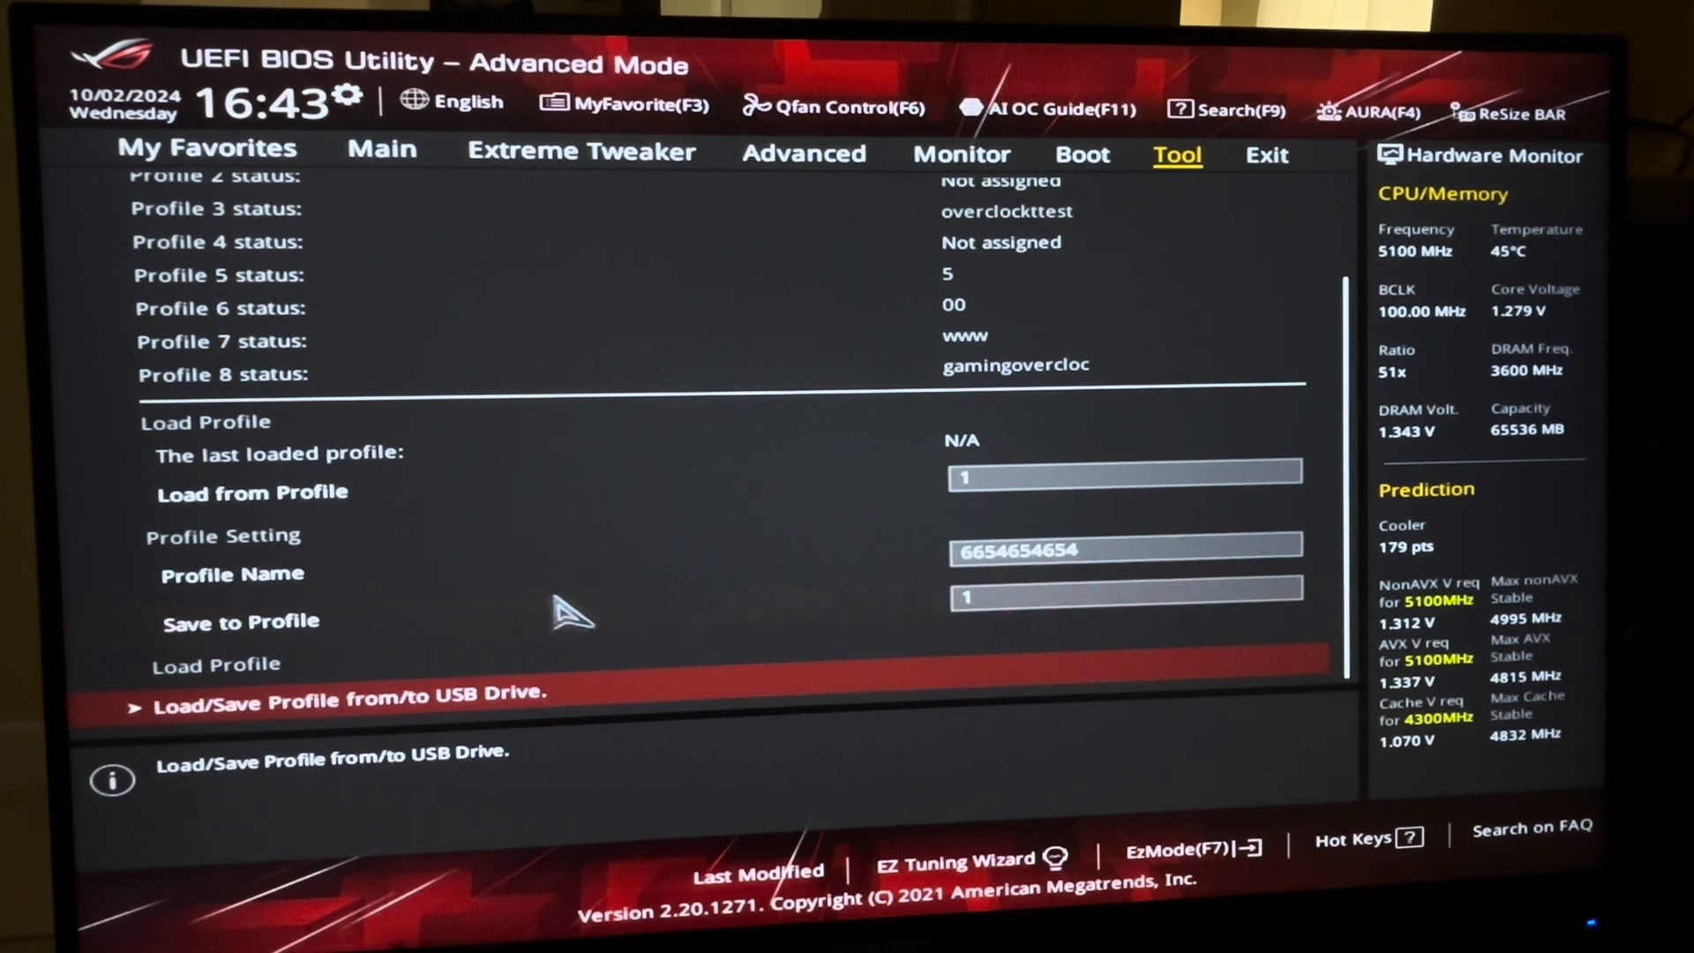
{"action": "scroll", "scroll_direction": "up", "scroll_amount": 3}
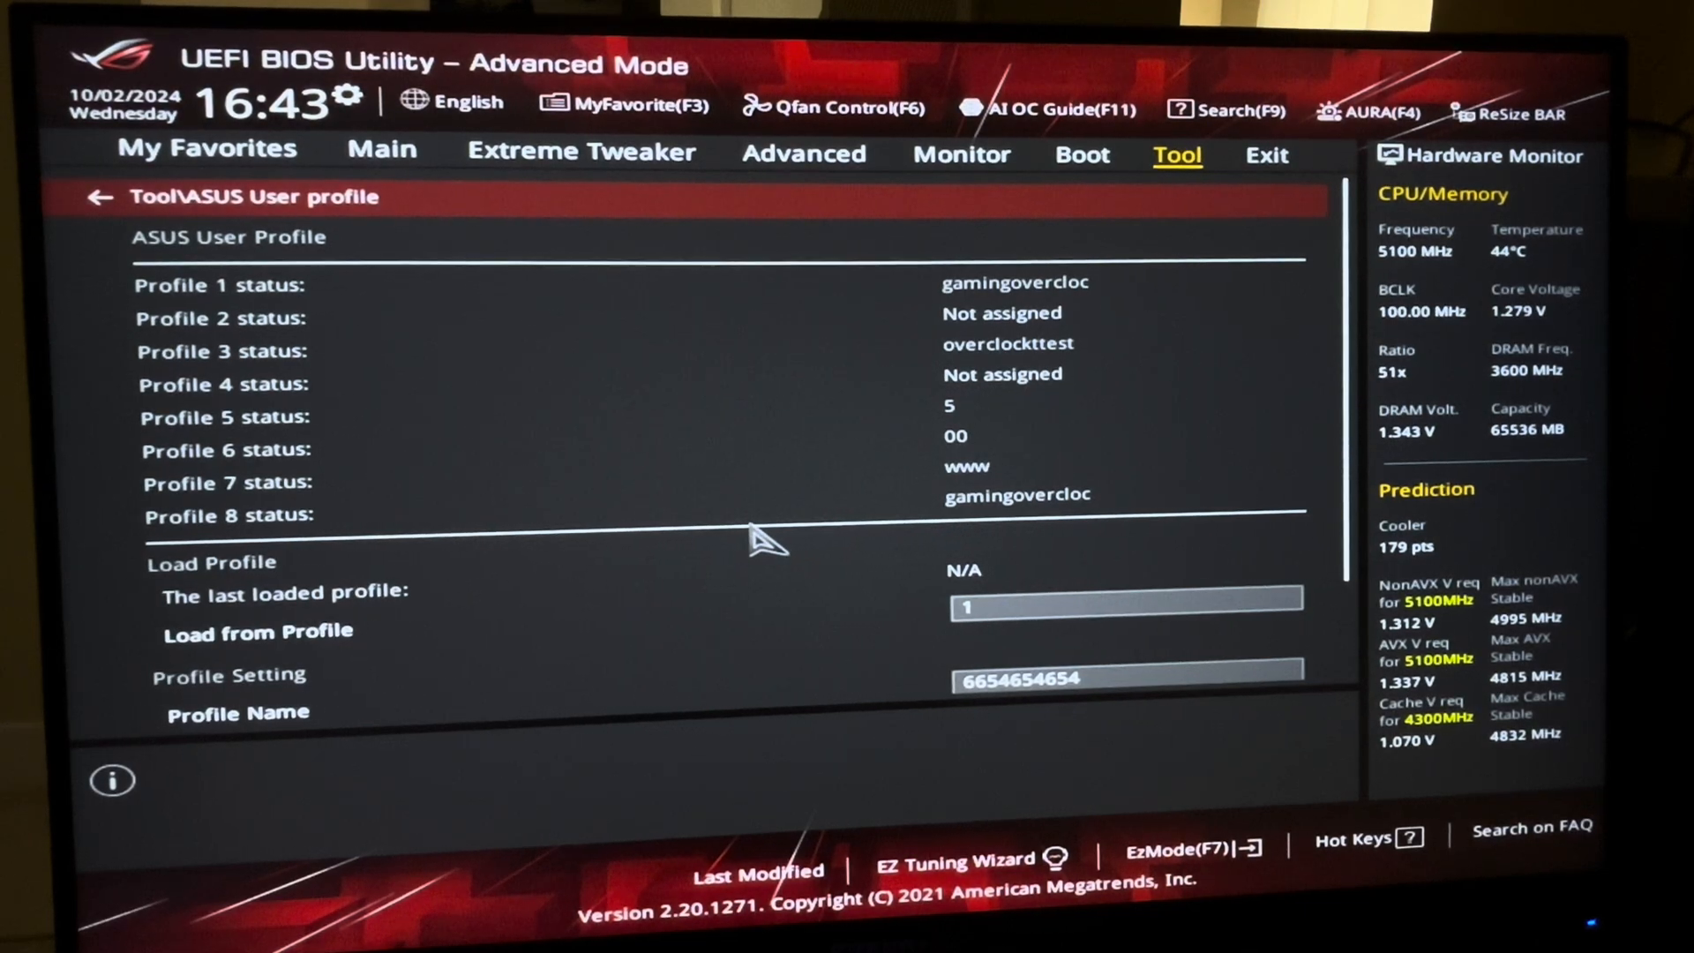
{"action": "mouse_move", "coordinate": [859, 648]}
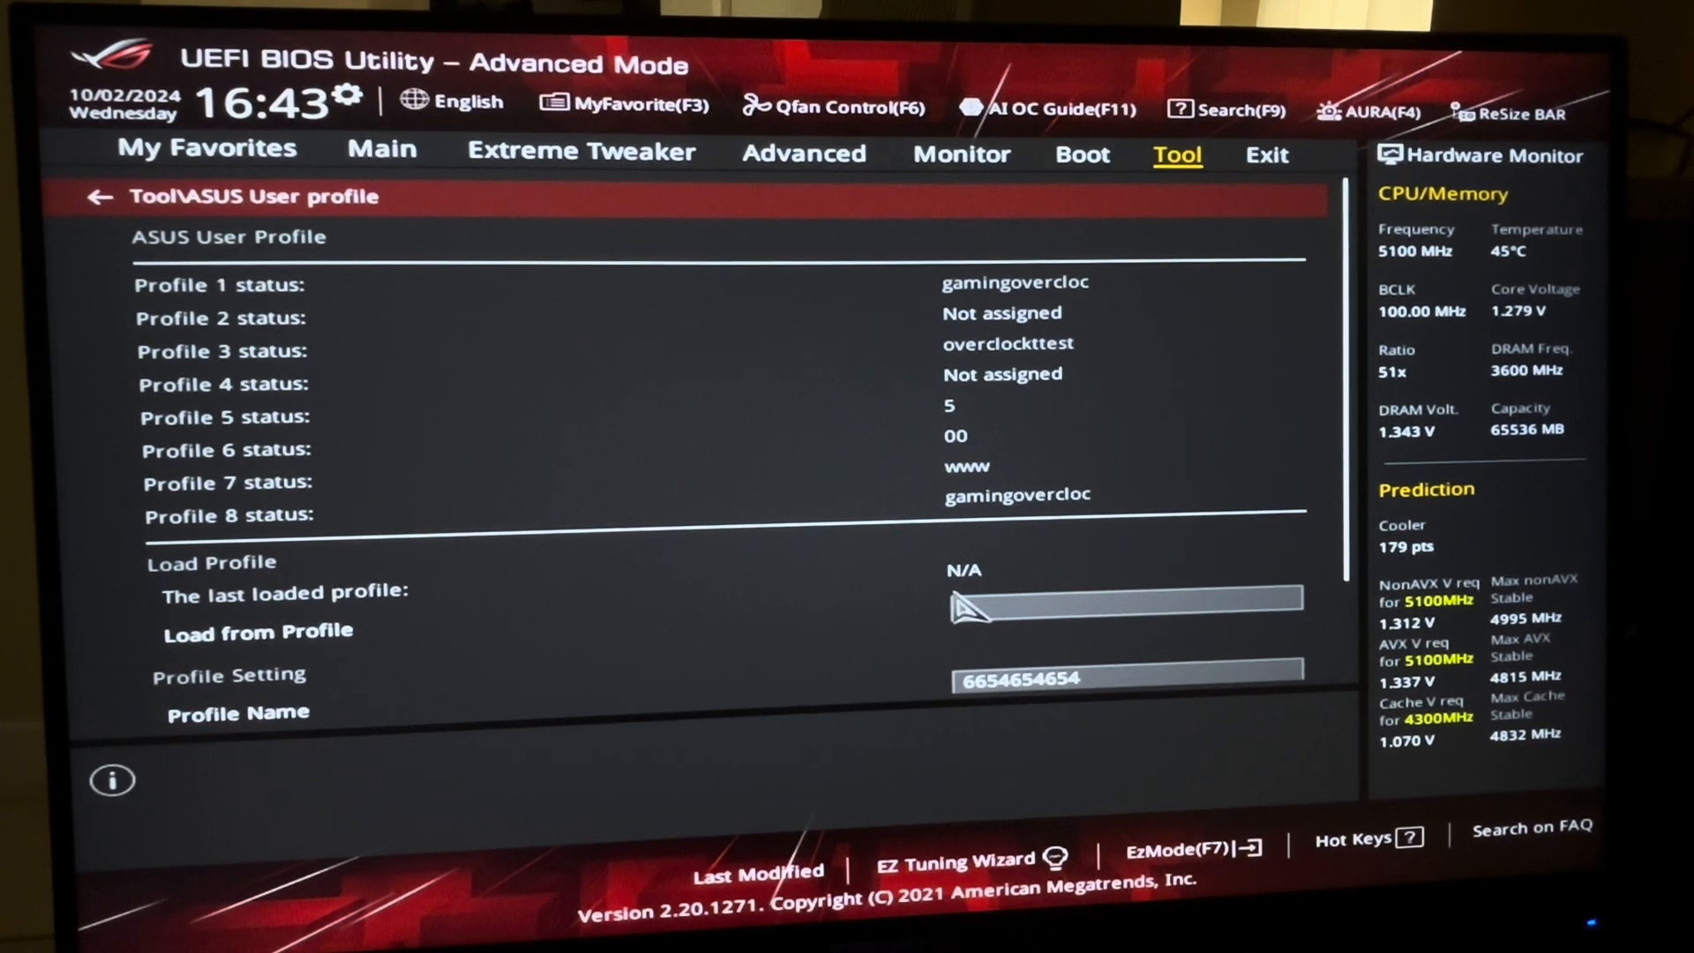
{"action": "type", "text": "1"}
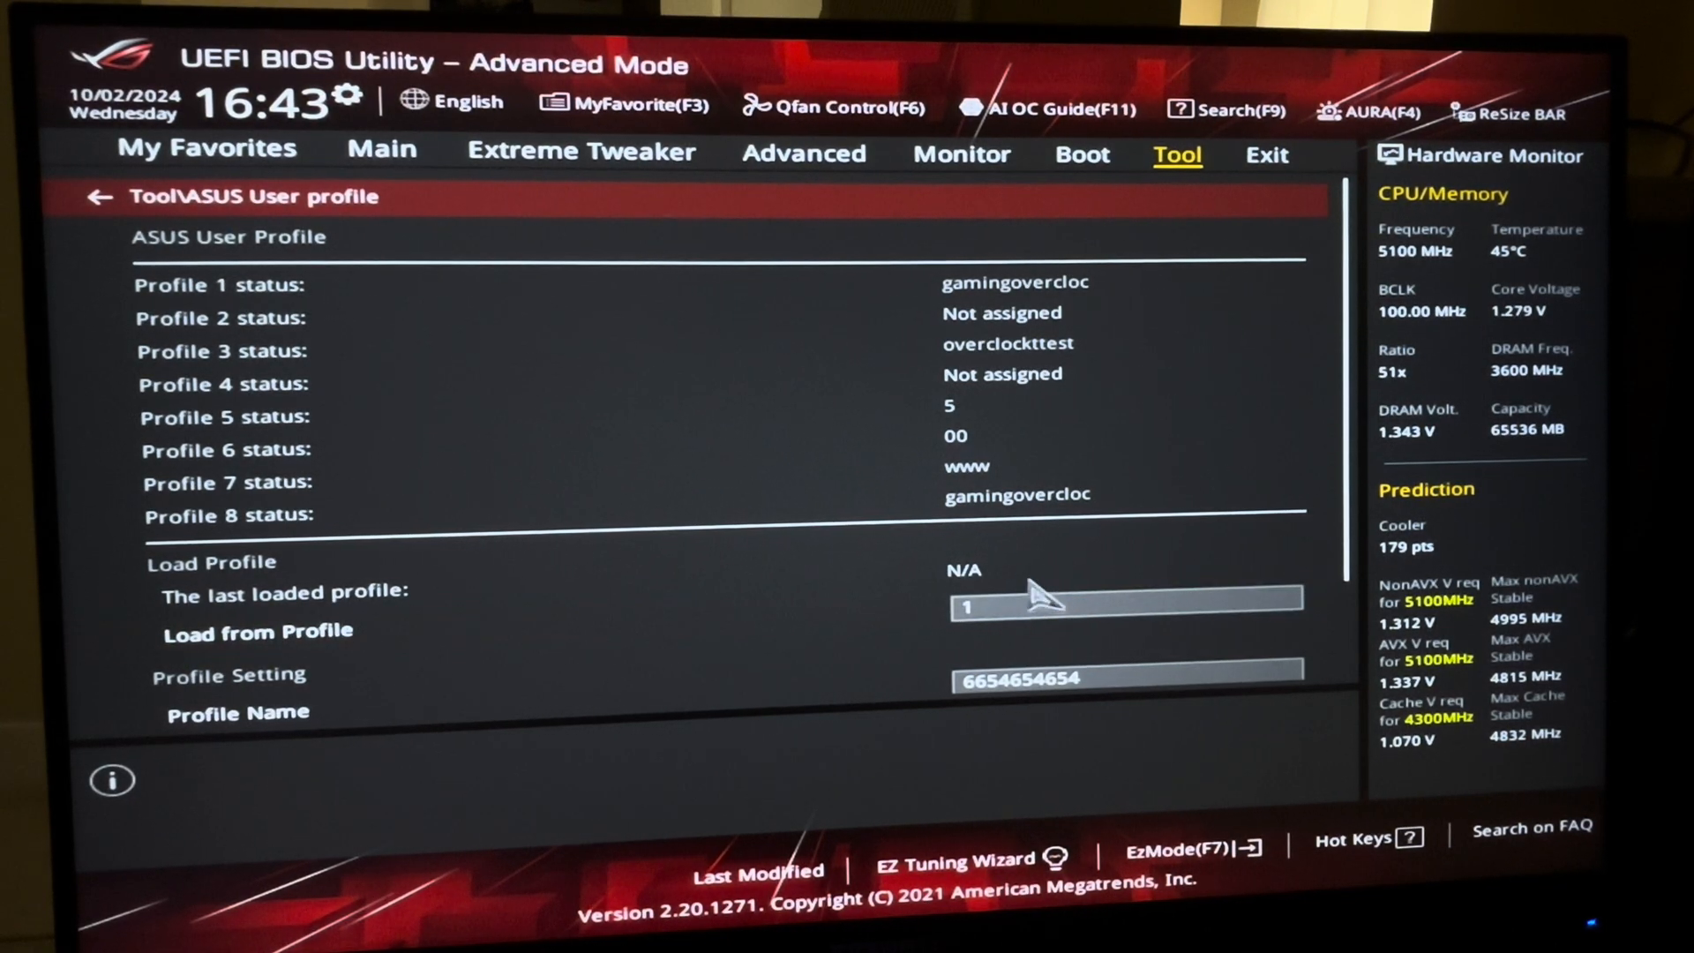
{"action": "mouse_move", "coordinate": [259, 215]}
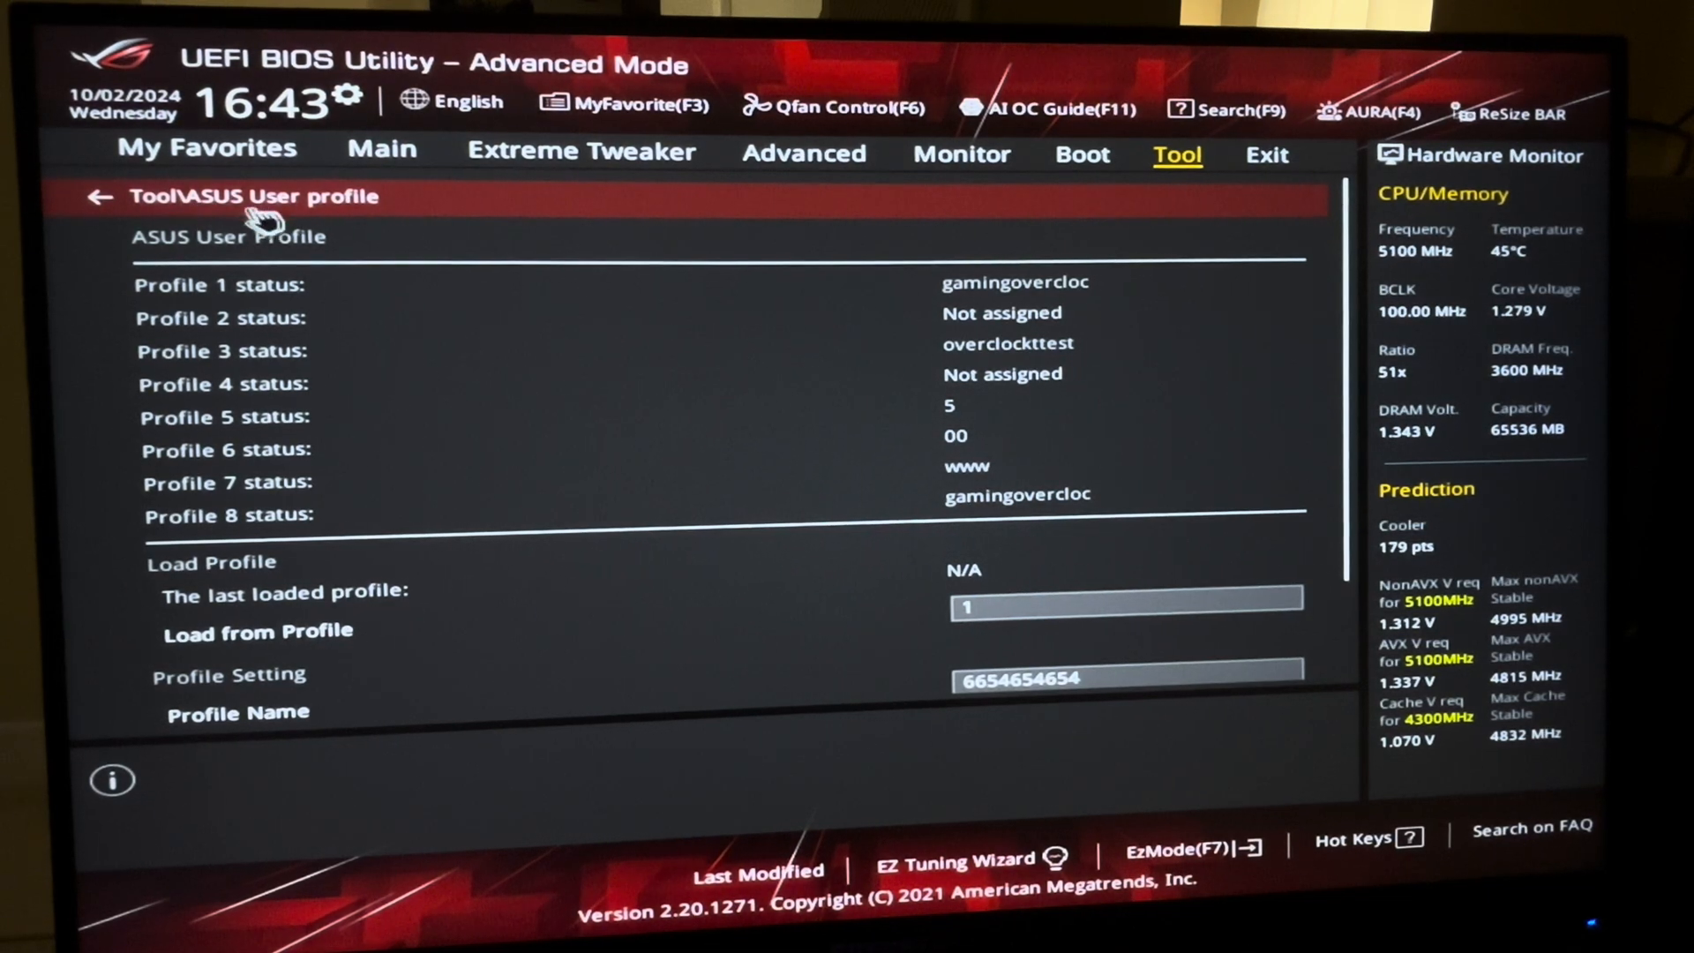
{"action": "left_click", "coordinate": [97, 196]}
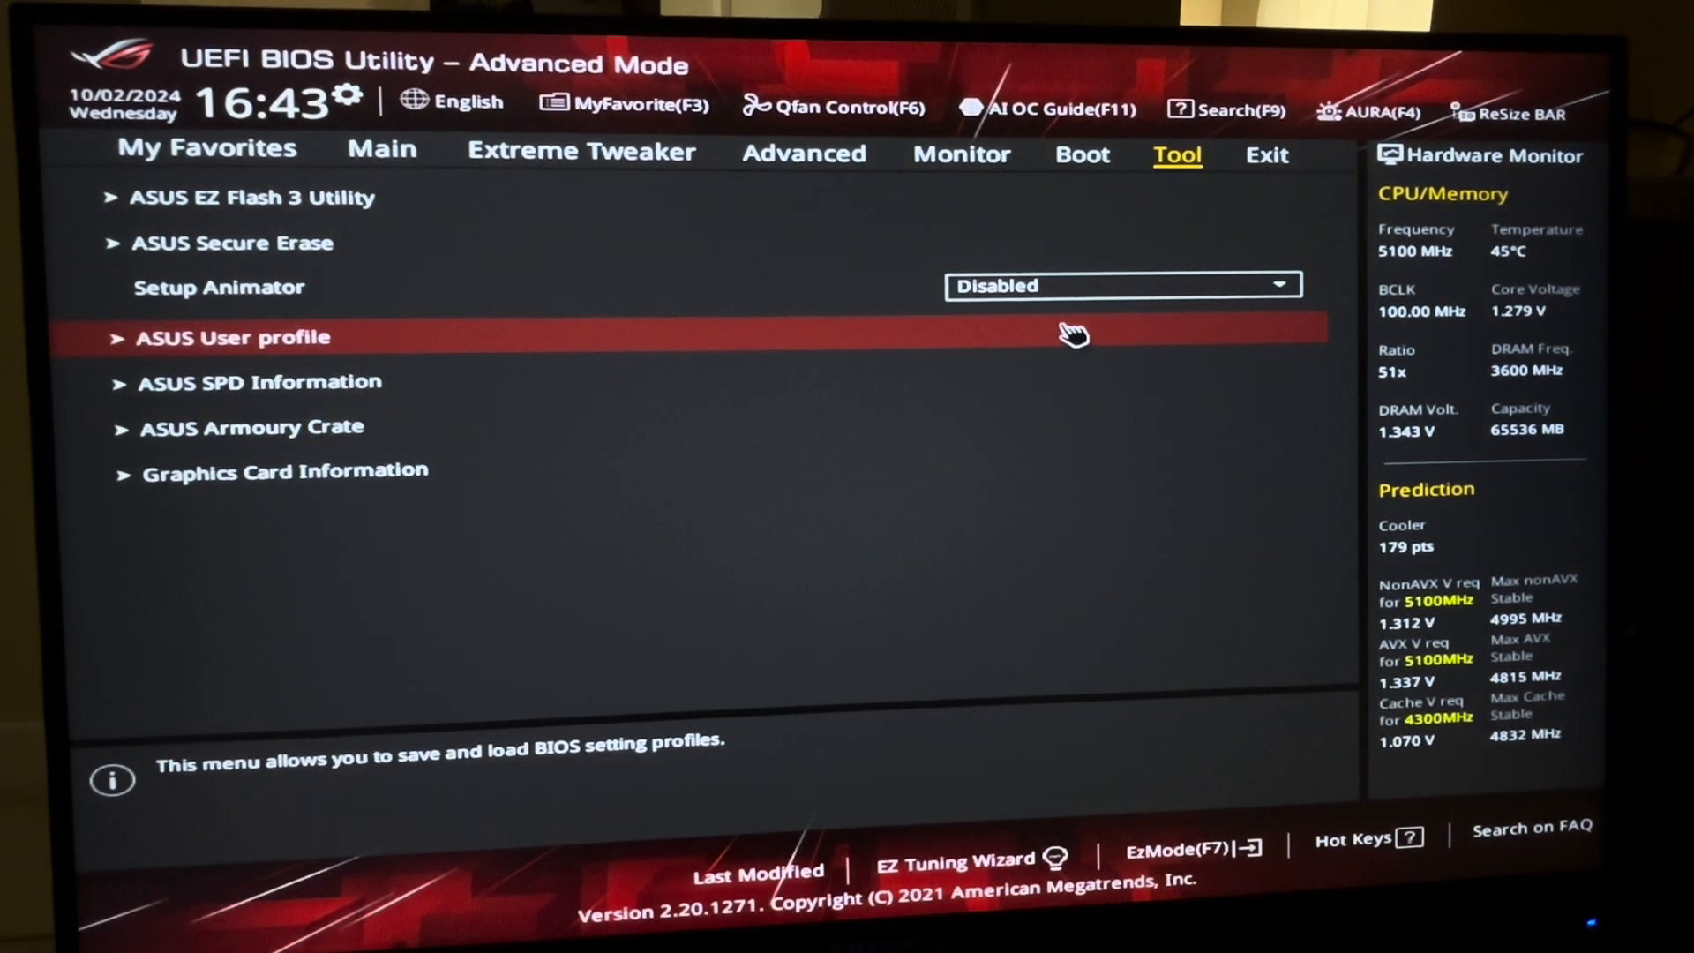
{"action": "mouse_move", "coordinate": [1124, 422]}
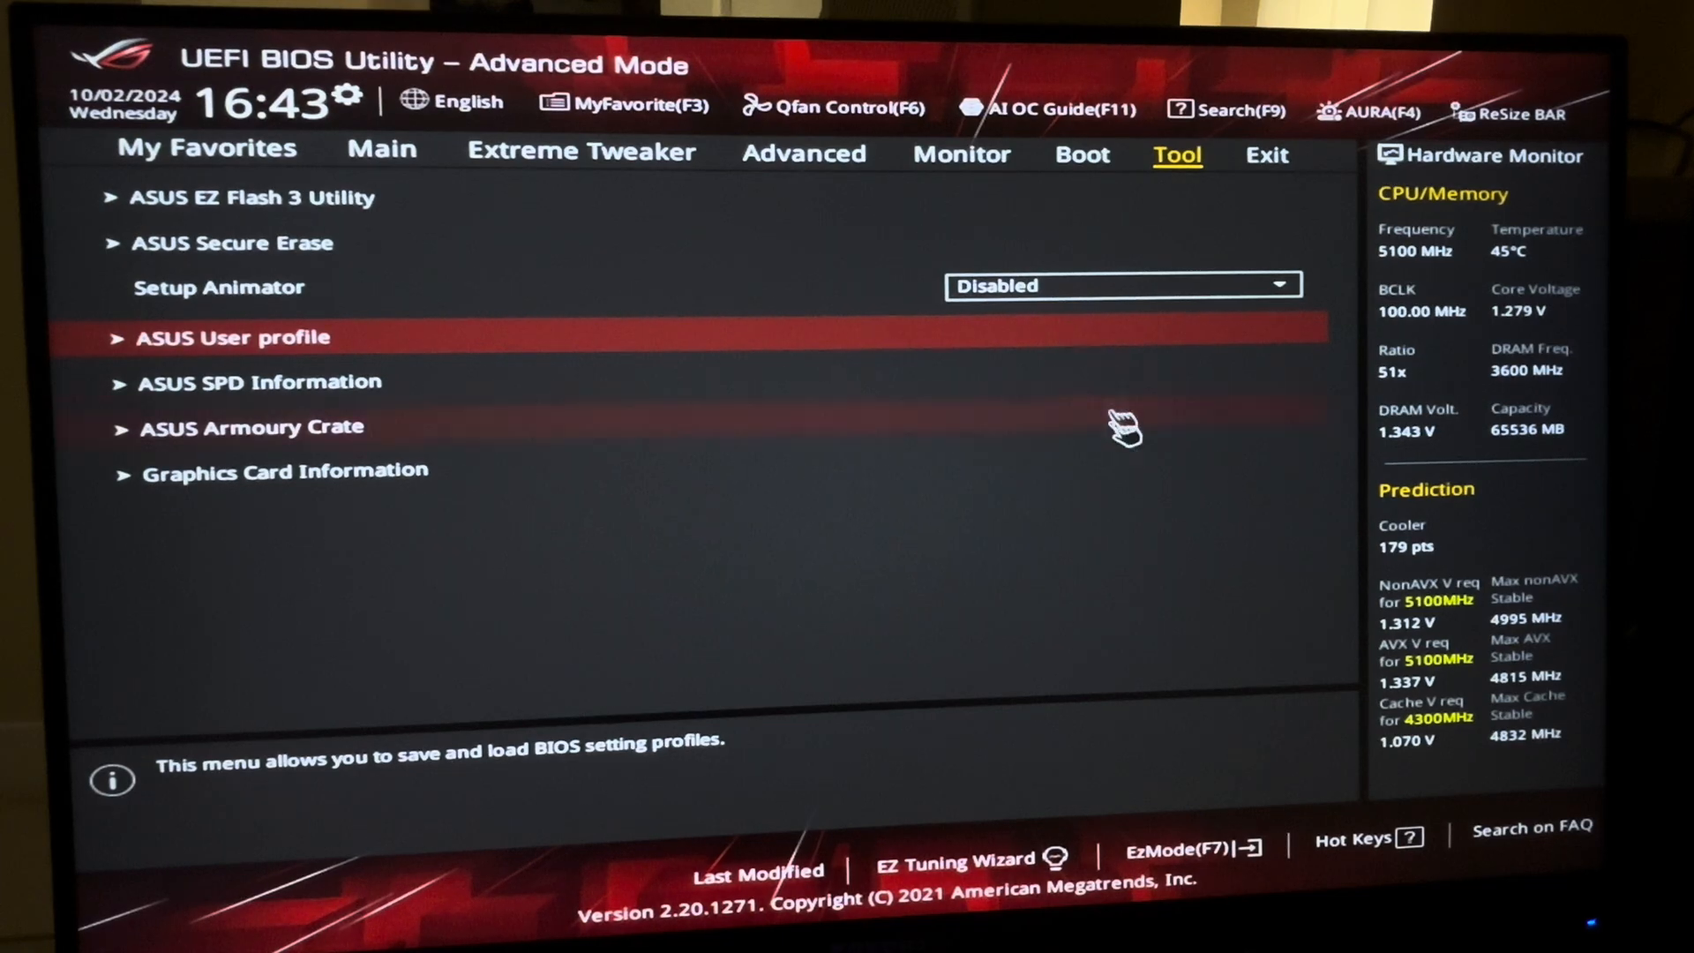
{"action": "mouse_move", "coordinate": [1232, 810]}
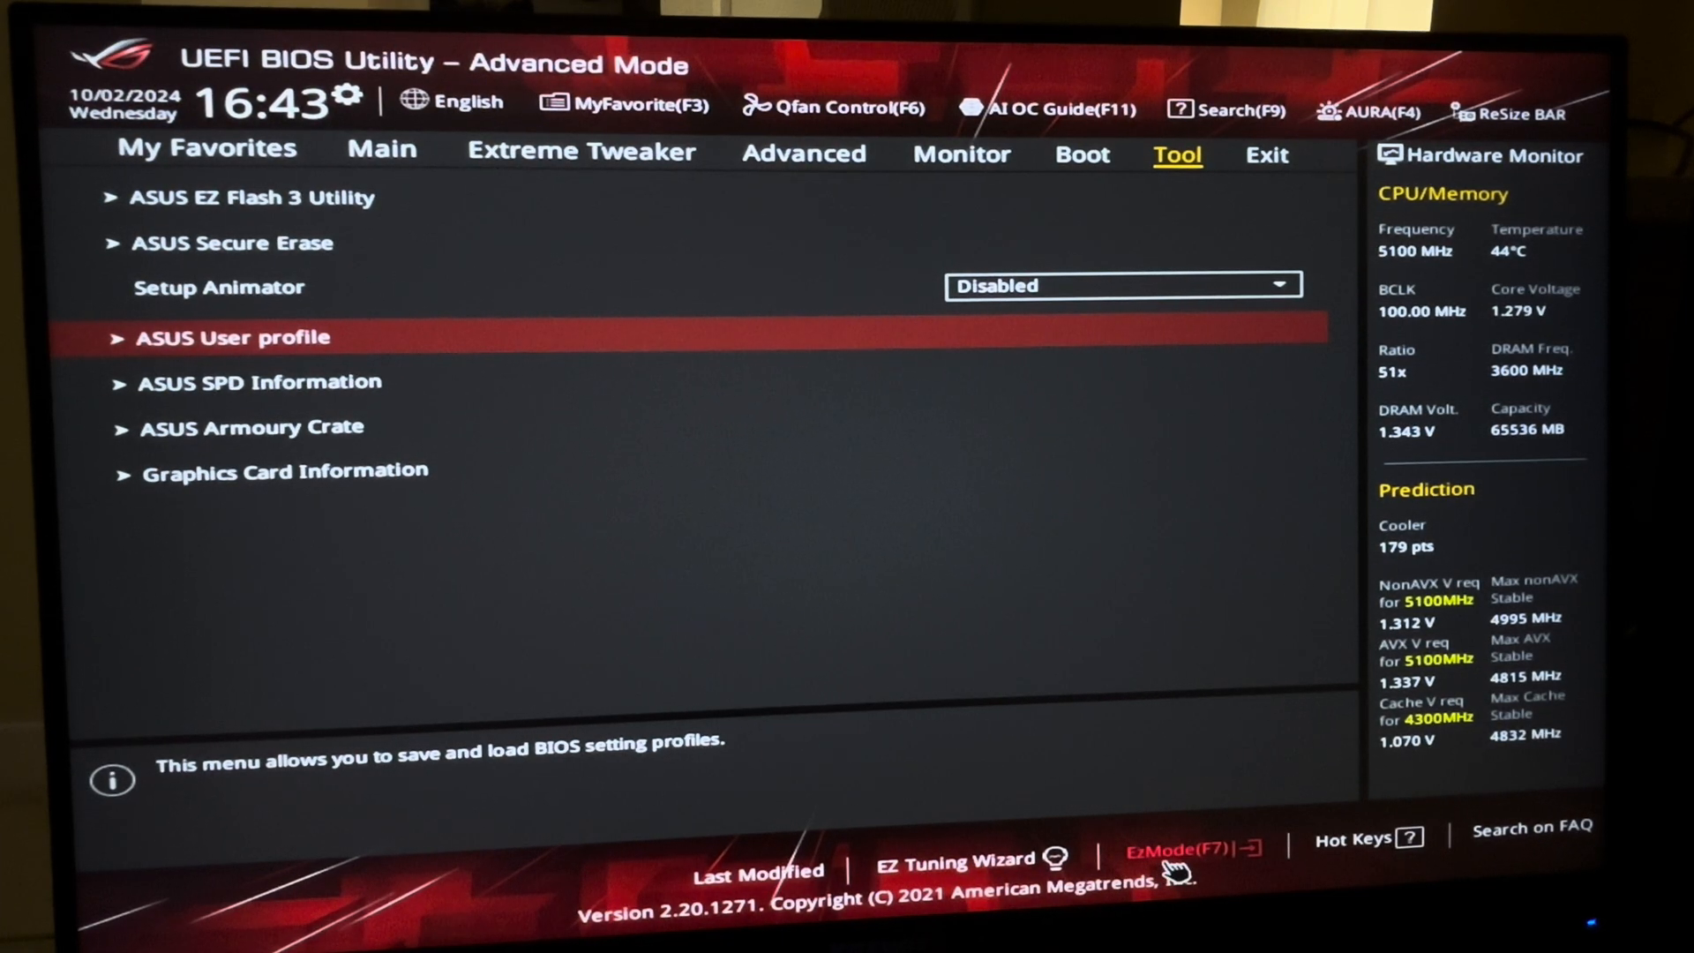
Step: Switch to EZ Mode and set X.M.P. to Enabled for the DDR4-3603 profile
{"action": "left_click", "coordinate": [1181, 852]}
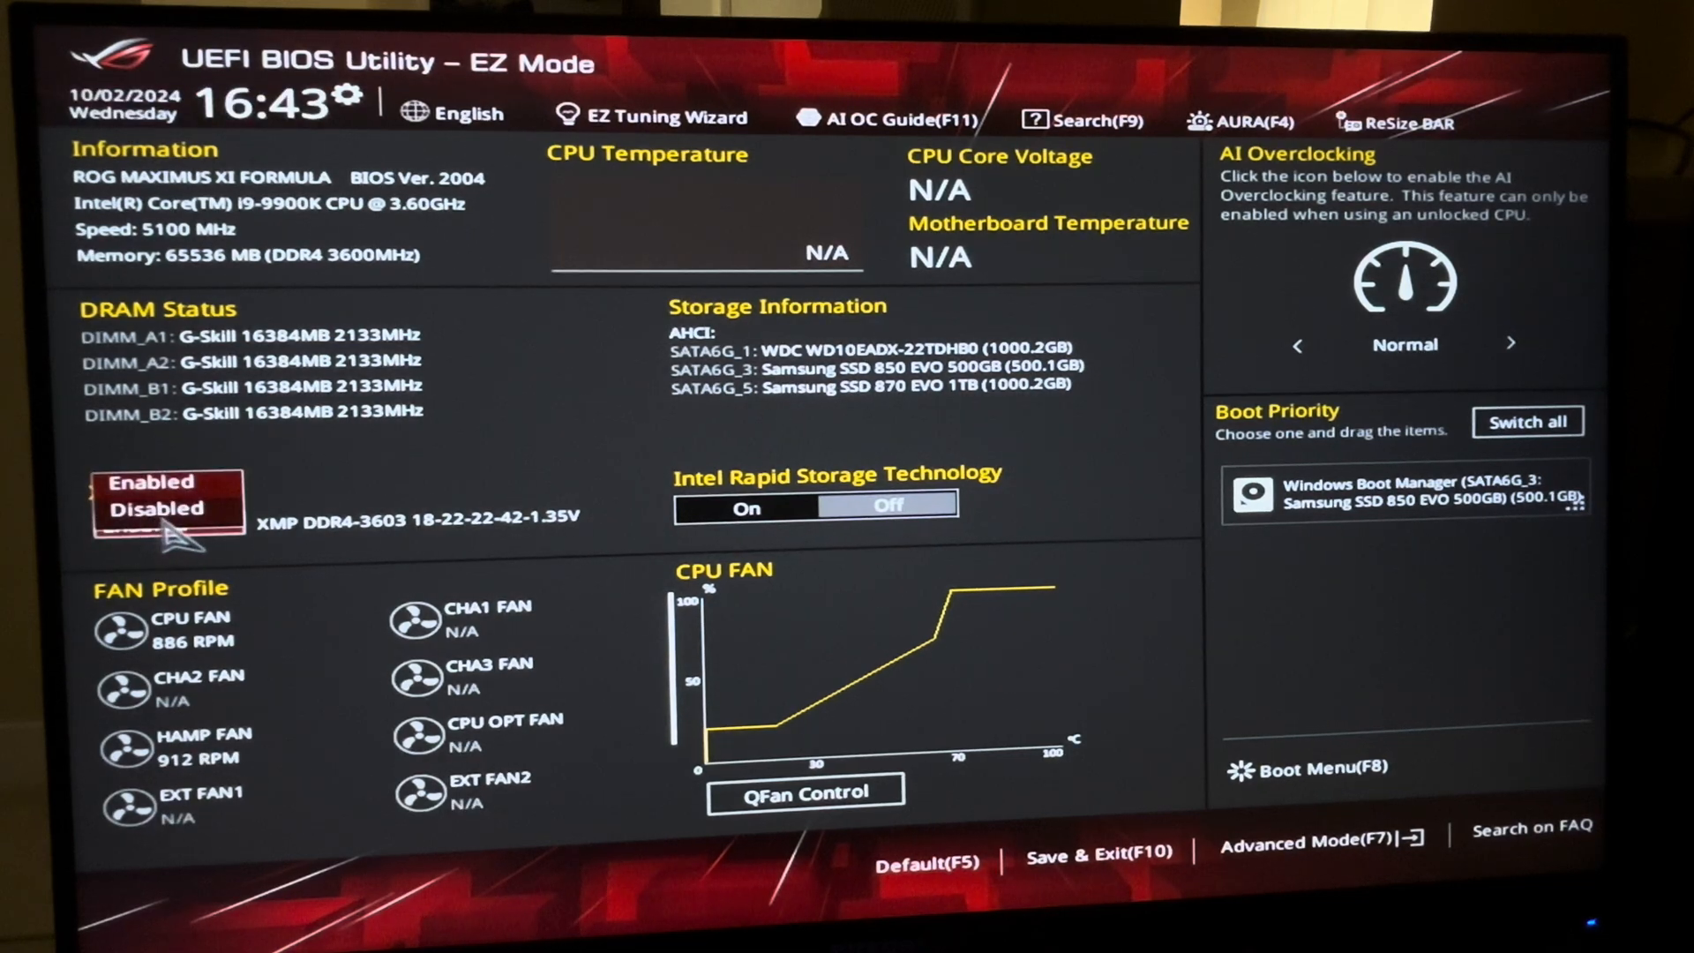
{"action": "left_click", "coordinate": [167, 509]}
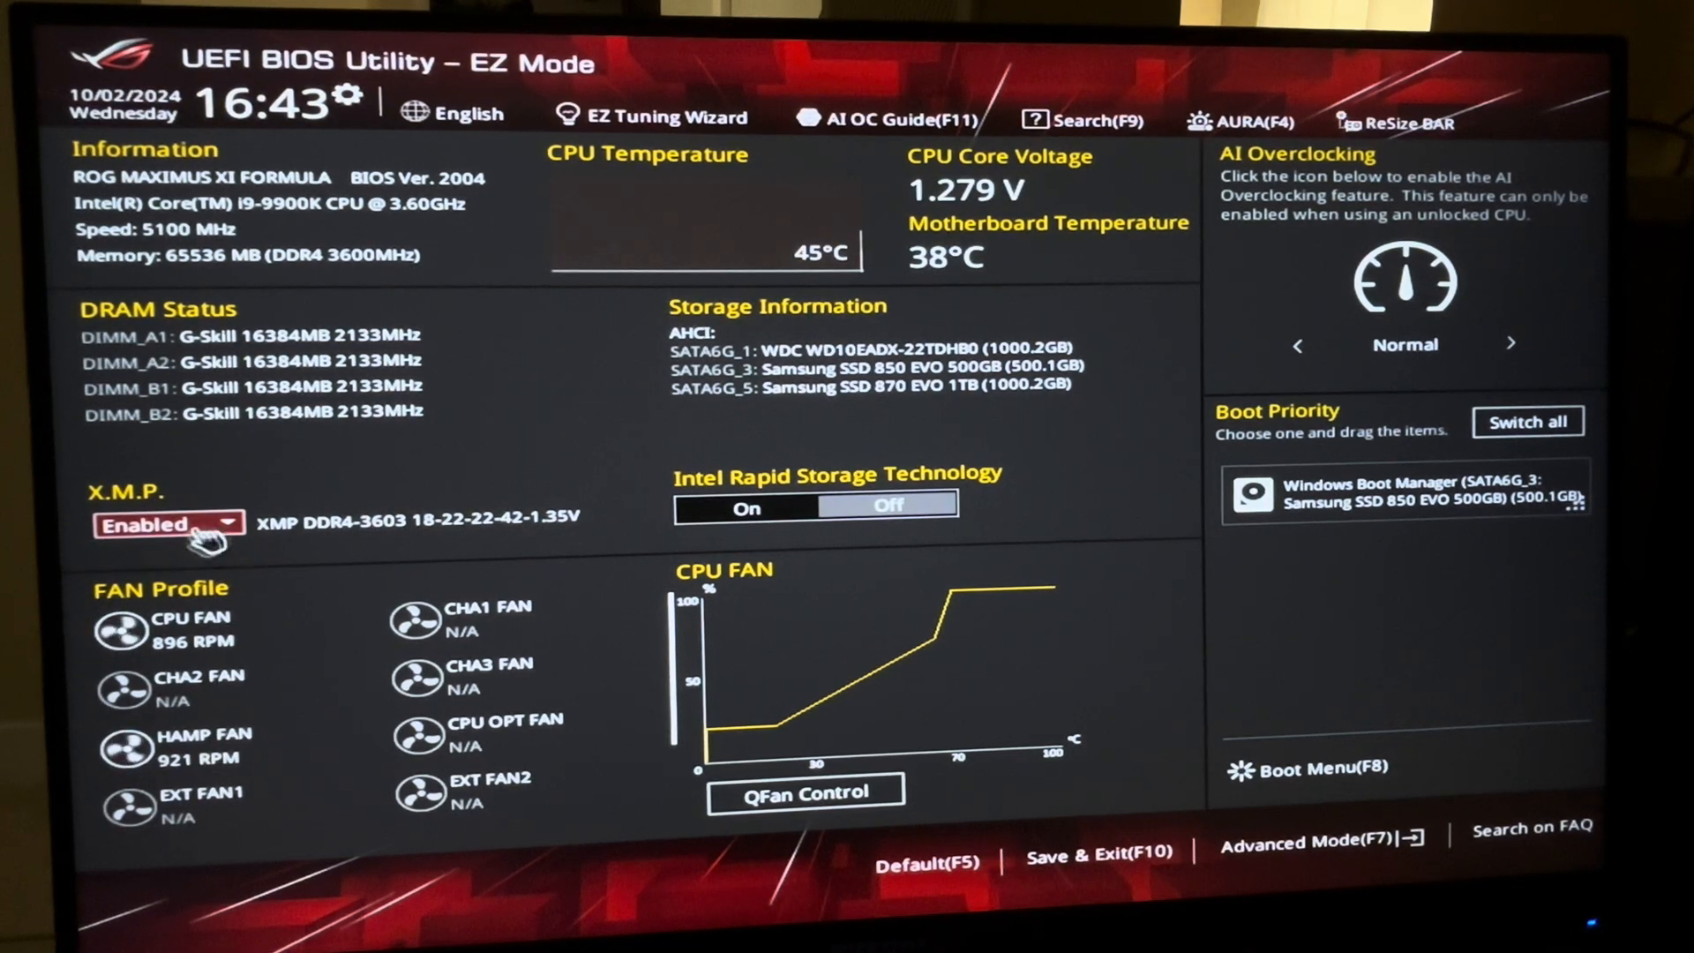
{"action": "mouse_move", "coordinate": [1552, 351]}
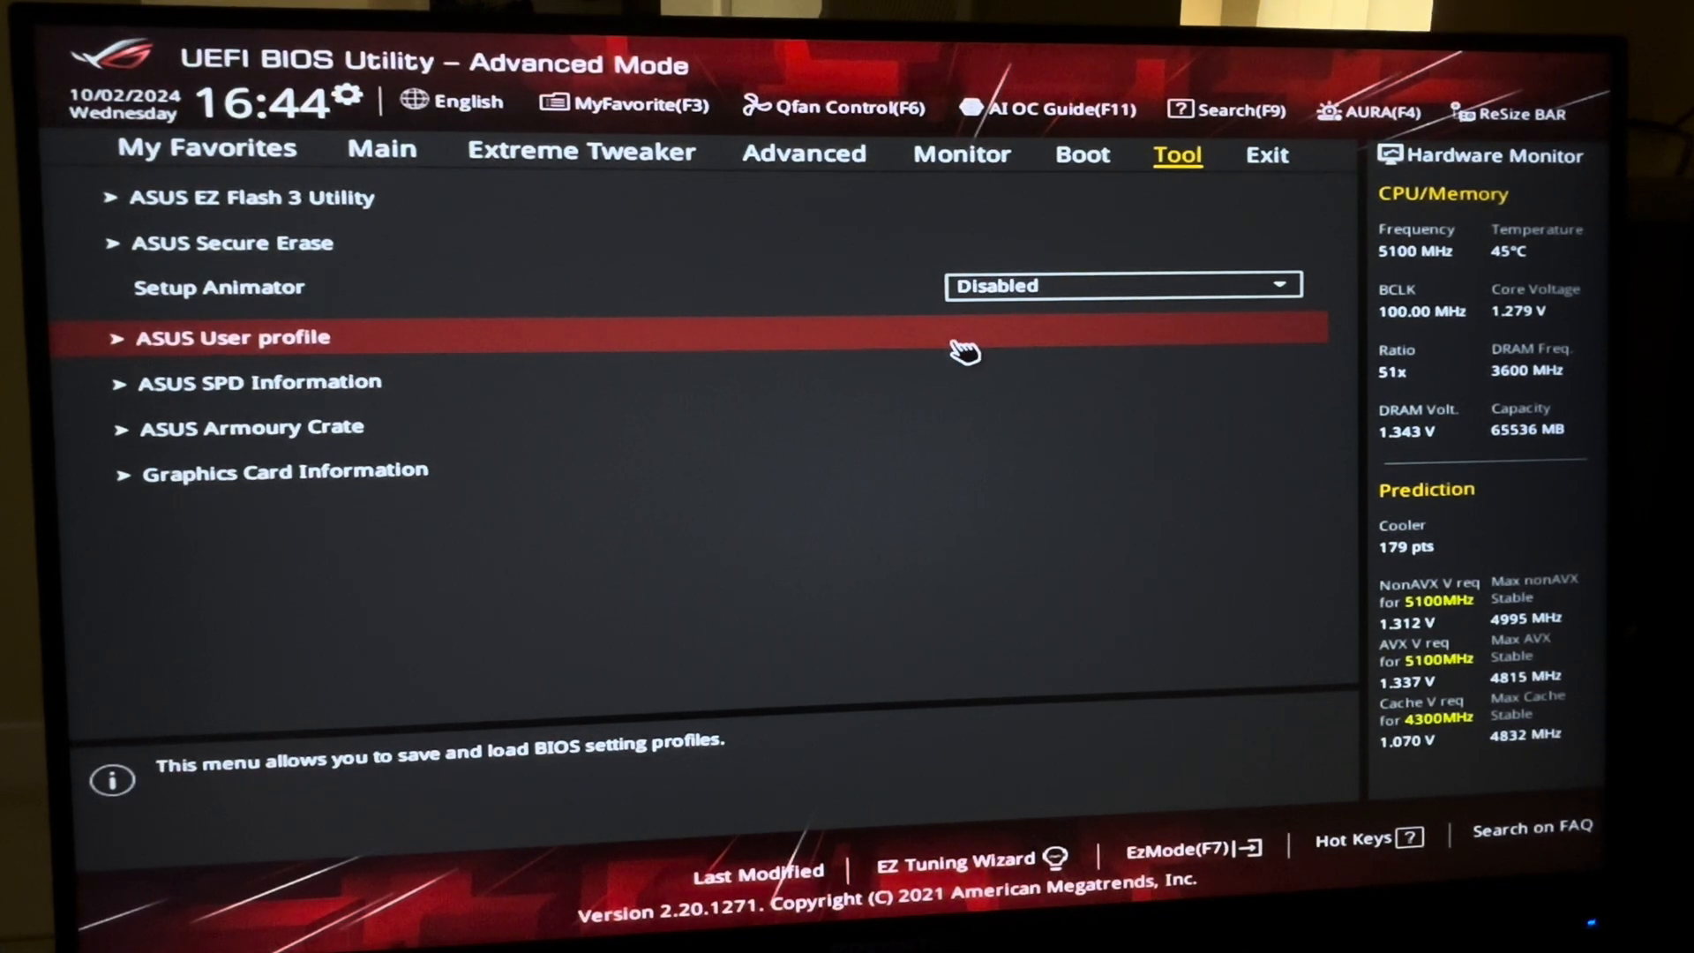
{"action": "mouse_move", "coordinate": [487, 306]}
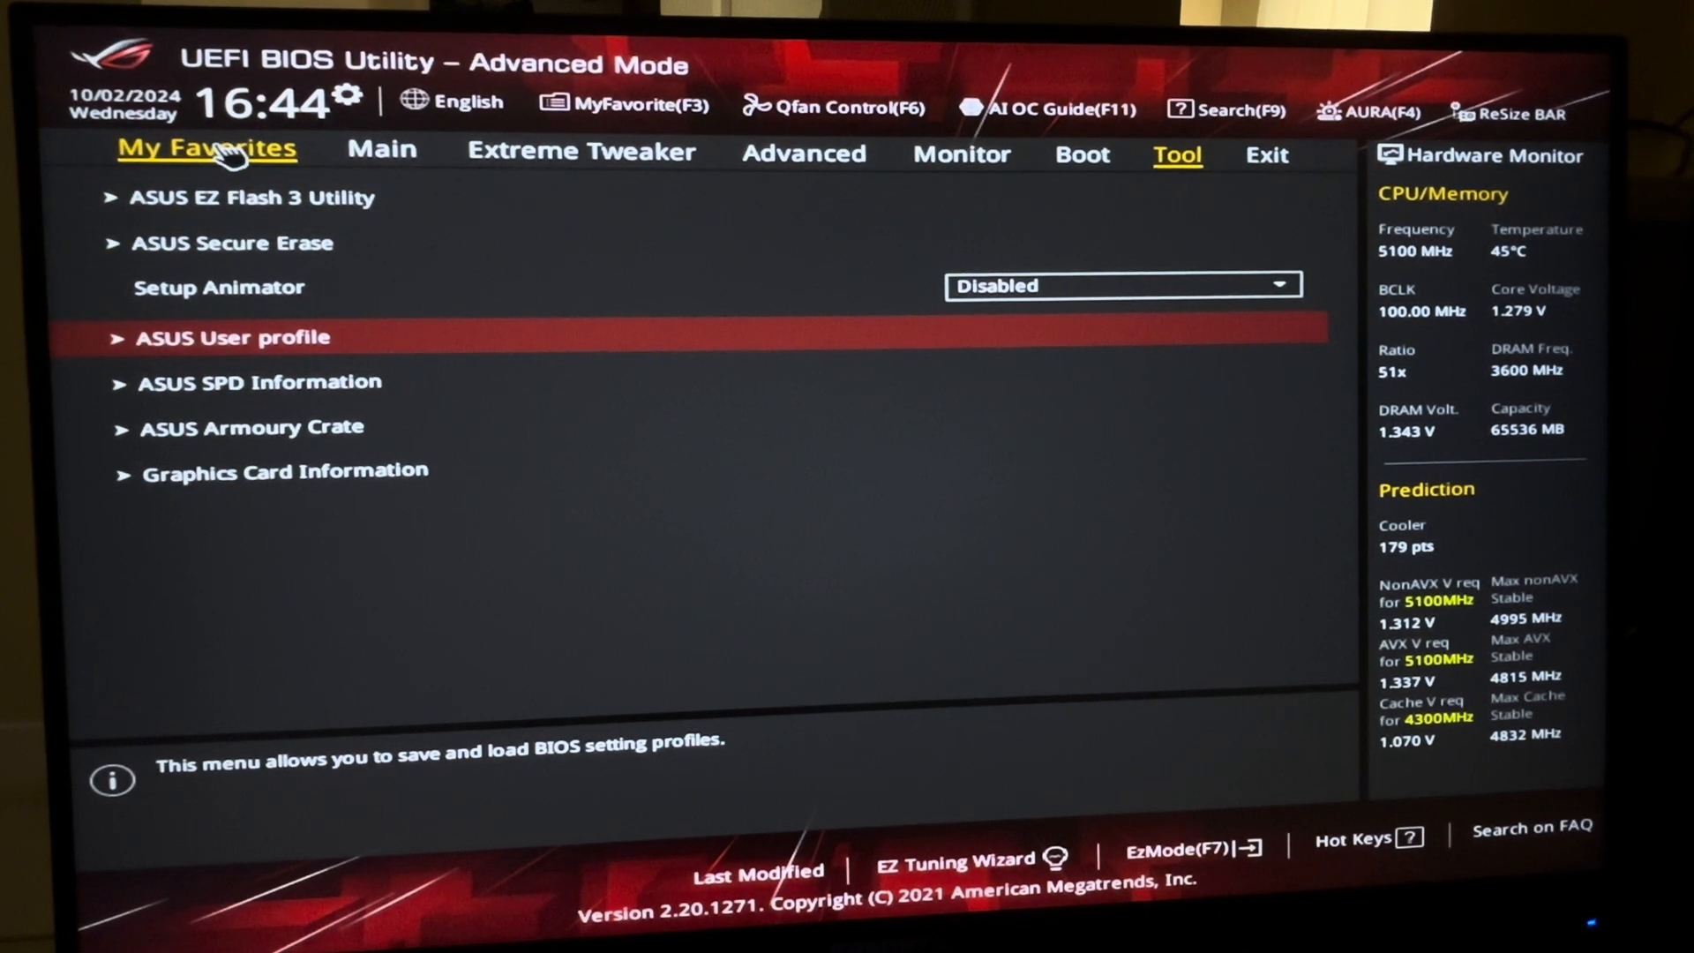
Step: Look over Main, Extreme Tweaker and Advanced, ending on the Monitor voltage and fan page
{"action": "left_click", "coordinate": [381, 152]}
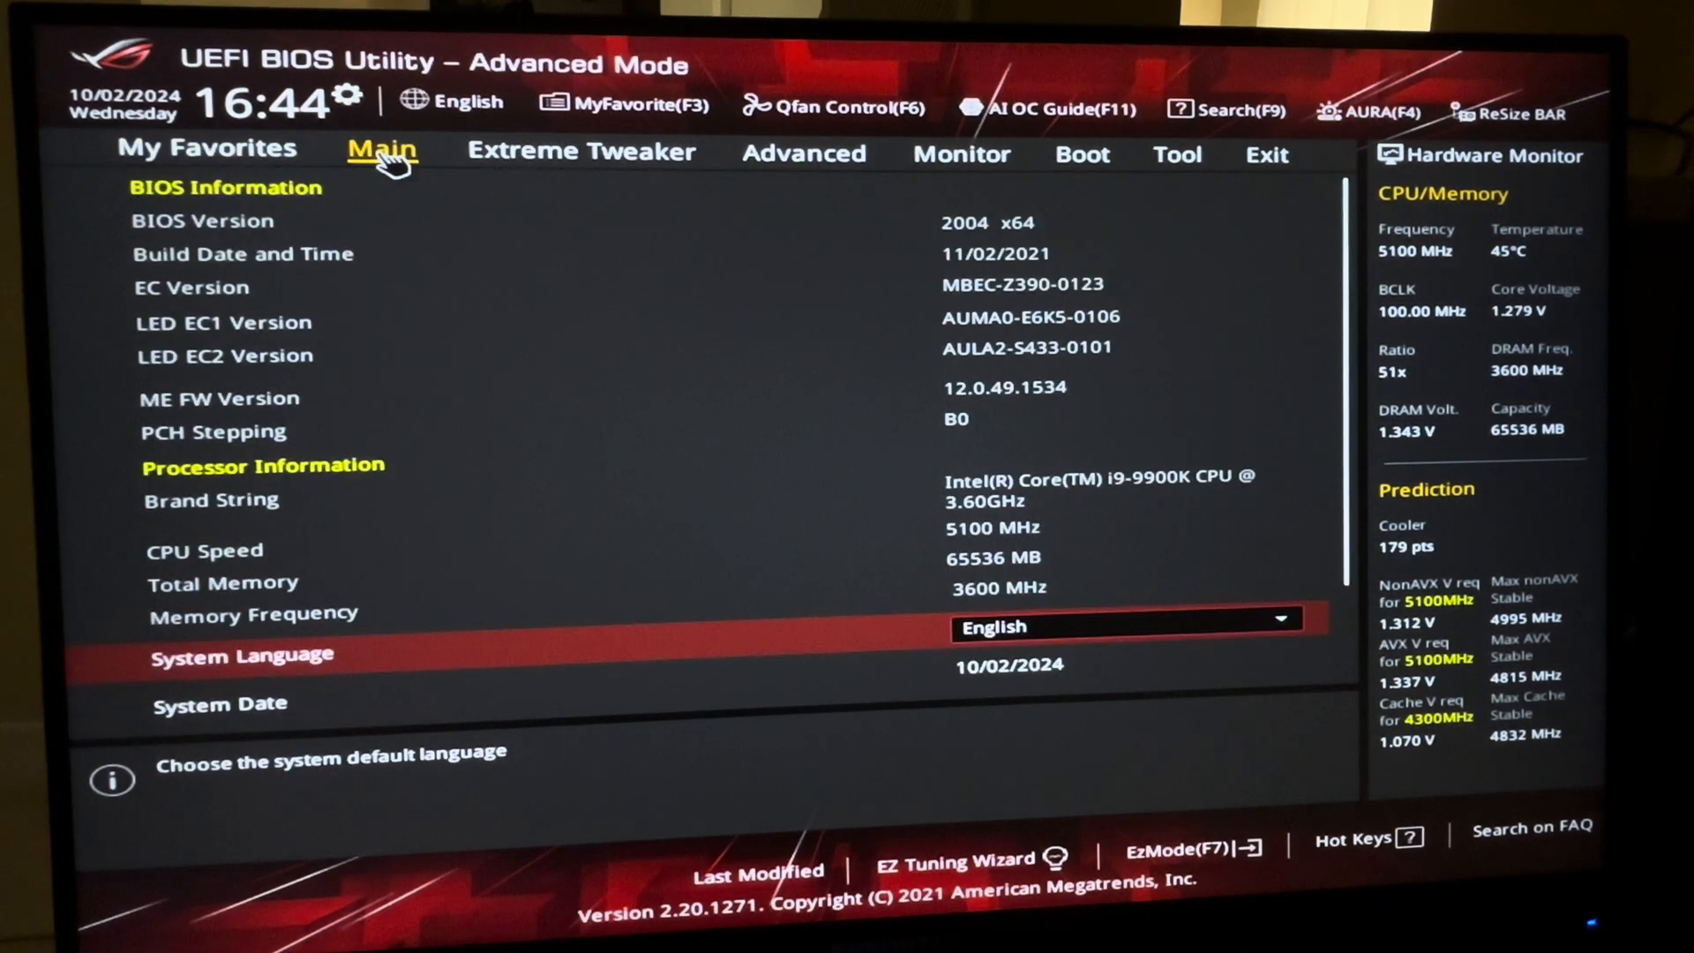
{"action": "mouse_move", "coordinate": [551, 189]}
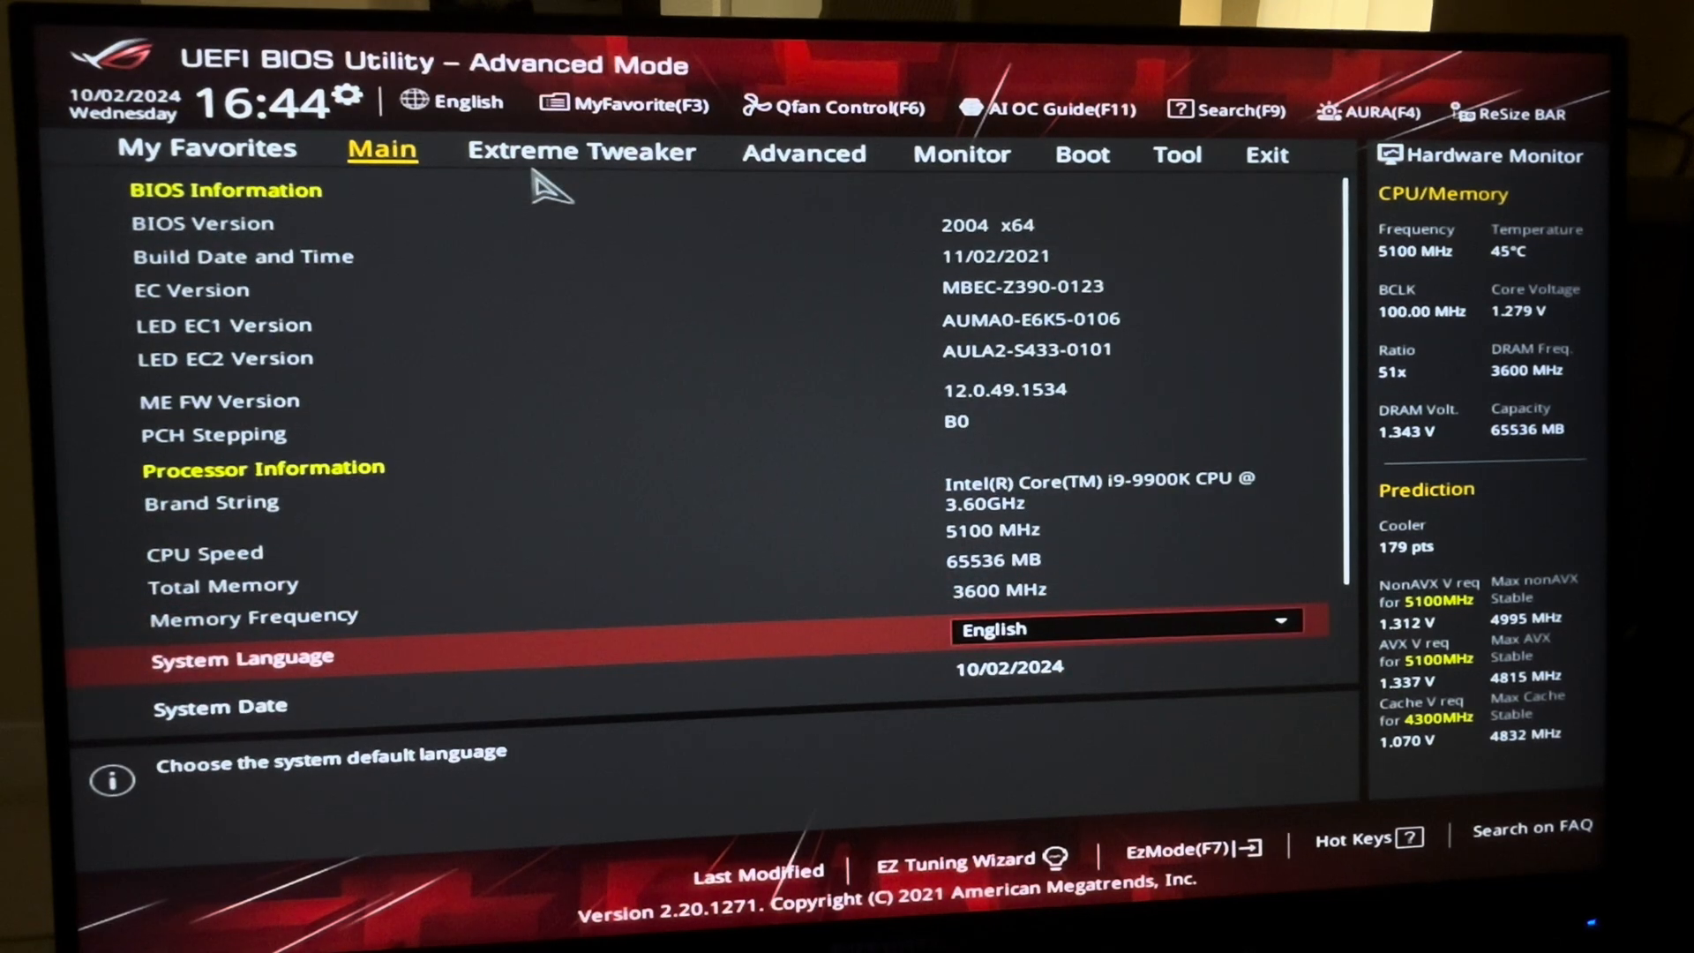
{"action": "mouse_move", "coordinate": [581, 151]}
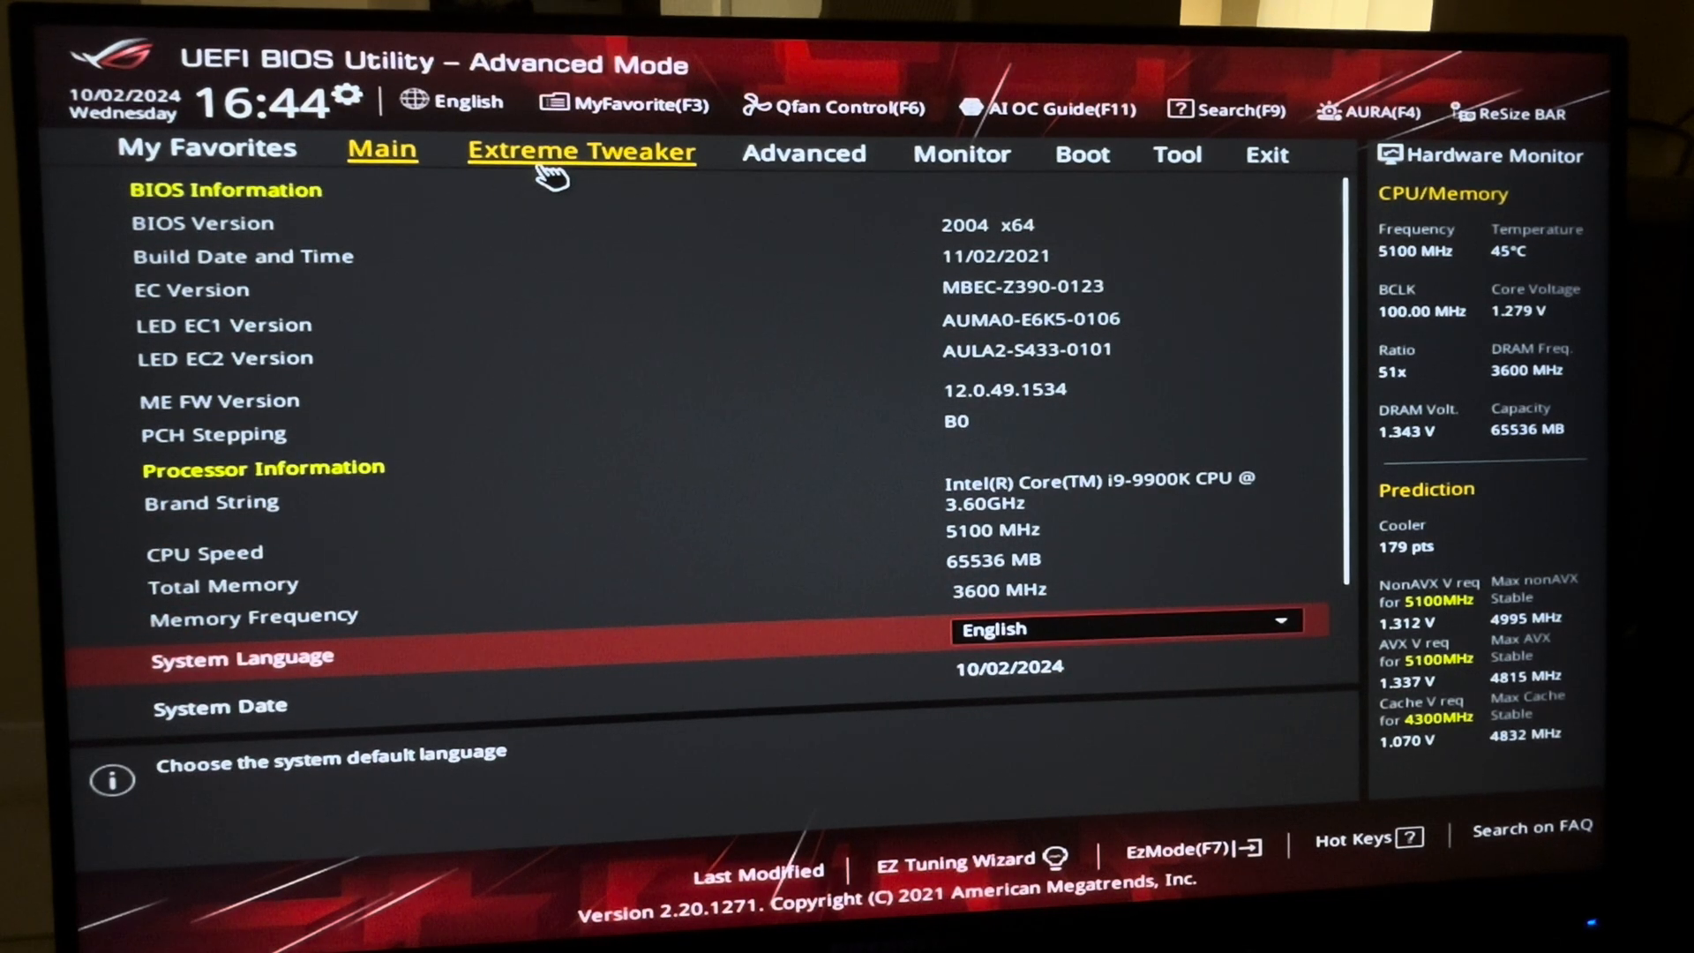
{"action": "left_click", "coordinate": [581, 151]}
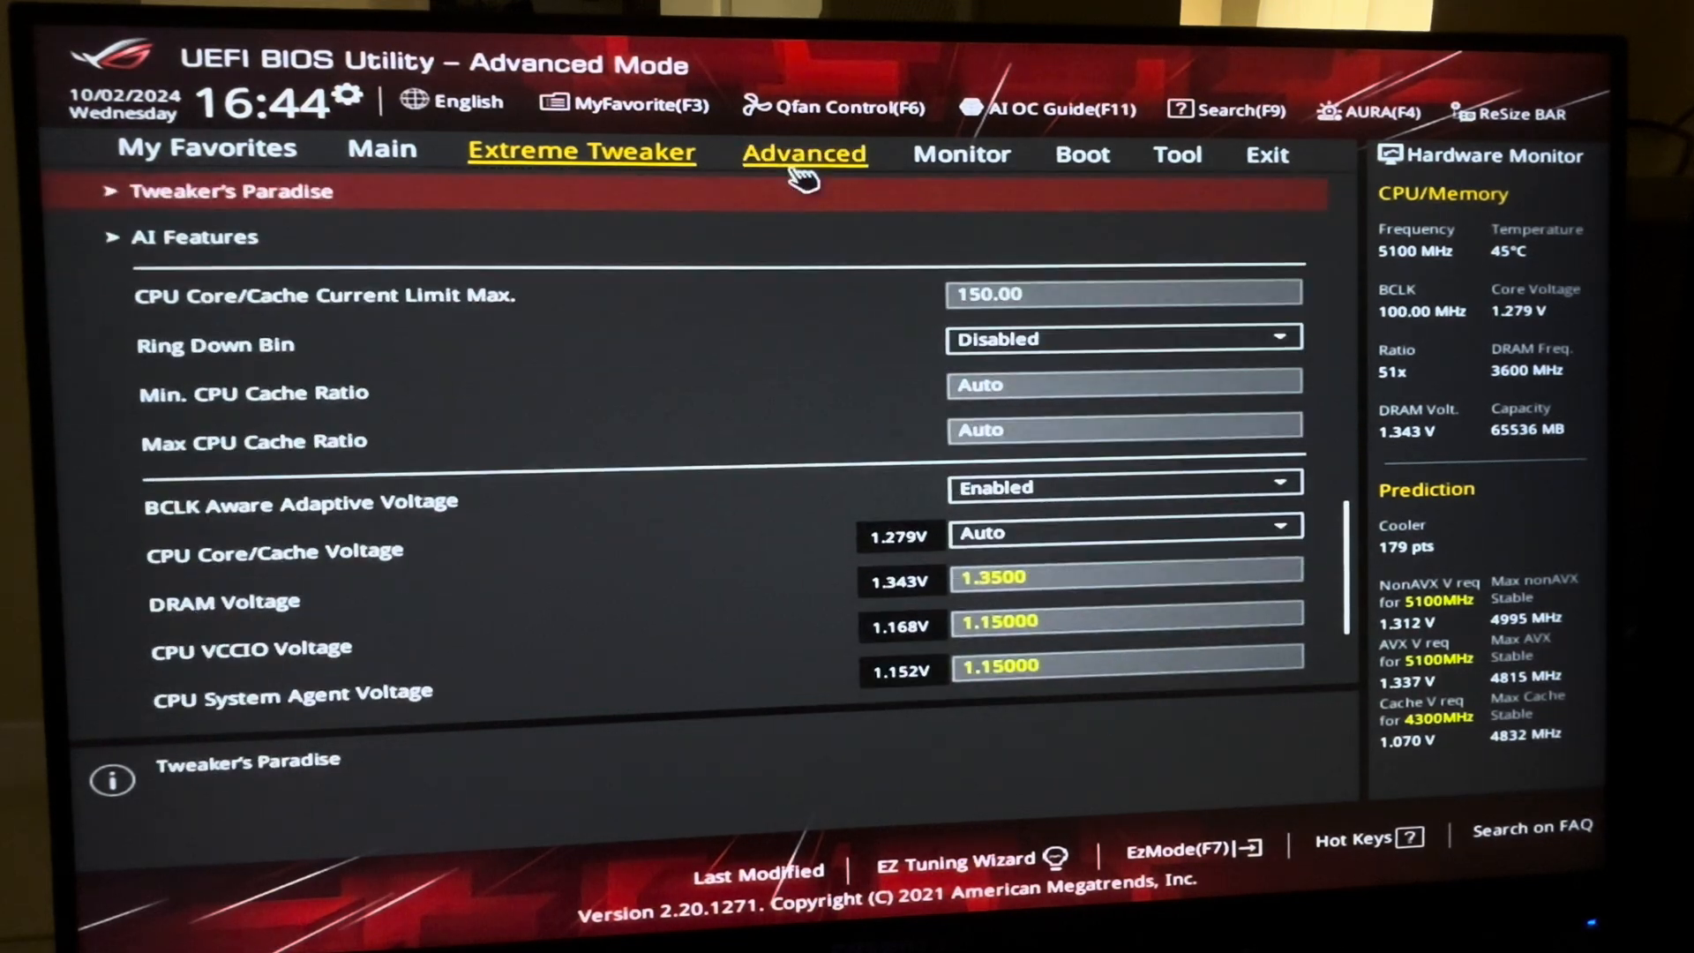
{"action": "left_click", "coordinate": [805, 153]}
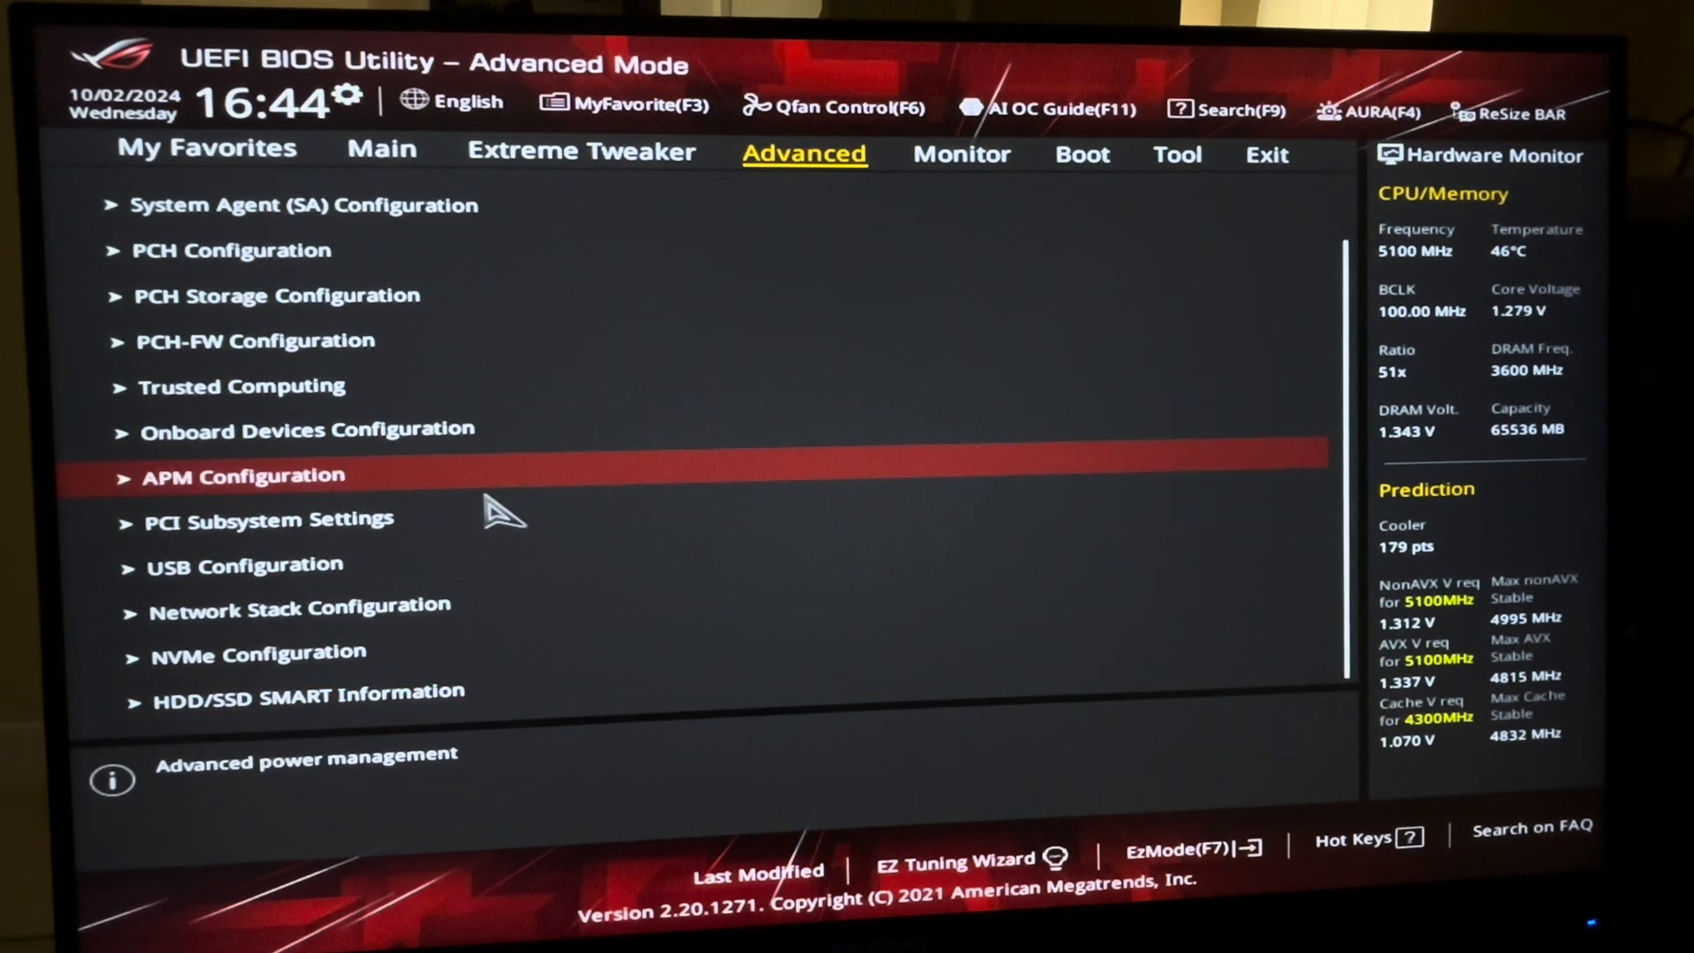
{"action": "left_click", "coordinate": [960, 153]}
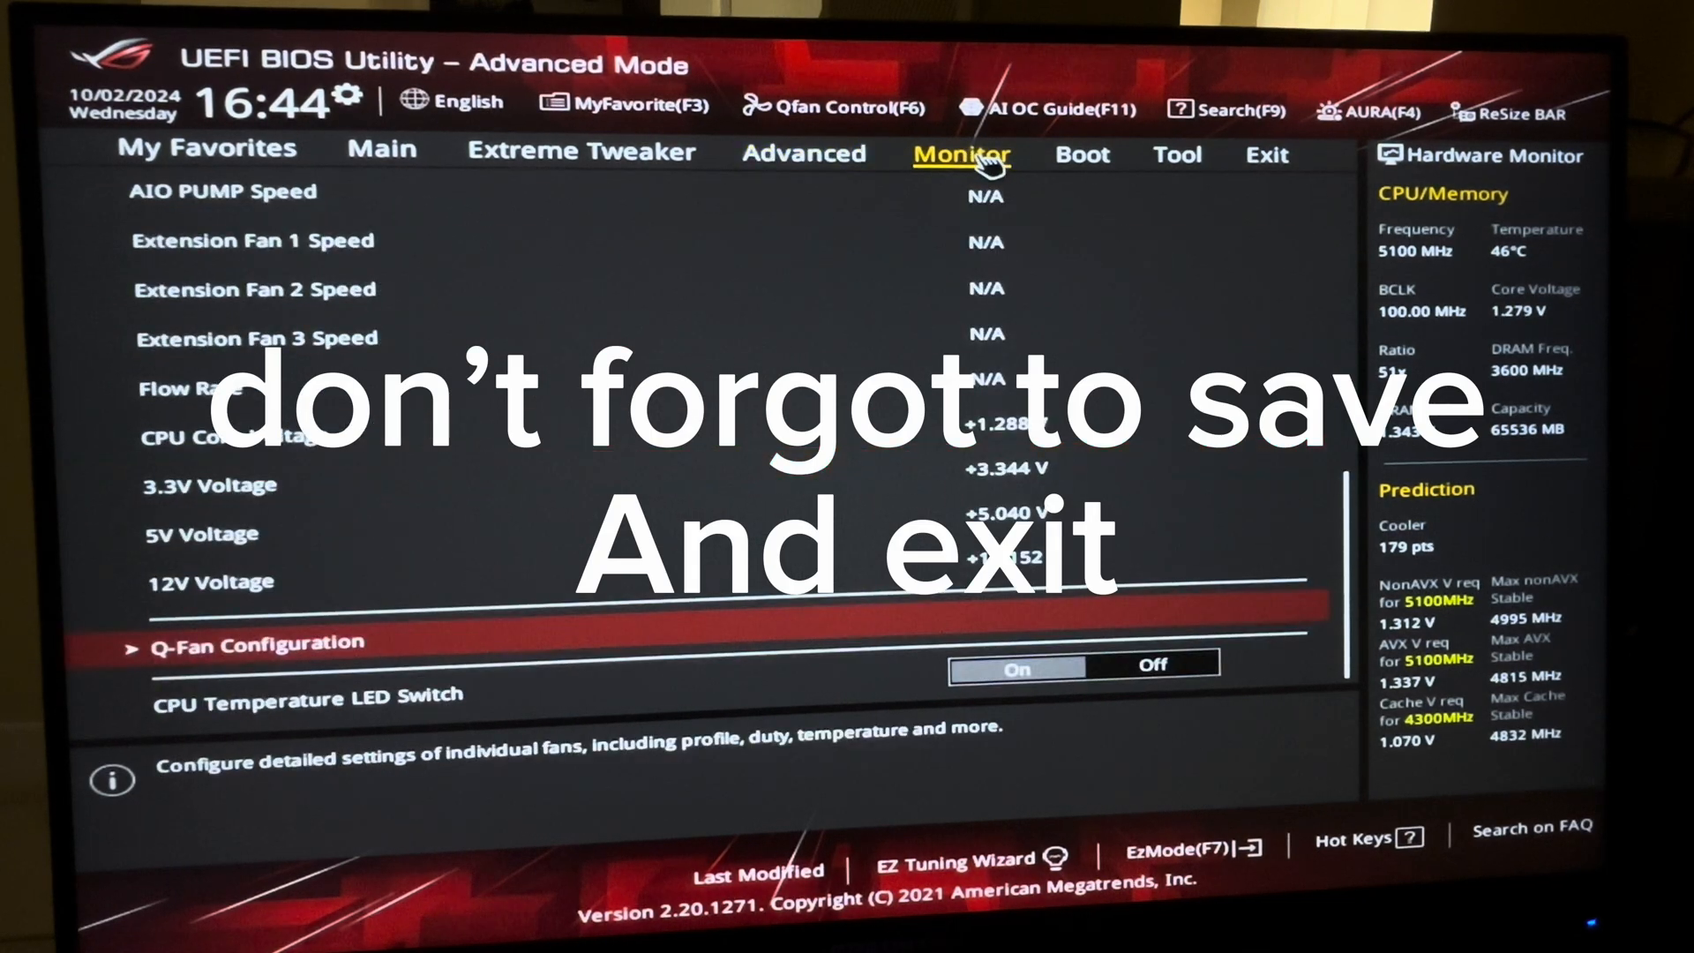